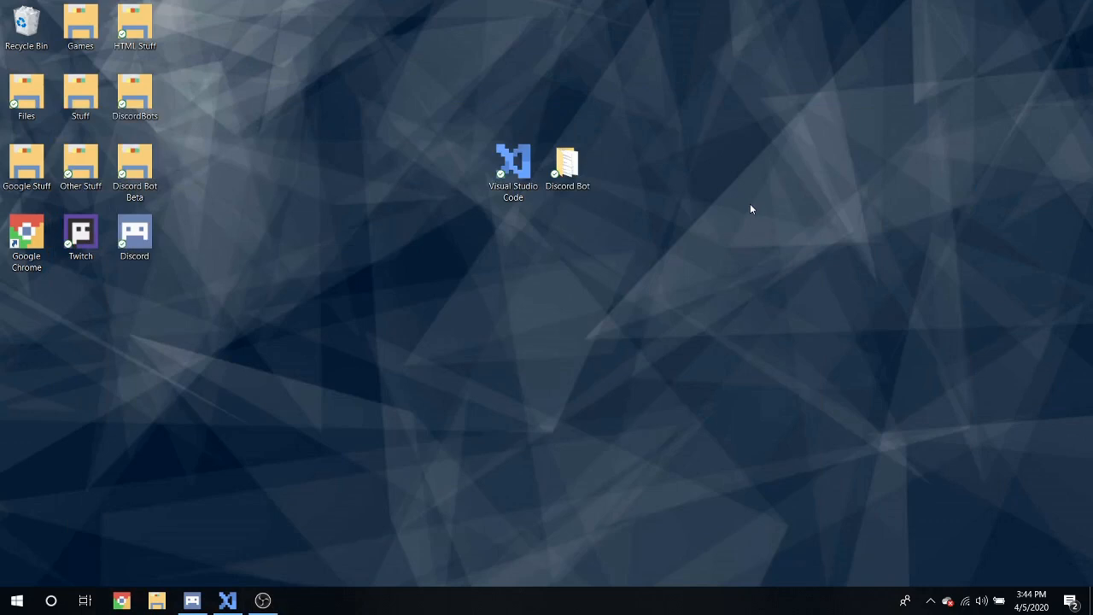
mouse_move(750, 209)
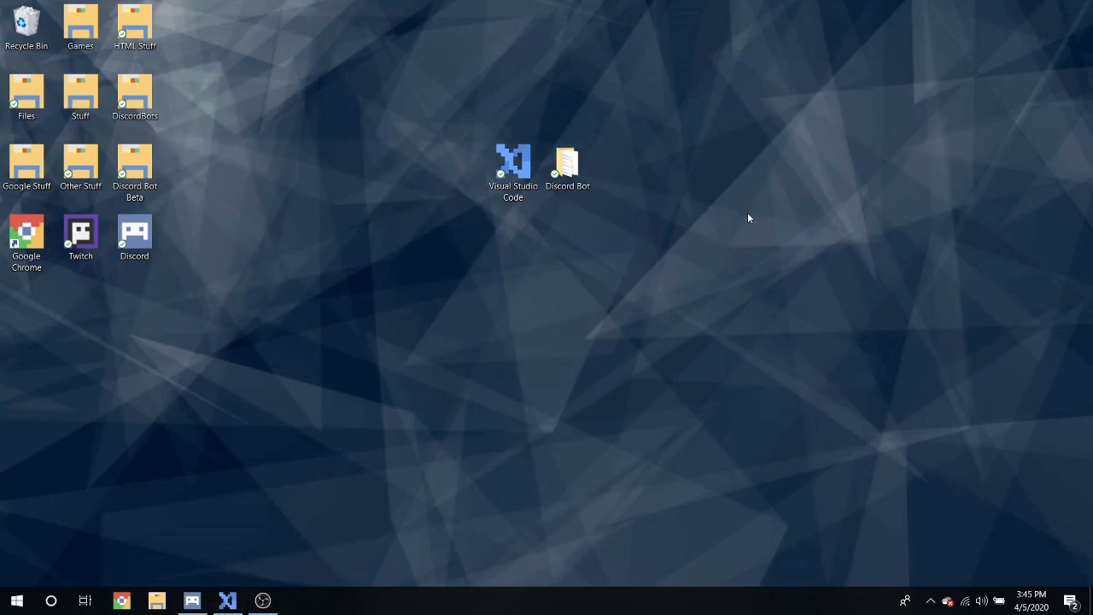
Step: Open the bot project and start an if (msg.includes(prefix + 'rps')) handler in index.js
double_click(512, 161)
type("if (pre")
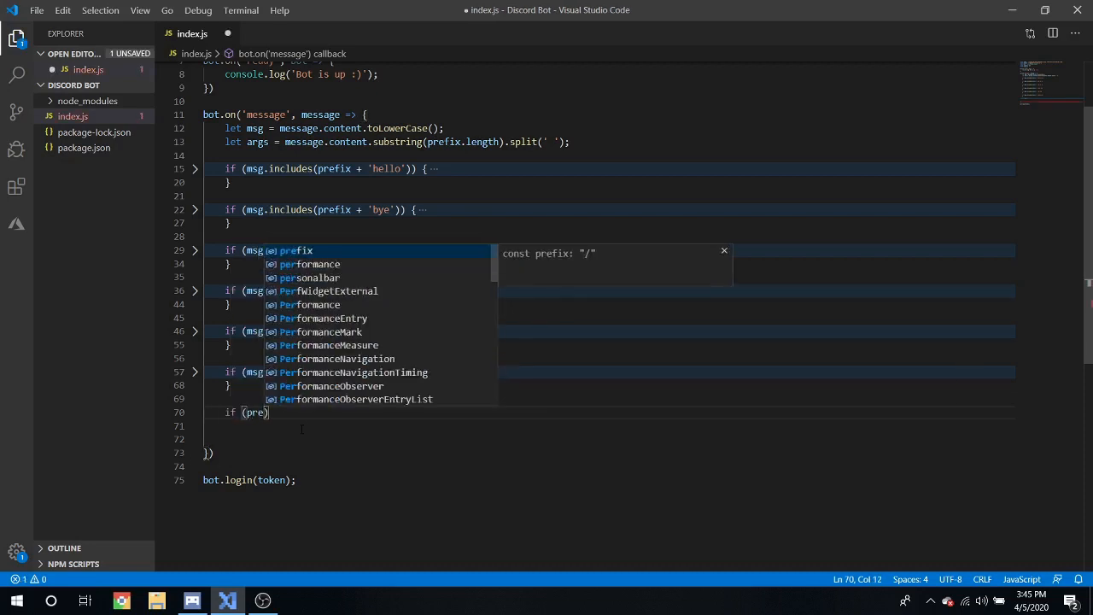
type("msg")
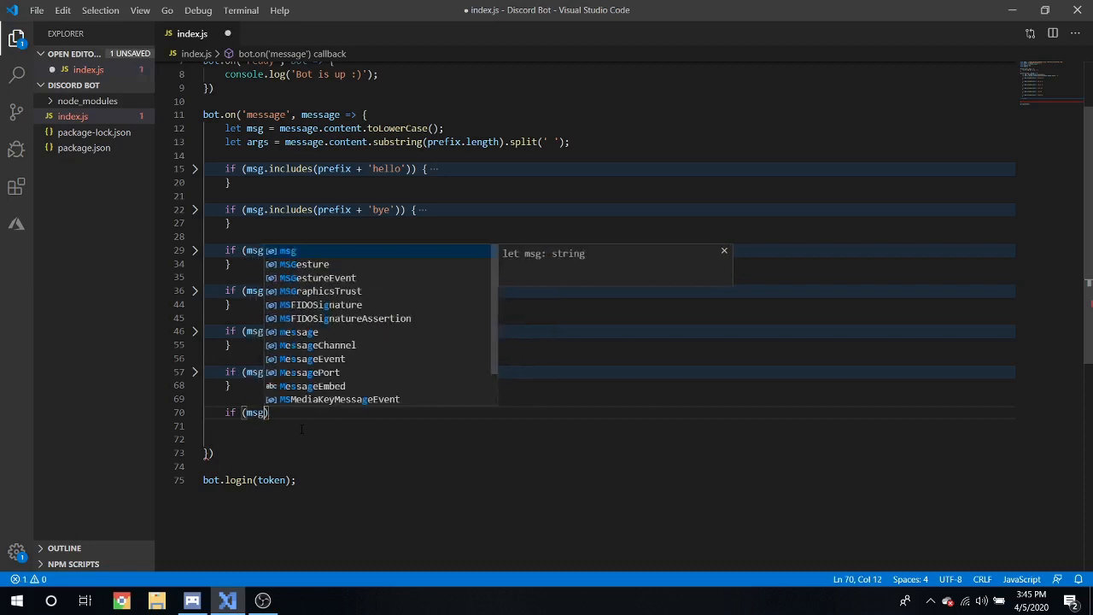
type("i")
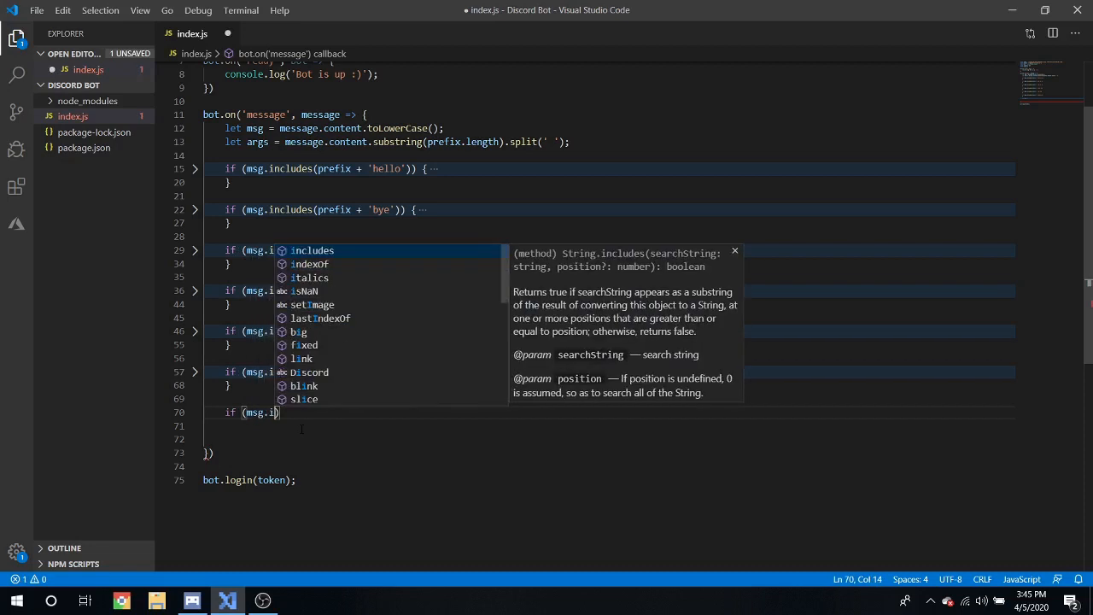
type("ncludes")
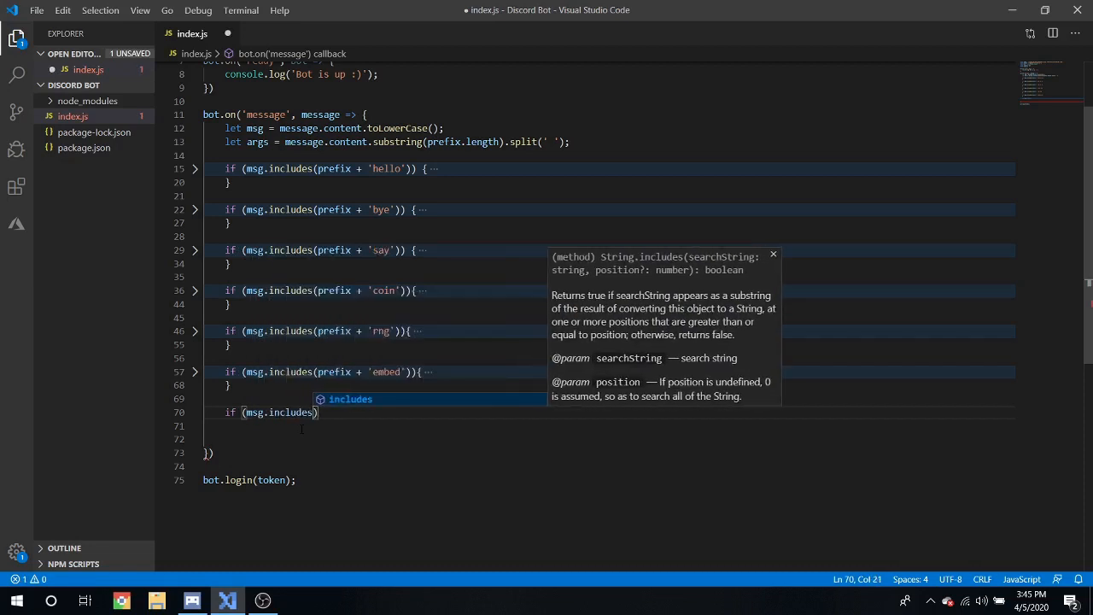
type("(prefix")
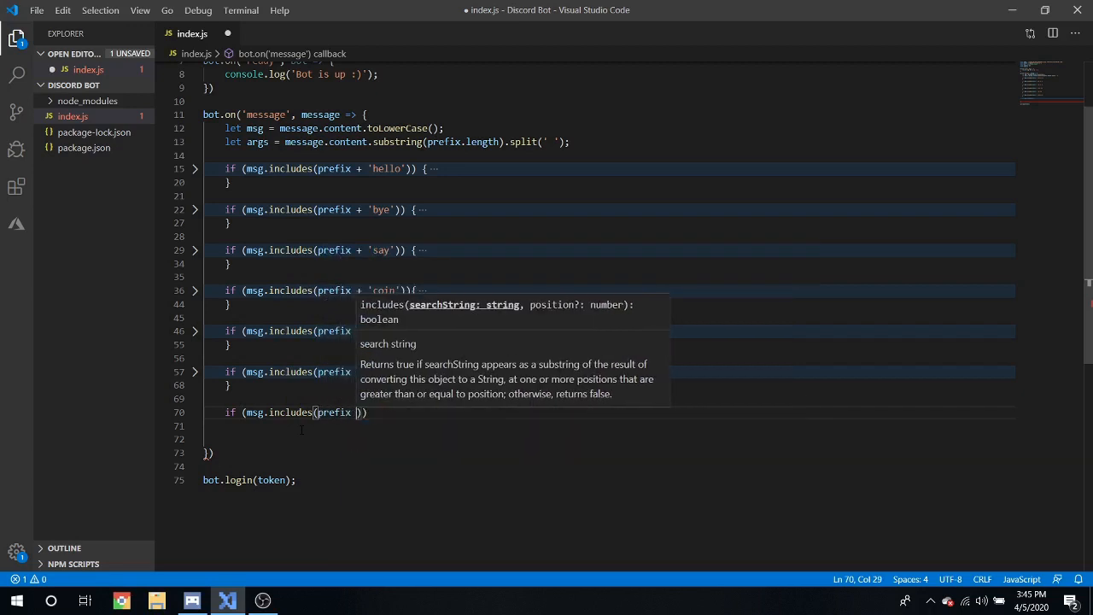
type("'rps'")
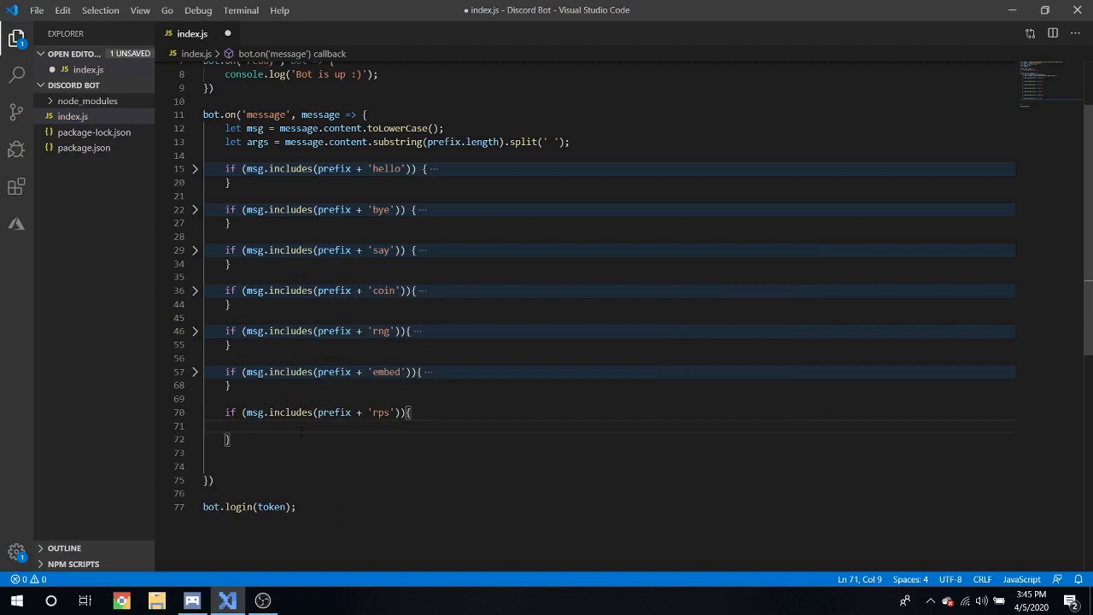
Step: Inside it, return 'Please include your choice.' when args[1] is missing
type("if")
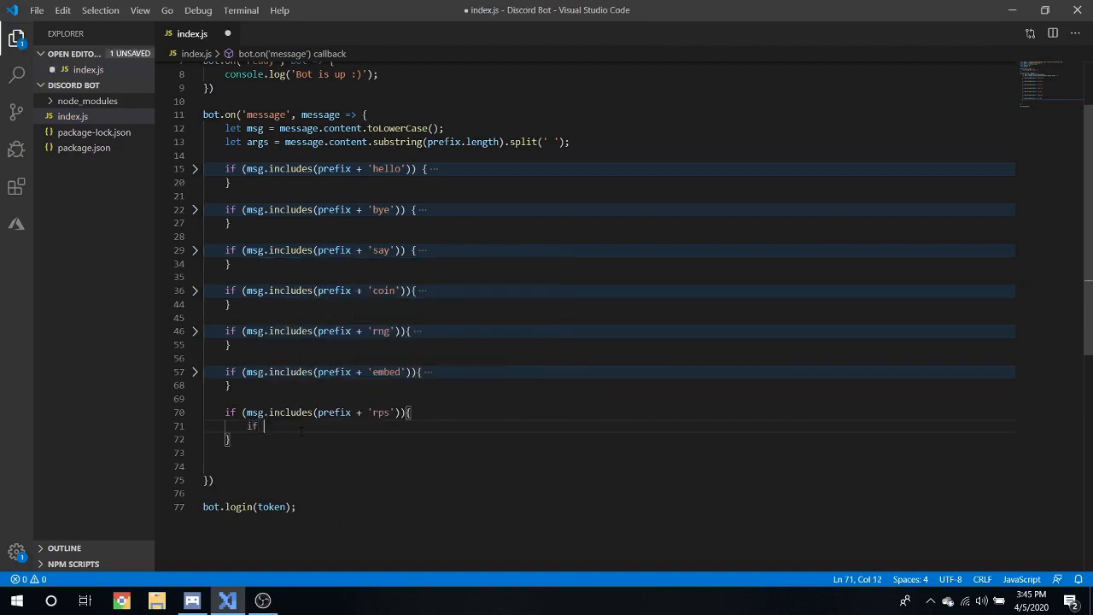
type("(!args[1]){")
type("return message.channel.send('That is not')")
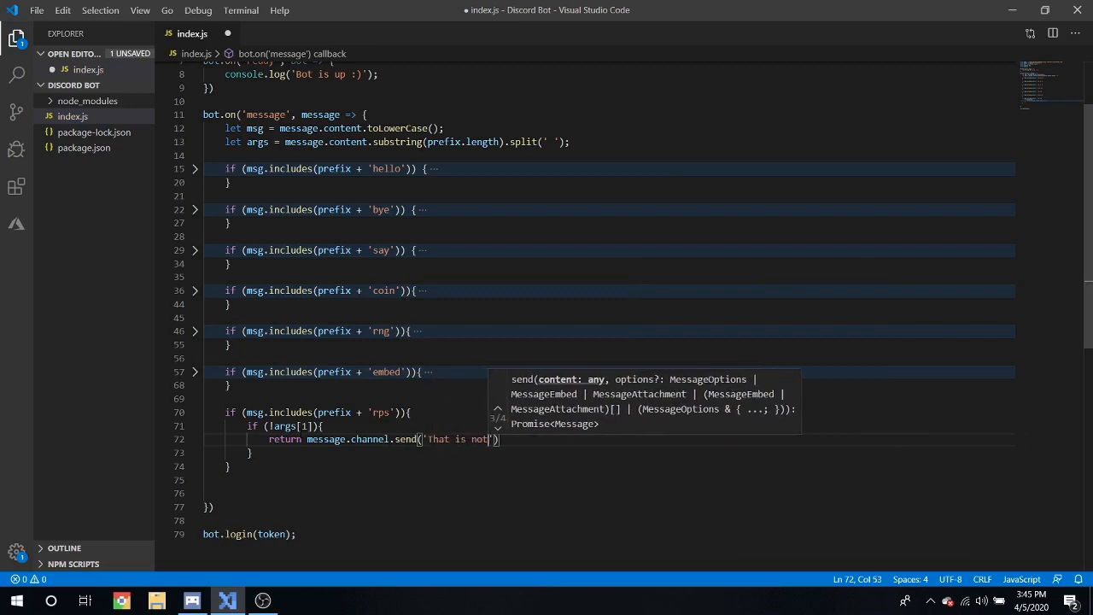
key("Backspace")
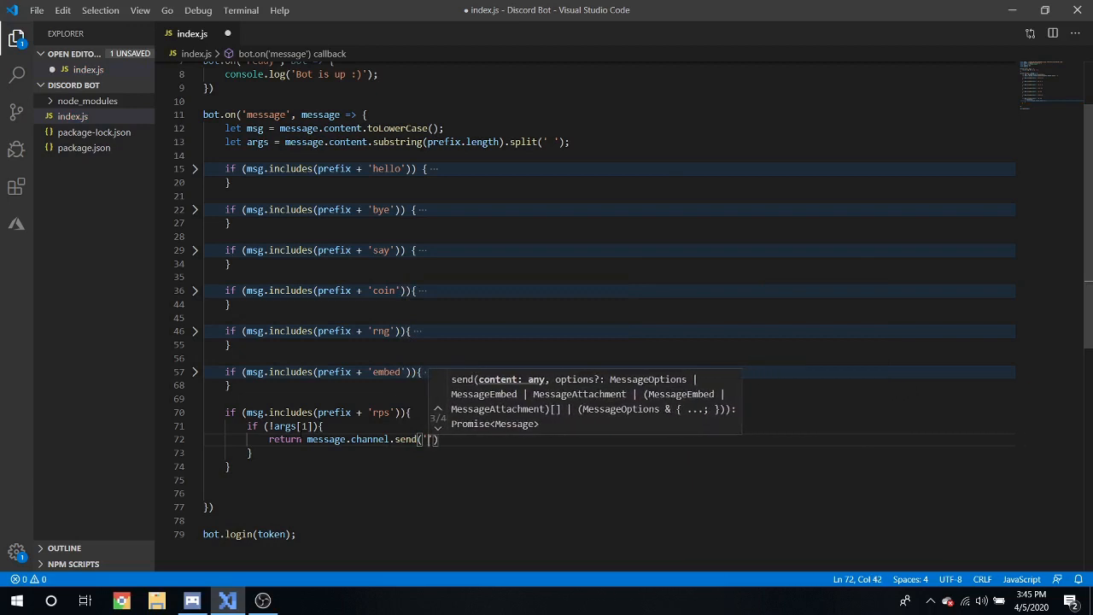
type("Please include your")
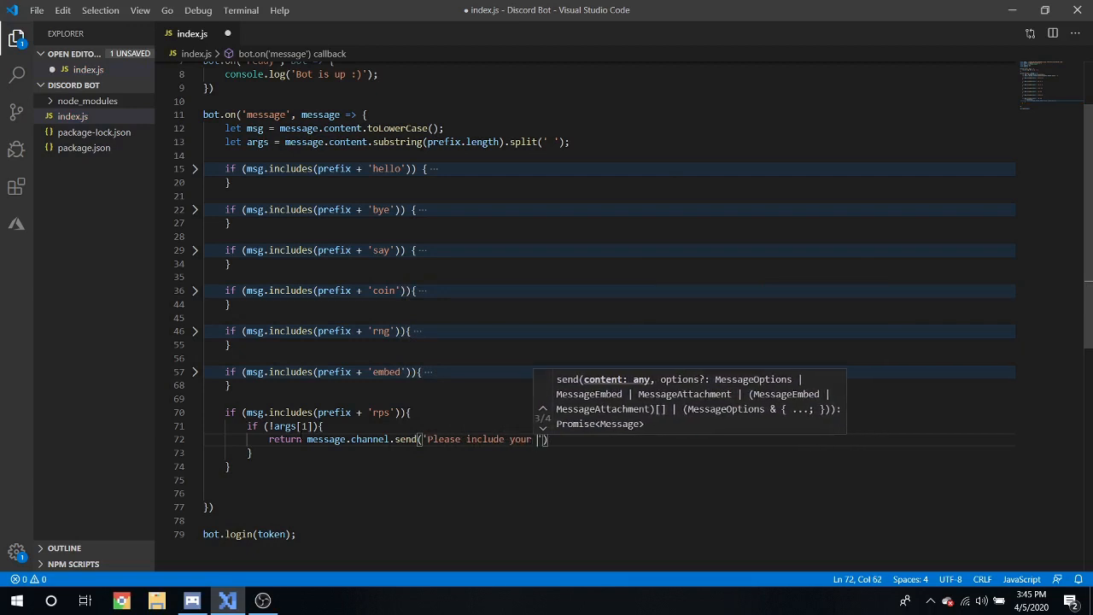
type("choice")
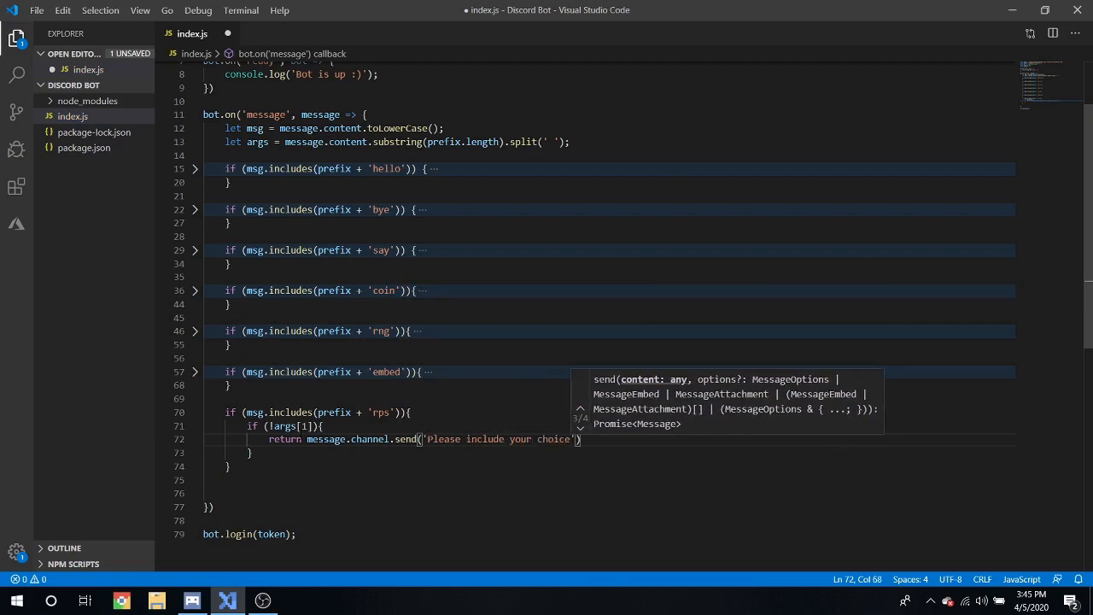
key("Enter")
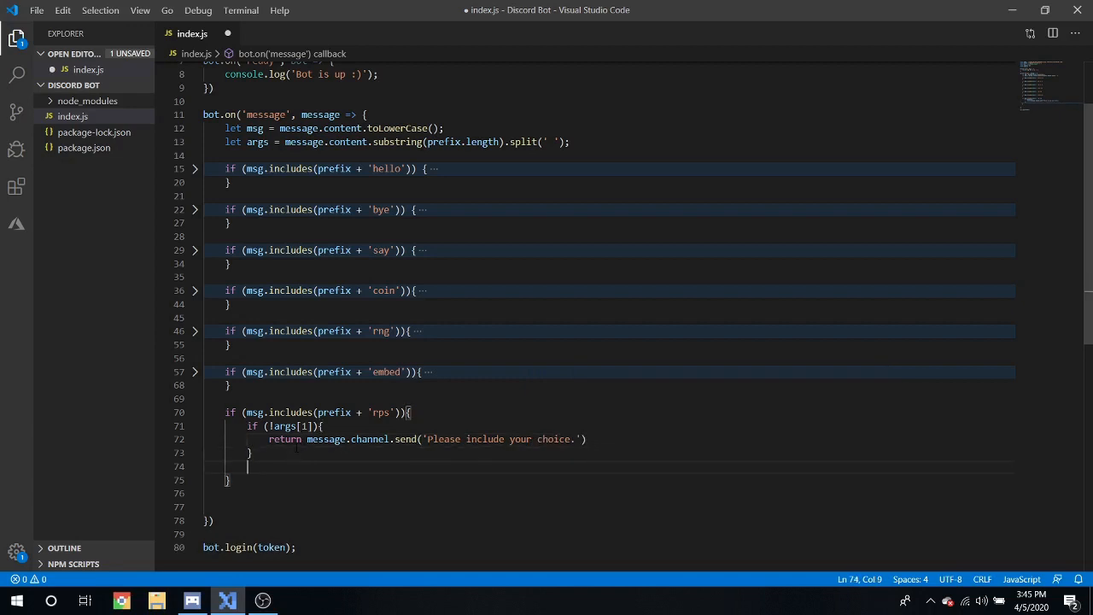
Step: Define let choices = ['rock','paper','scissors'] inside the rps handler
key("Enter")
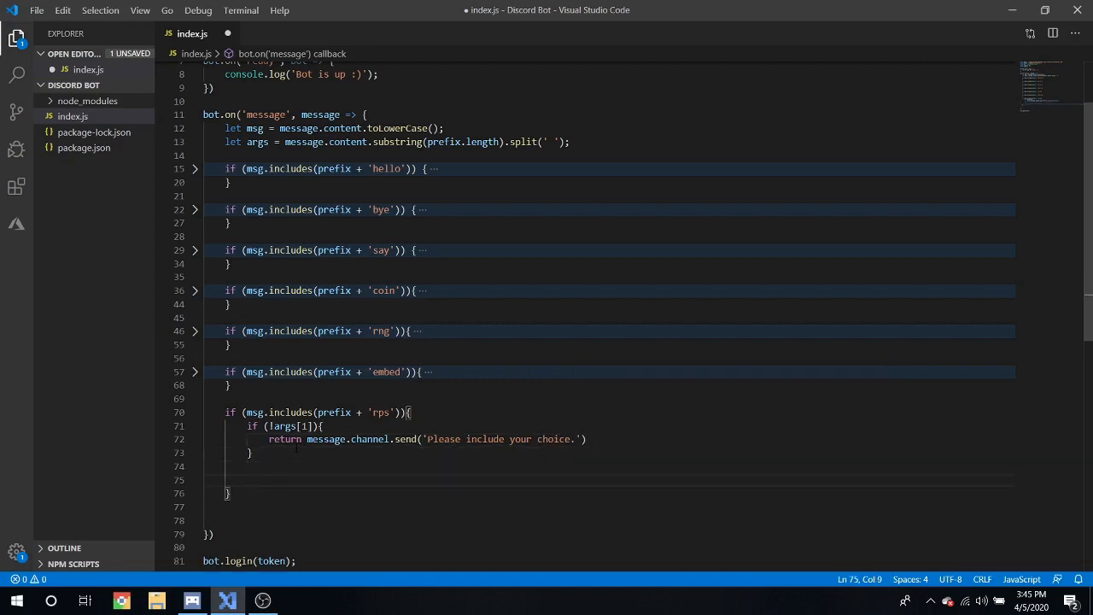
type("let choices = [")
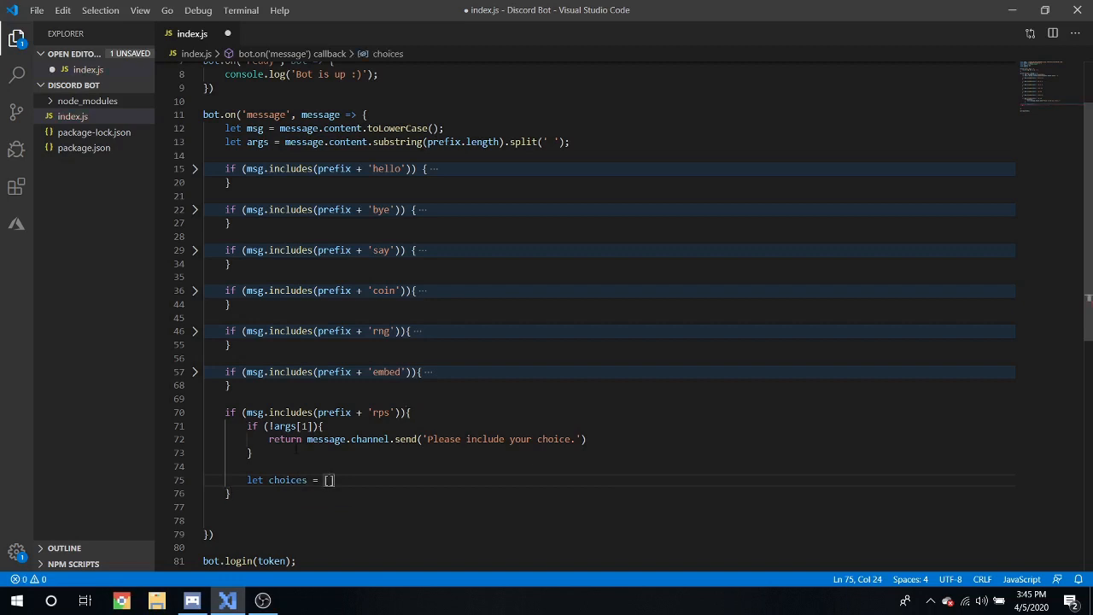
type("''")
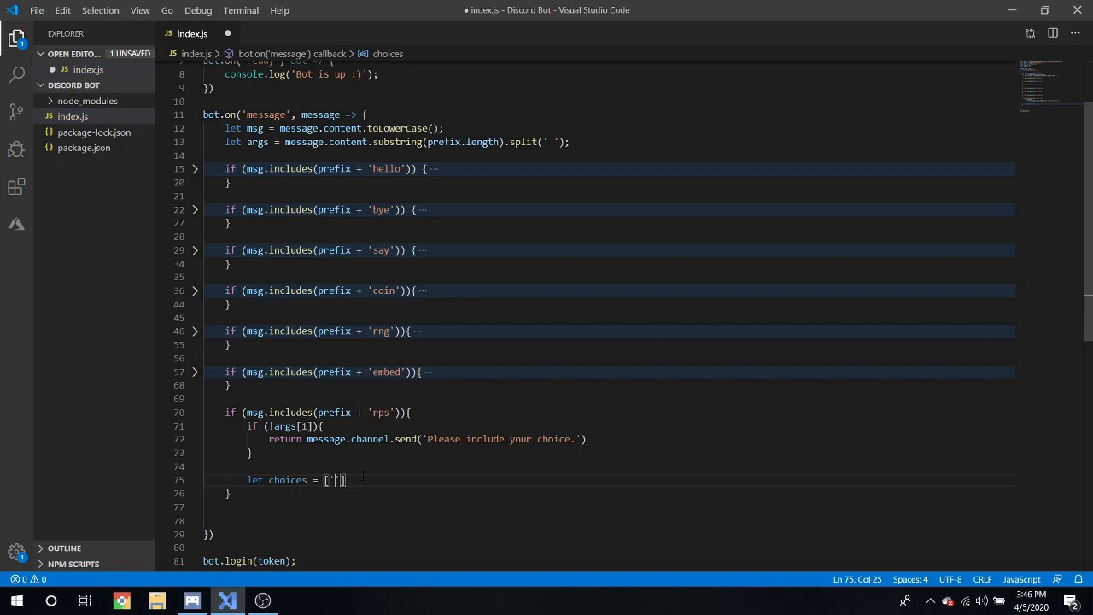
type("rock")
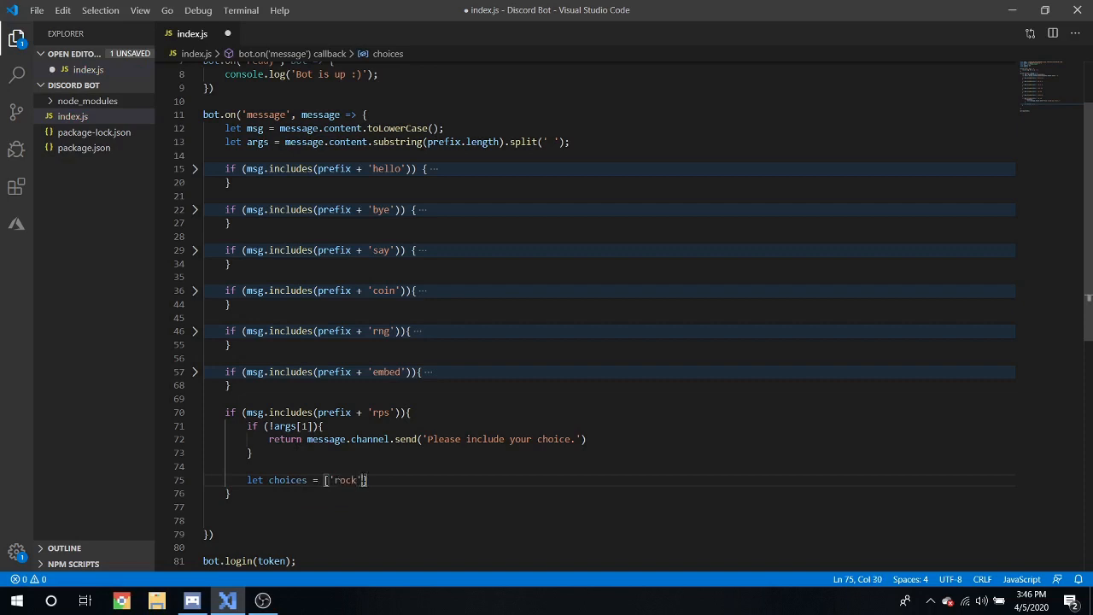
type(",'paper','s")
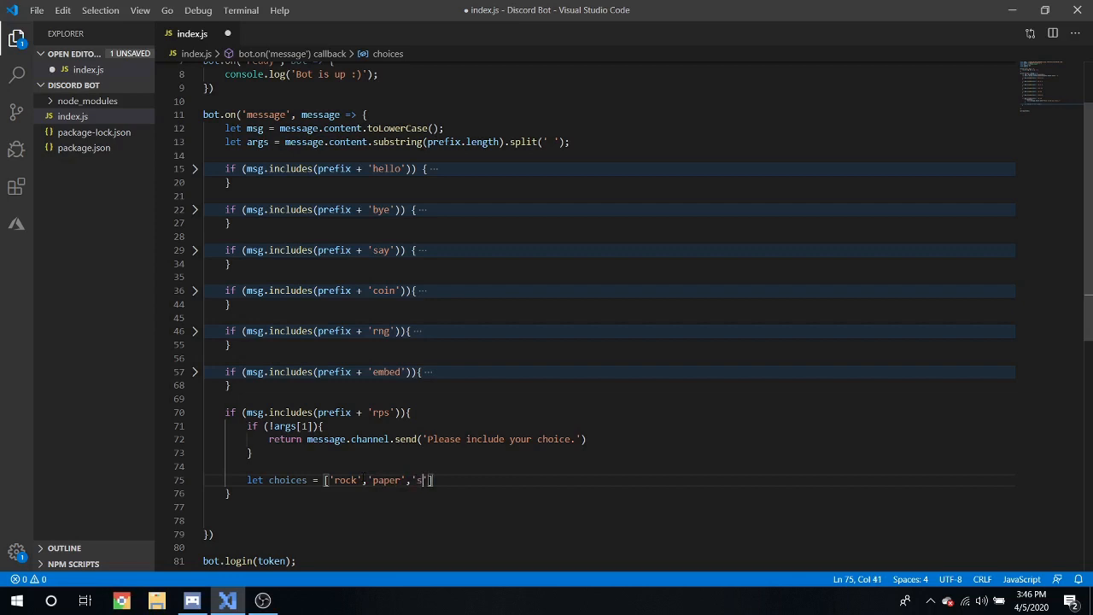
type("cissors")
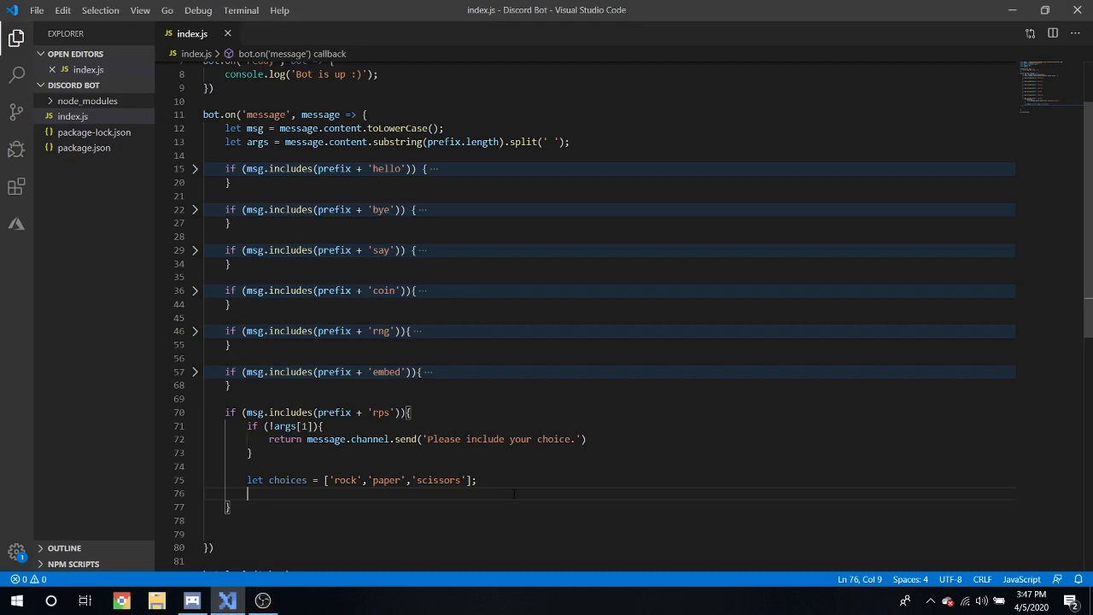
Step: Add an if checking choices.includes((args[1]).toLowerCase())
type("if (")
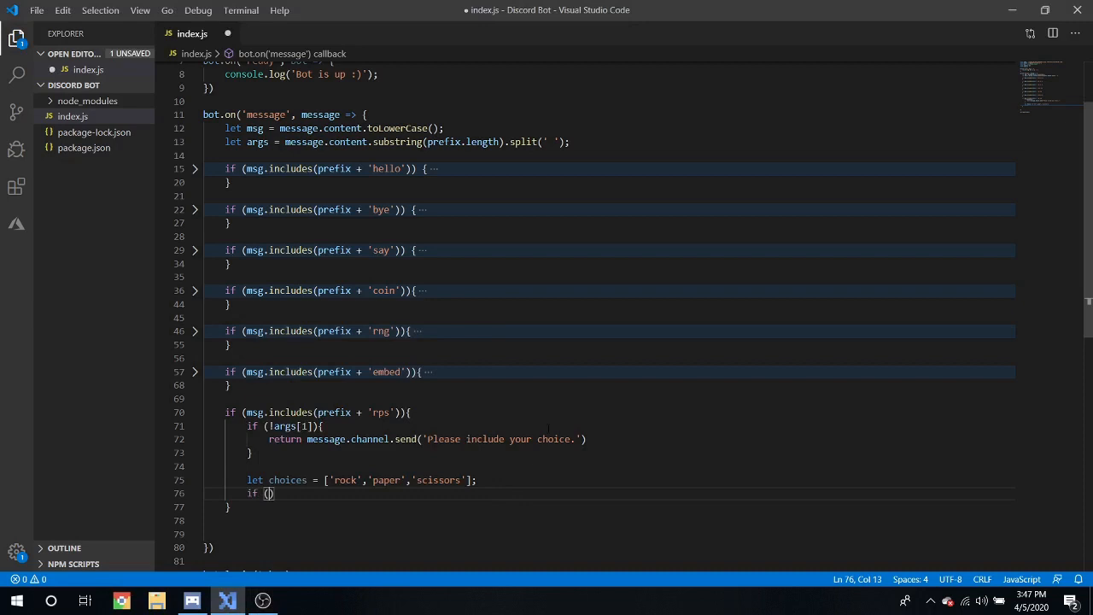
type("choices.include")
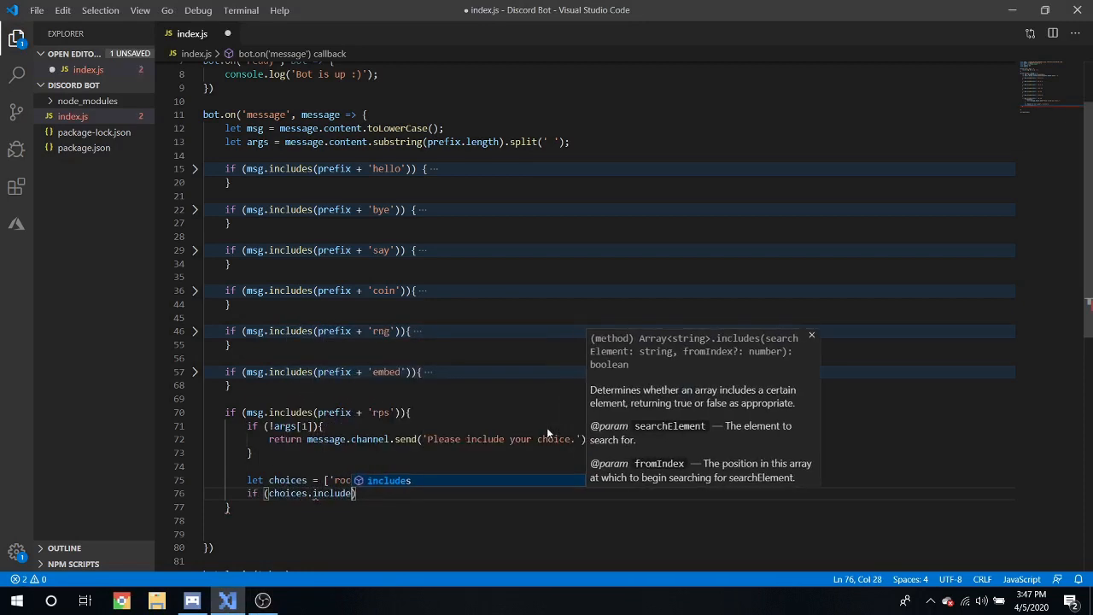
type("()")
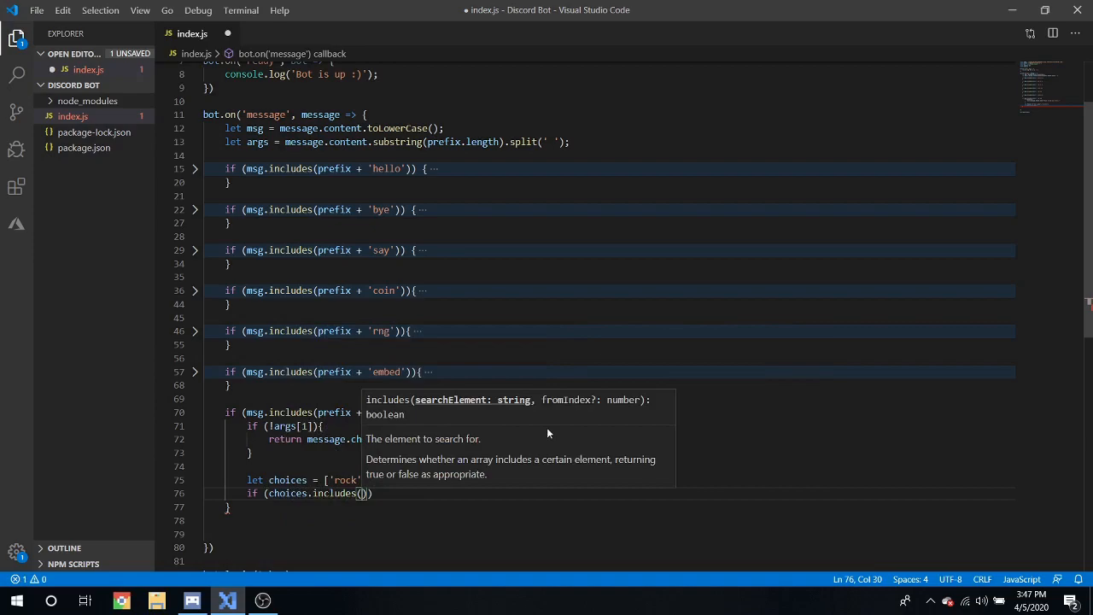
type("args[1]")
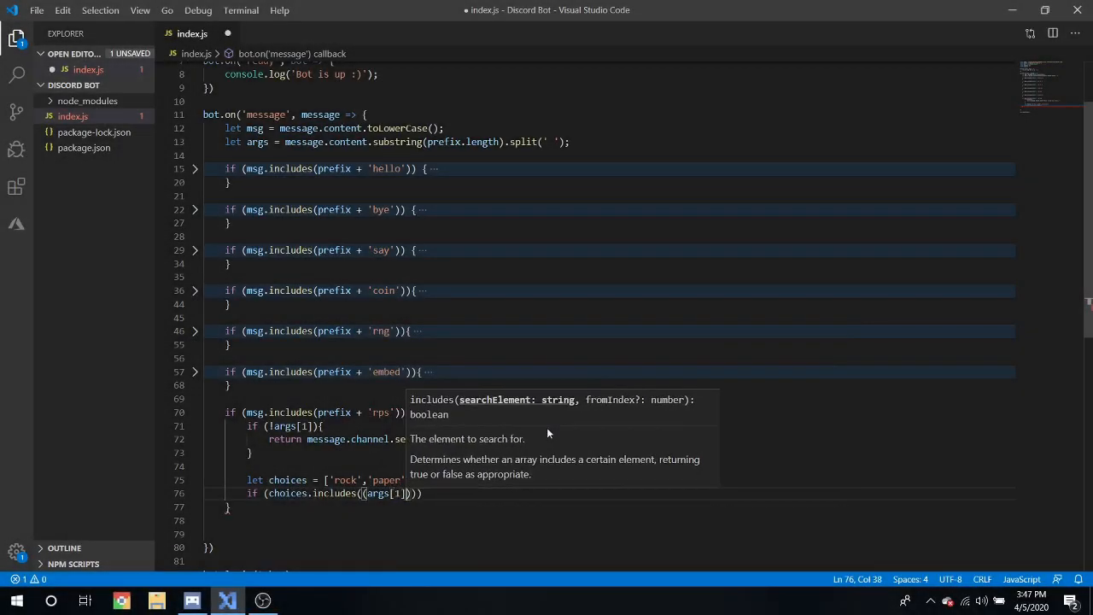
type(".toLowerCase(")
type("} e")
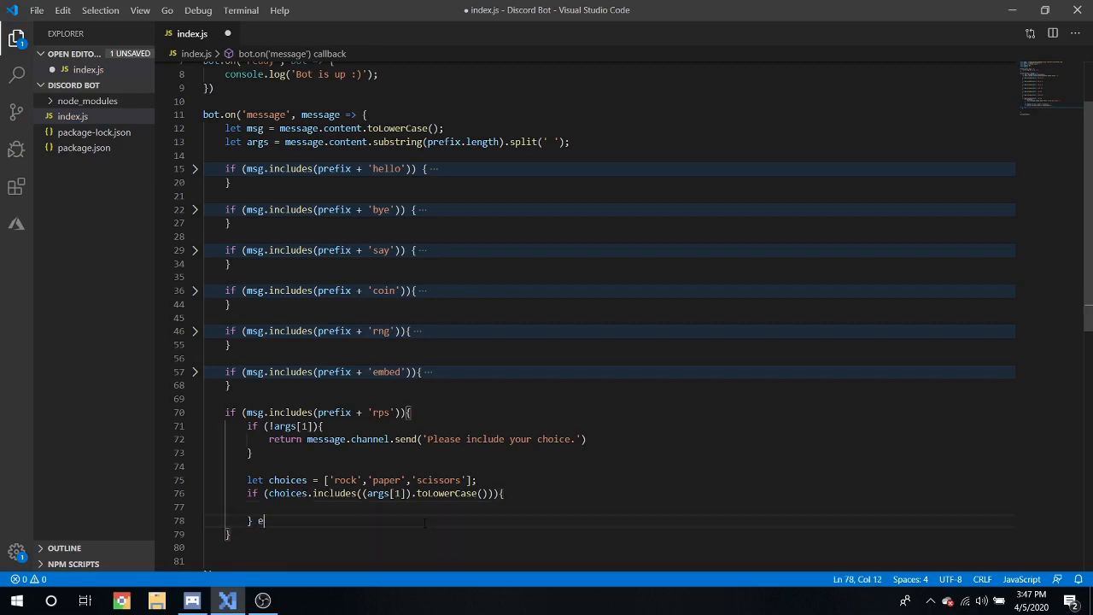
Step: Add an else returning 'Please include either: Rock, Paper, or Scissors.' and remove the blank line
type("lse {")
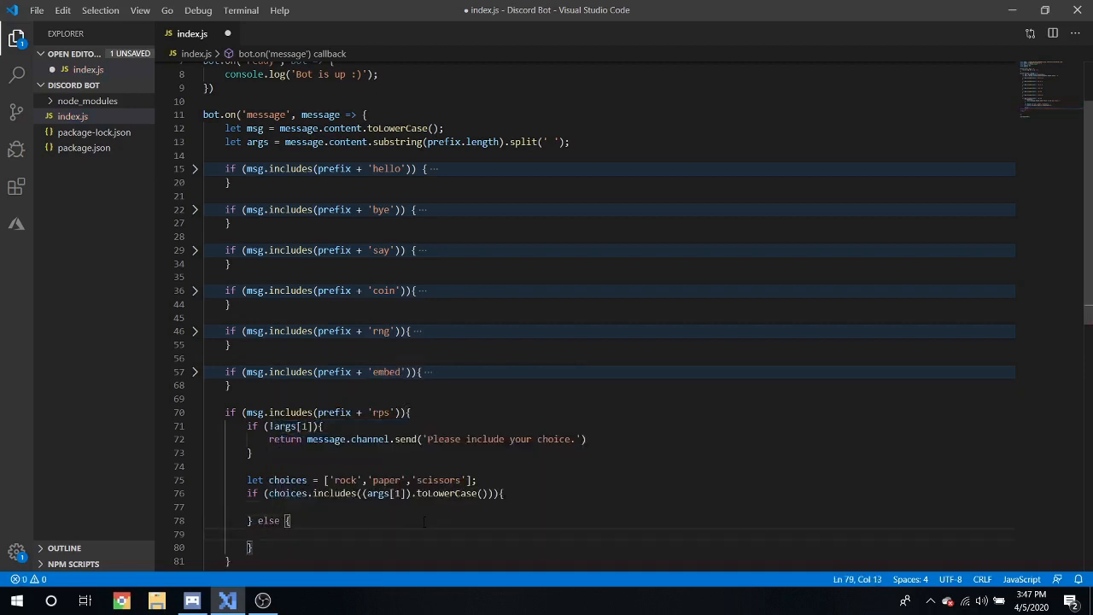
scroll("down", 3)
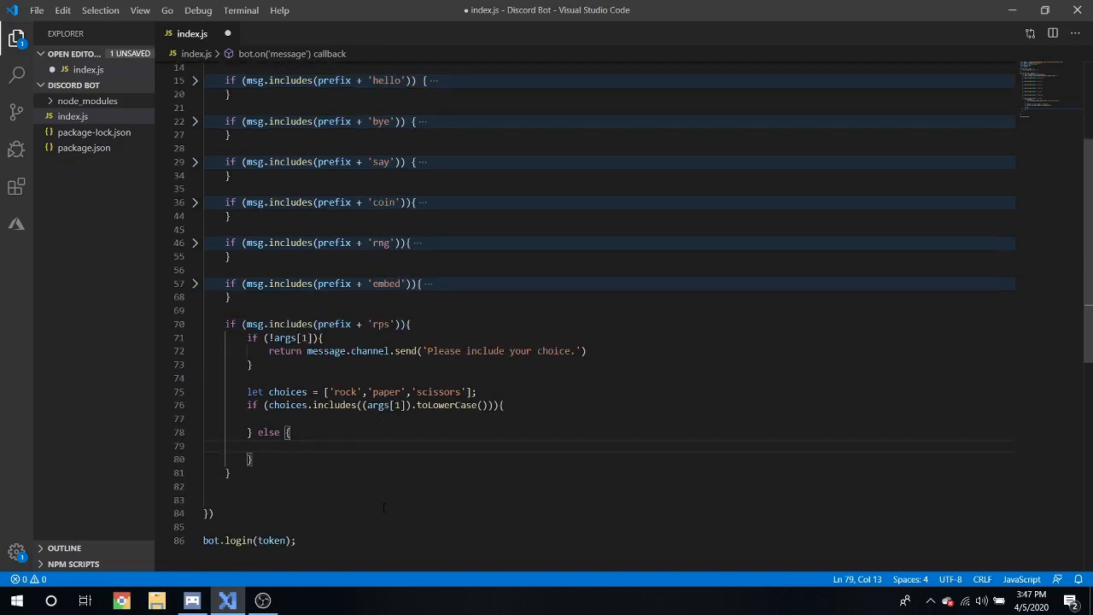
type("return message.channel.send('")
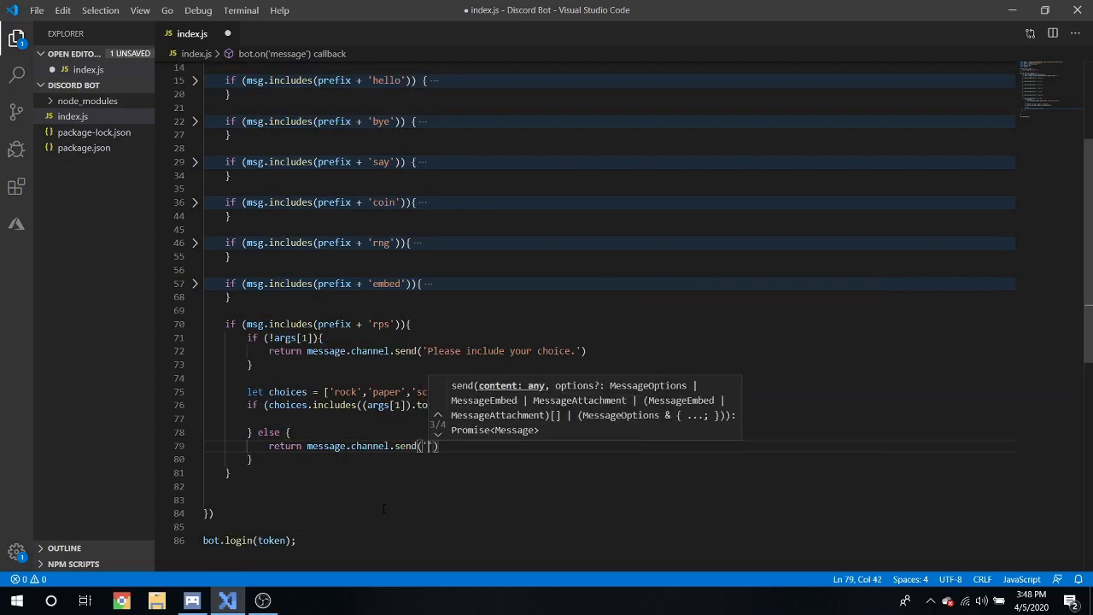
type("Please include either: r")
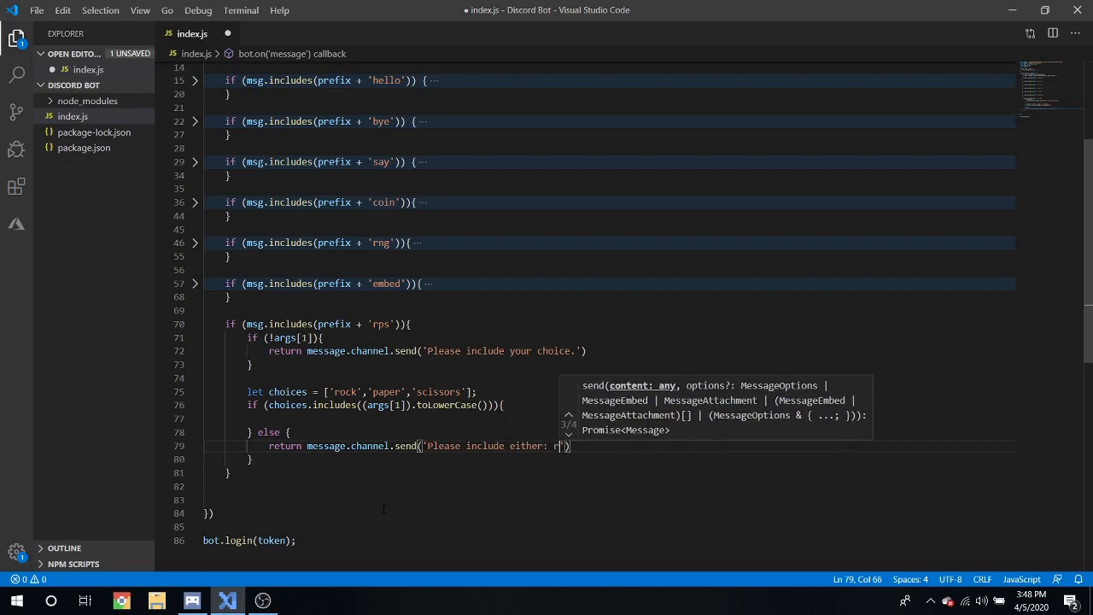
type("ock, Paper, o")
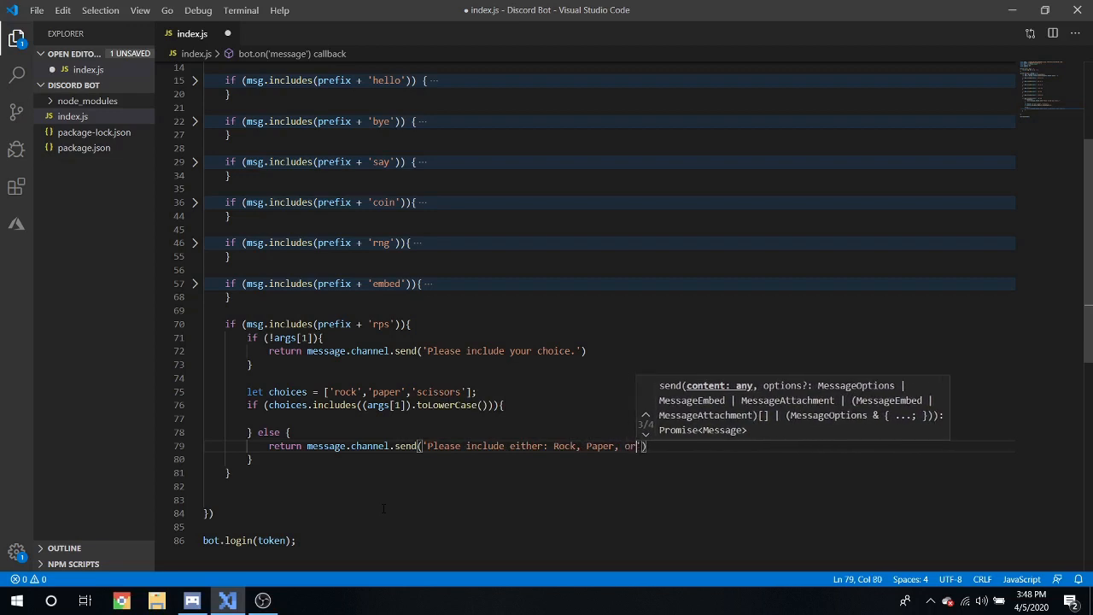
type("Scissors.")
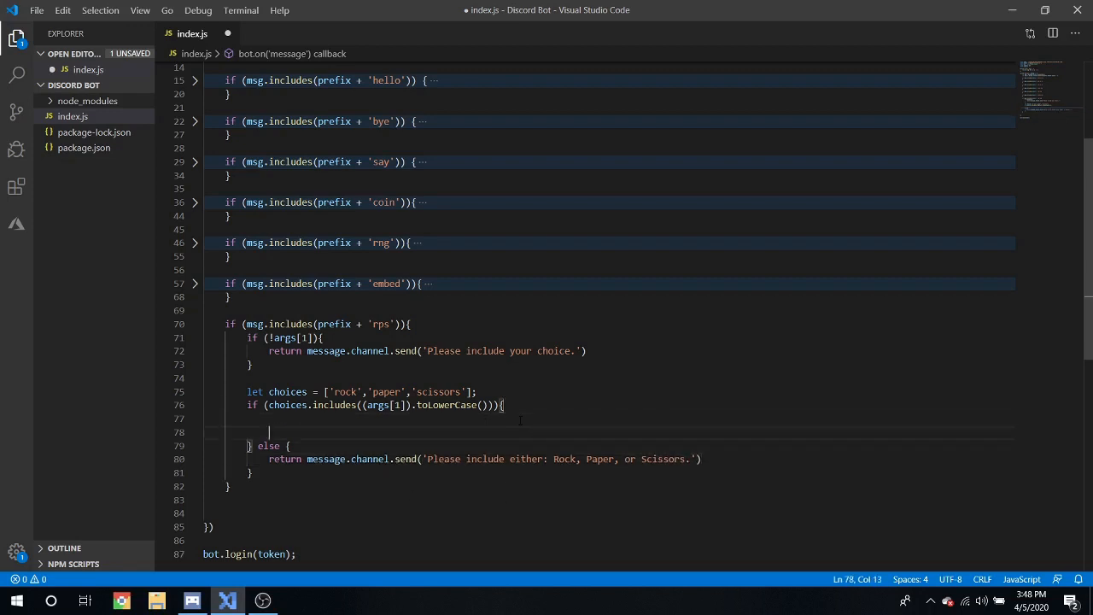
key("Backspace")
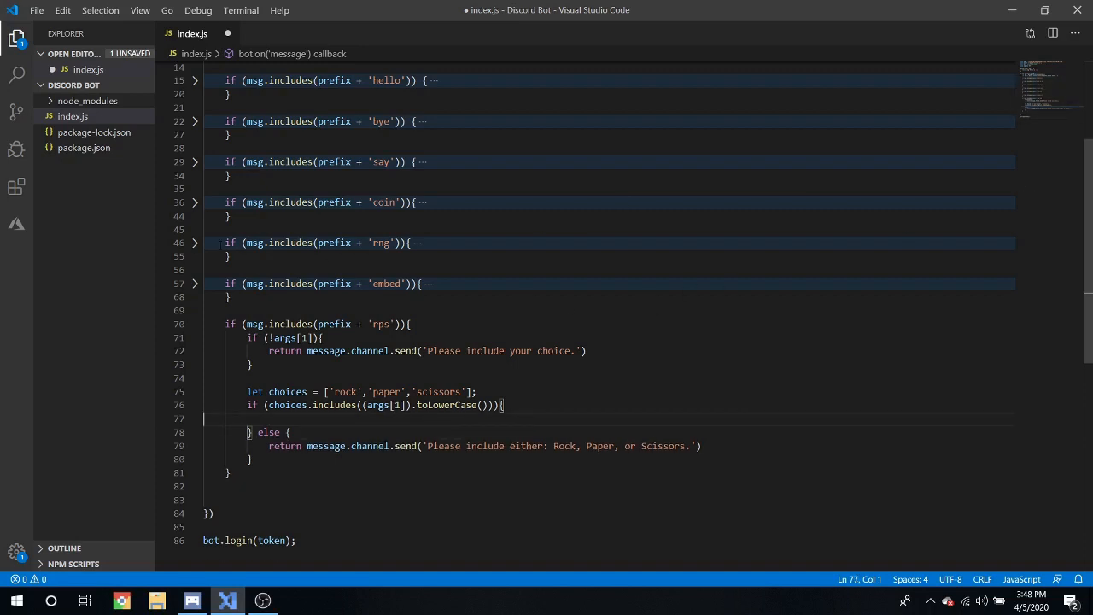
Step: Glance at the rng block, then add let number = Math.floor(Math.random() * 3);
left_click(195, 242)
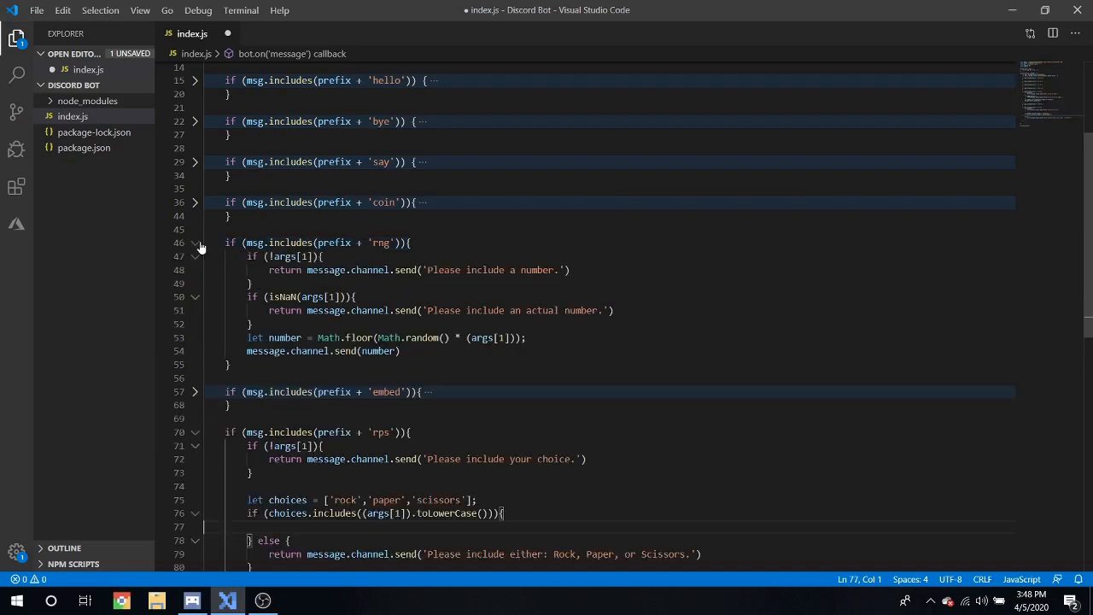
left_click(195, 242)
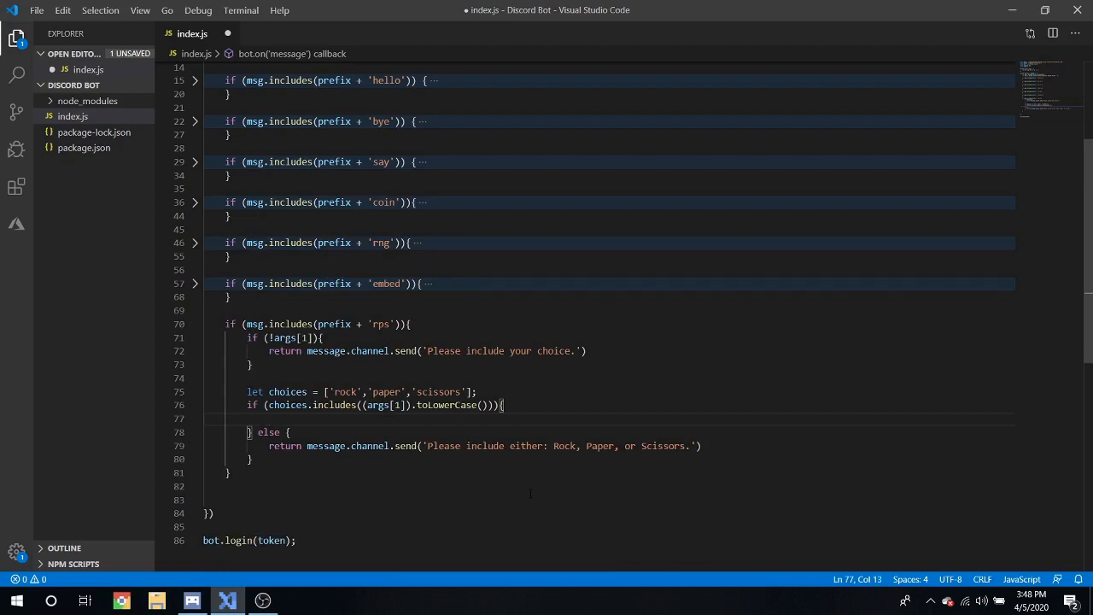
type("let")
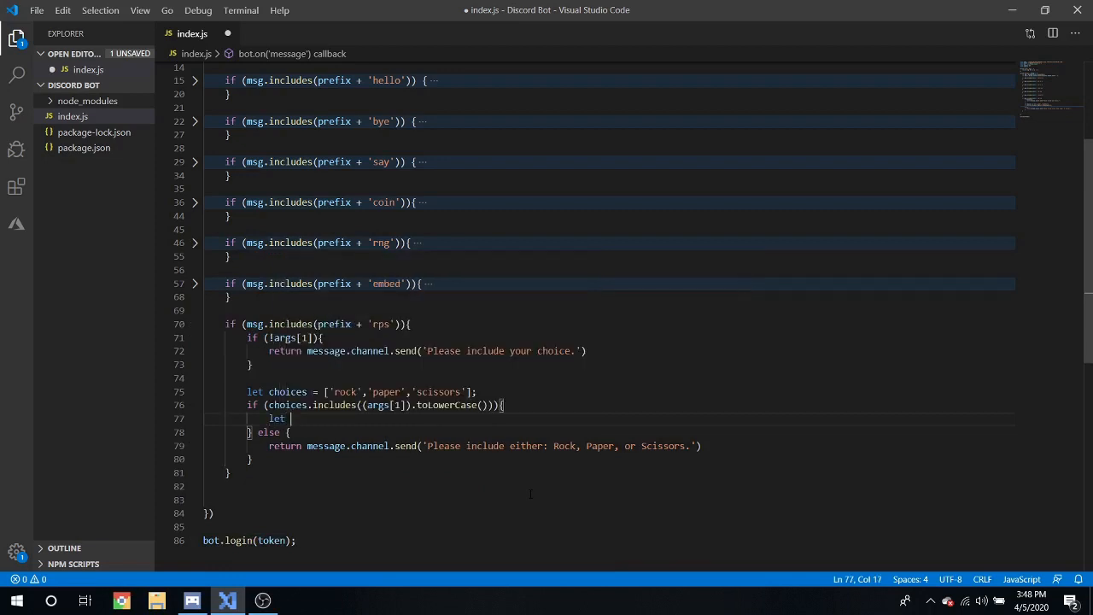
type("number =")
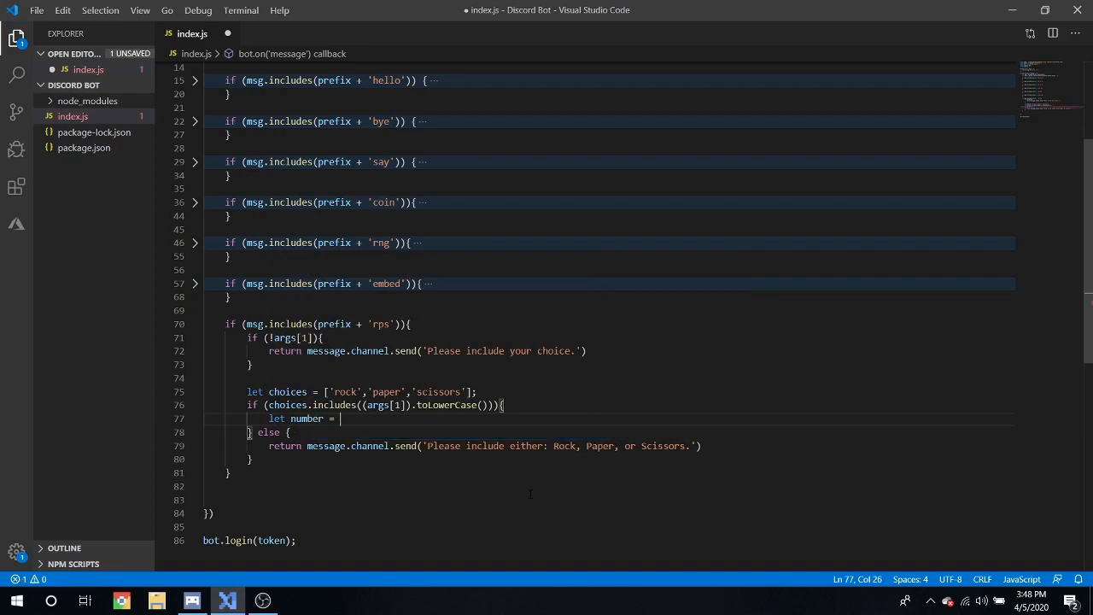
type("Math.rand")
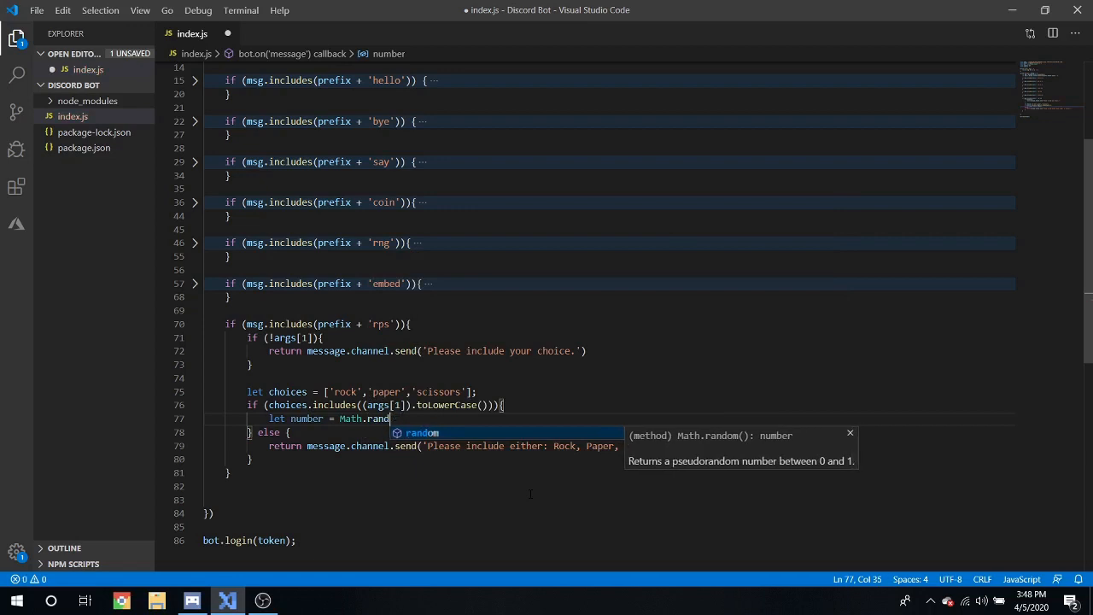
type("floor(")
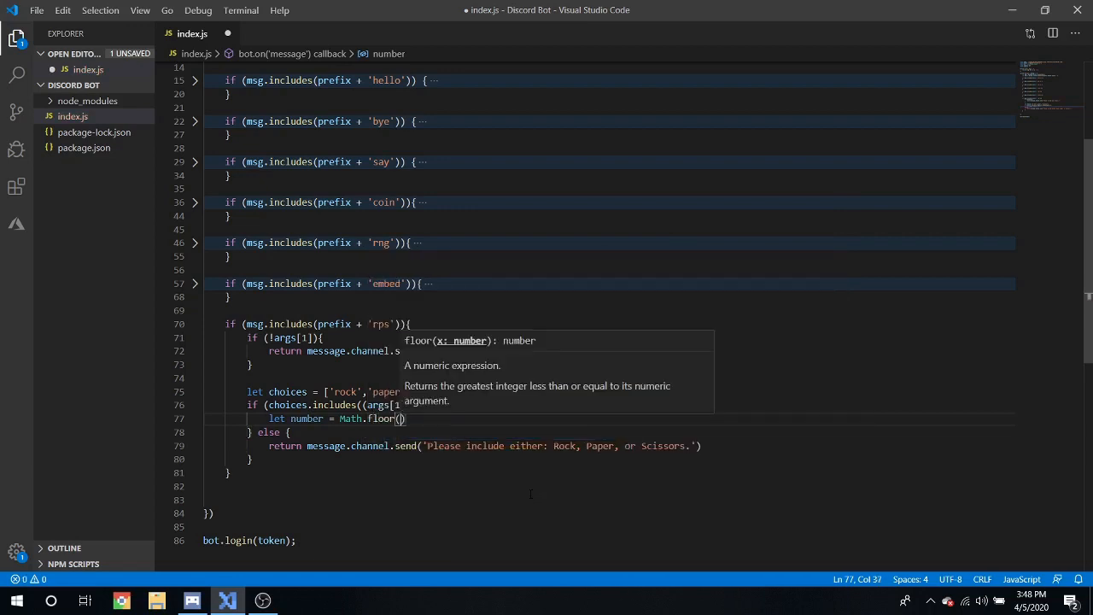
type("Math.random(")
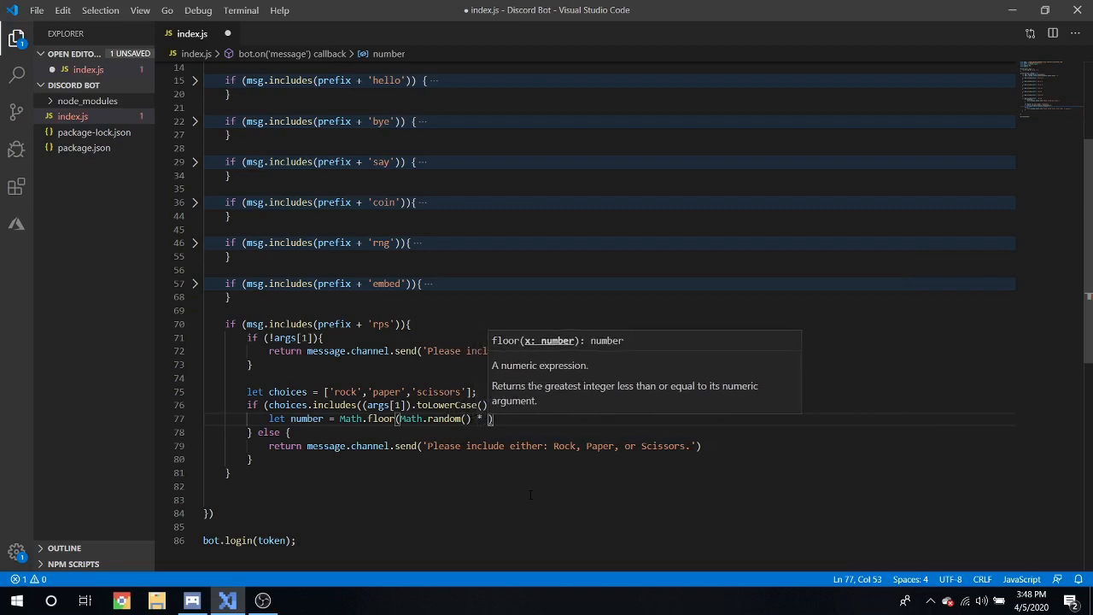
type("3")
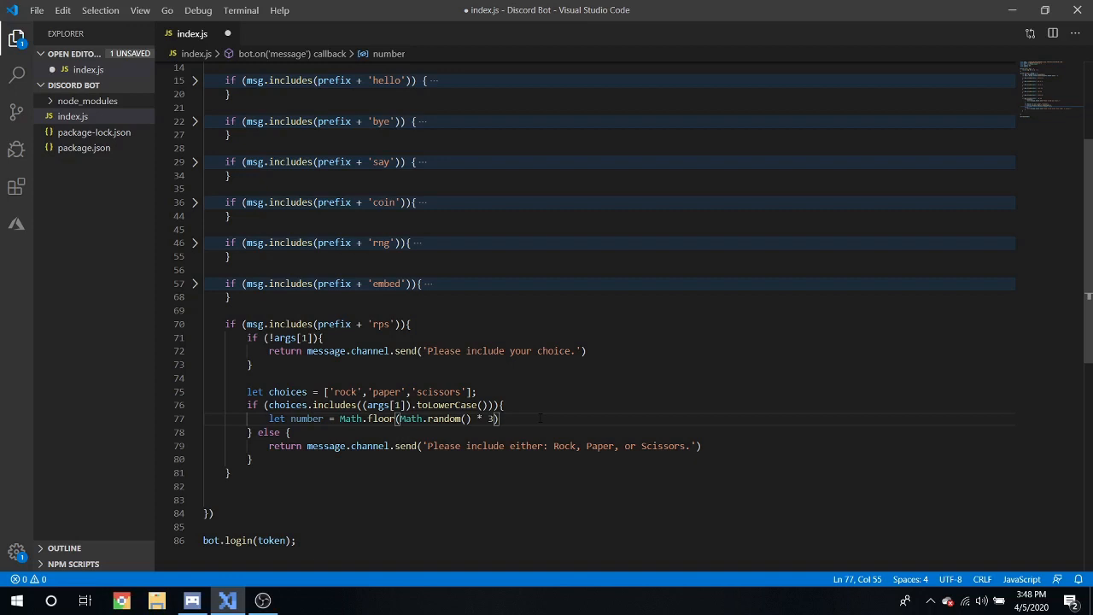
key("Enter")
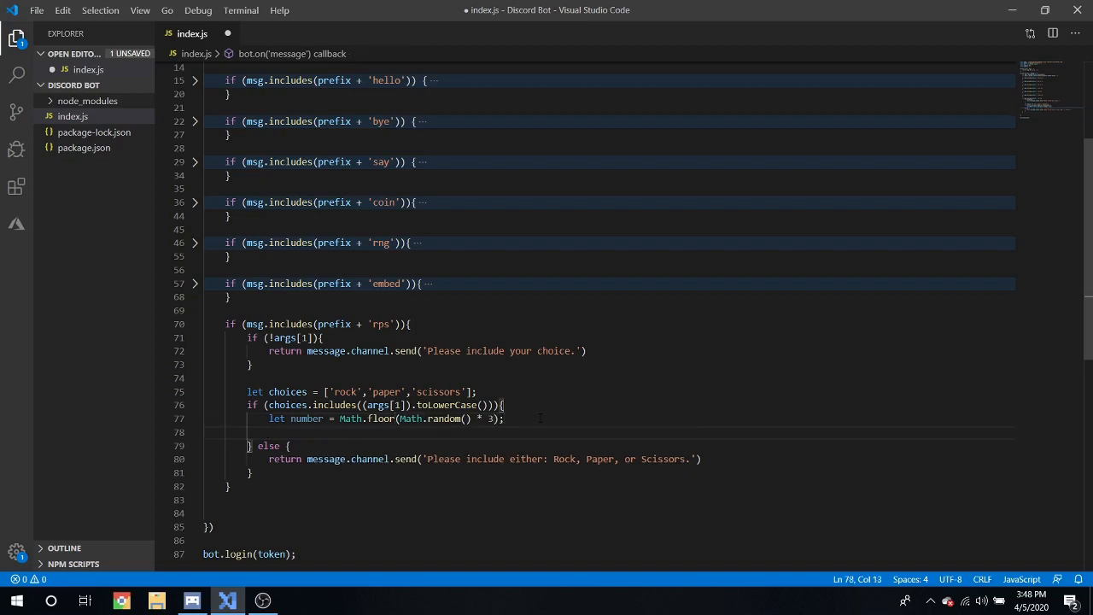
Step: Add the number == 1, 2 and 0 branches, with 'It was a tie.' replies
type("if")
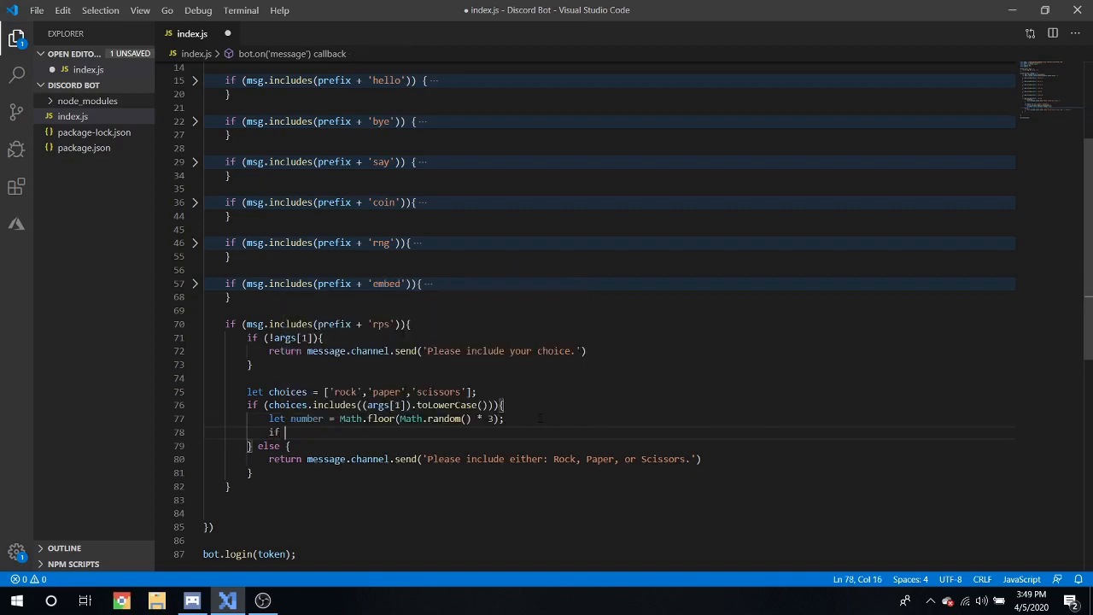
type("(number )")
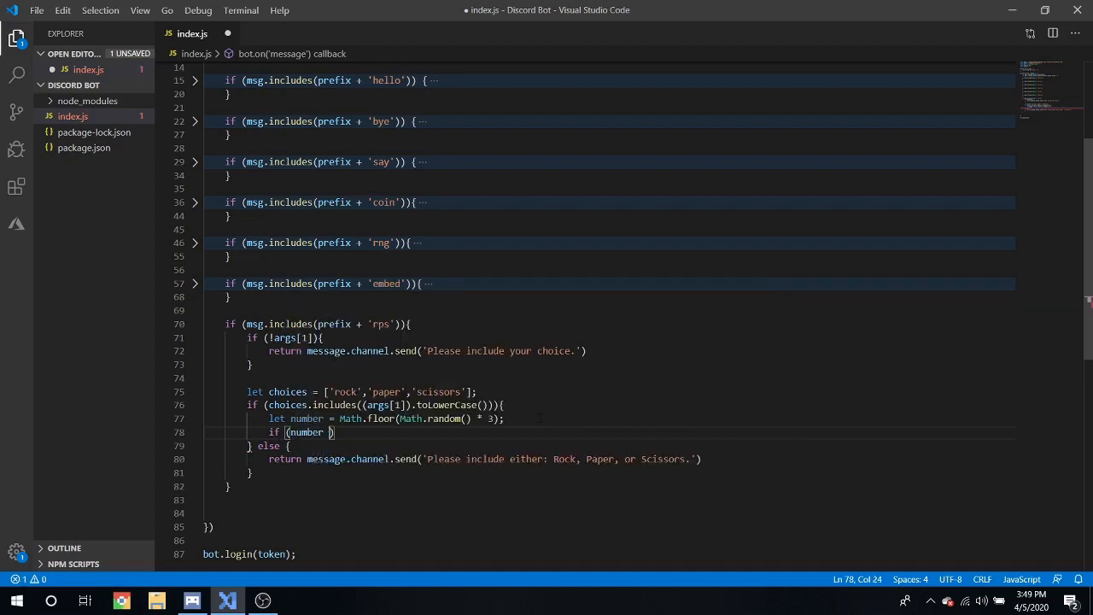
type("== 1")
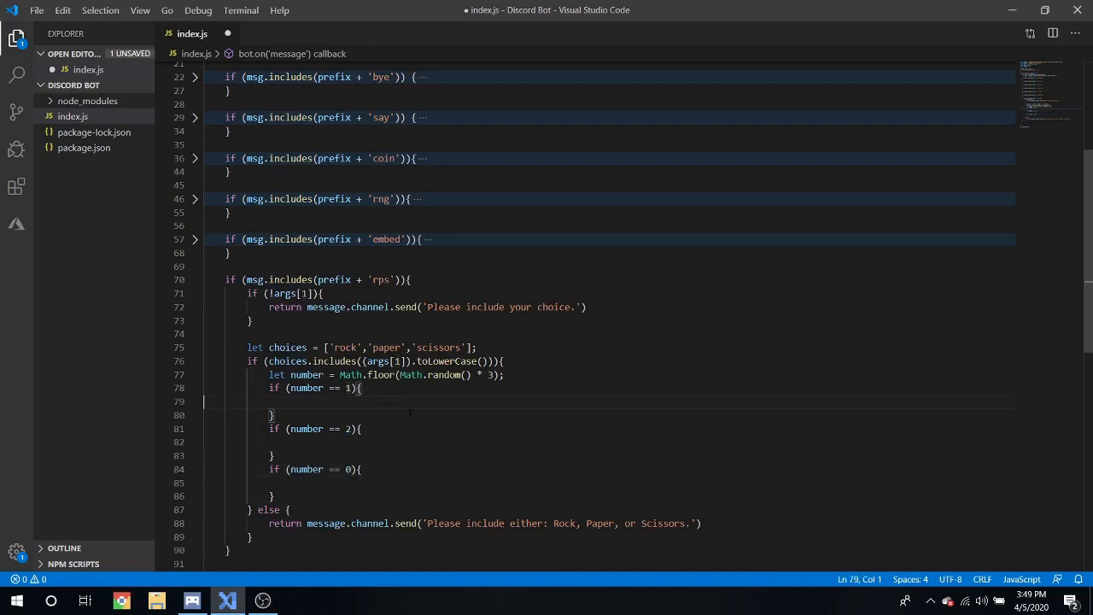
type("return")
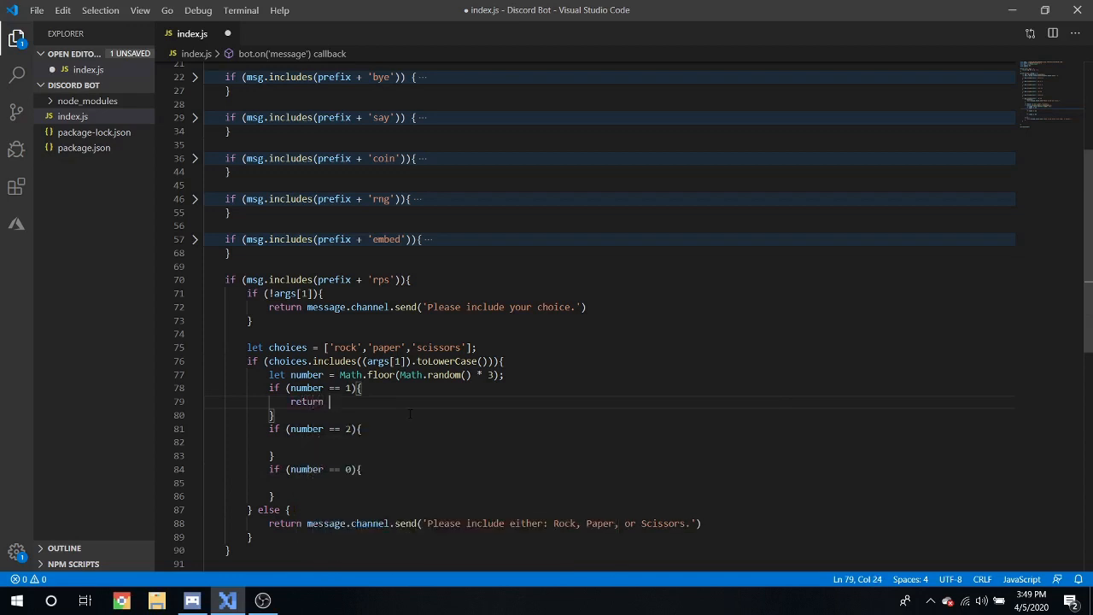
type("message.channel.send('It was")
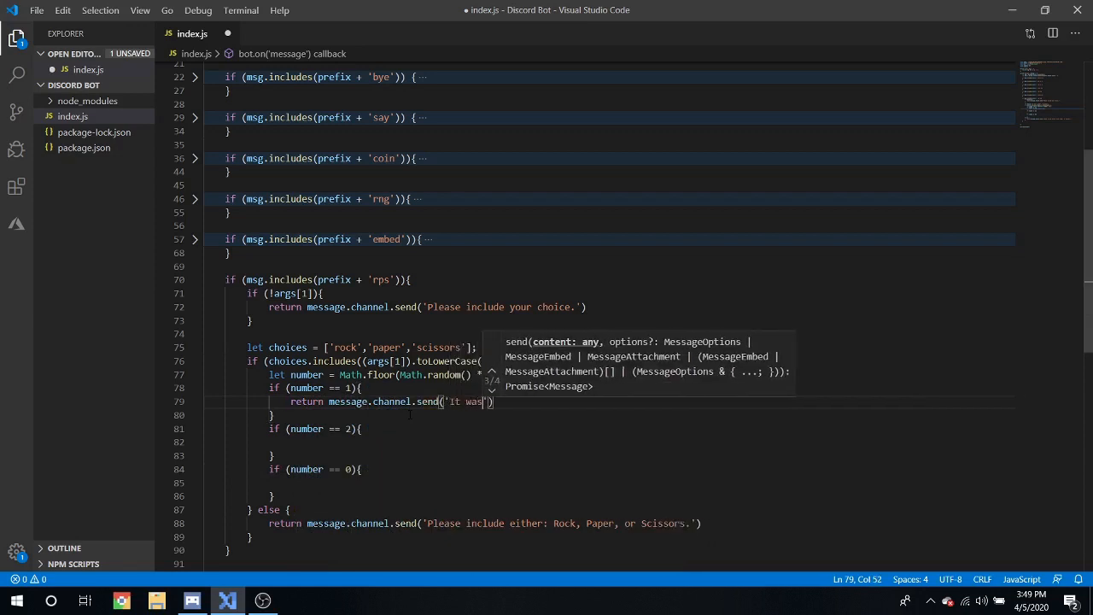
type("a tie.")
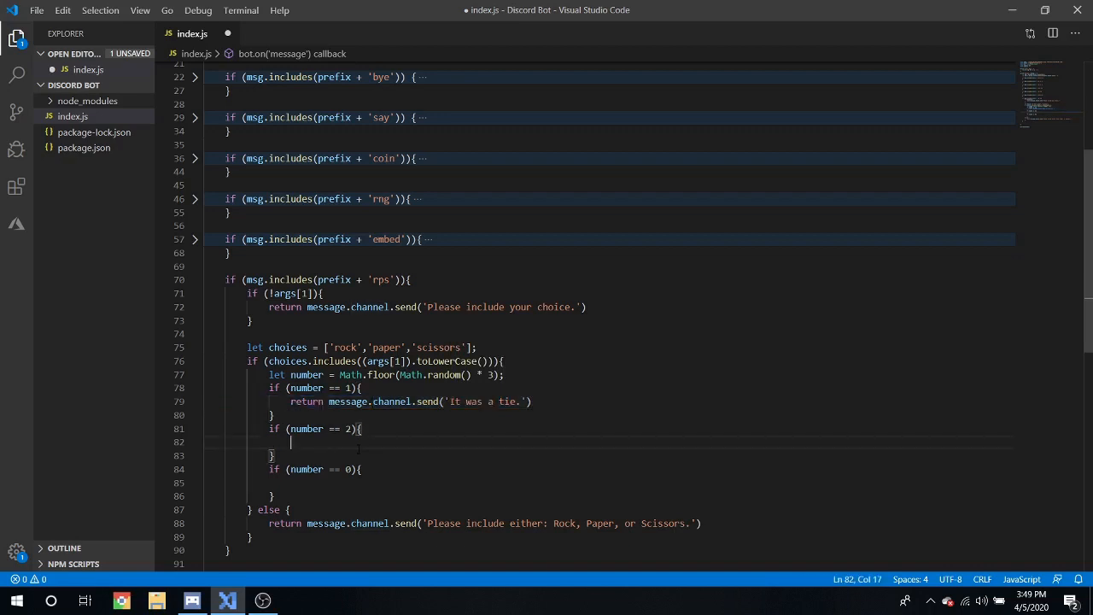
type("return message.channel.send('It was a tie.')")
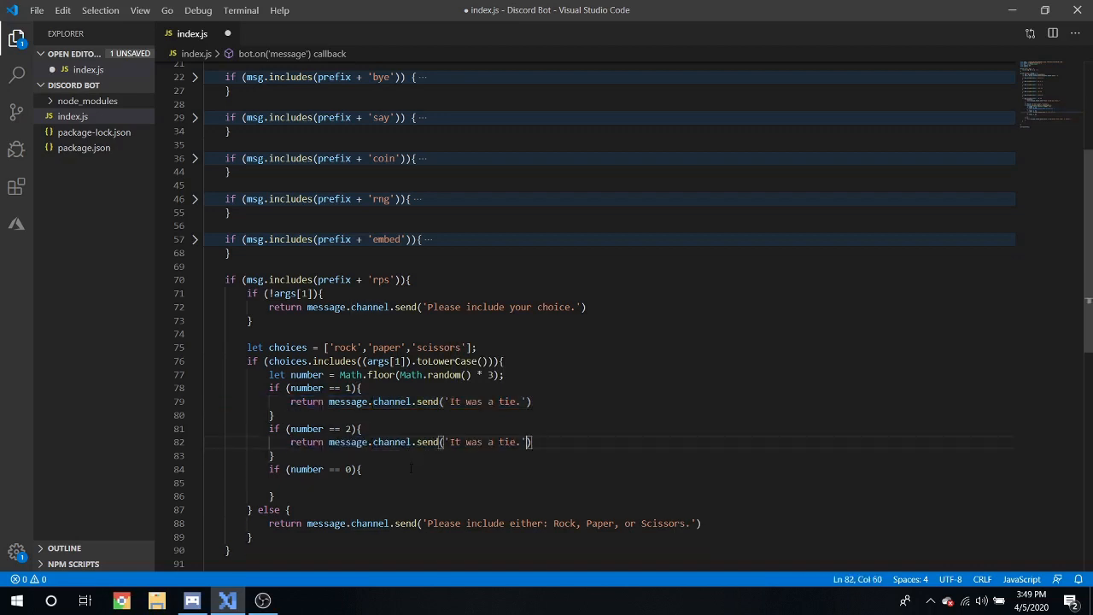
Step: Save index.js, launch the bot with node . and bring up Discord
key("Backspace")
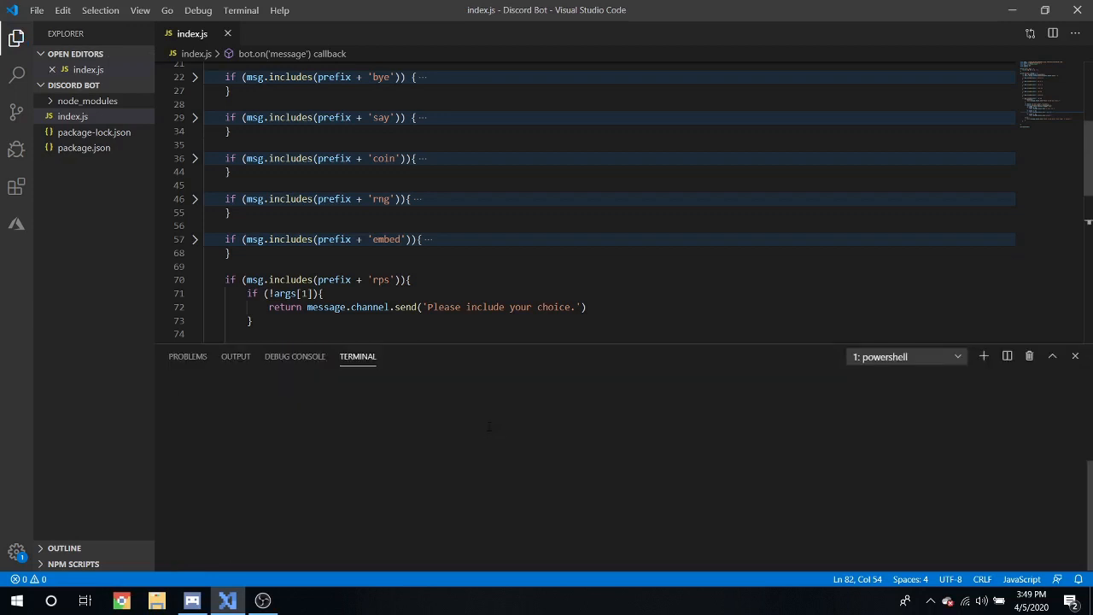
type("node .")
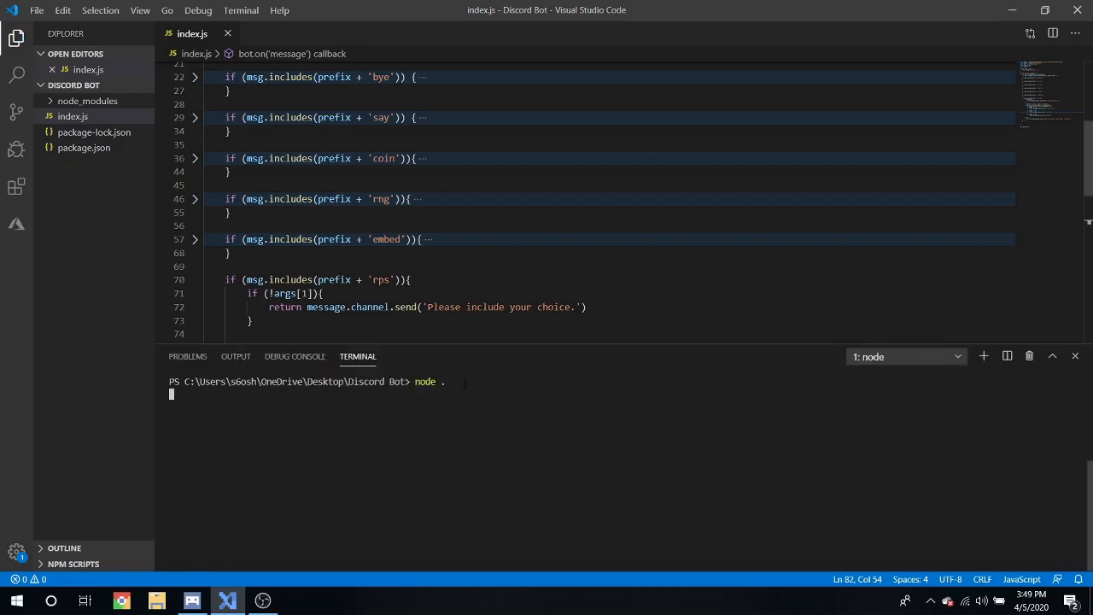
left_click(192, 600)
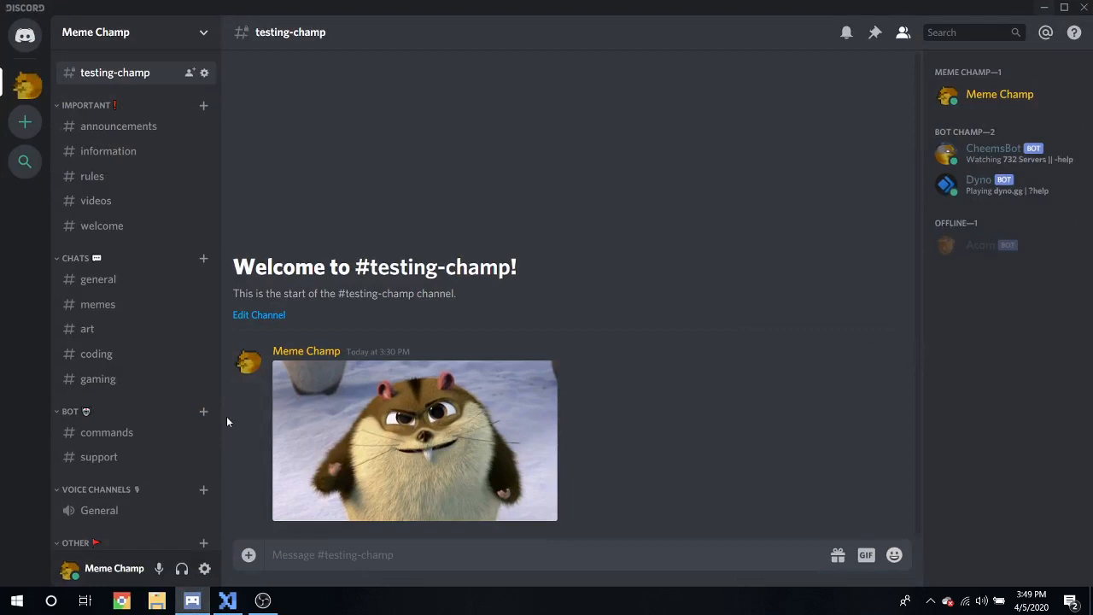
Step: Send /rps with no choice, with gibberish, and /rps rock several times in testing-champ
type("/rps")
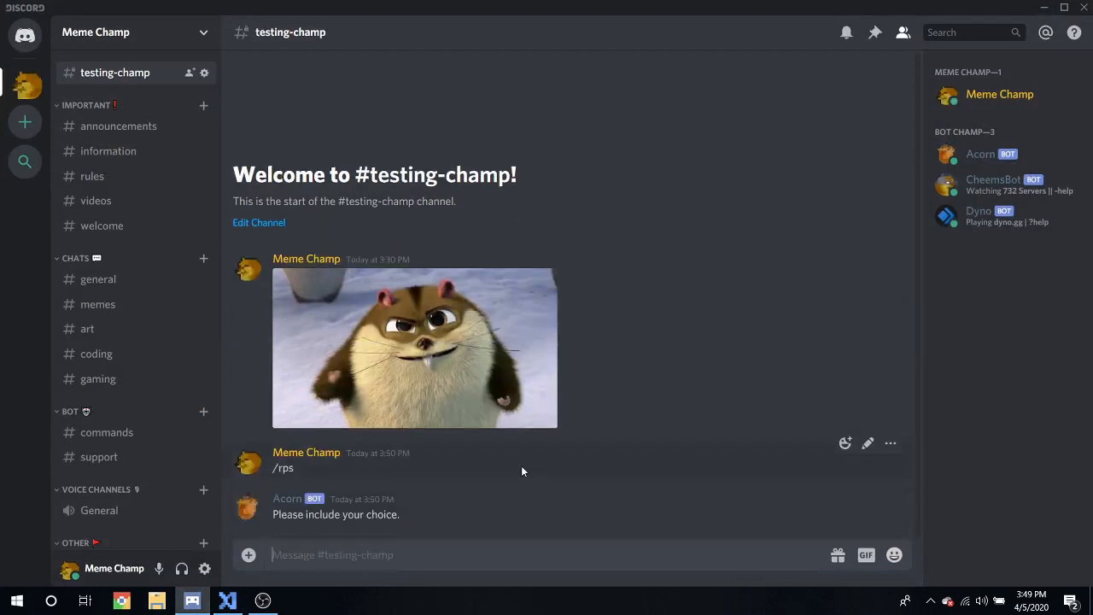
type("/rps")
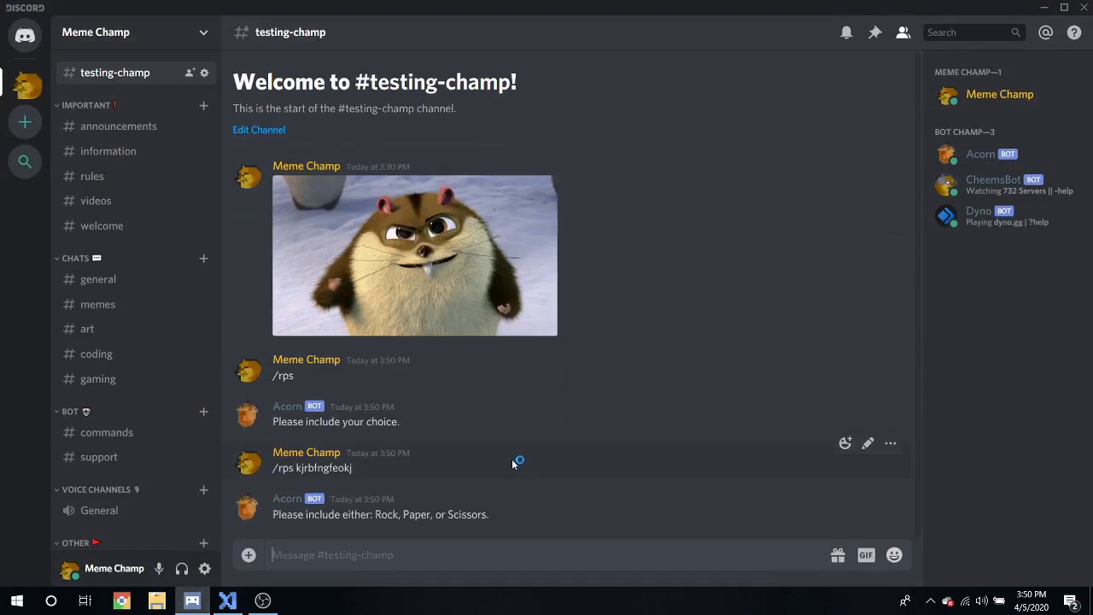
type("/")
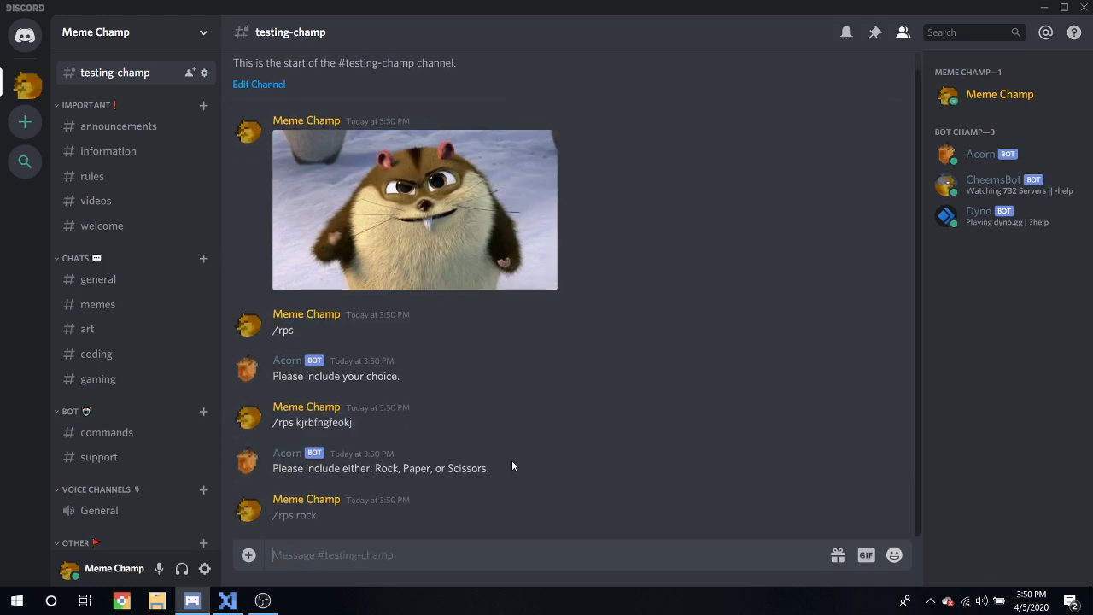
type("/r")
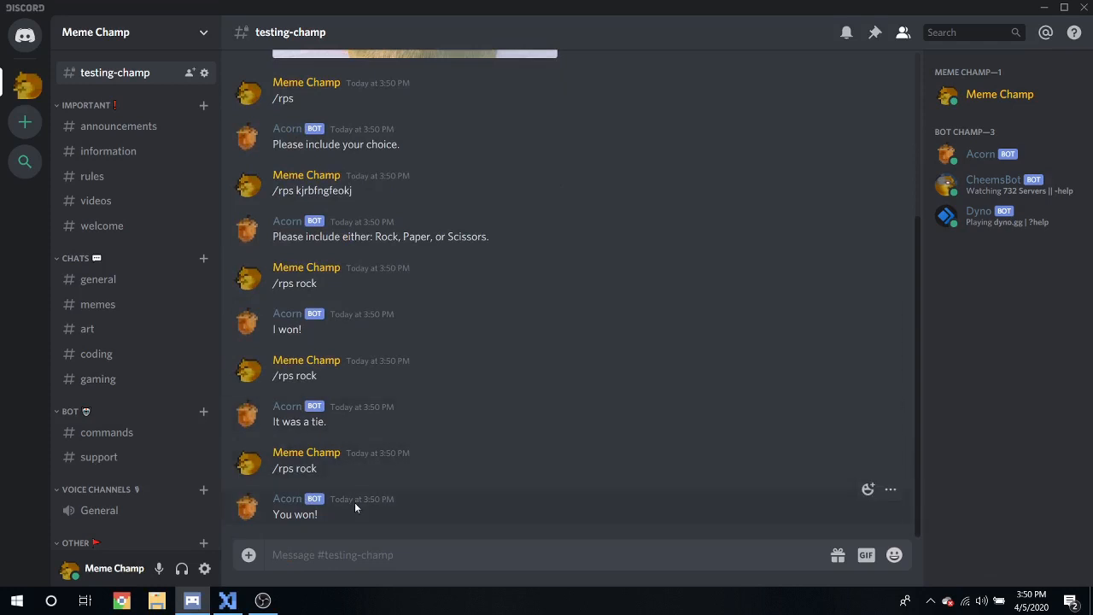
mouse_move(298, 527)
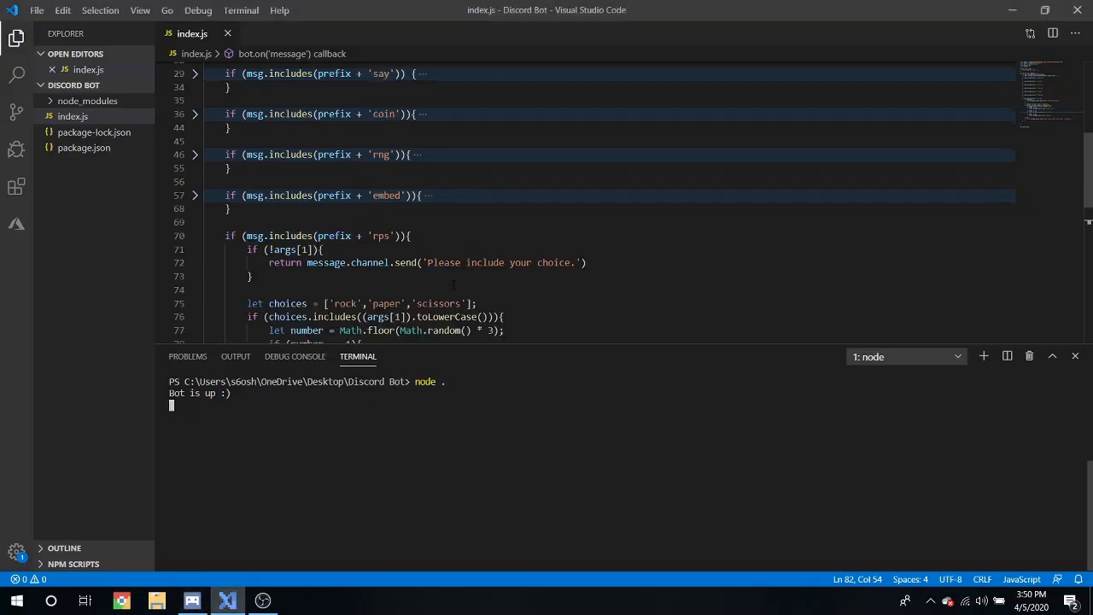
Step: Change the tie reply to 'It was a tie, we both had' + (args[1]).toLowerCase()
scroll("down", 3)
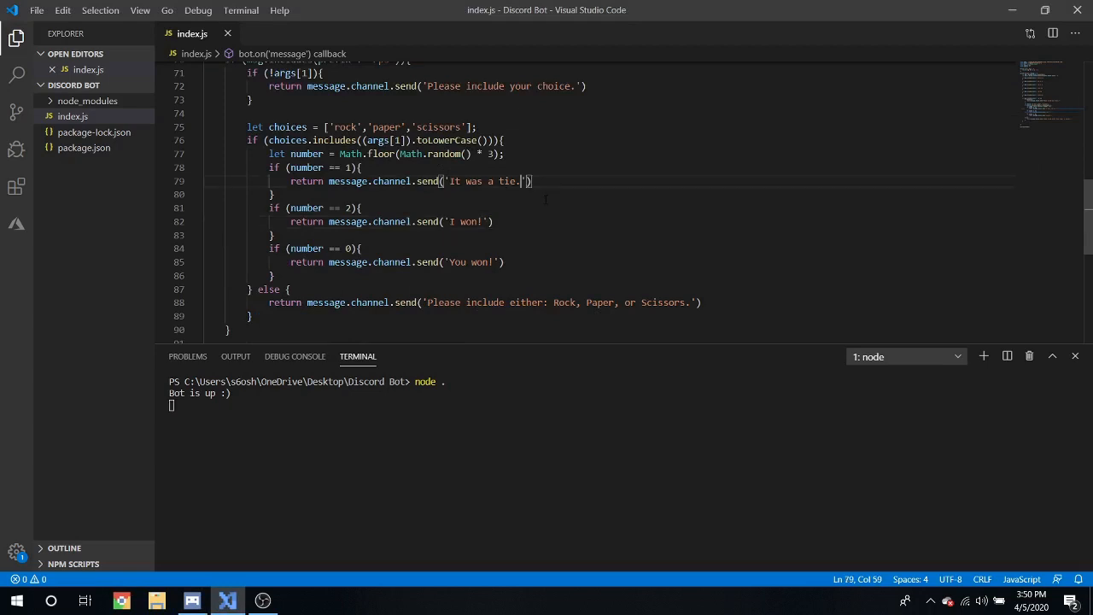
type(",")
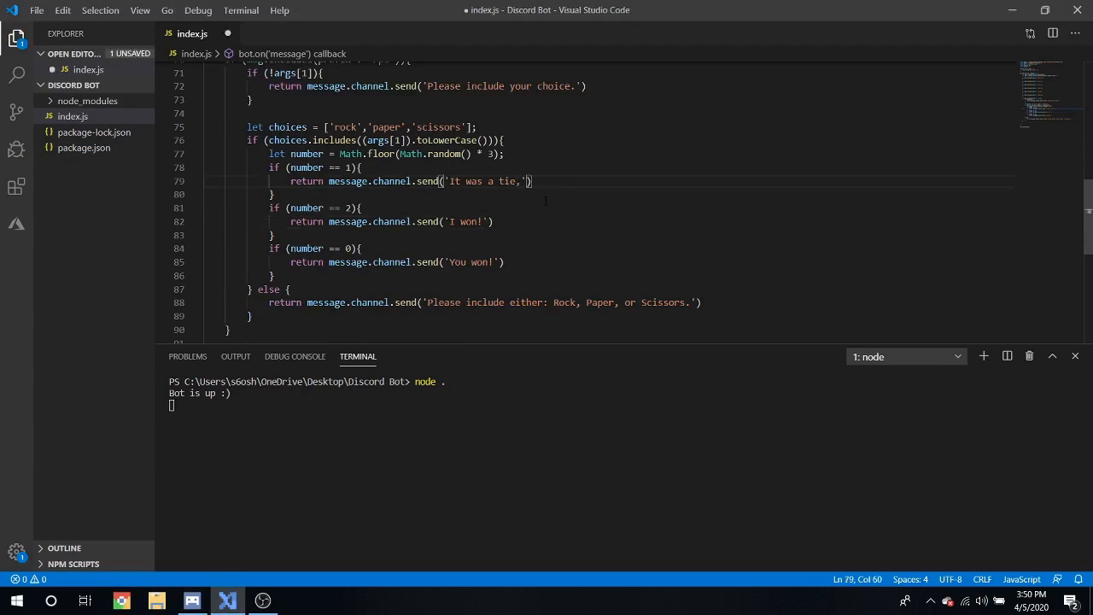
type("w")
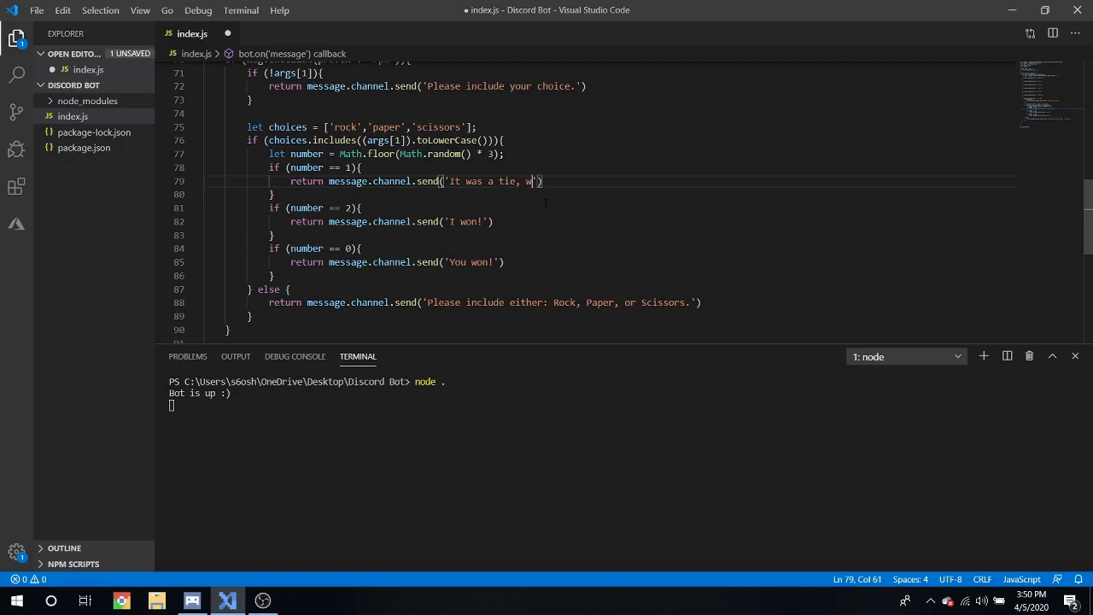
type("e both had")
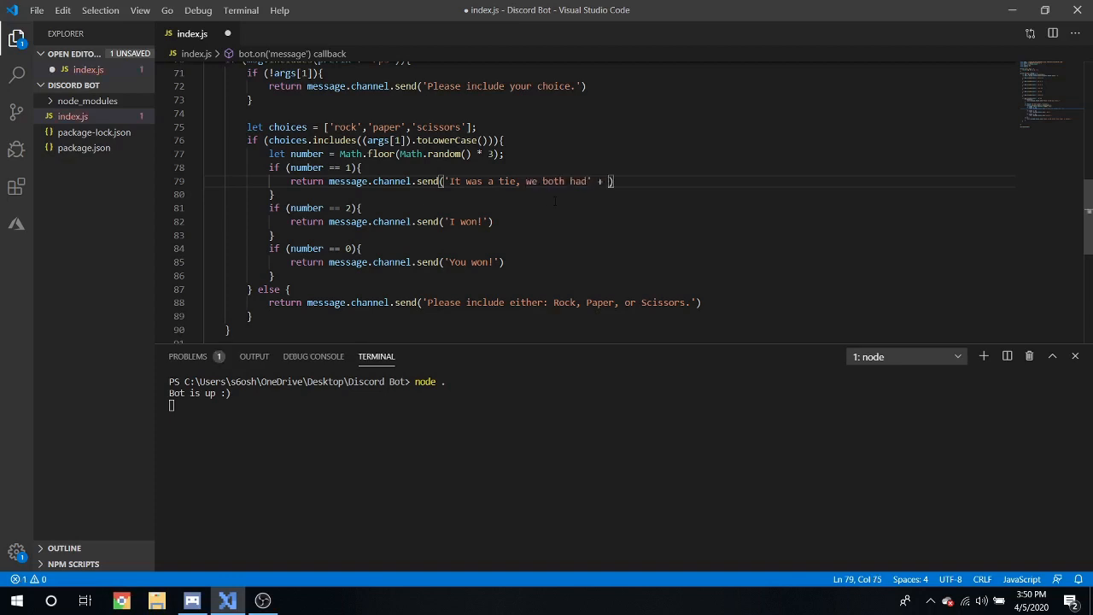
type("args[1")
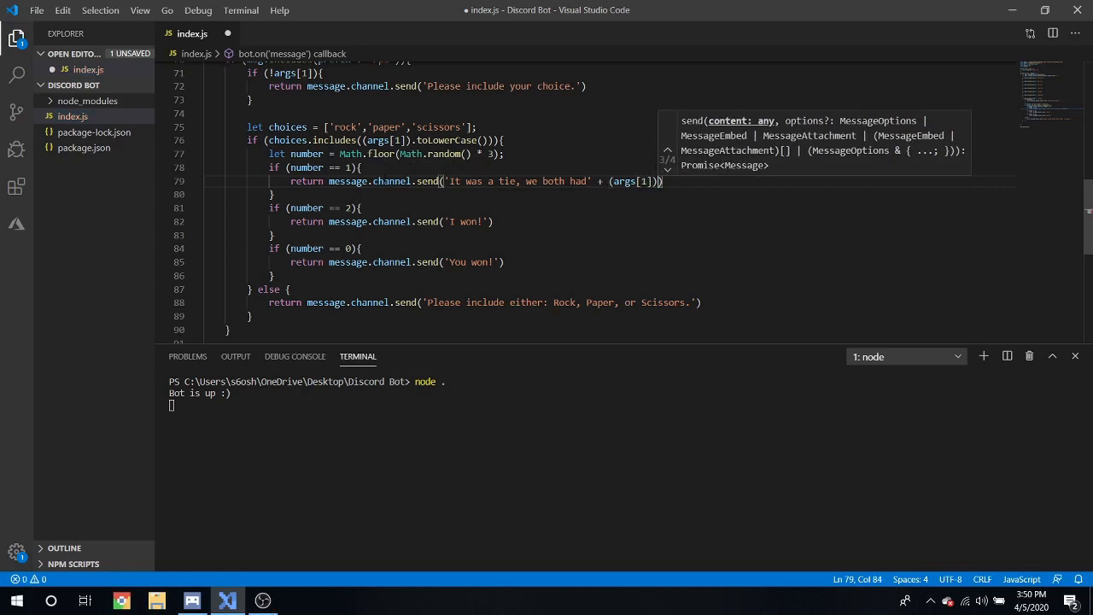
type(".toLowerCase(")
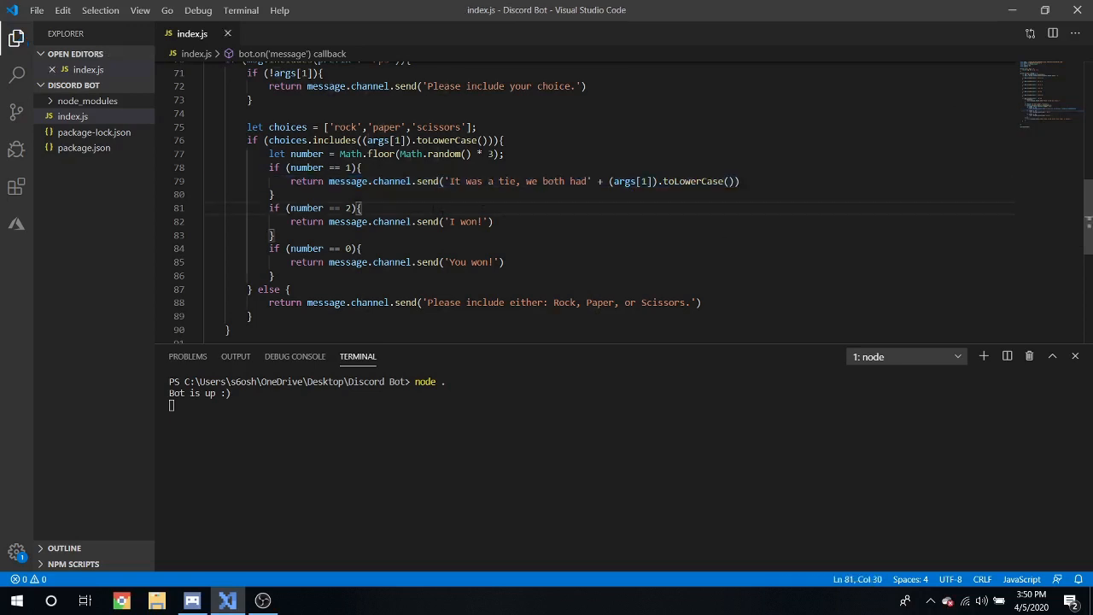
Step: Add an if ((args[1]).toLowerCase() == rock) check inside the number 0 branch
key("Enter")
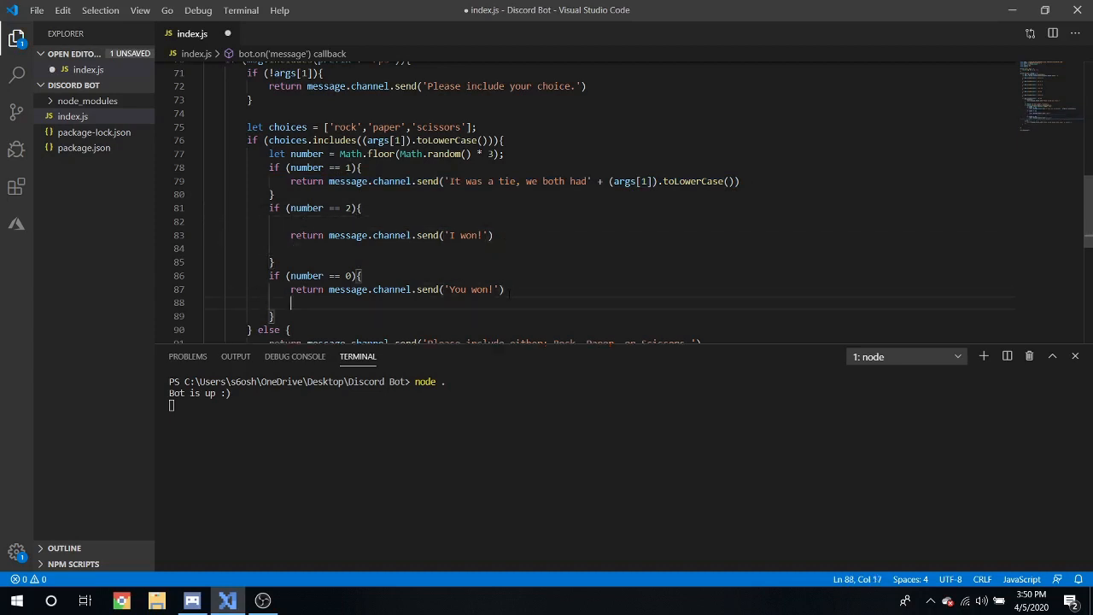
key("Enter")
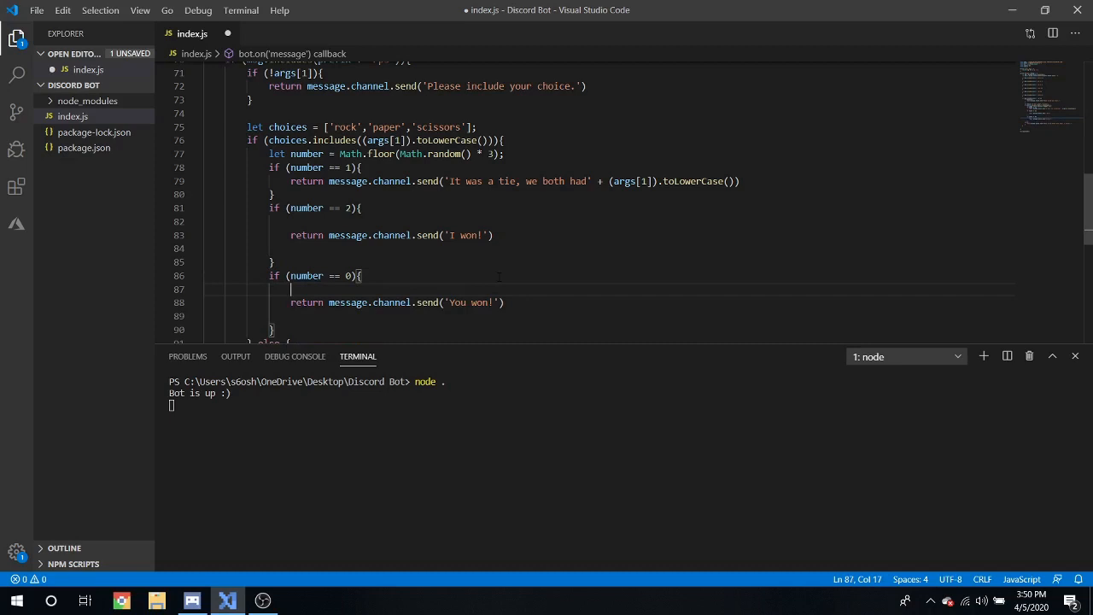
type("if ()")
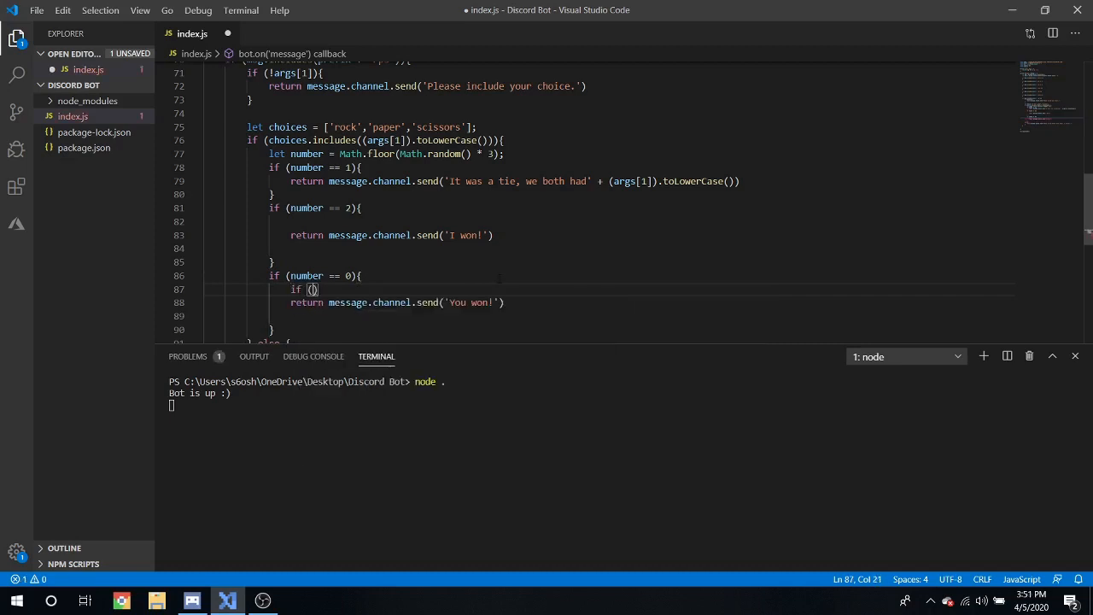
type("args[1]")
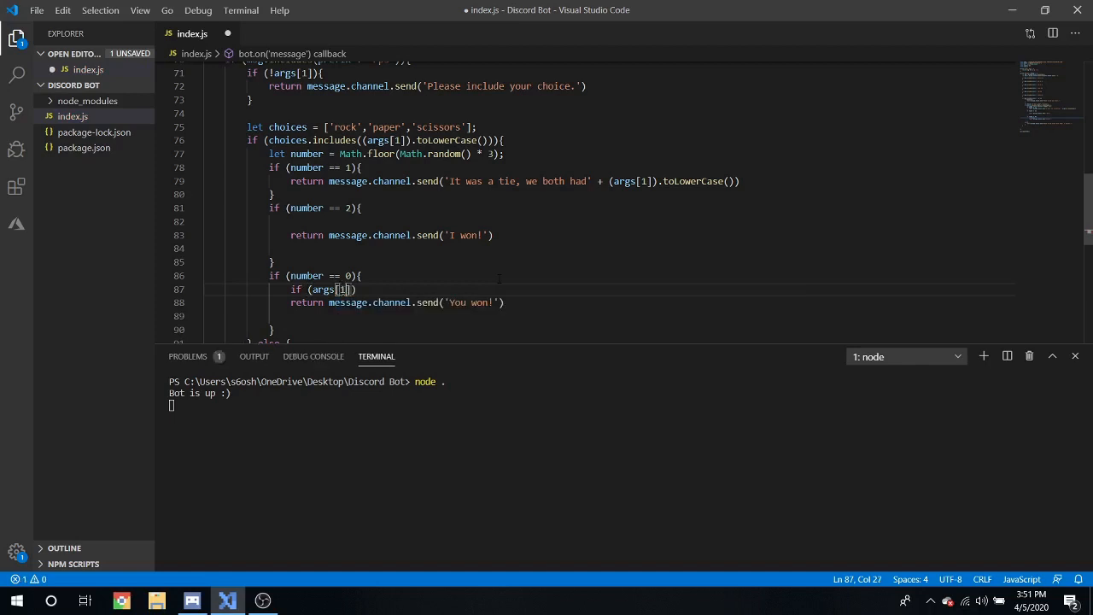
type(".toLowerCase)")
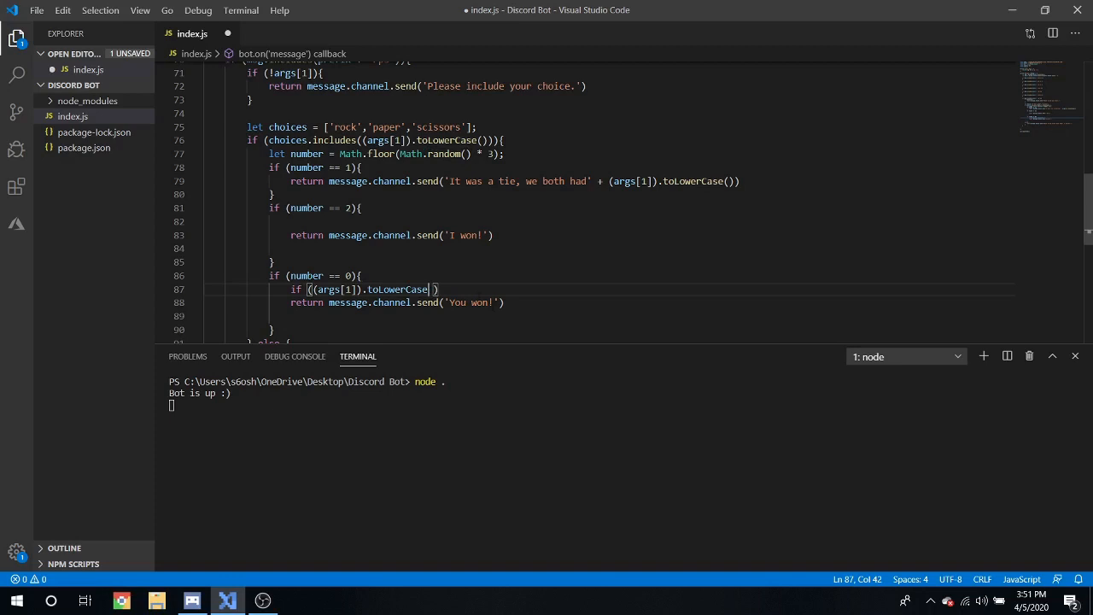
type("== rock")
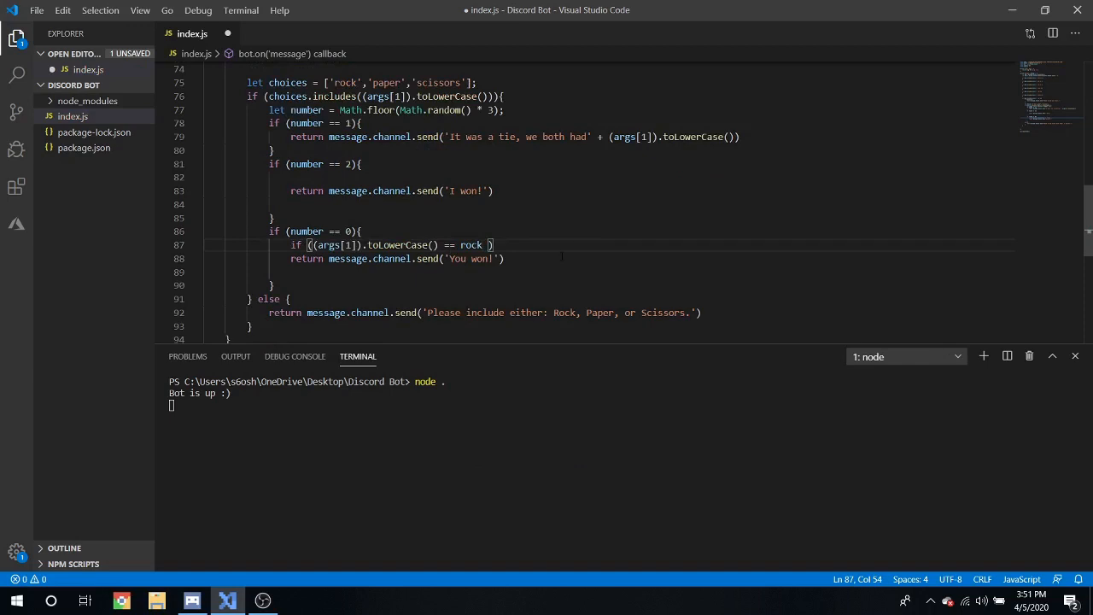
type("{")
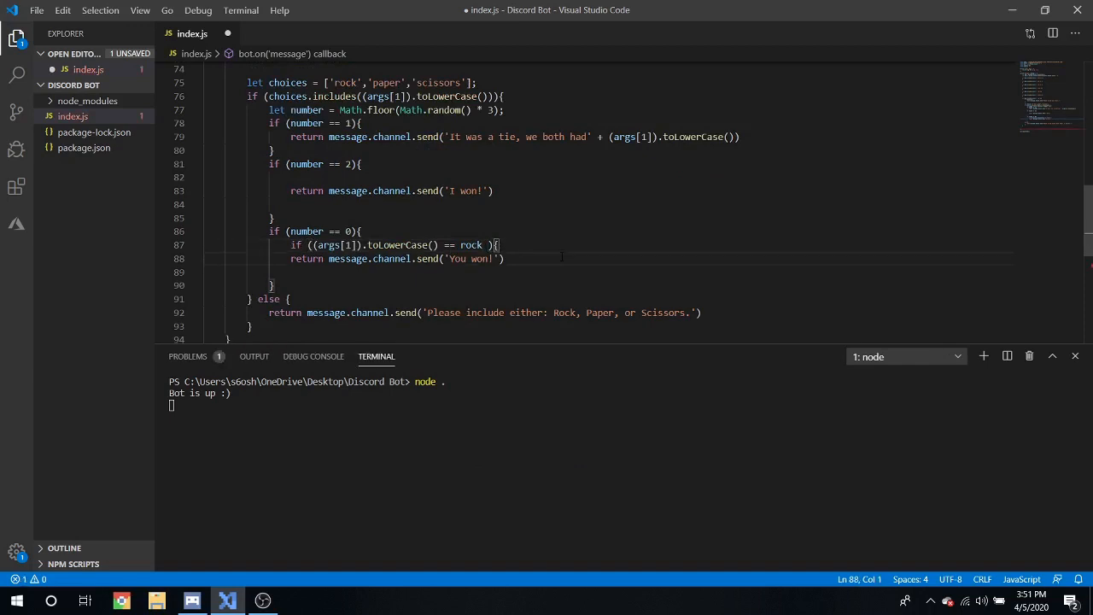
type(", I had paper.")
key("Enter")
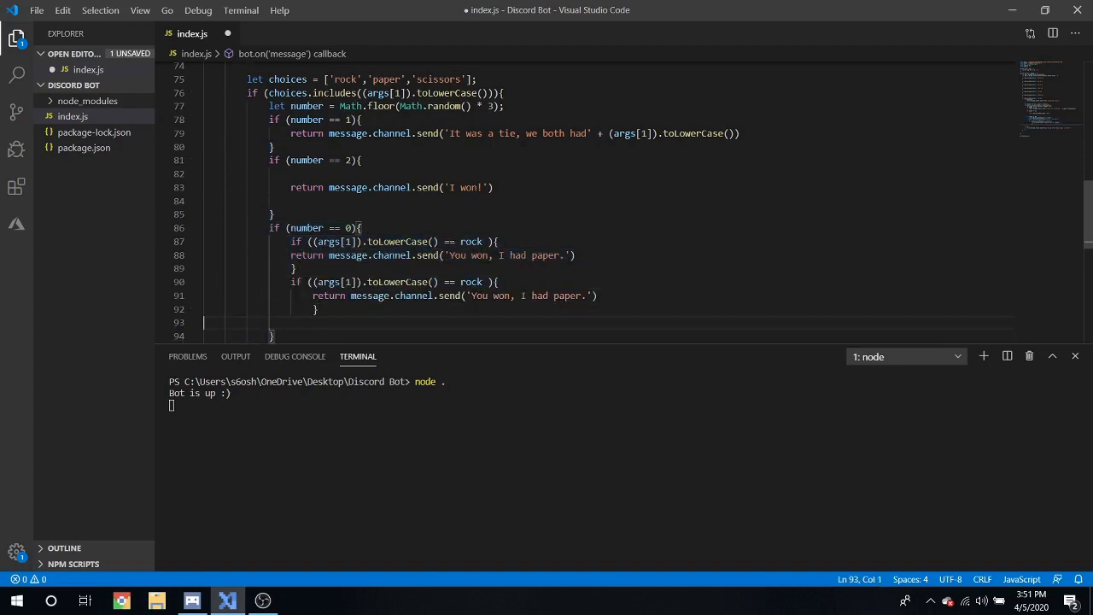
Step: Turn the duplicated checks into scissors and paper cases, then select all three
double_click(471, 254)
type("pape")
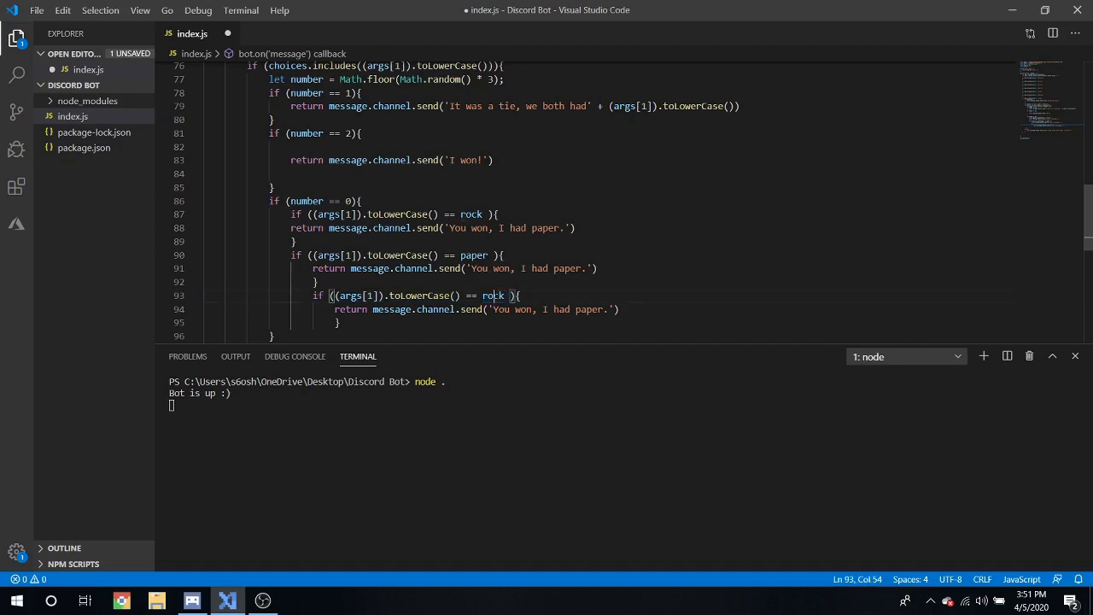
type("scissors")
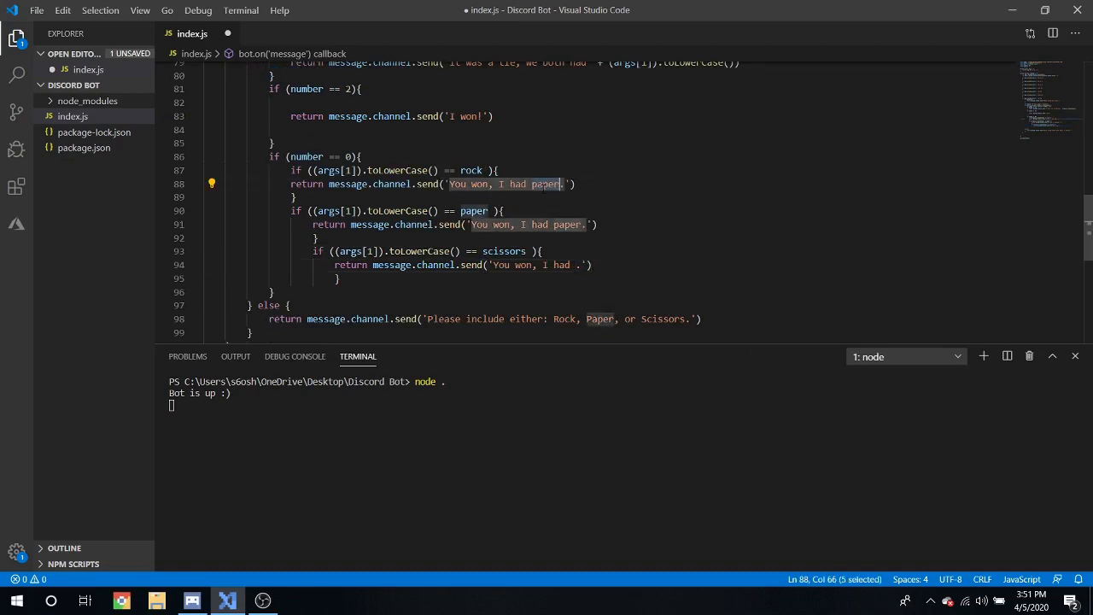
type("scissors")
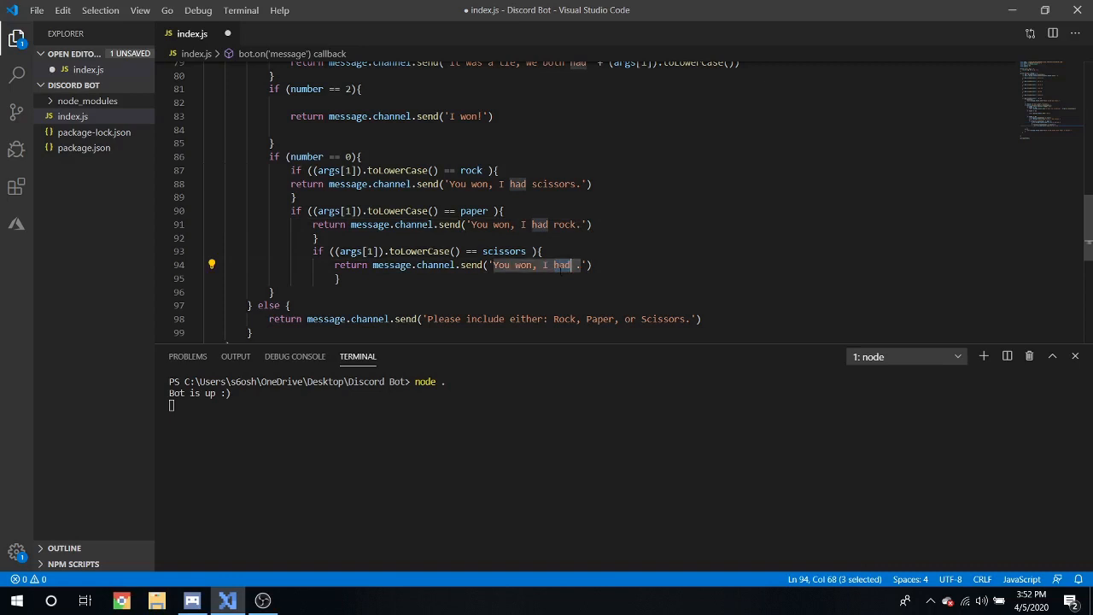
type("paper")
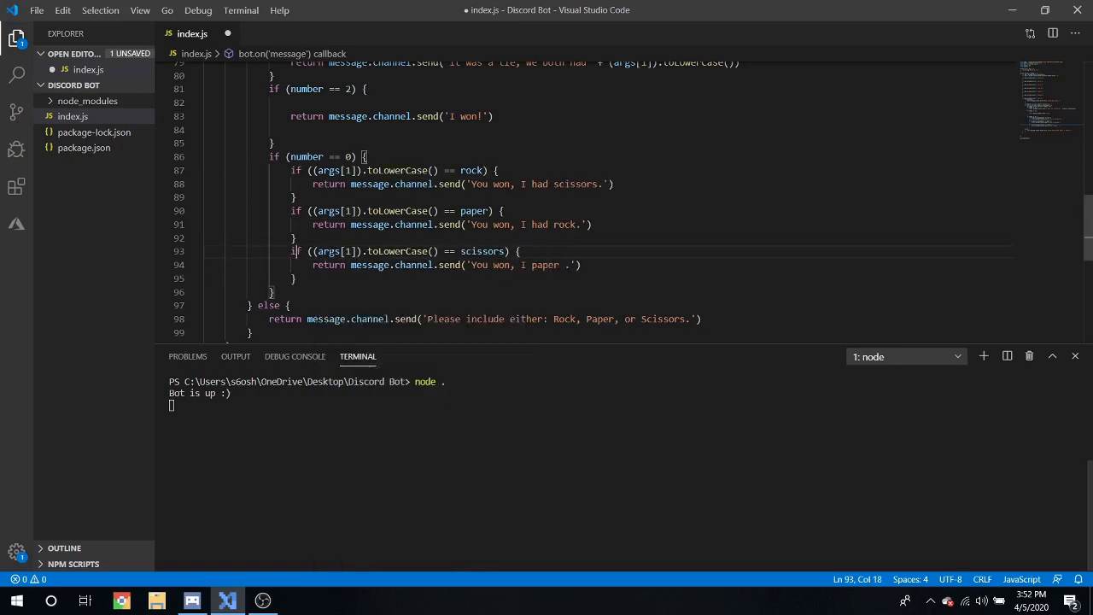
left_click_drag(290, 170, 296, 277)
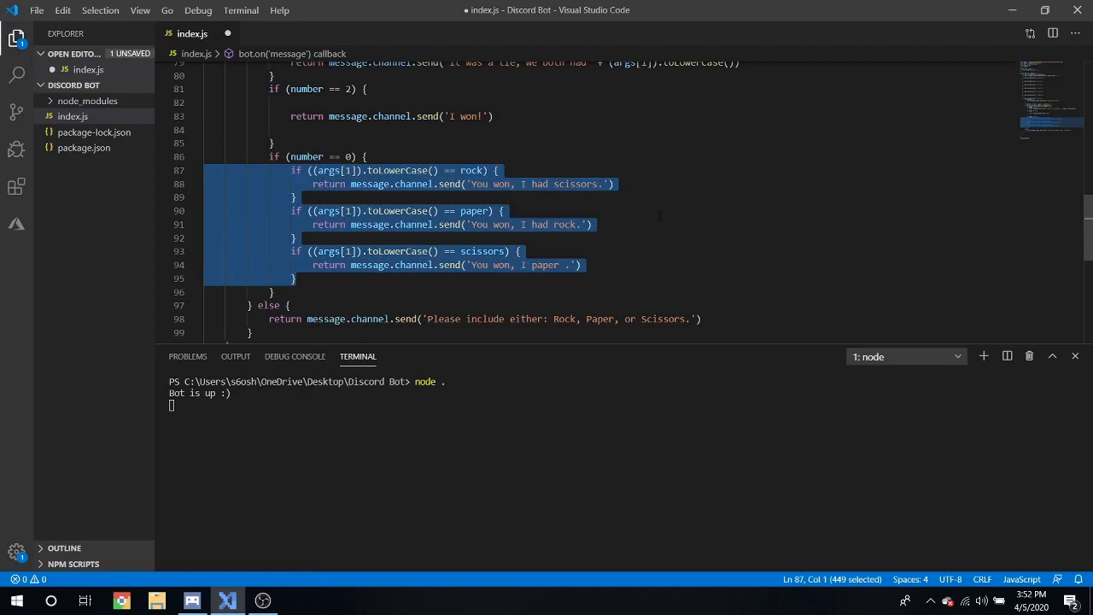
Step: Paste the rock, paper, scissors checks into the number 2 branch with 'I won, I had…' replies
left_click(218, 129)
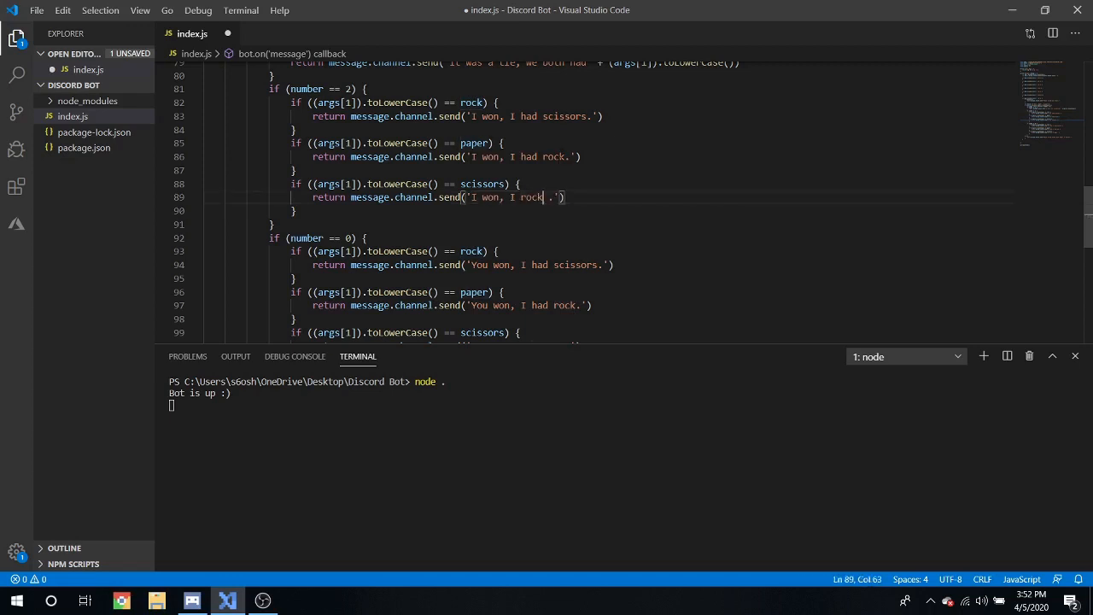
double_click(555, 157)
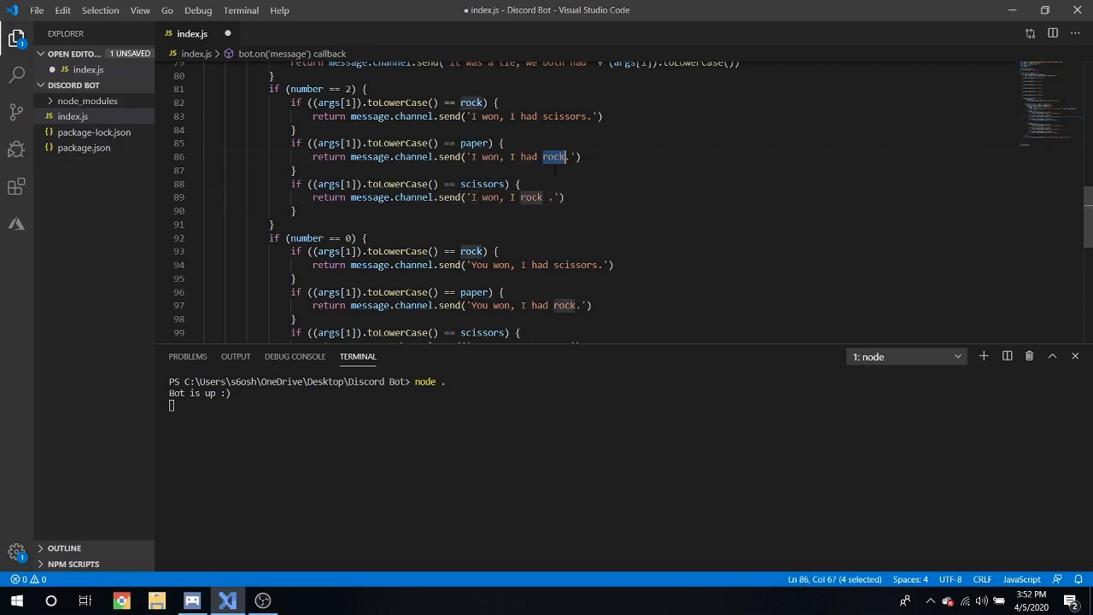
type("scissors")
left_click(457, 117)
type("pape")
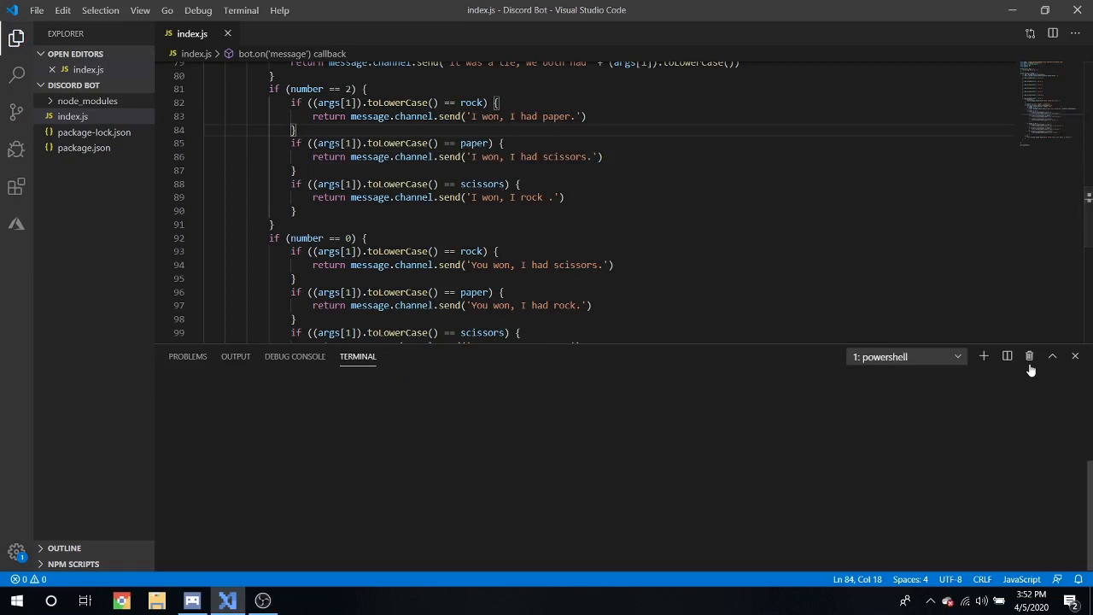
Step: Restart the bot with node ., send /rps rock in Discord, and return to VS Code
type("node .")
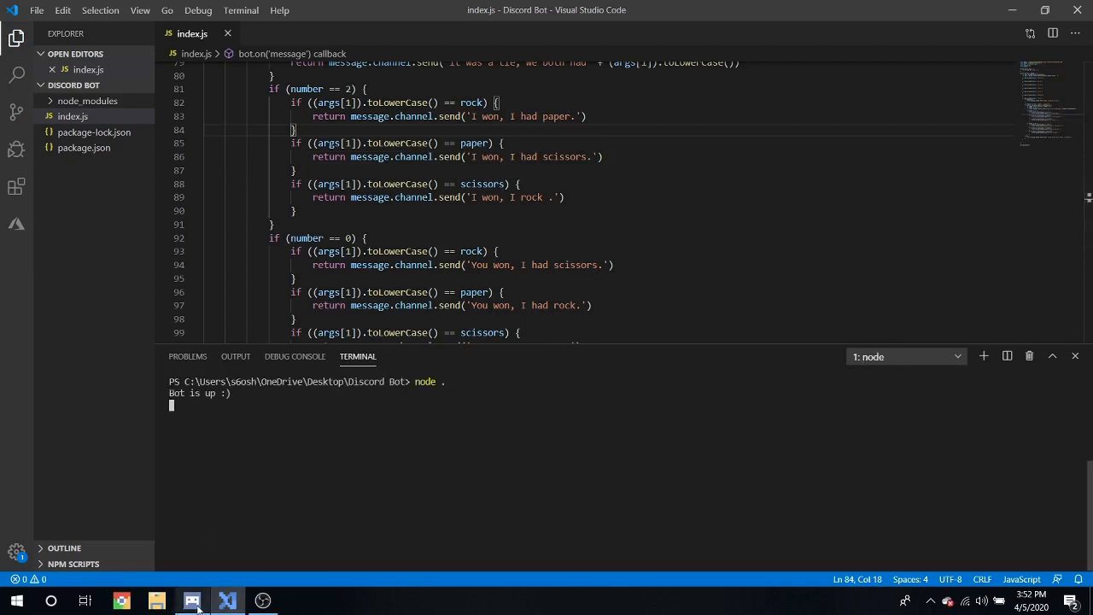
left_click(192, 601)
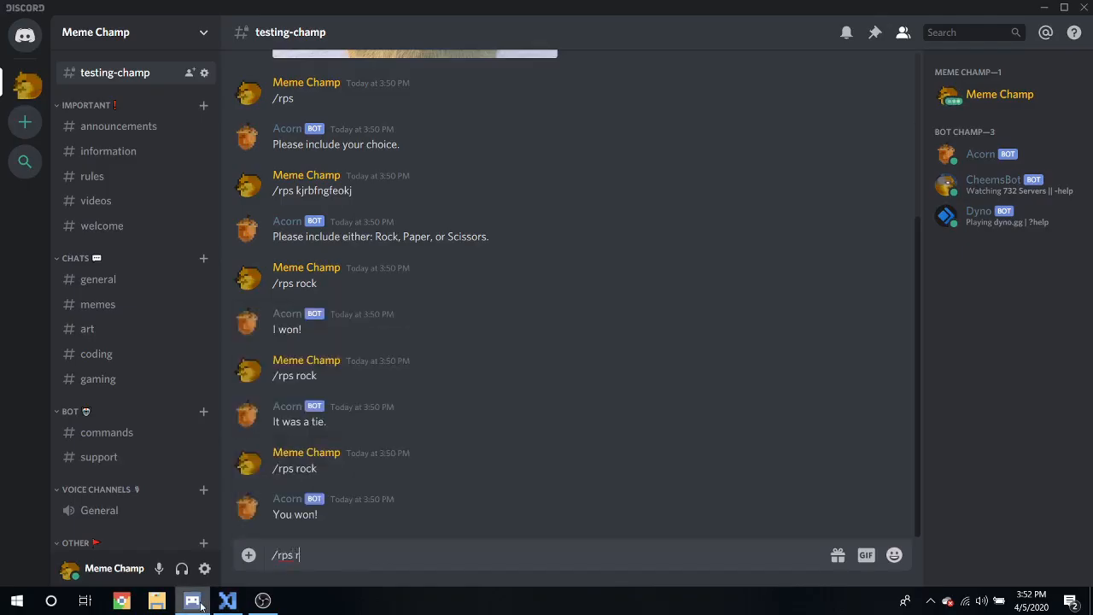
key("Enter")
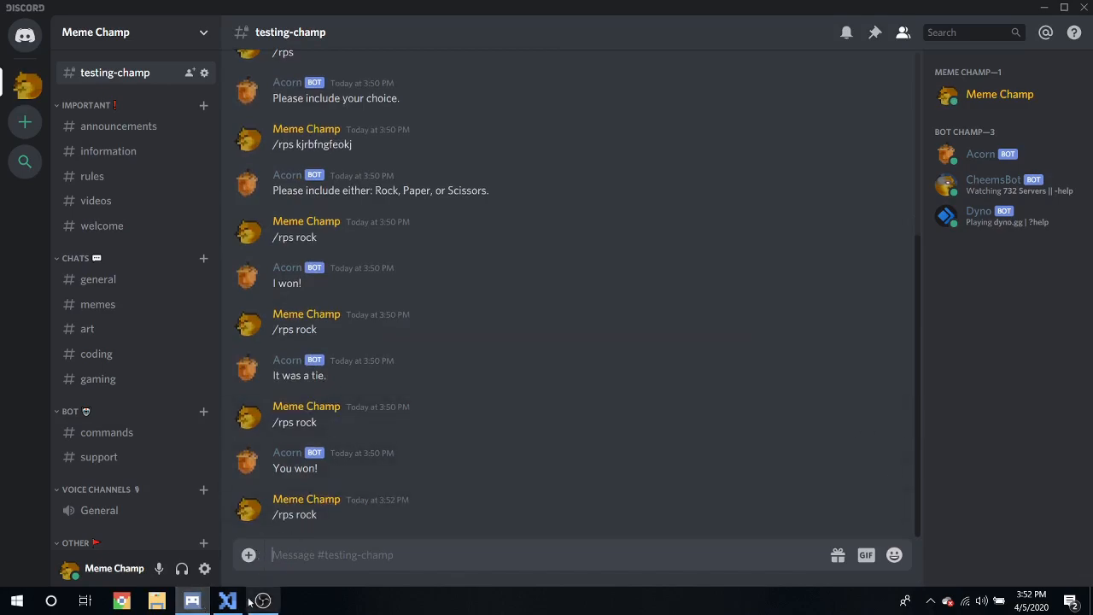
left_click(228, 600)
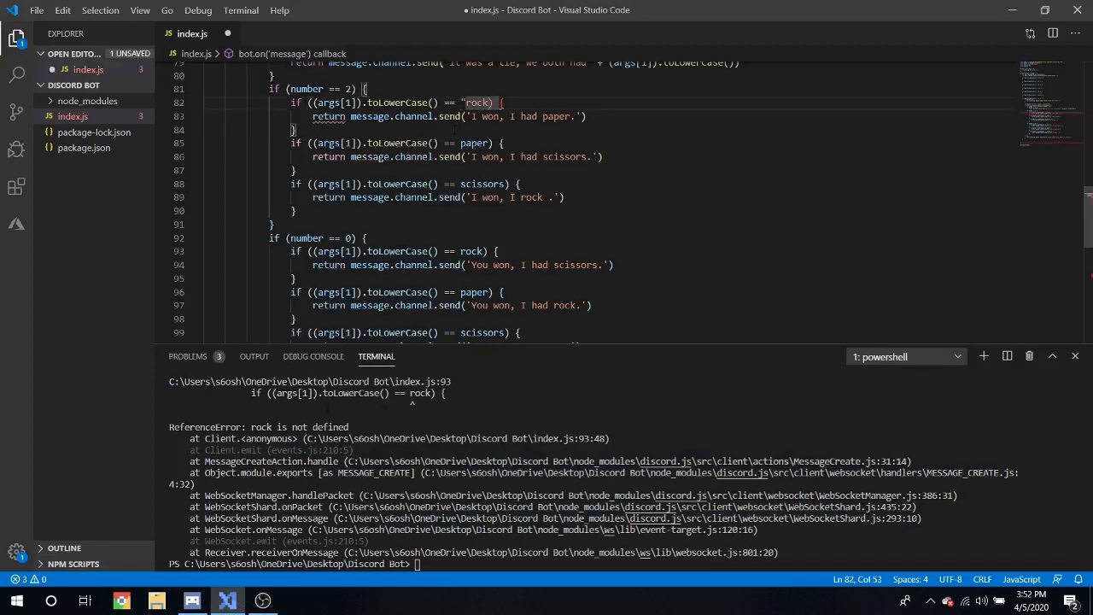
Step: Select 'rock' in the first choice check to wrap it in double quotes
double_click(478, 103)
type("node .")
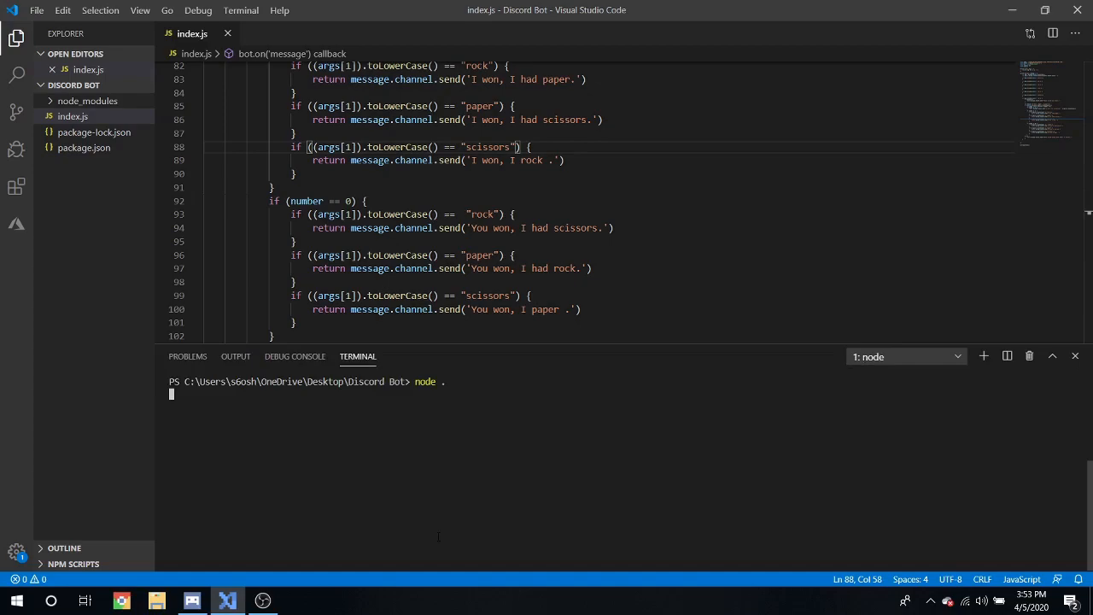
Step: Send /rps rock in #testing-champ, getting 'It was a tie, we both hadrock'
left_click(192, 601)
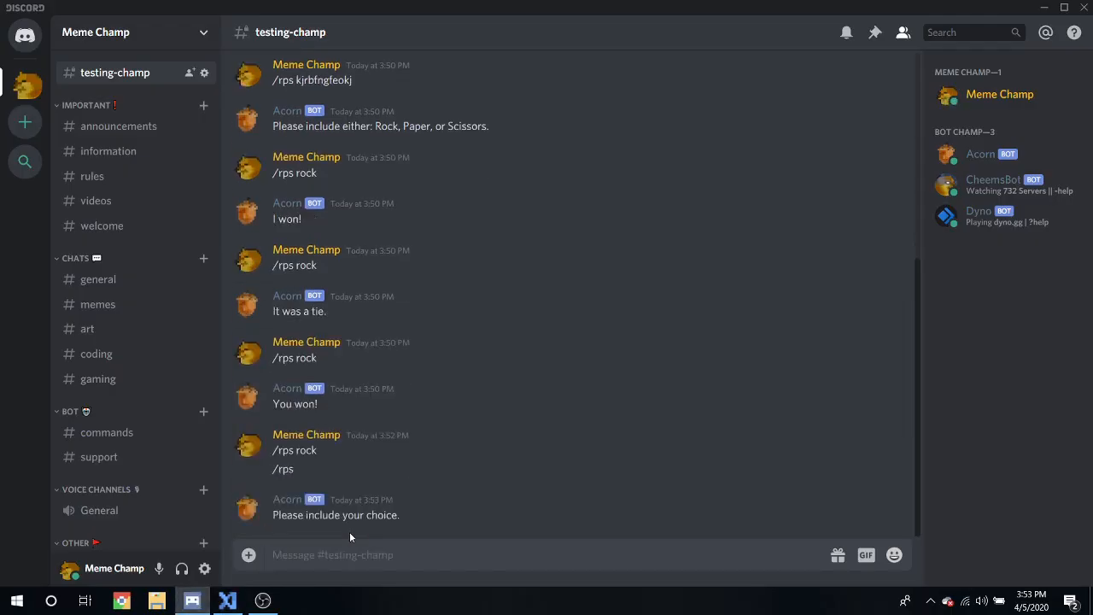
type("/rps rock")
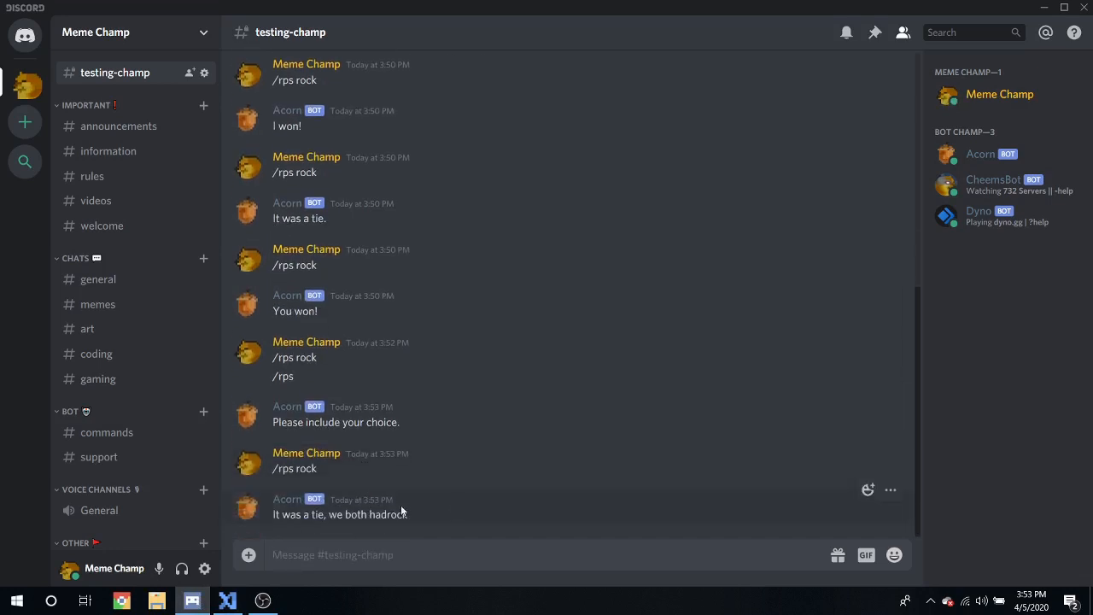
left_click(226, 600)
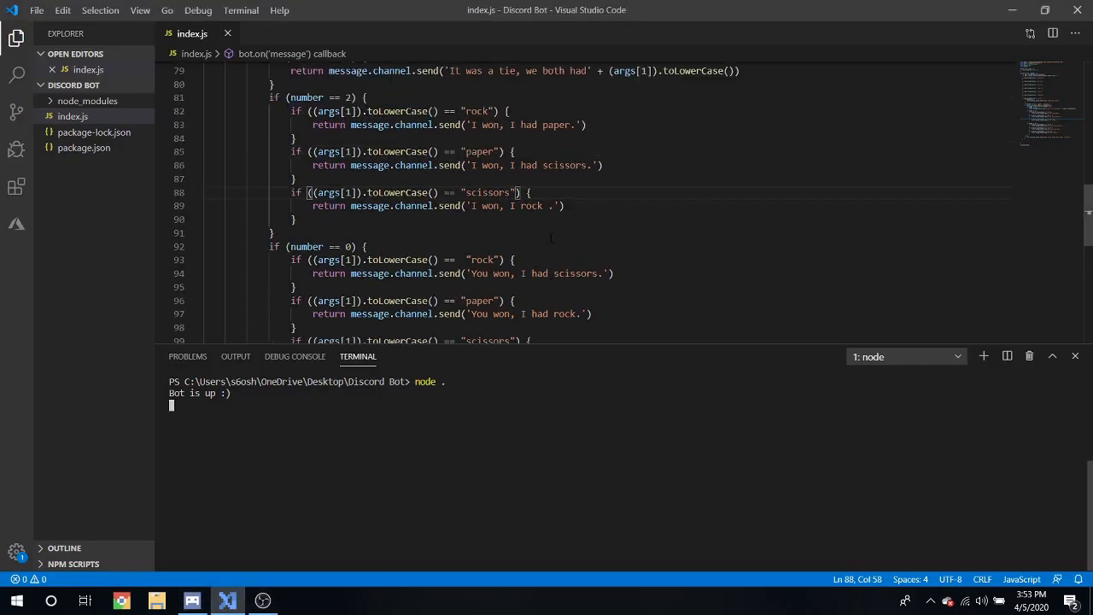
Step: Add a space after 'we both had' in the tie reply and stop the bot
scroll("up", 3)
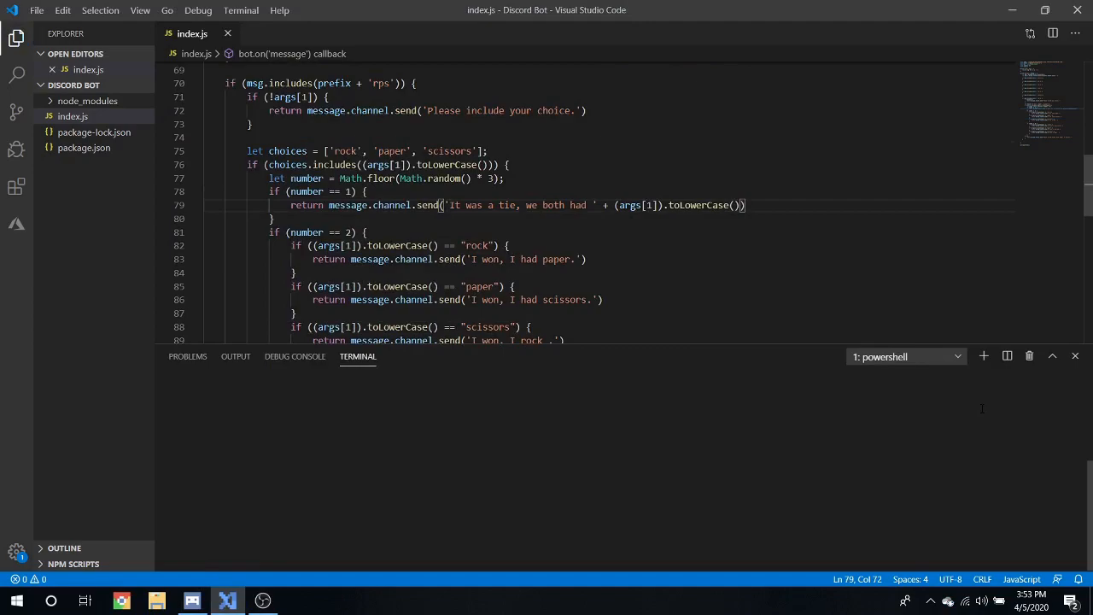
left_click(190, 599)
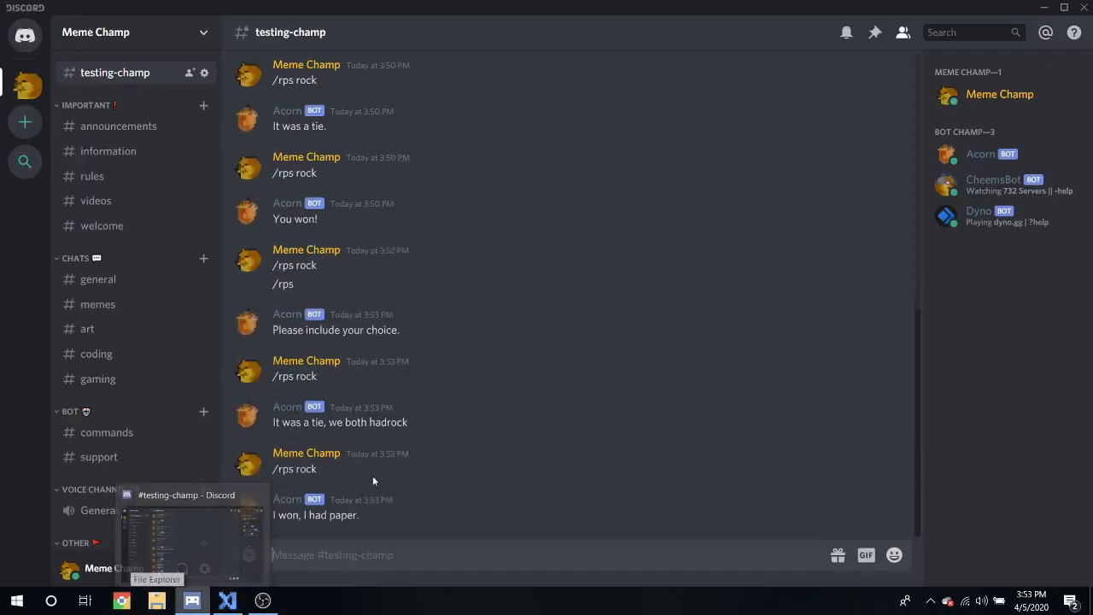
Step: Send /rps scissors in #testing-champ to test the bot
type("/roc")
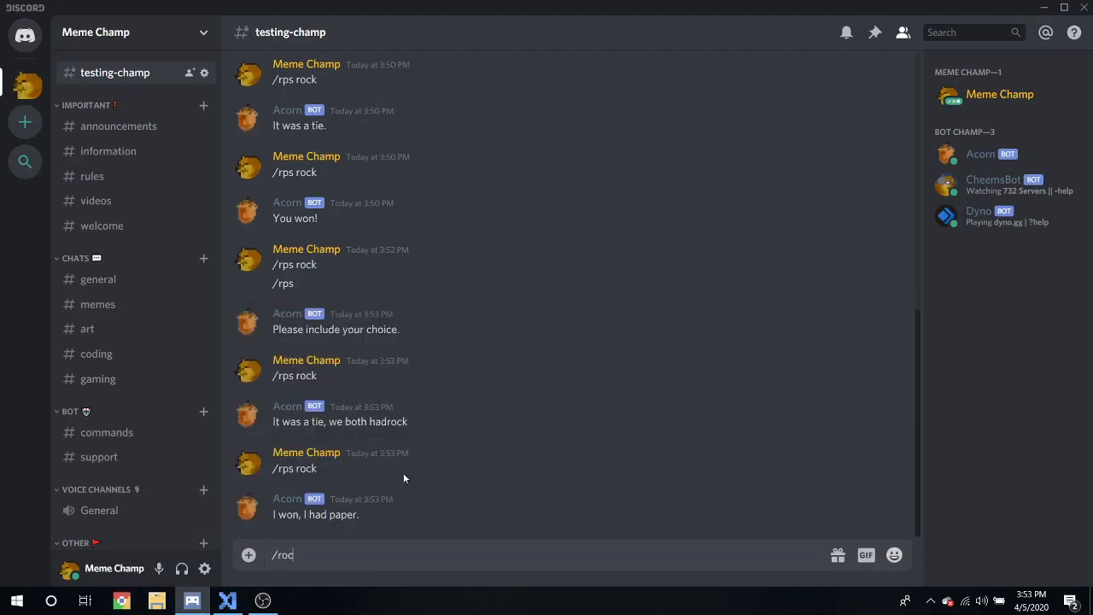
type("/rps scis")
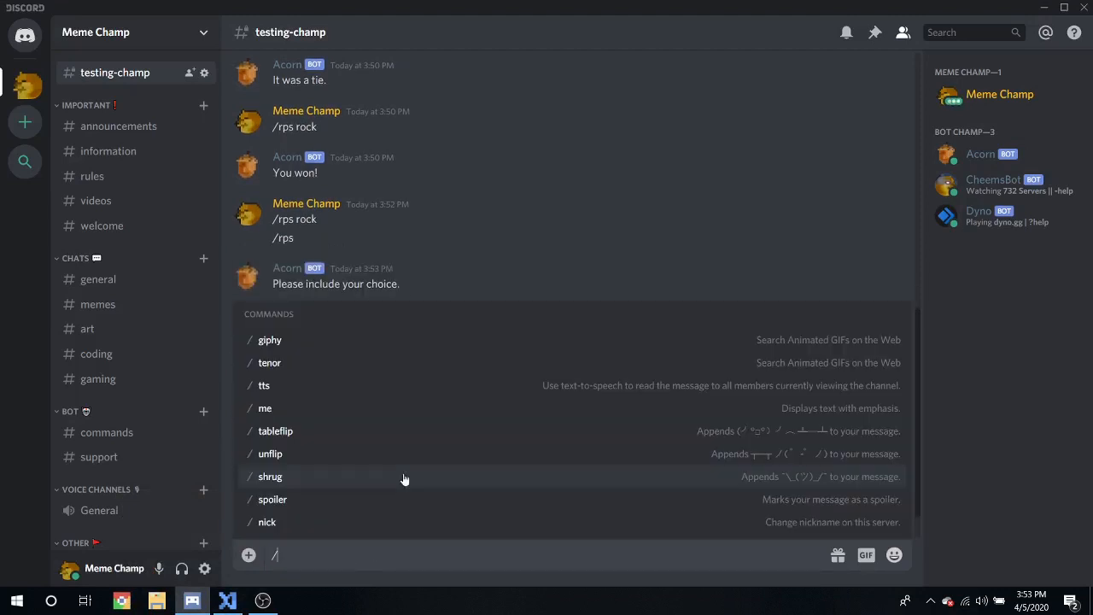
type("/rps scissors")
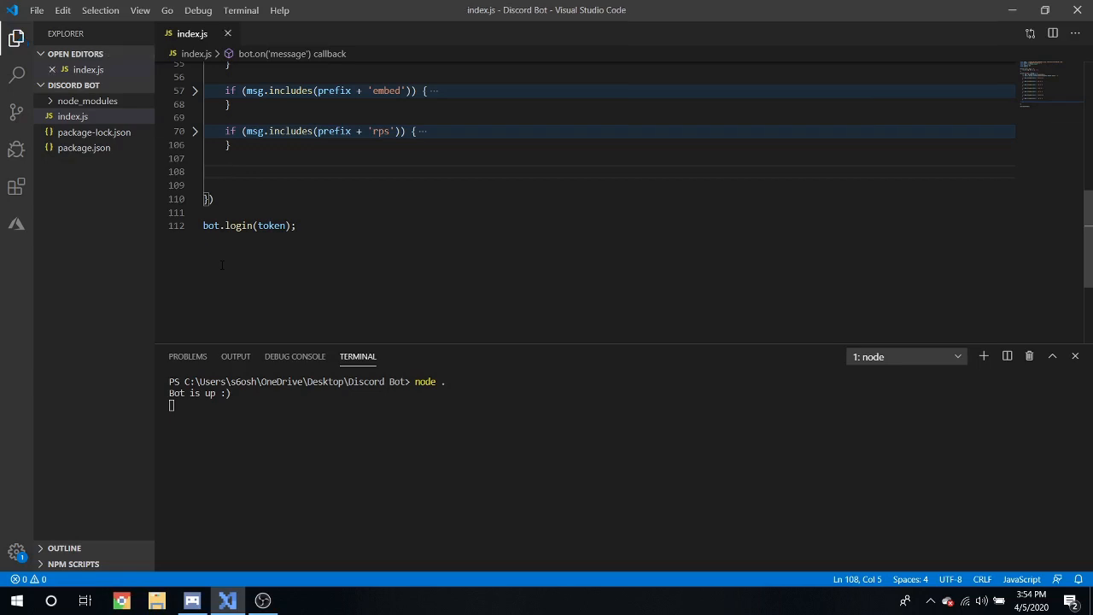
Step: Add an 8ball handler with an if (!args[2]) missing-question check, and save
type("if (ms")
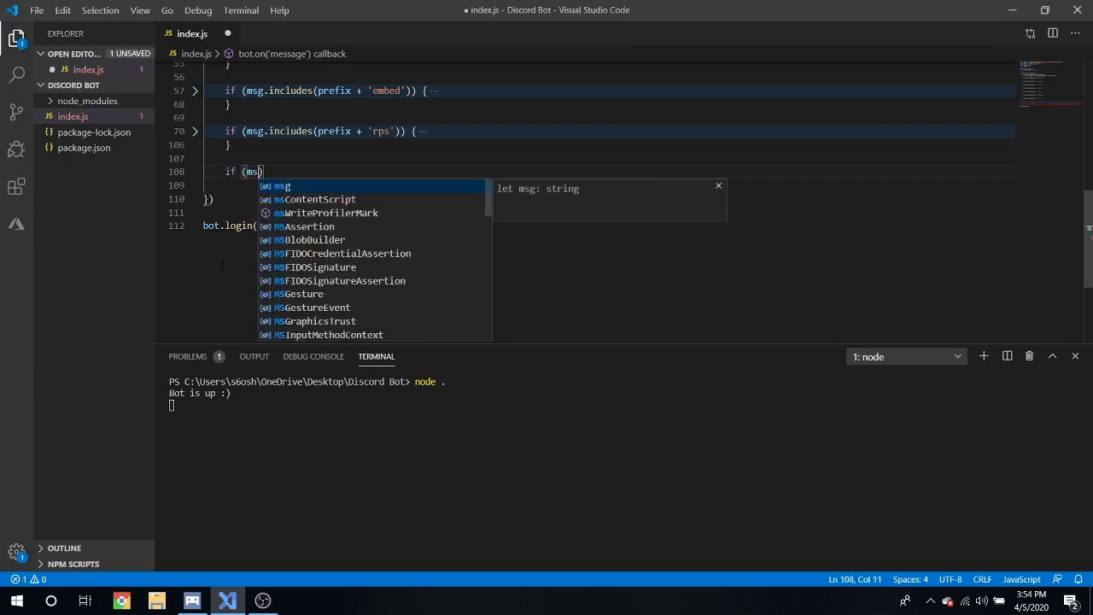
type(".includes(p")
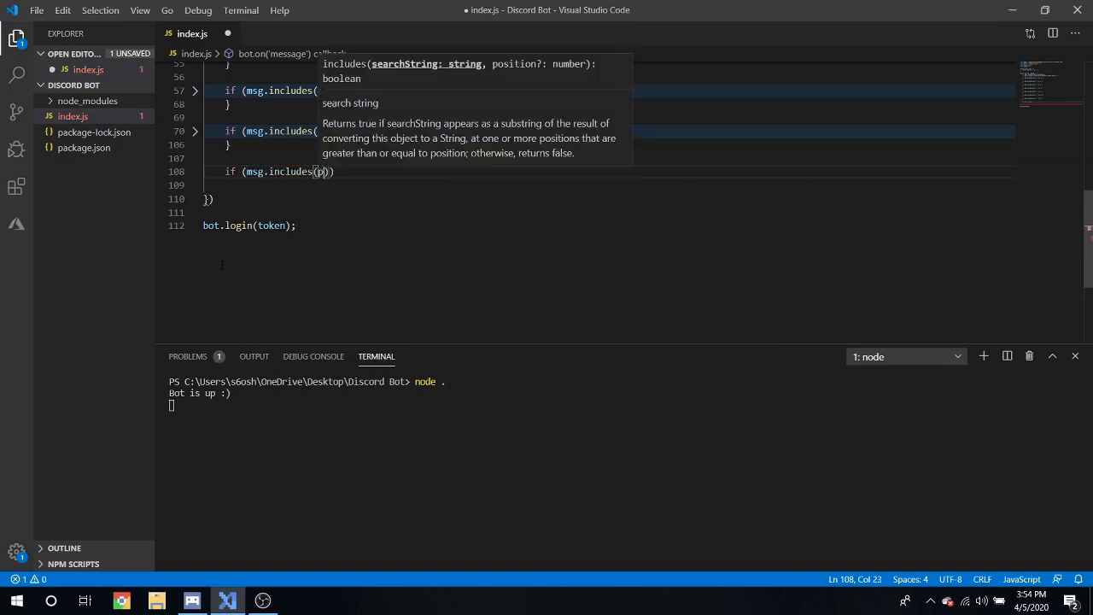
type("refix + '8ball")
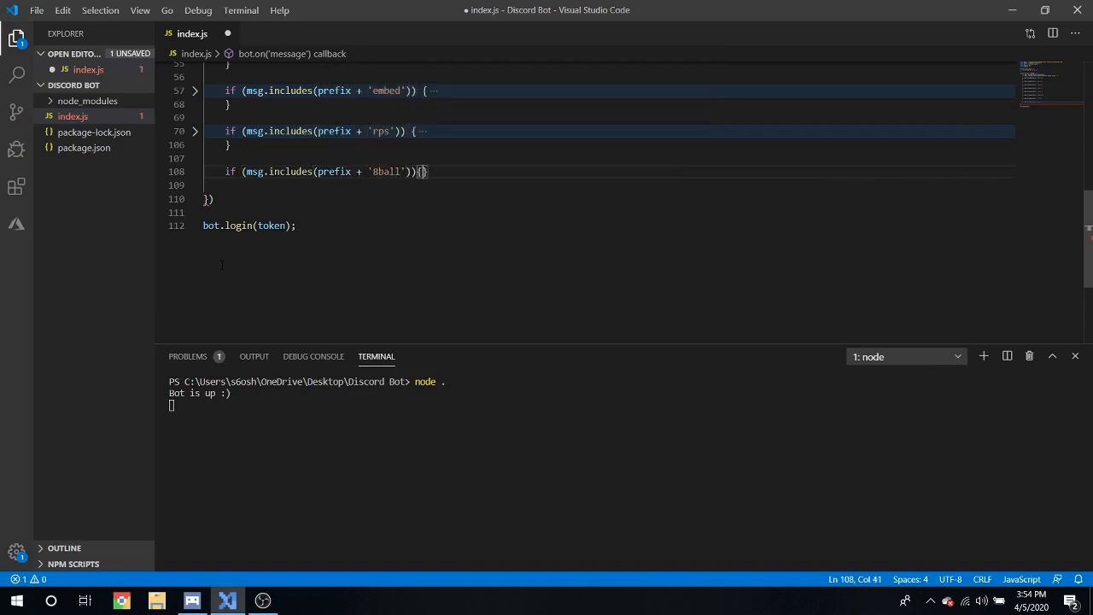
type("{")
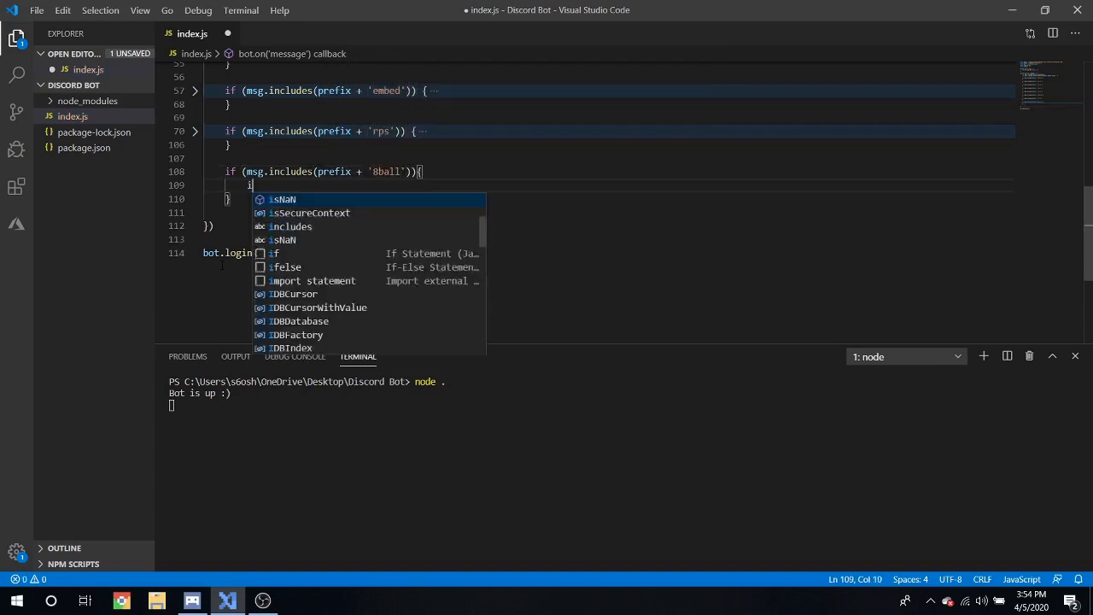
type("f")
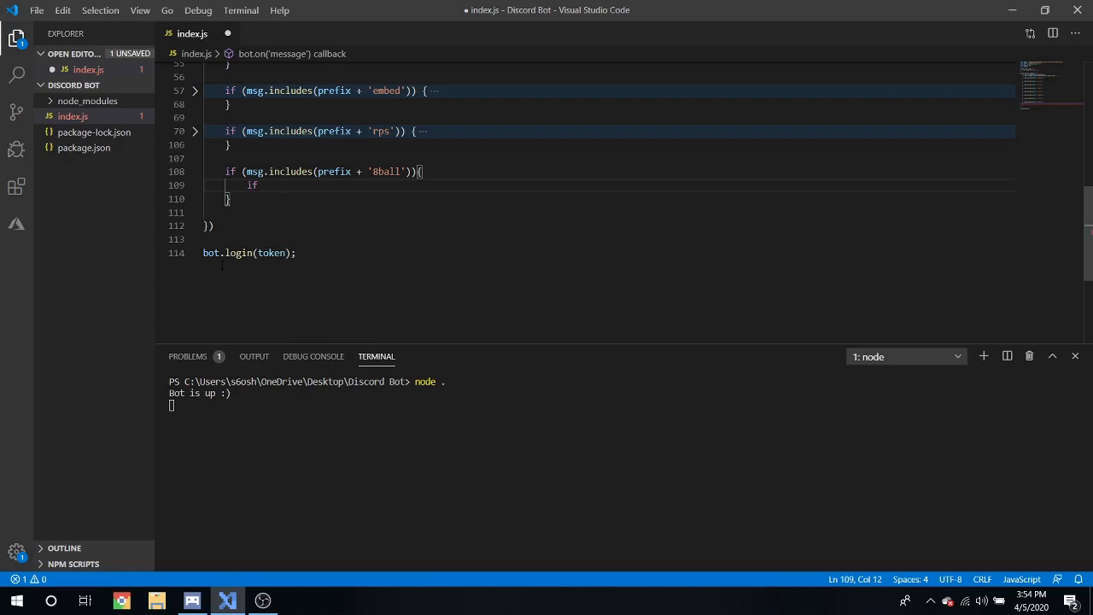
type("\" \"")
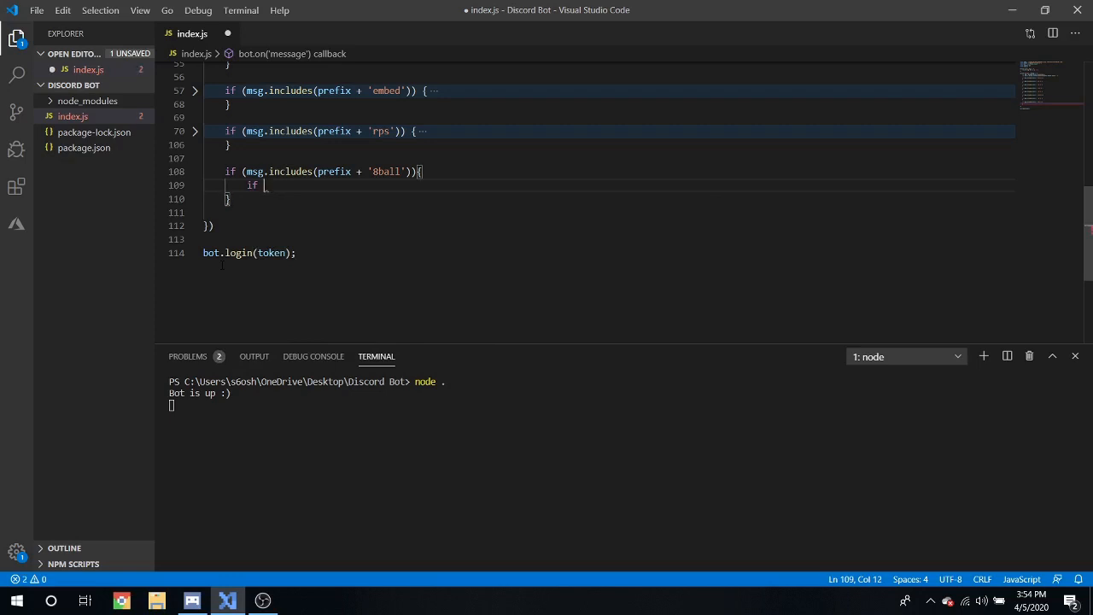
type("(!)")
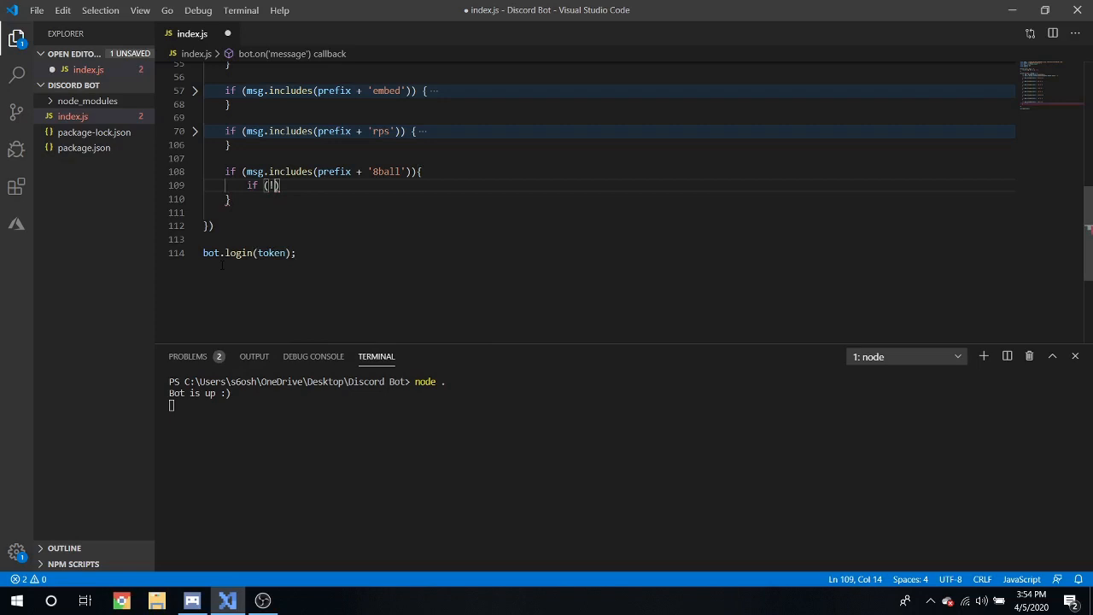
type("args[]")
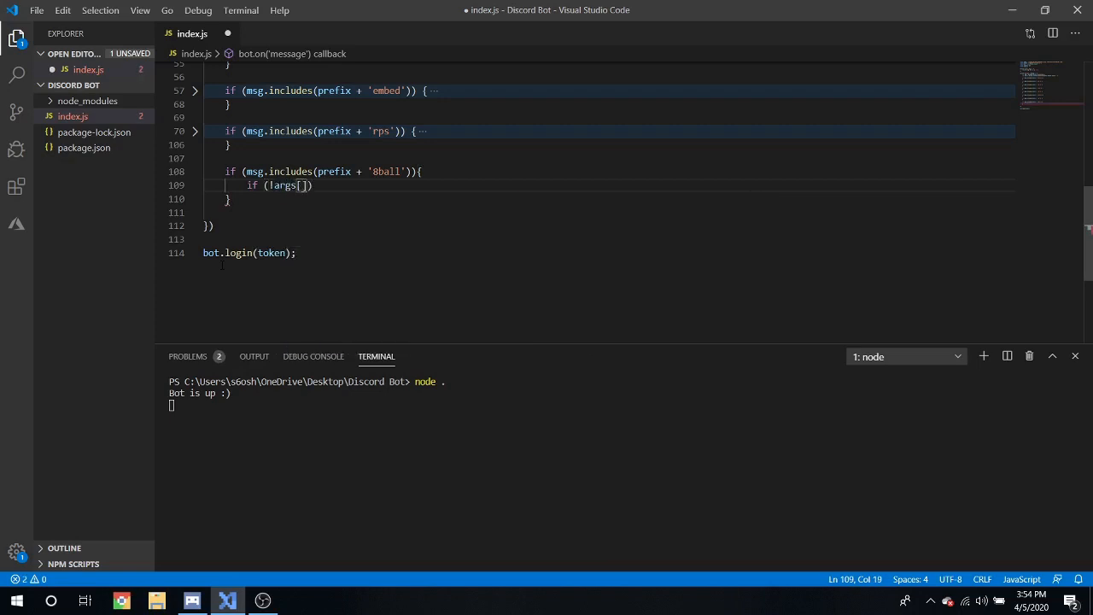
type("2]")
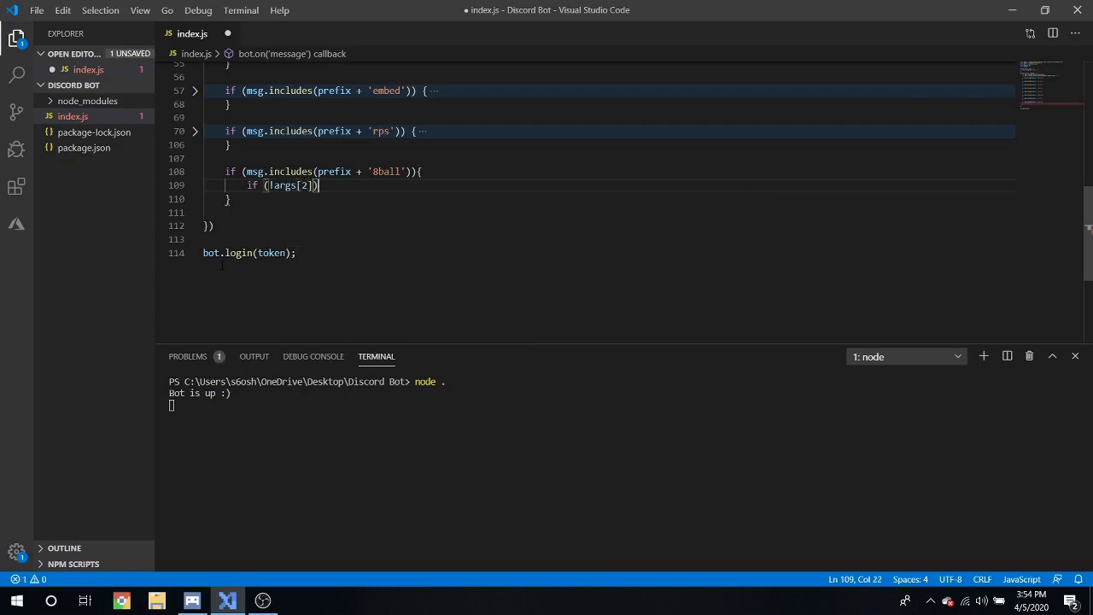
type("{")
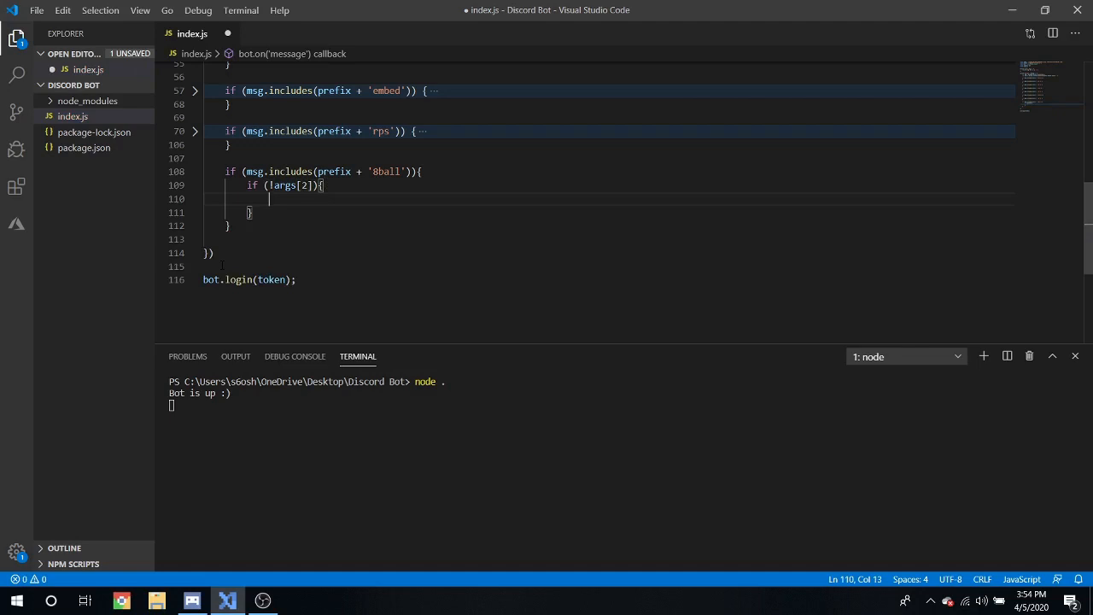
key("Ctrl+S")
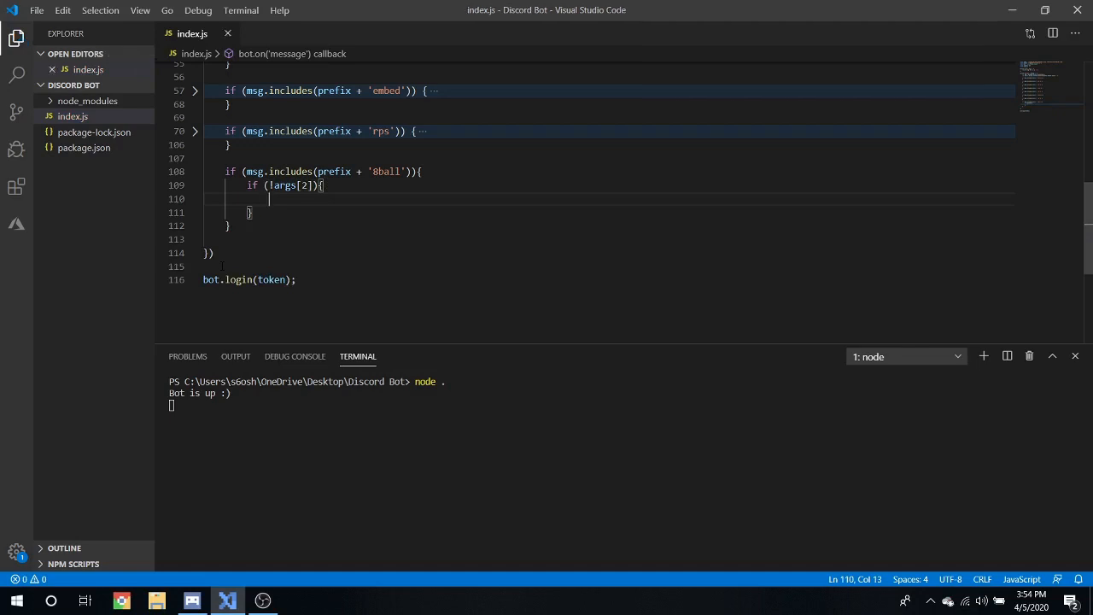
Step: Make the missing-question check return 'Please ask a full questions.'
type("return message.ch")
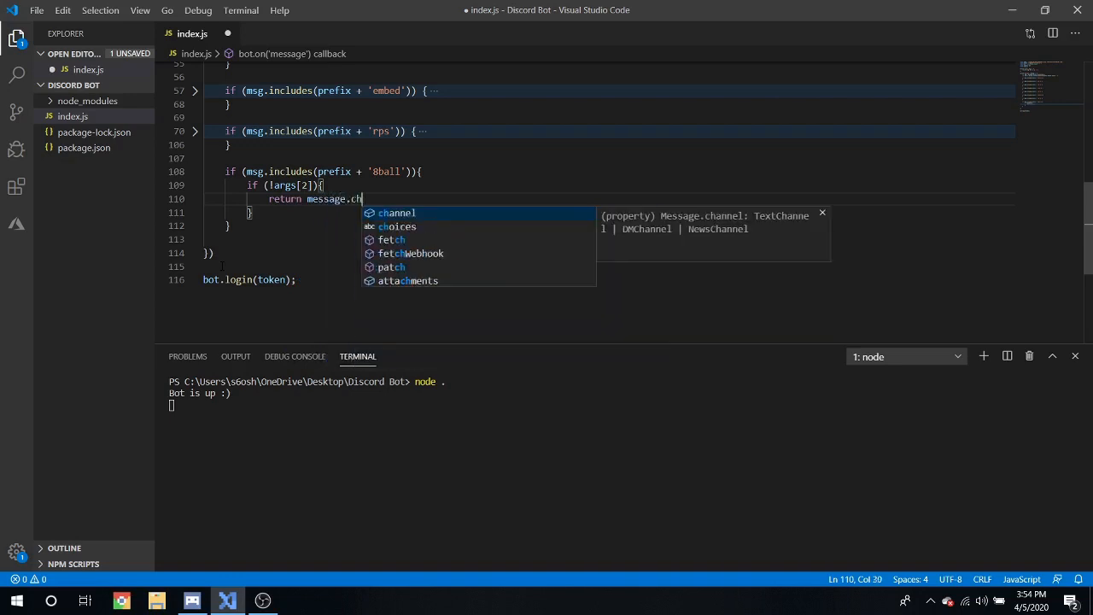
type("annel")
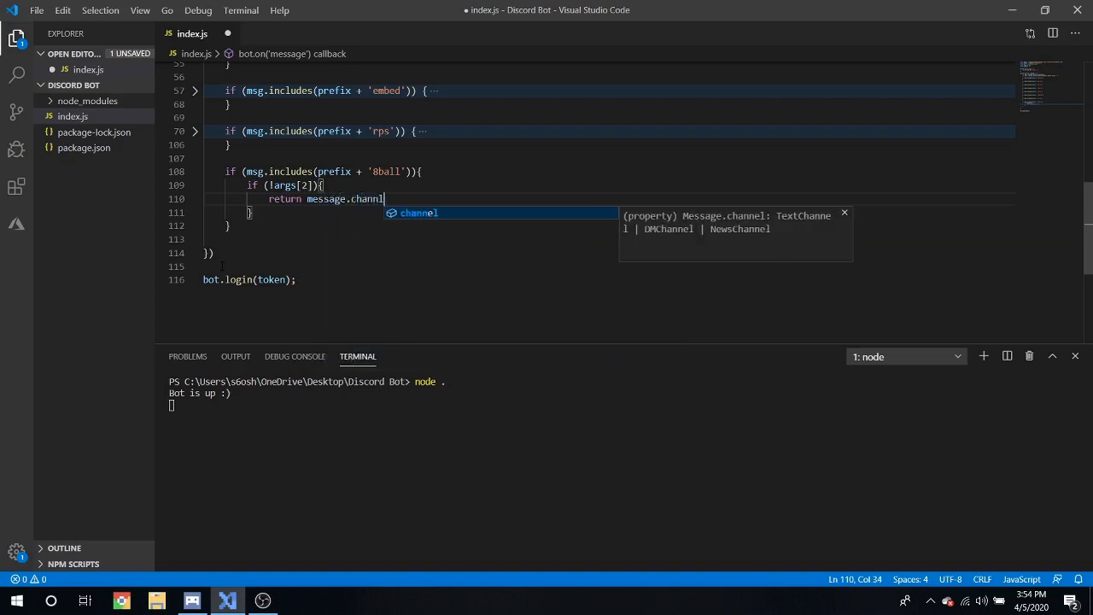
type(".send()")
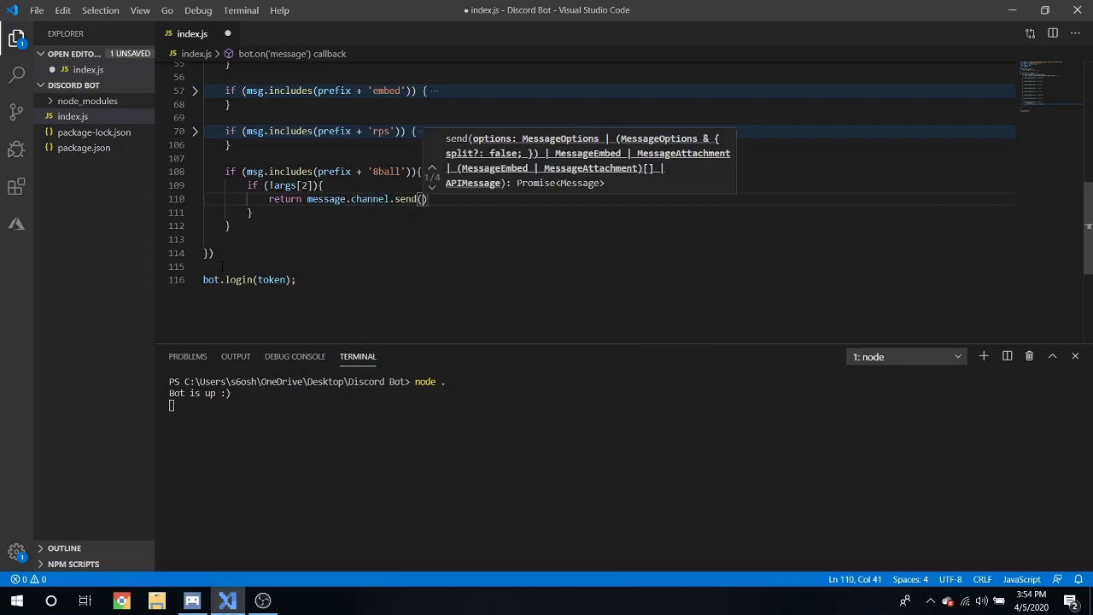
type("'Please '")
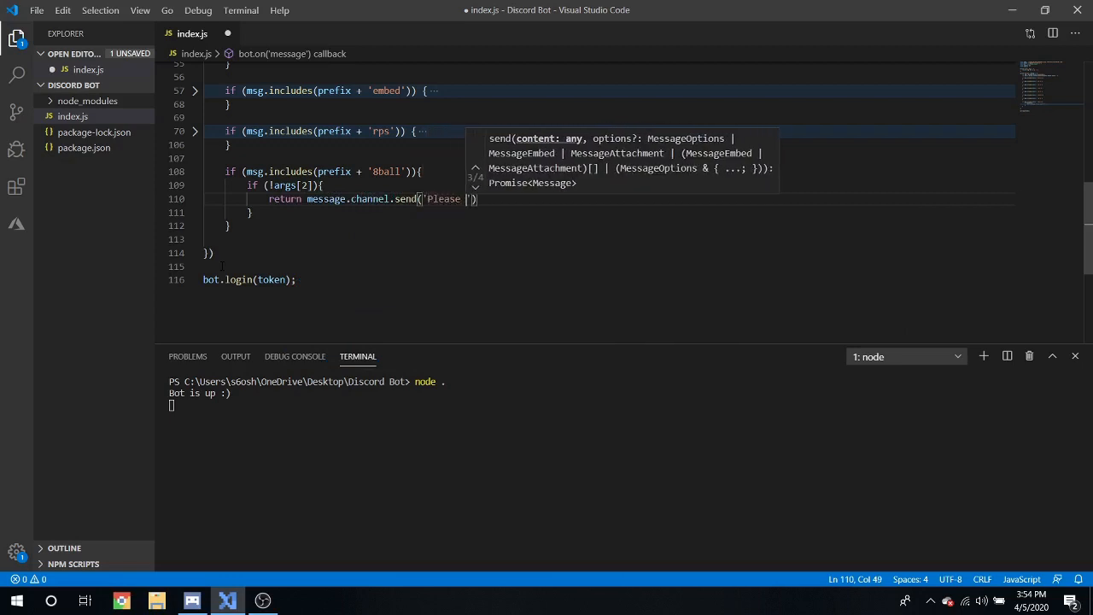
type("ask a")
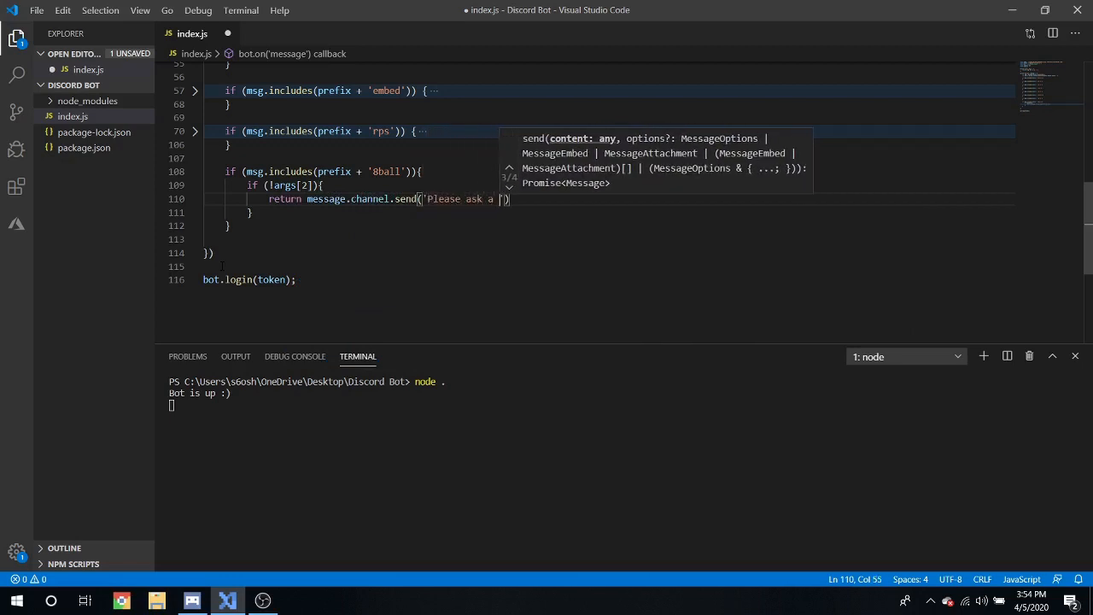
type("full questions.")
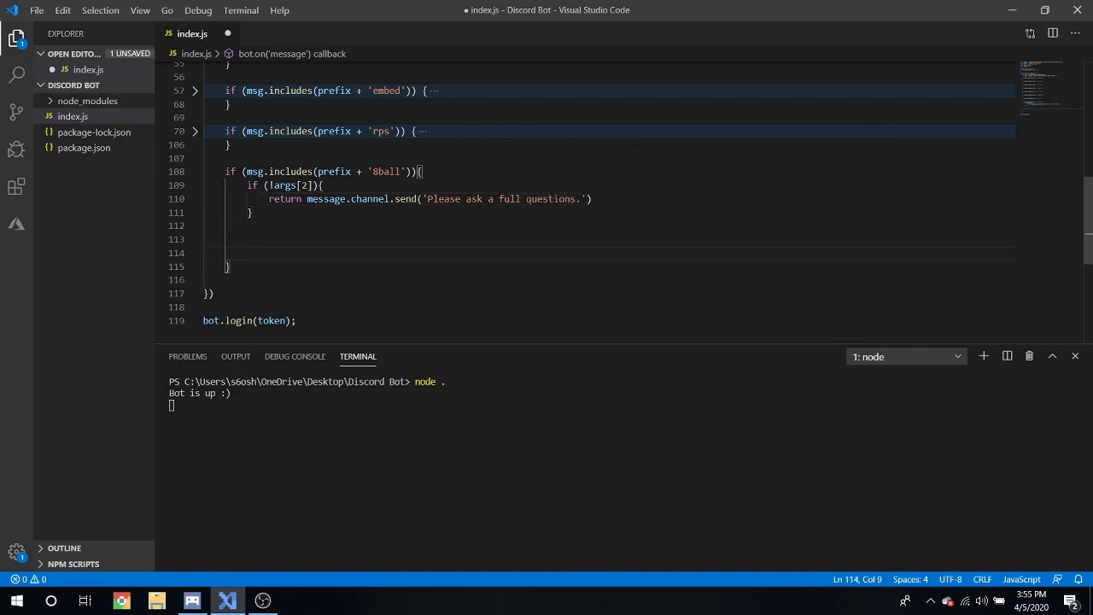
left_click(326, 225)
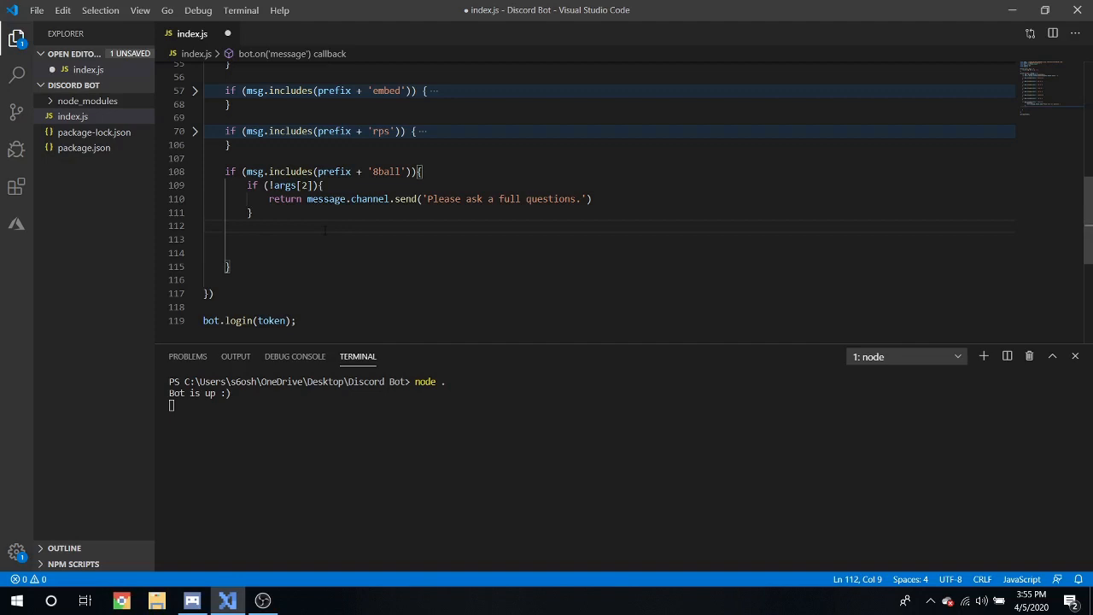
Step: Declare let number as a random number from Math.random scaled by 6
type("let")
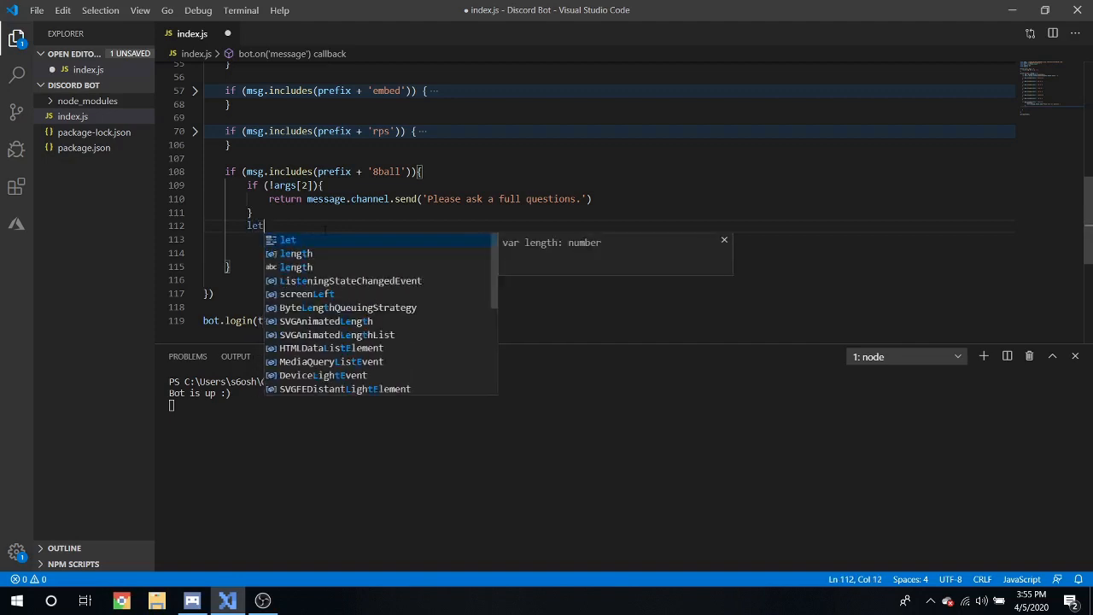
type("number = Math.floor(")
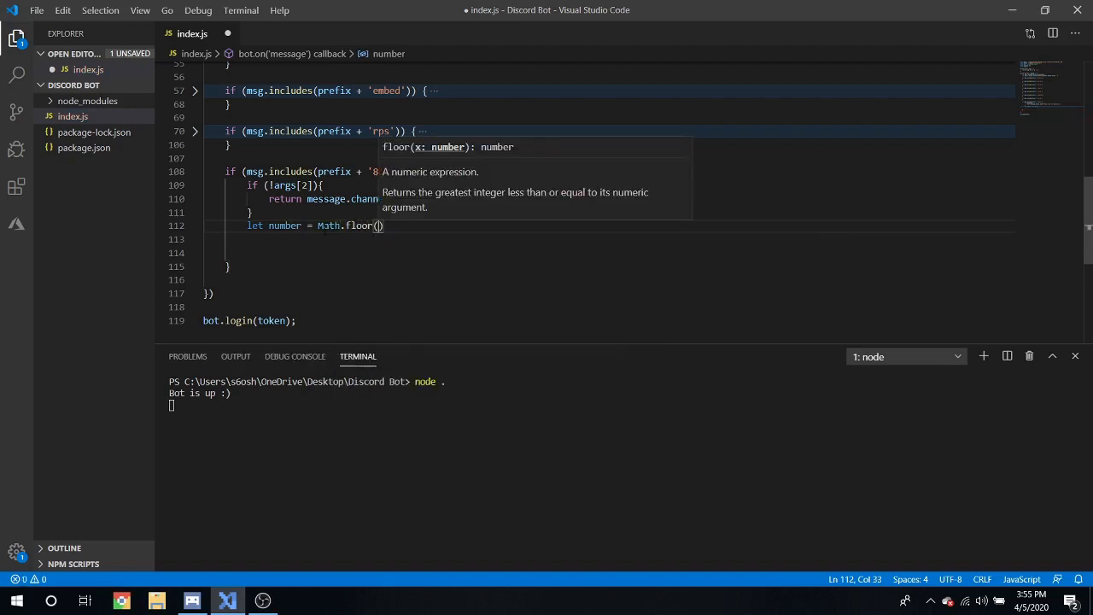
type("Math.random(")
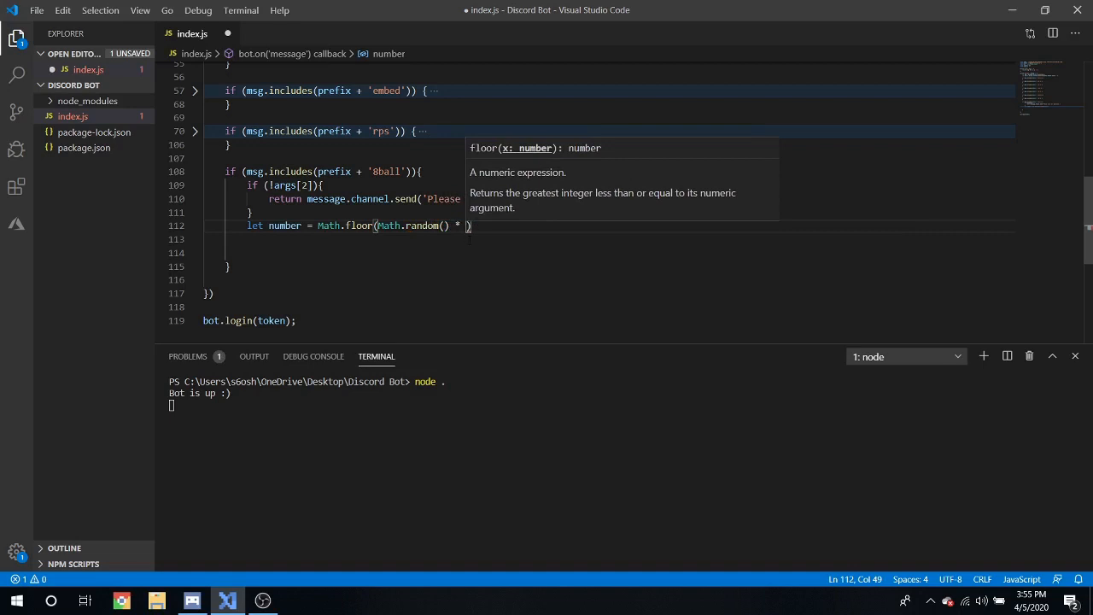
type("6")
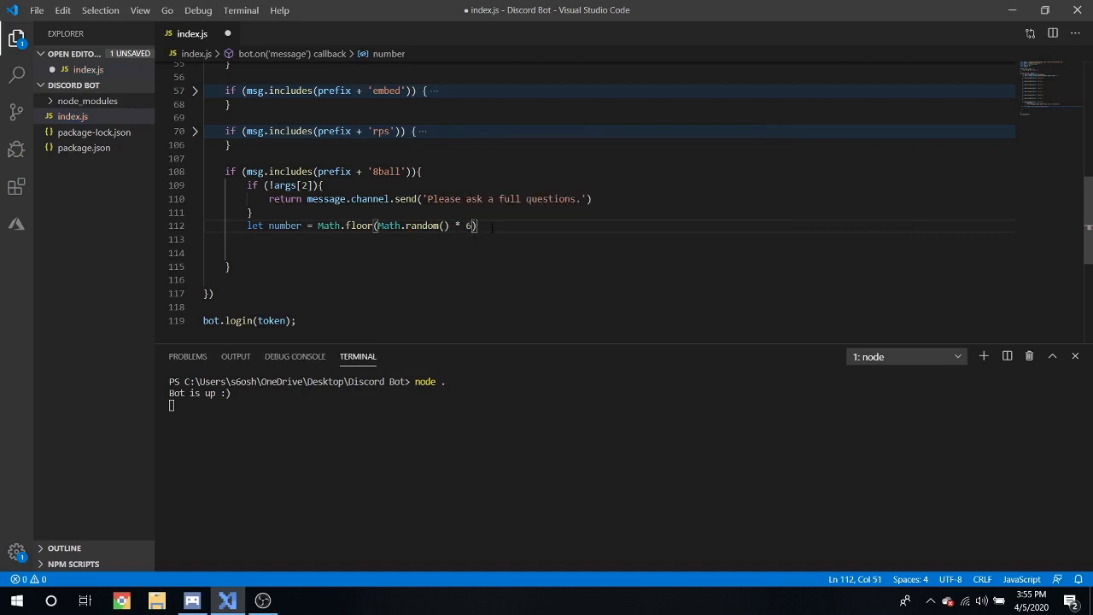
type(";")
left_click(609, 239)
type("if (n")
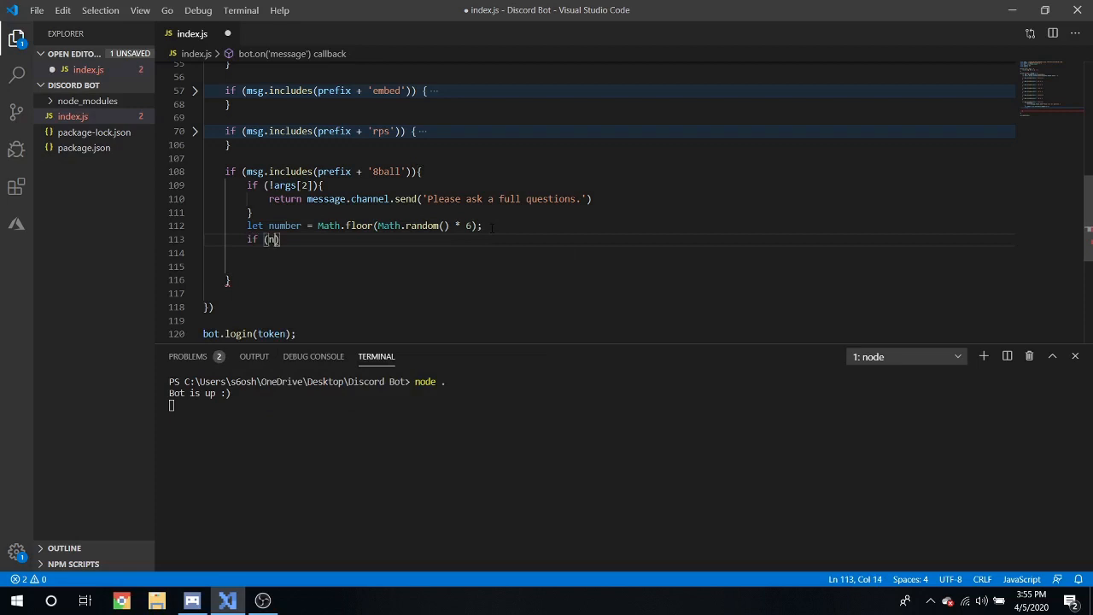
Step: Add if (number == 0) returning 'Yes, definitely so.' to the channel
type("umber ==")
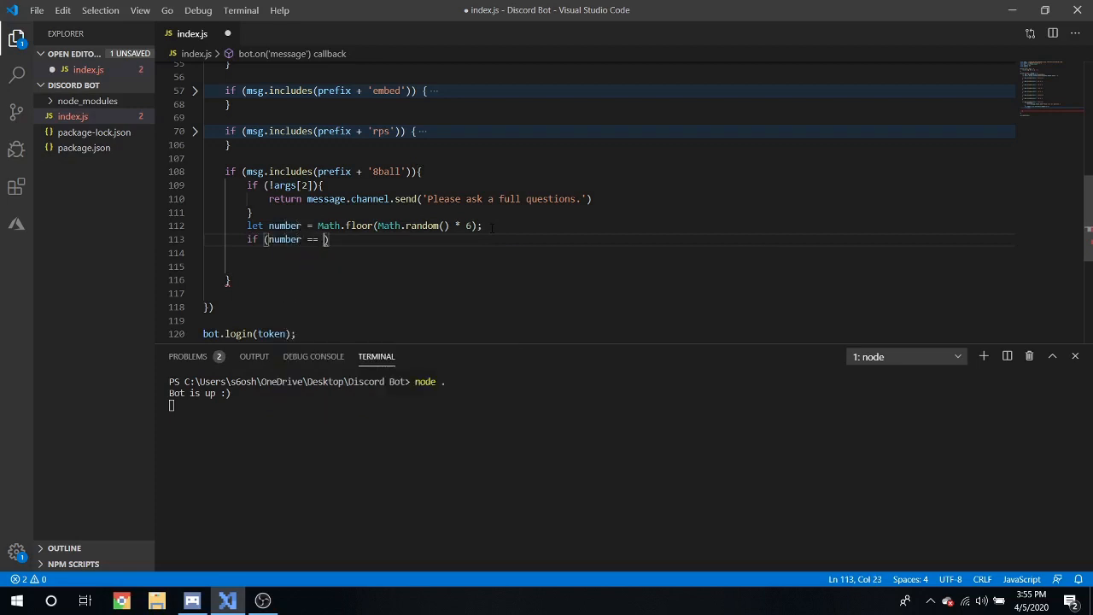
type("0){")
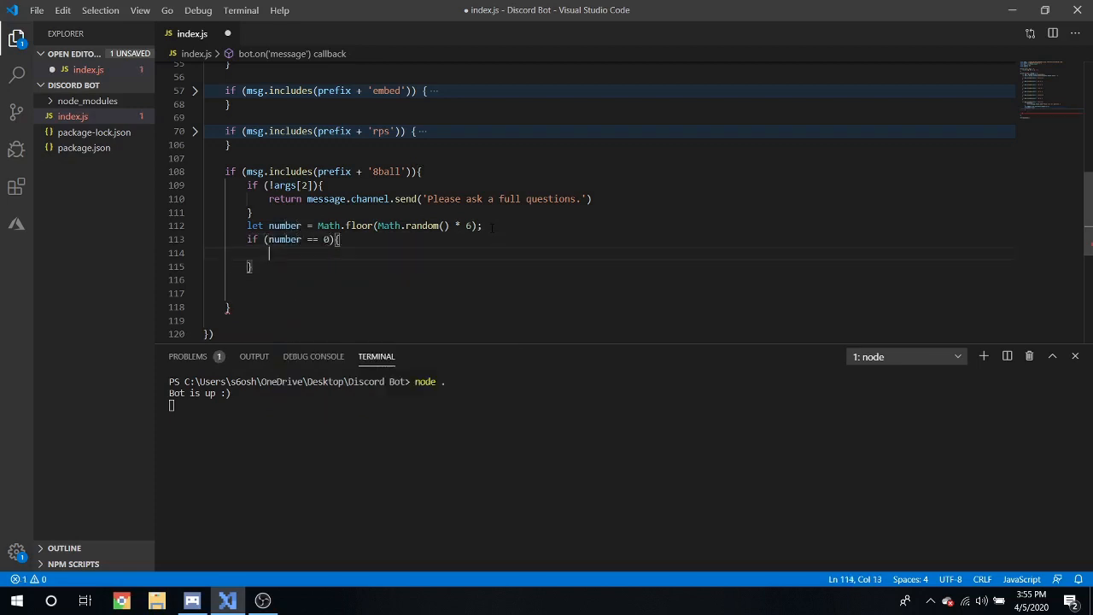
type("return mess")
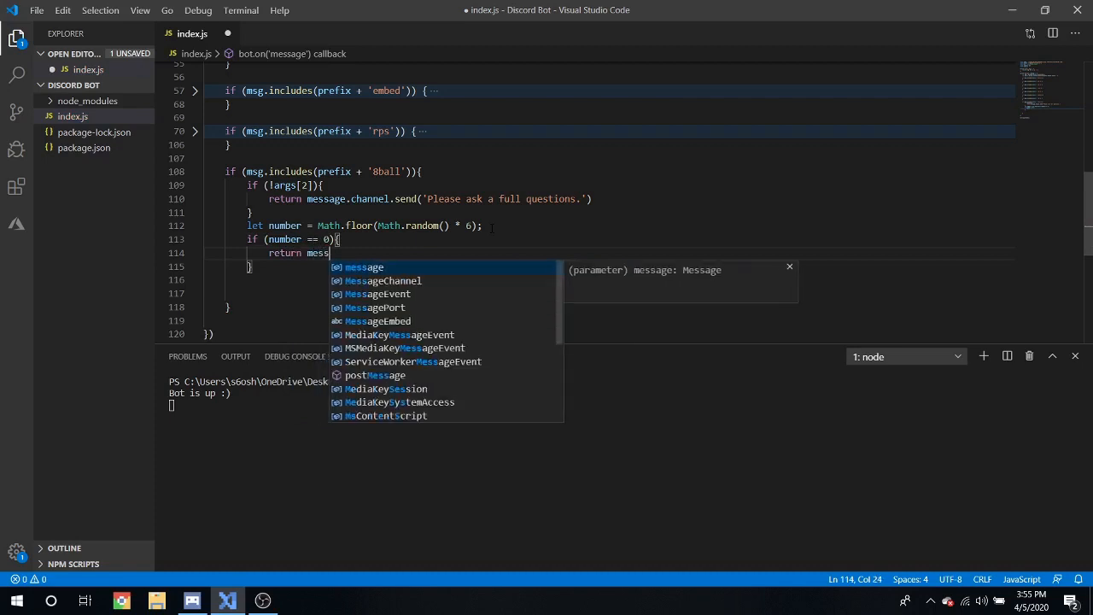
type("age.channel.send('')")
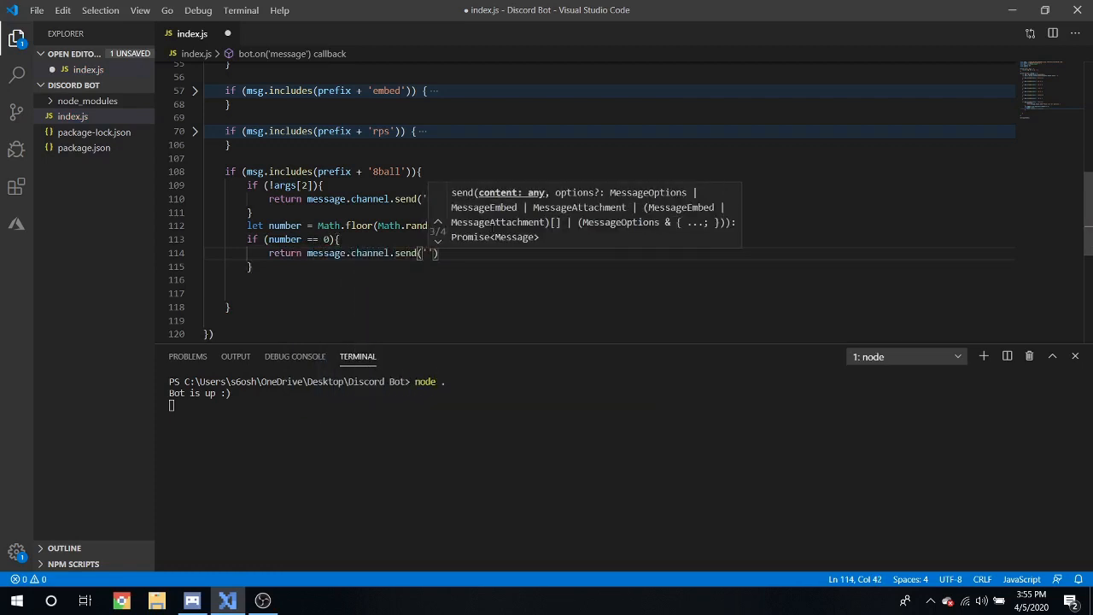
type("Yes, definitely so.")
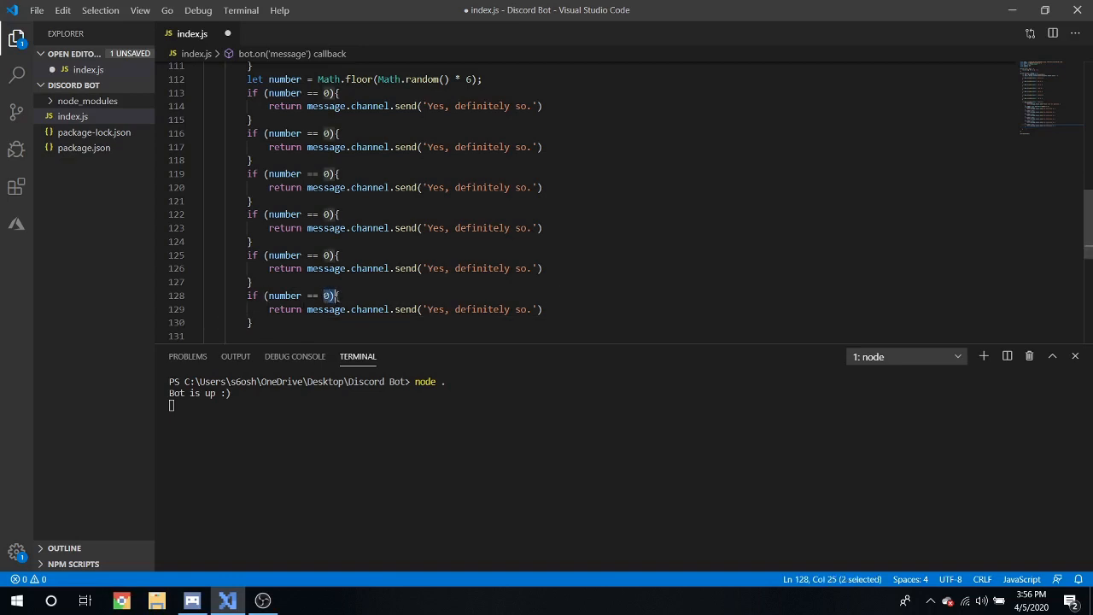
Step: Change the last pasted check's comparison number to 5
type("5")
left_click(402, 134)
type("1")
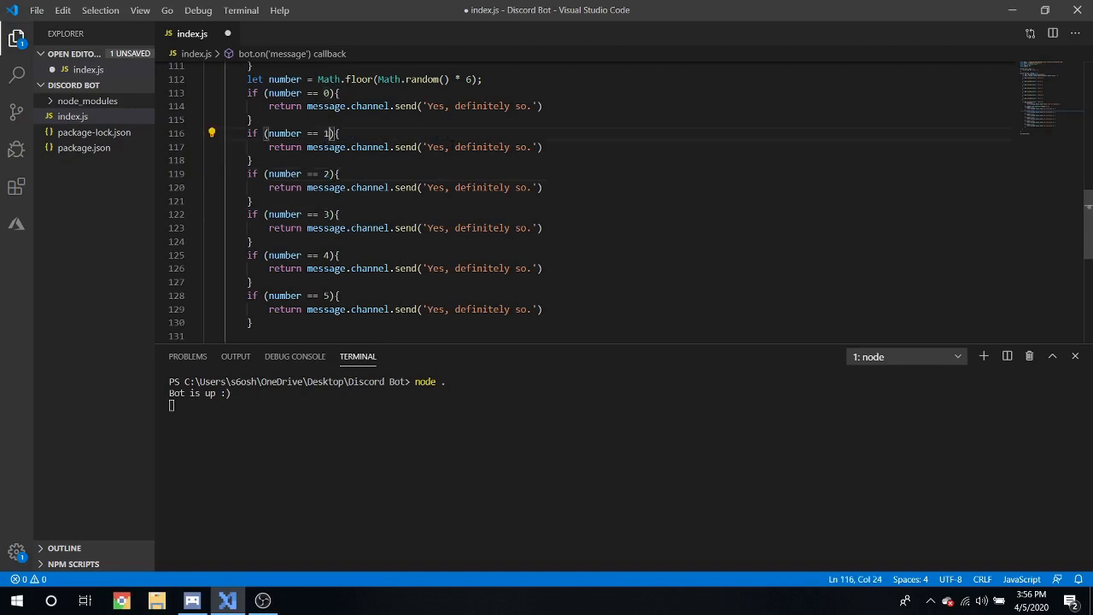
Step: Rewrite the early 8ball answers to 'No', 'not', 'later.' and 'It is uncertain.'
type("No")
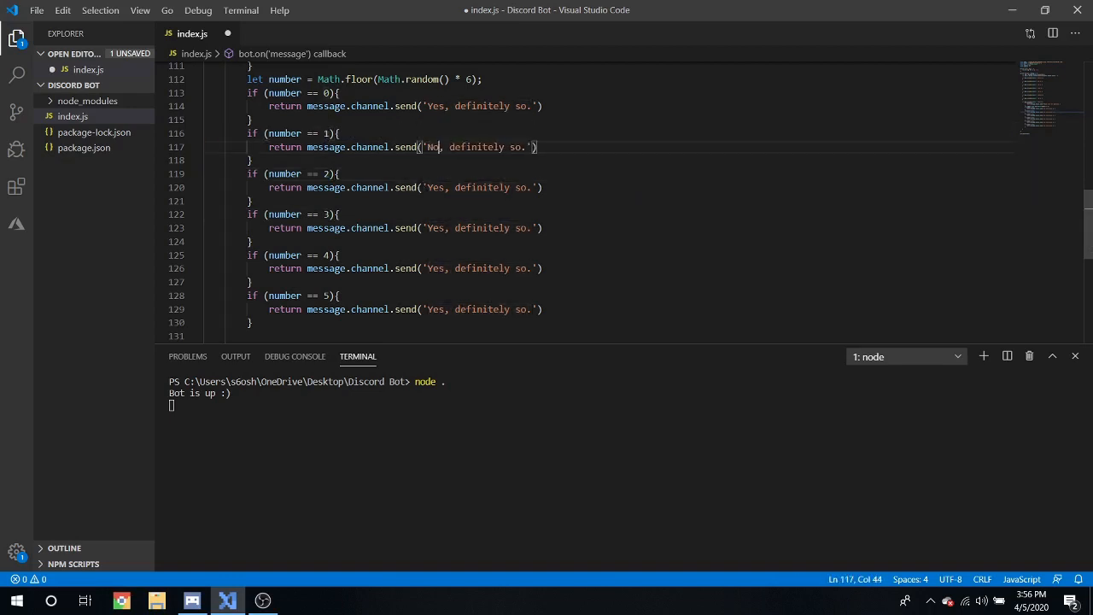
left_click_drag(450, 147, 524, 147)
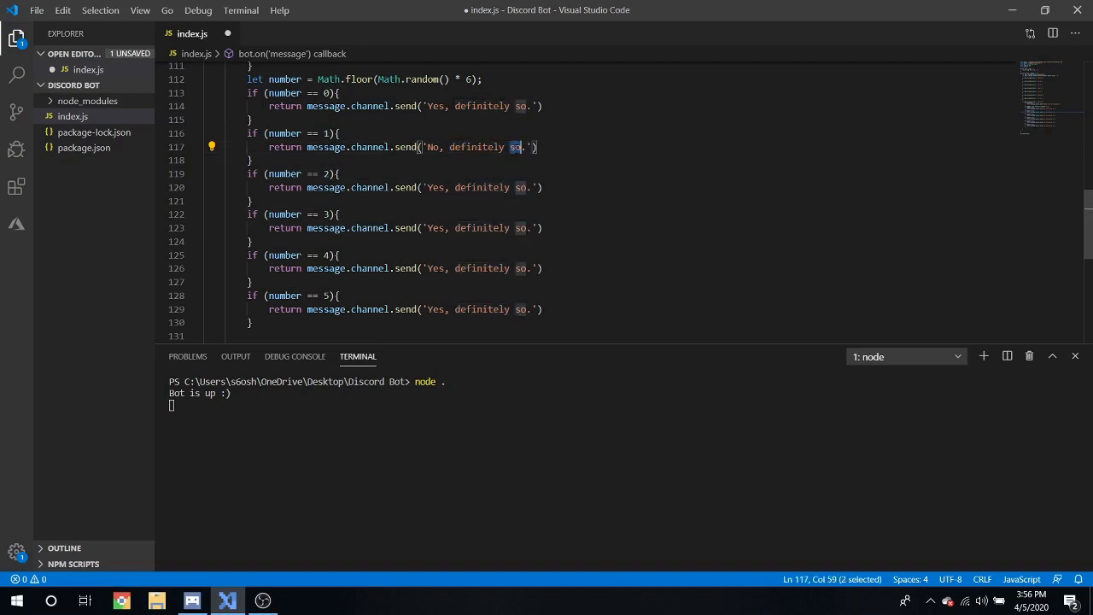
type("not")
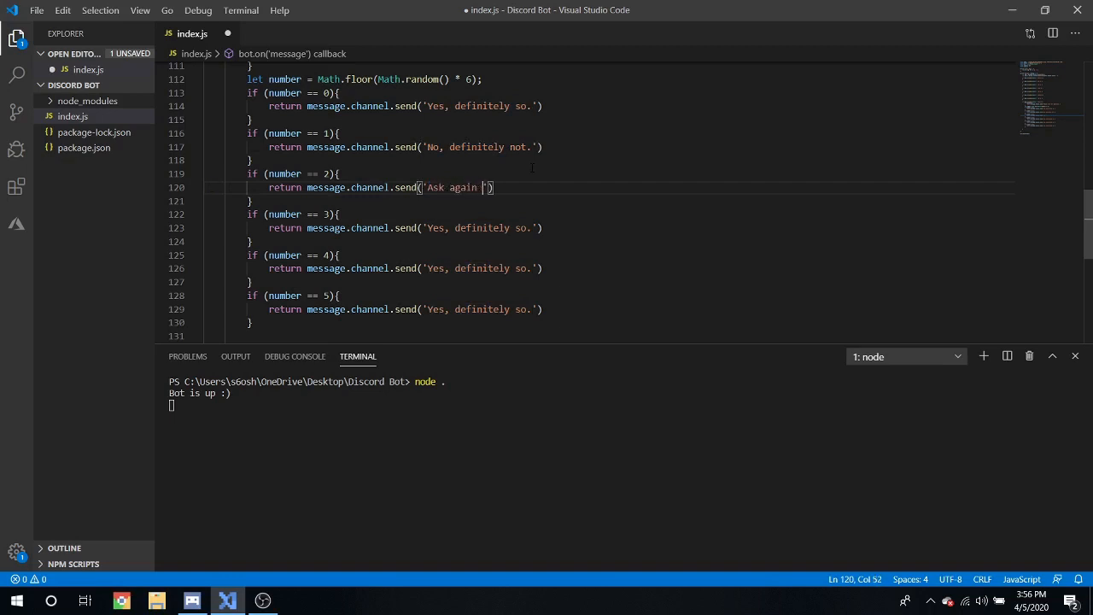
type("later.")
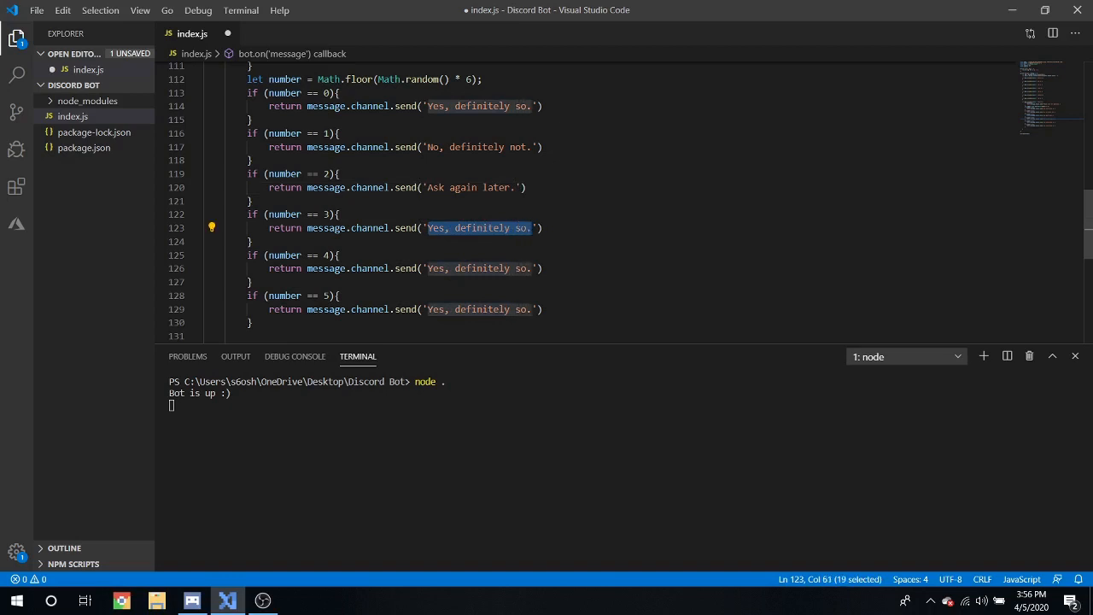
type("It is u")
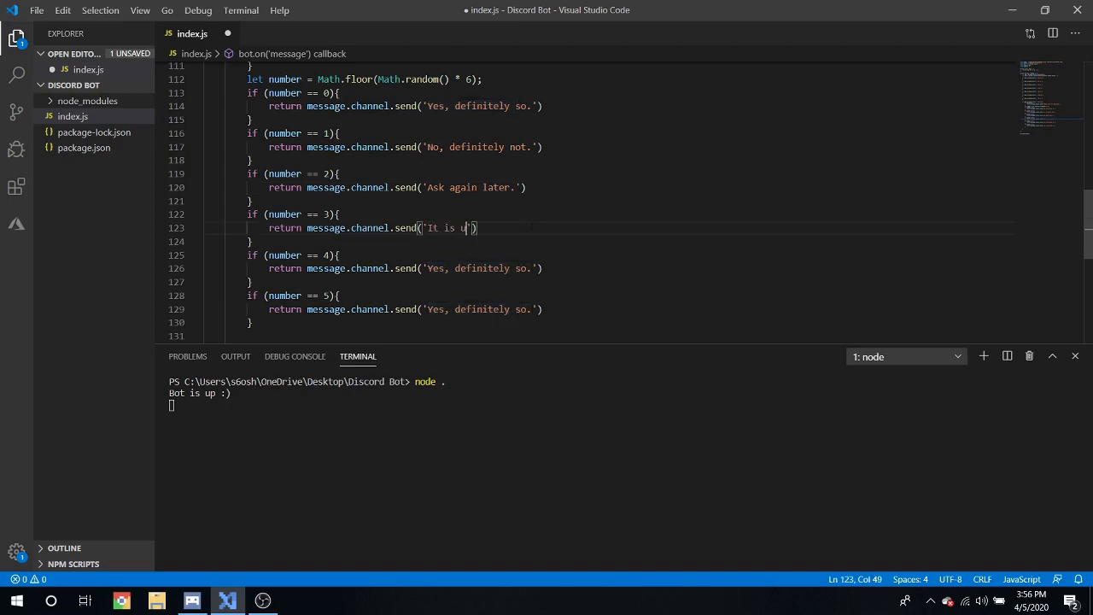
type("ncertain")
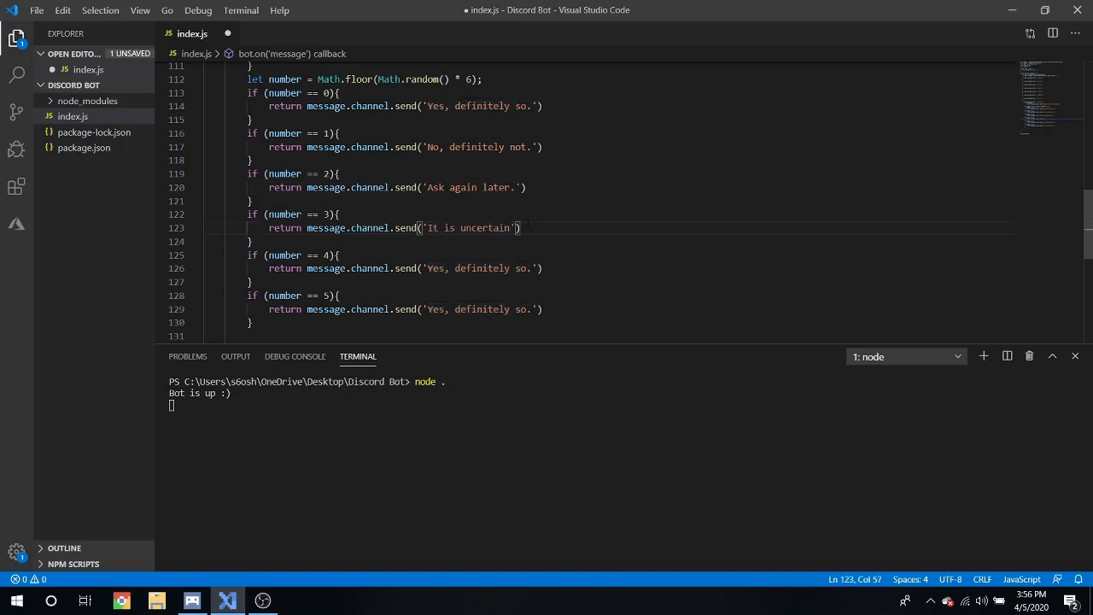
type(".")
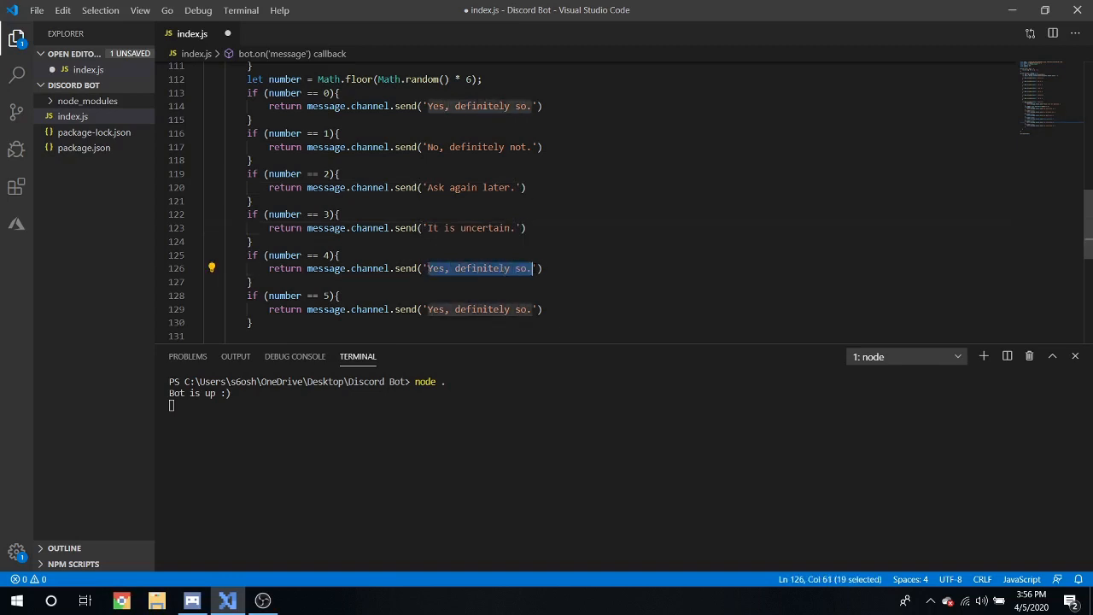
Step: Replace the last answer with 'Odds are not in your favor.'
type("Odds.")
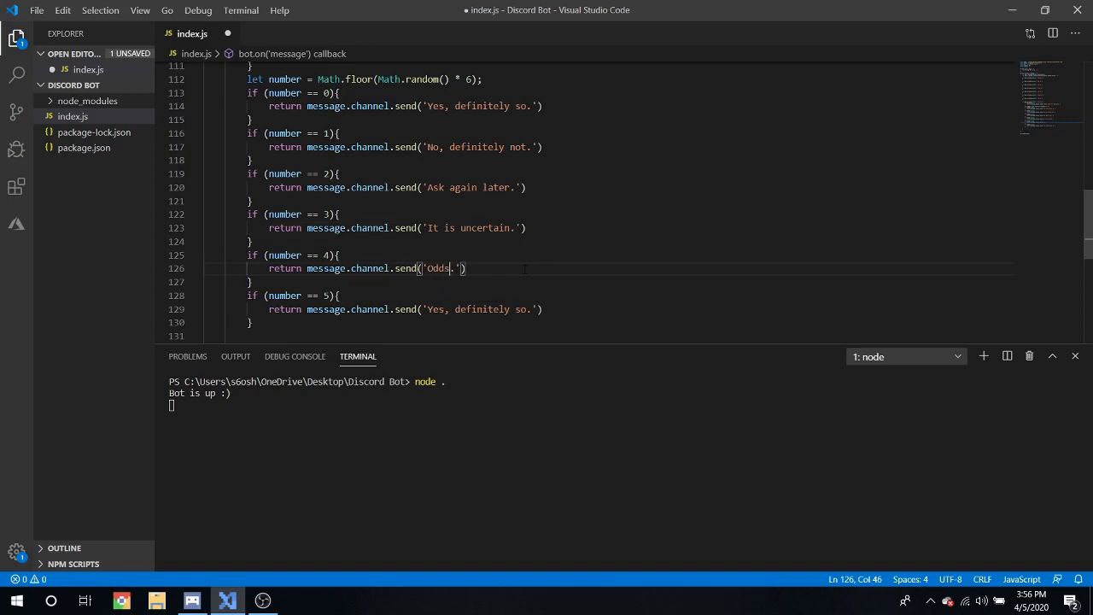
type("are not in")
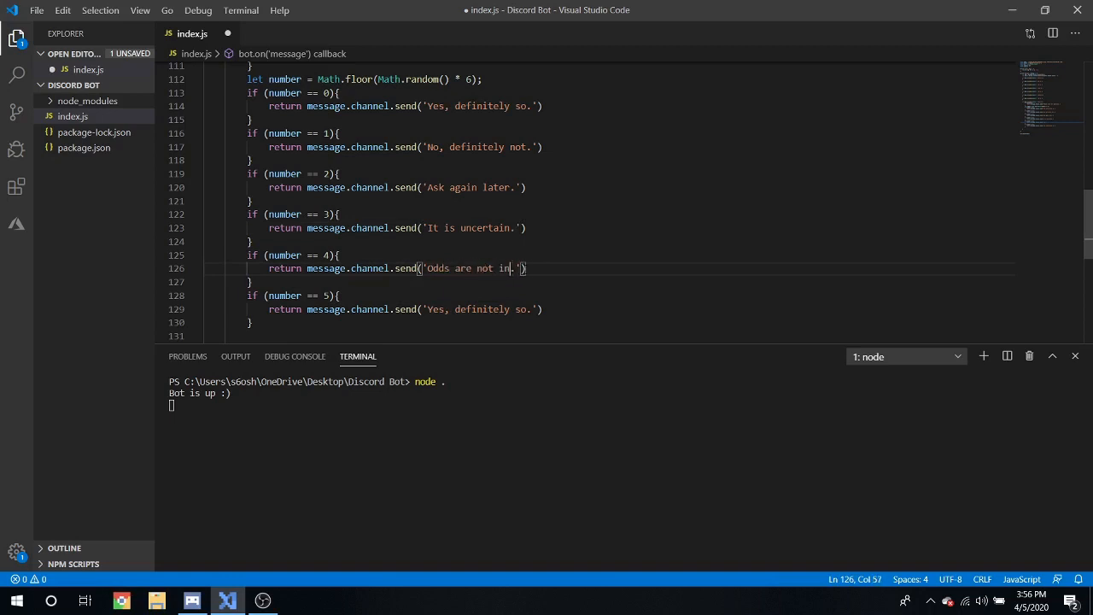
type("your favor")
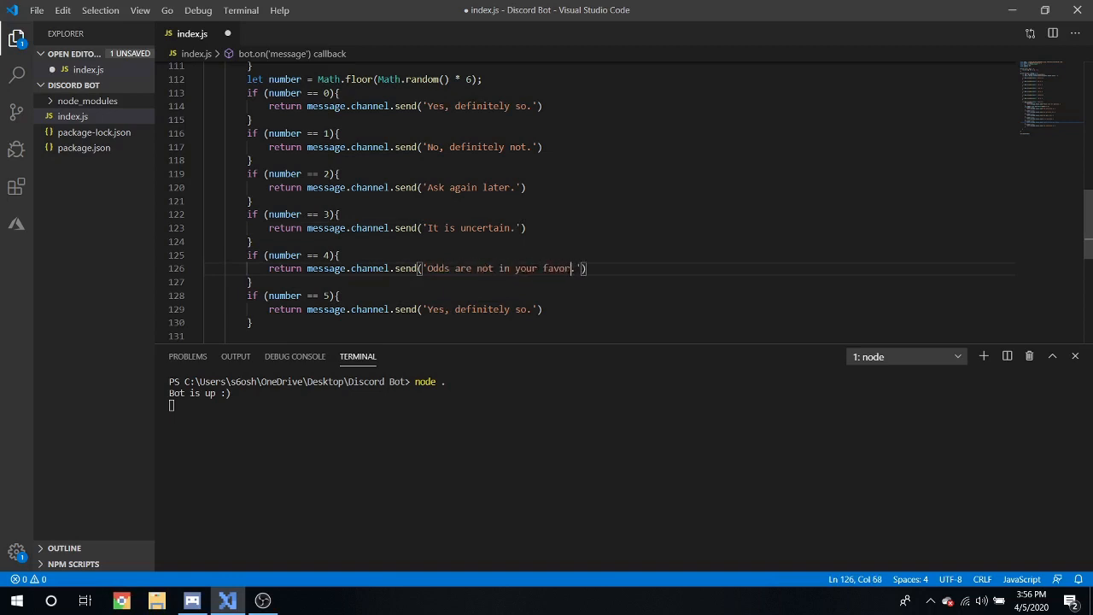
left_click_drag(428, 309, 517, 309)
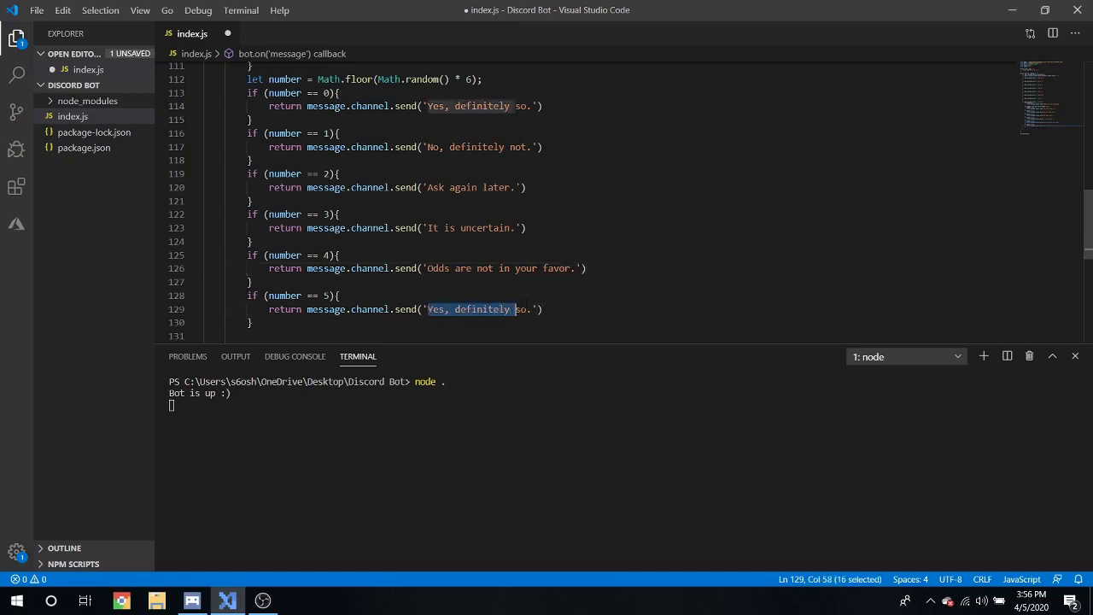
type("Odds ar")
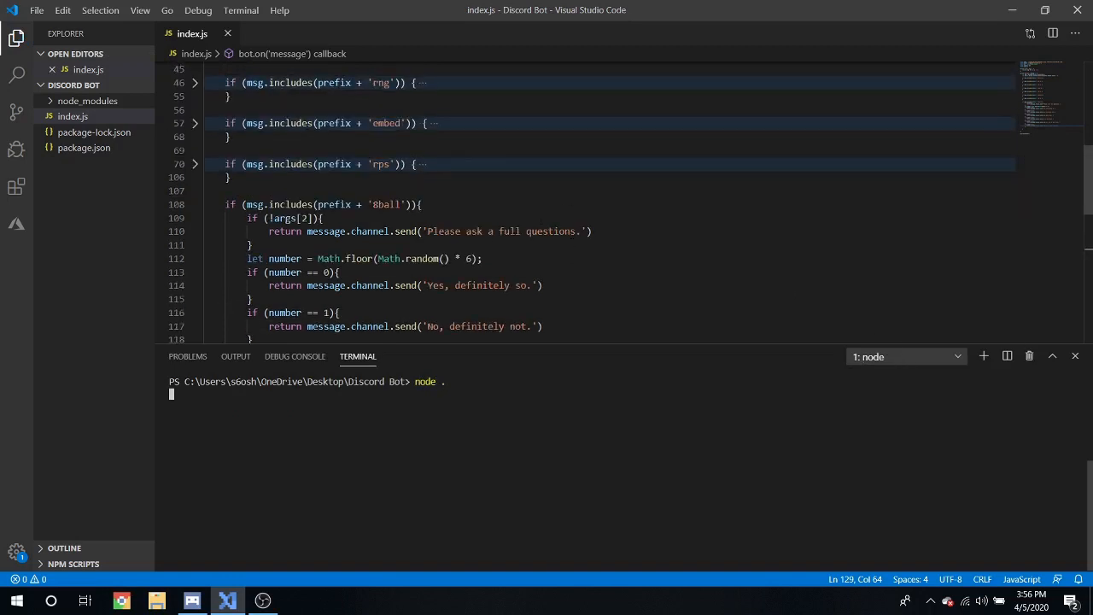
Step: Send /8ball, a short question and 'am I cool' in #testing-champ
left_click(192, 600)
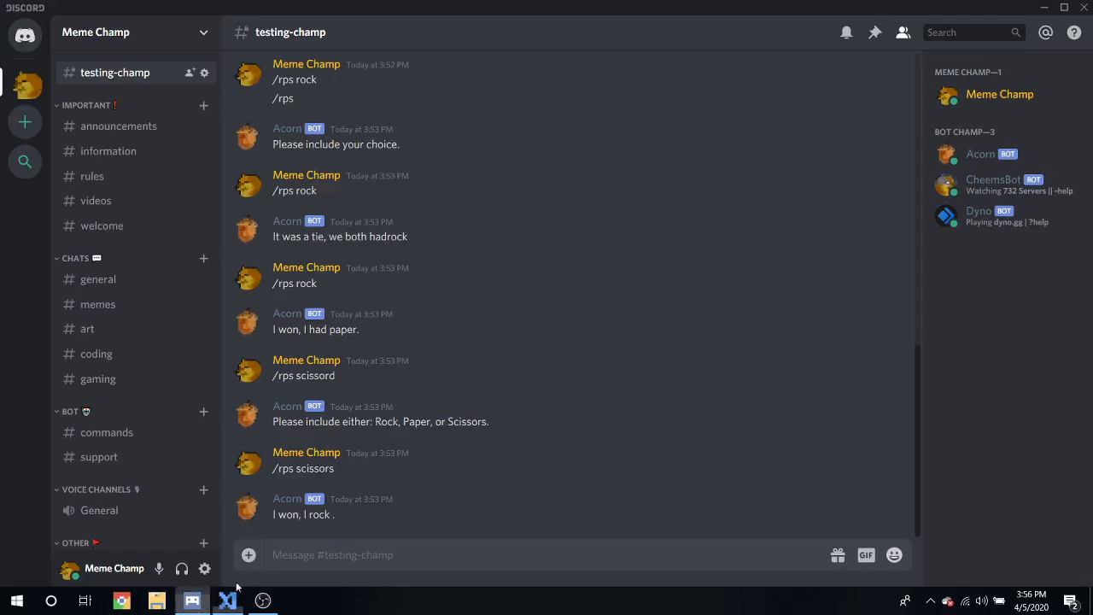
type("/8ba")
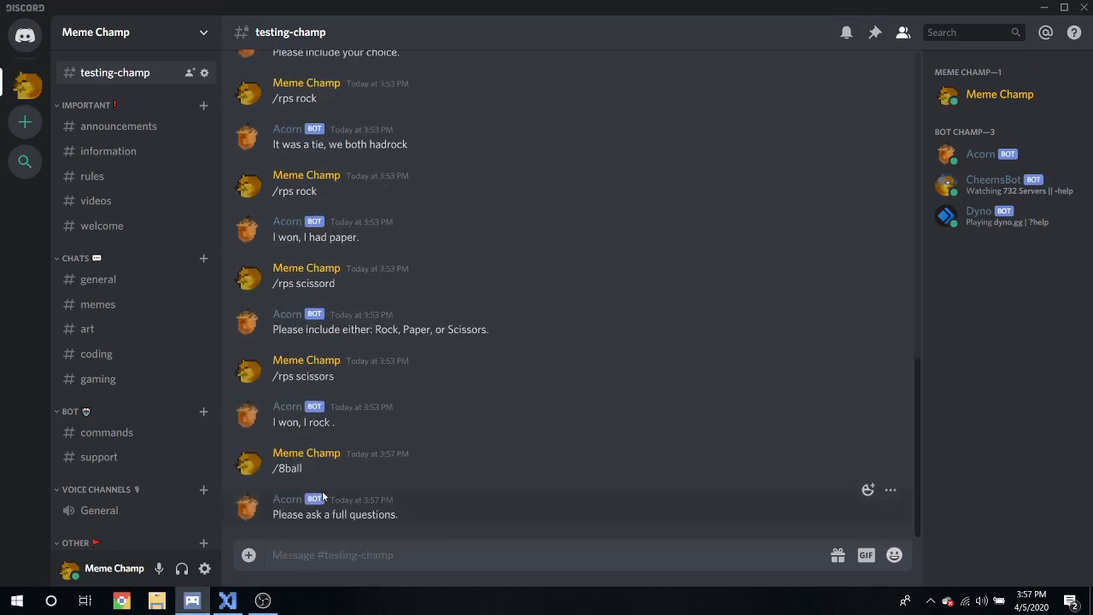
type("/8ball")
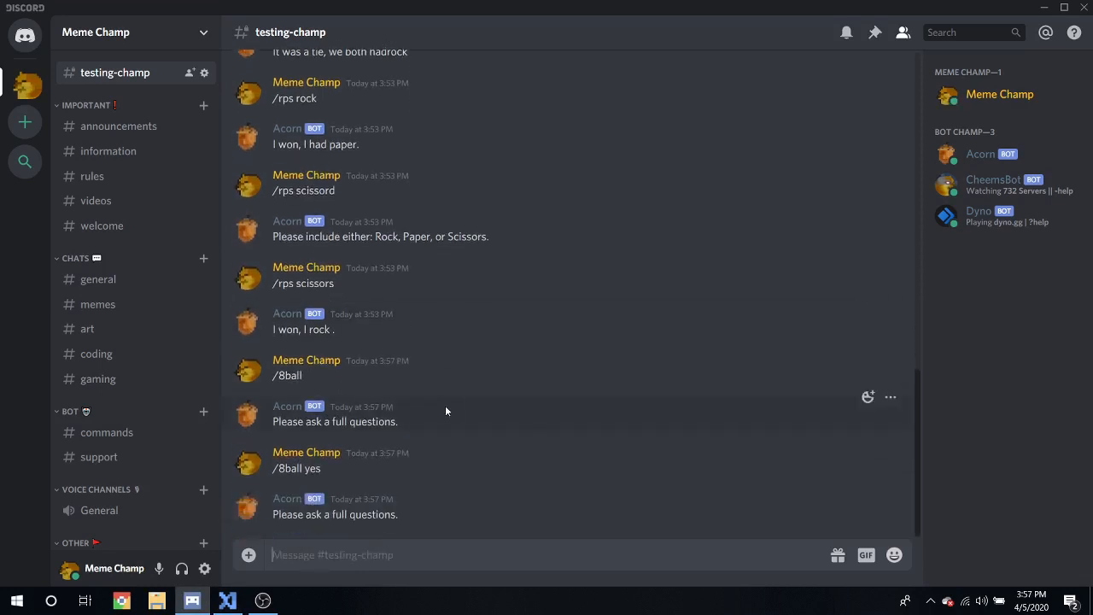
type("/8ball")
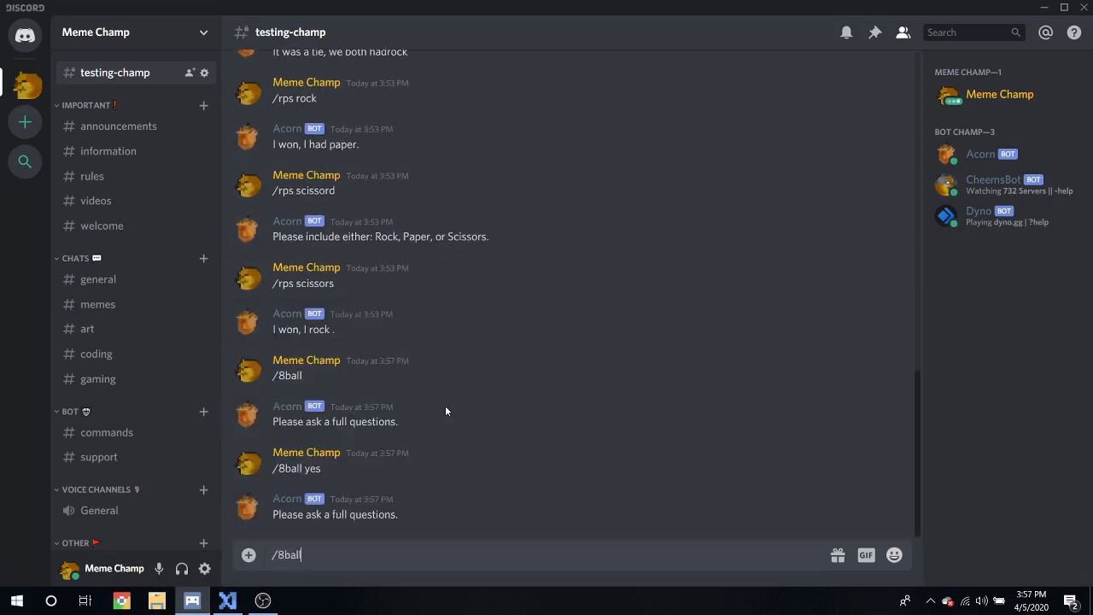
type("am I cool :sun")
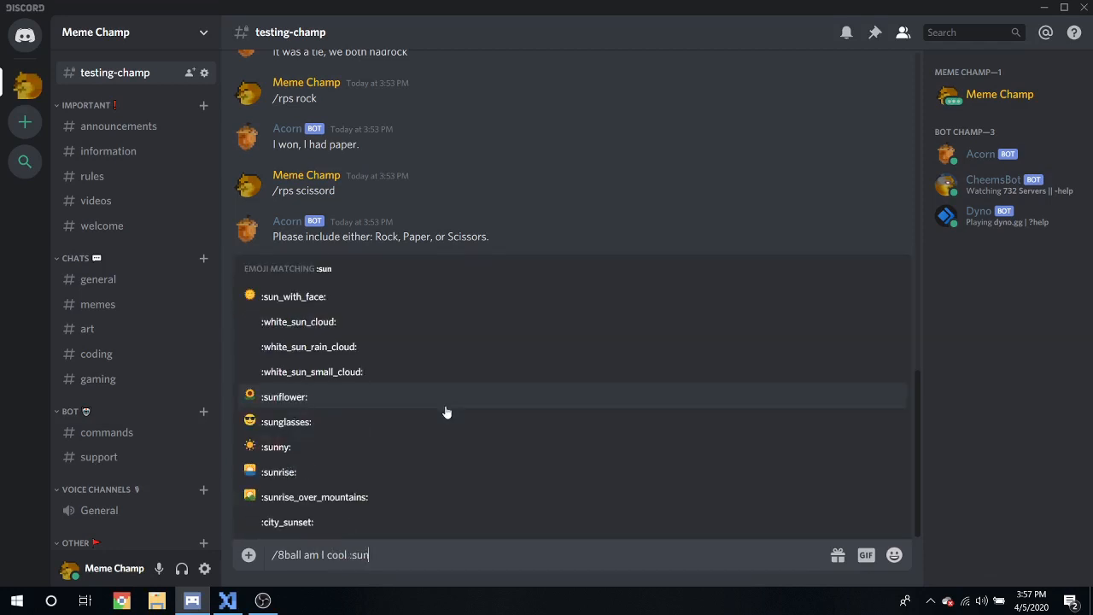
key("Enter")
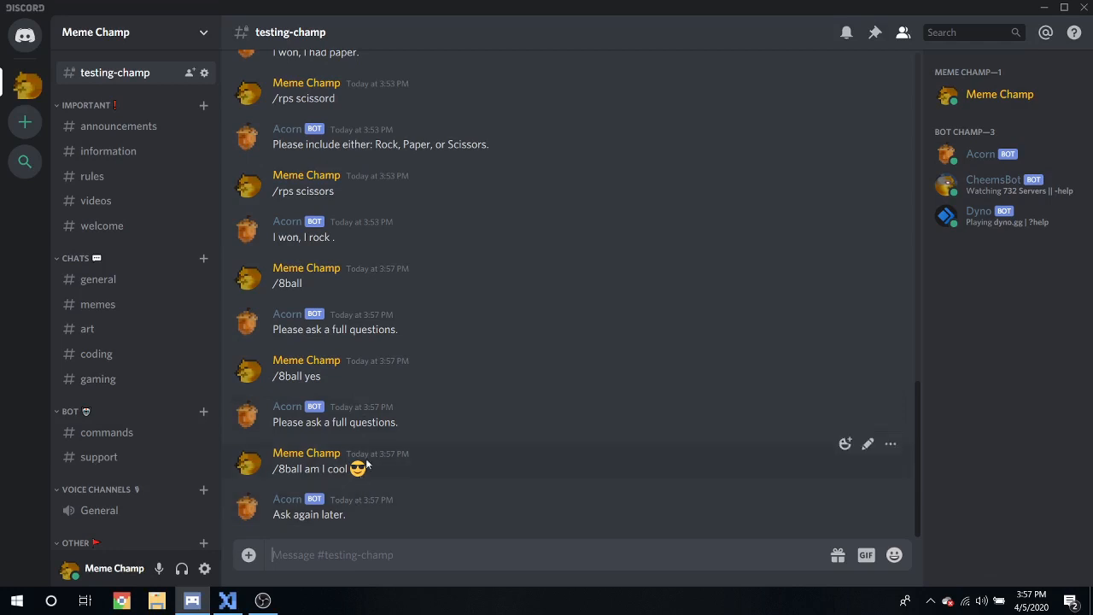
mouse_move(370, 421)
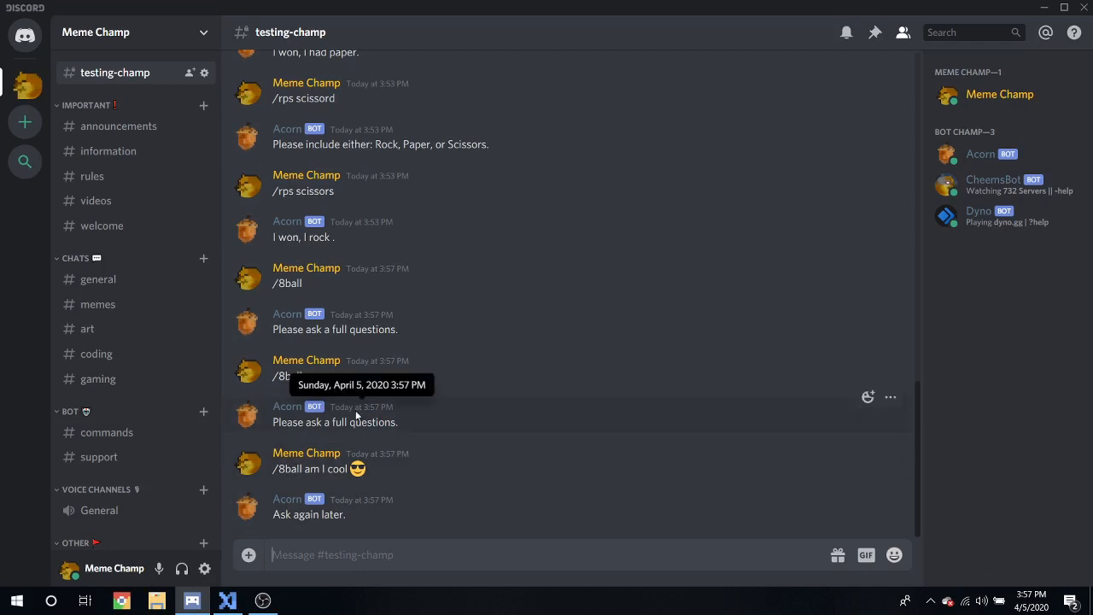
mouse_move(240, 585)
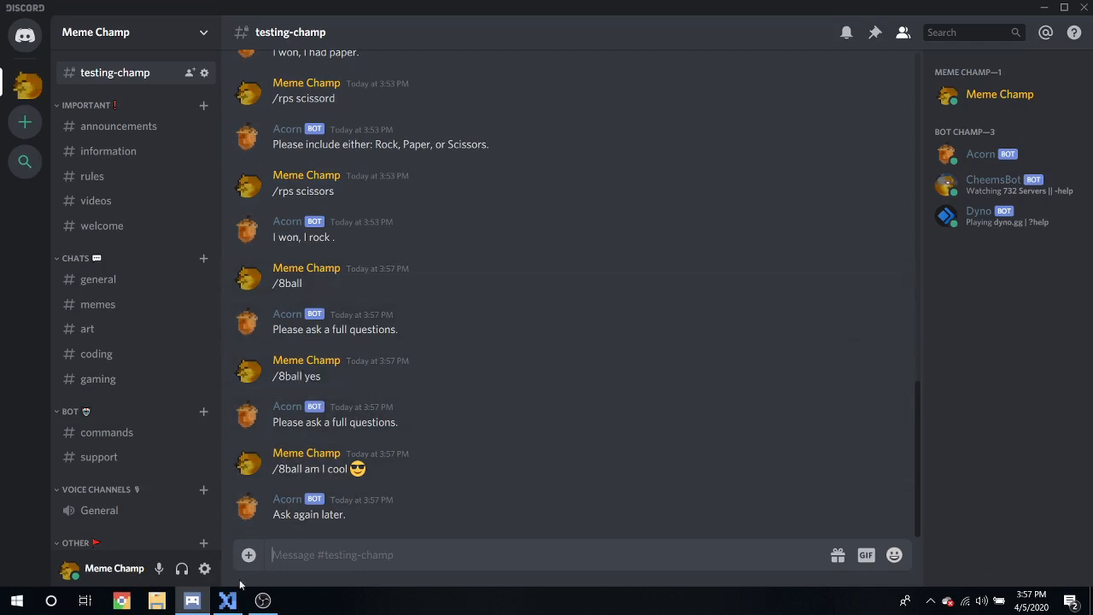
Step: Add an if (msg.includes(prefix + 'rate')) block to index.js
left_click(227, 601)
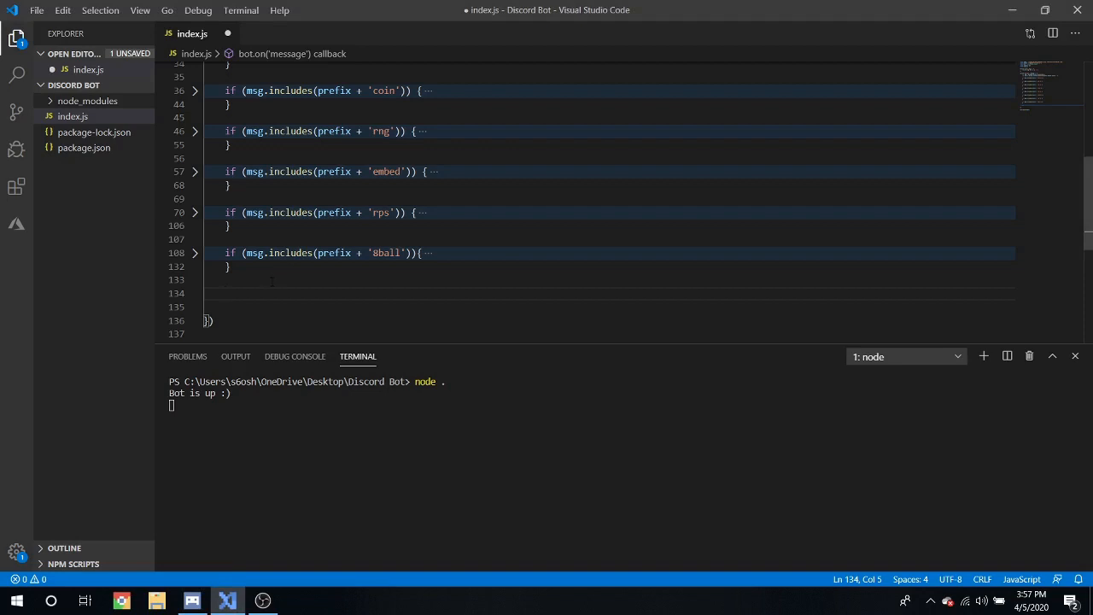
type("if ()")
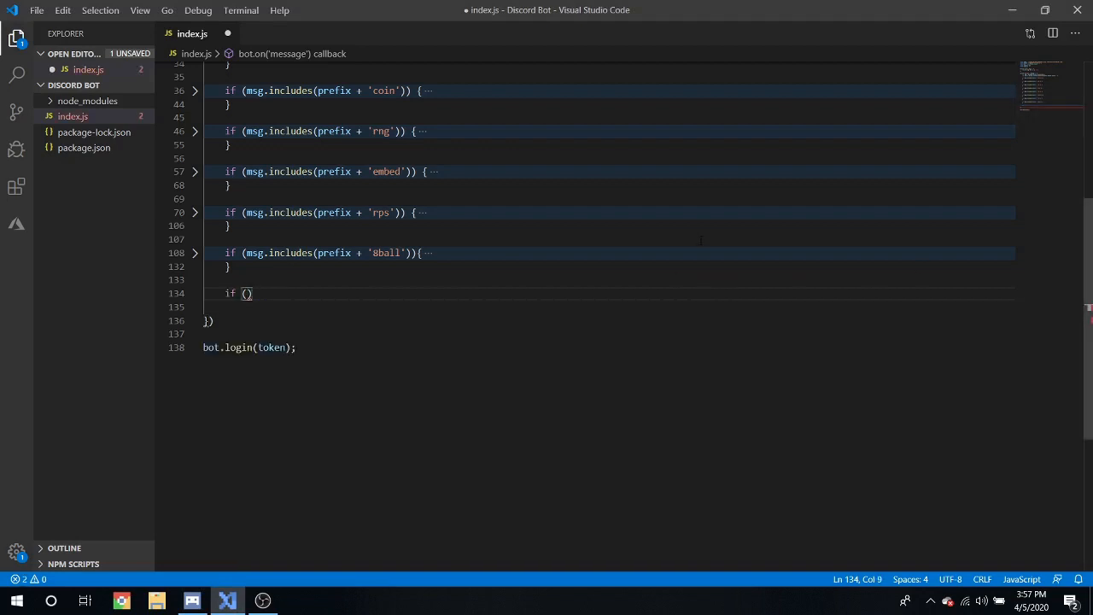
type("msg.")
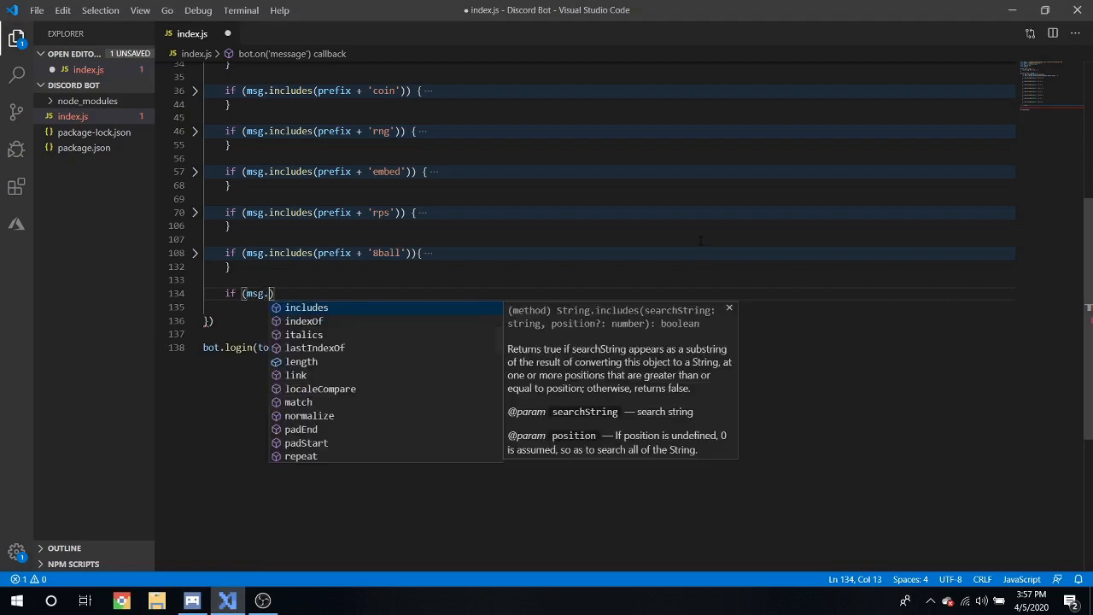
type("includes")
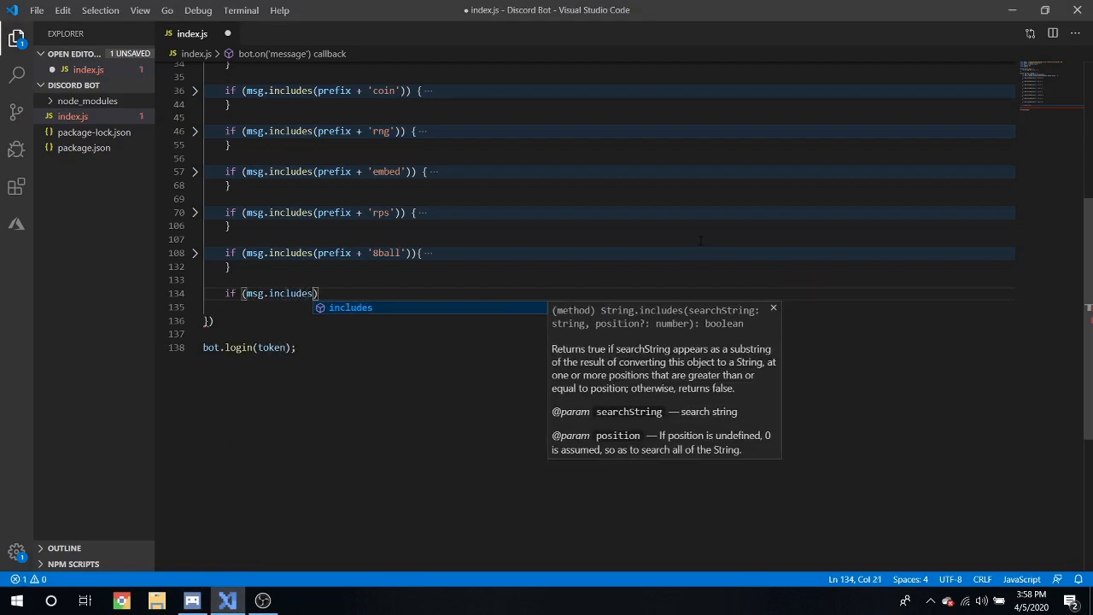
type("(prefix + 'rate")
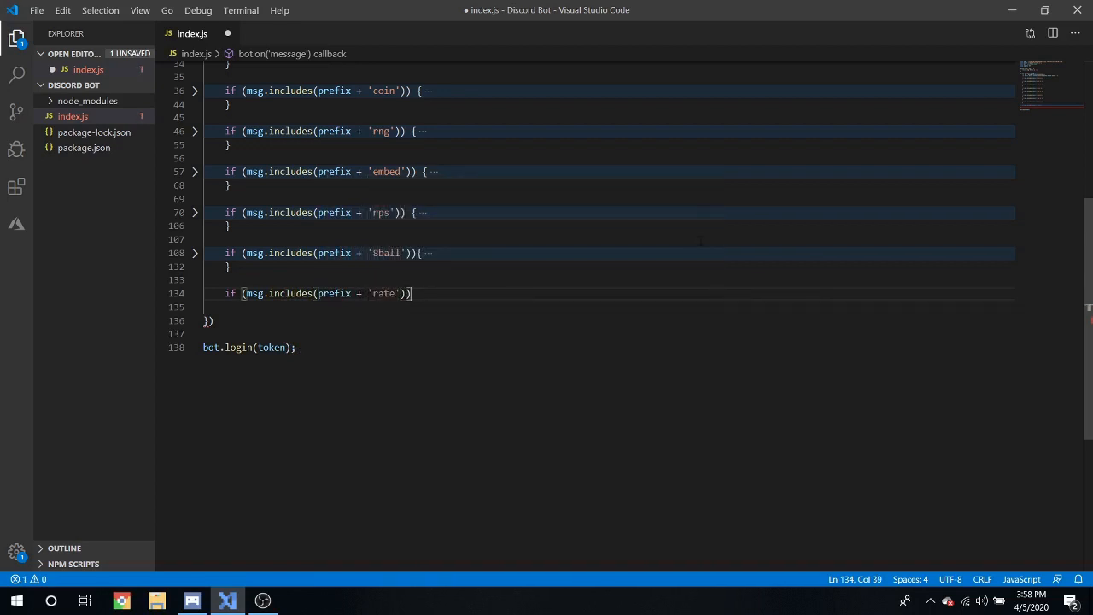
type("{")
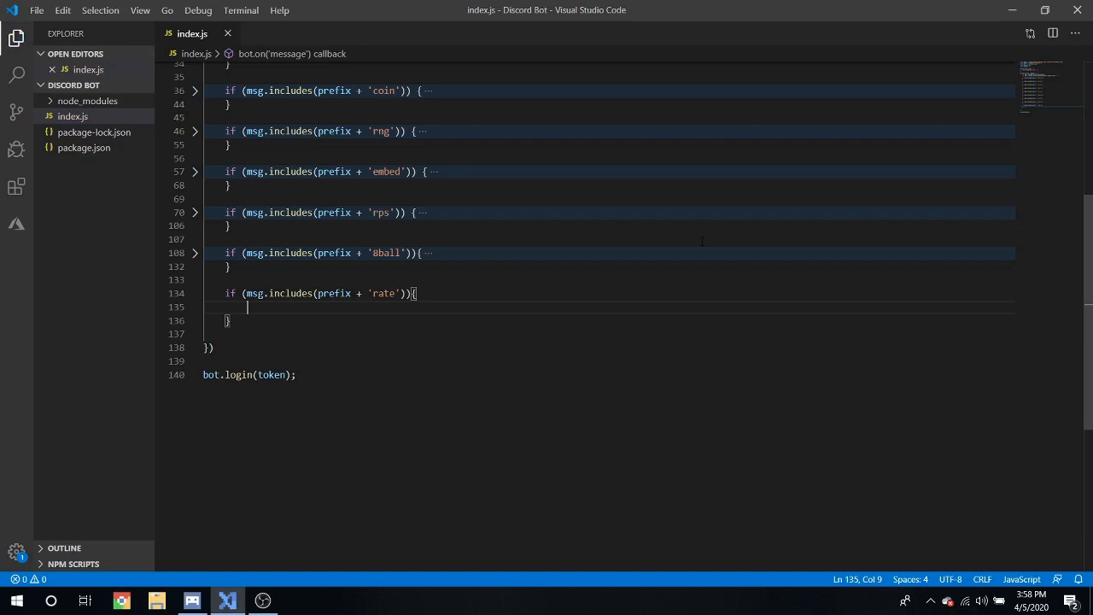
Step: Set let number = Math.floor(Math.random() * 101) inside the rate block
type("let number")
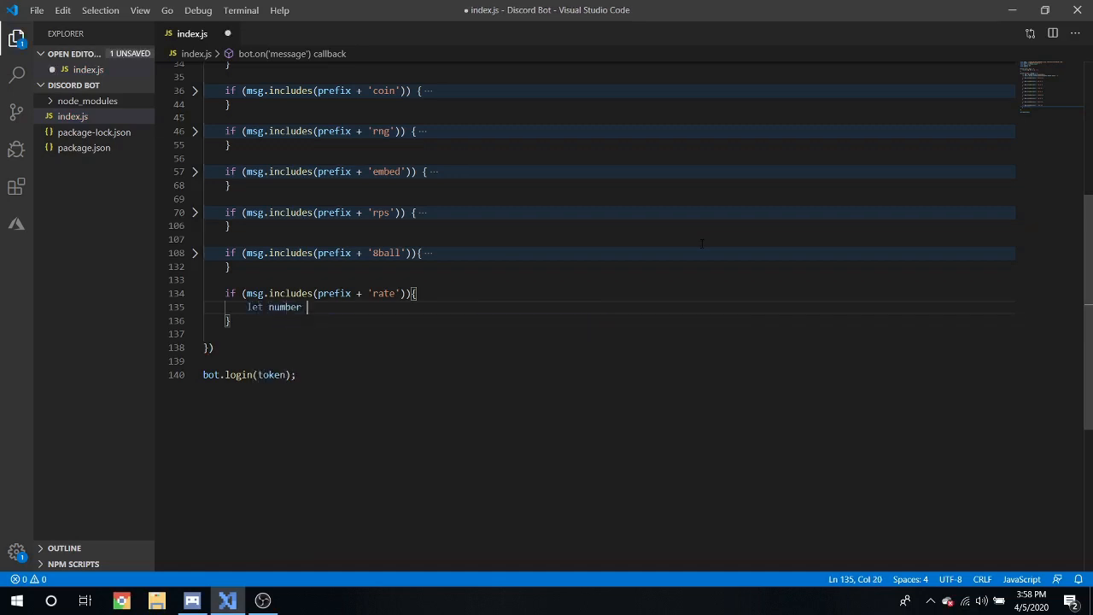
type("=")
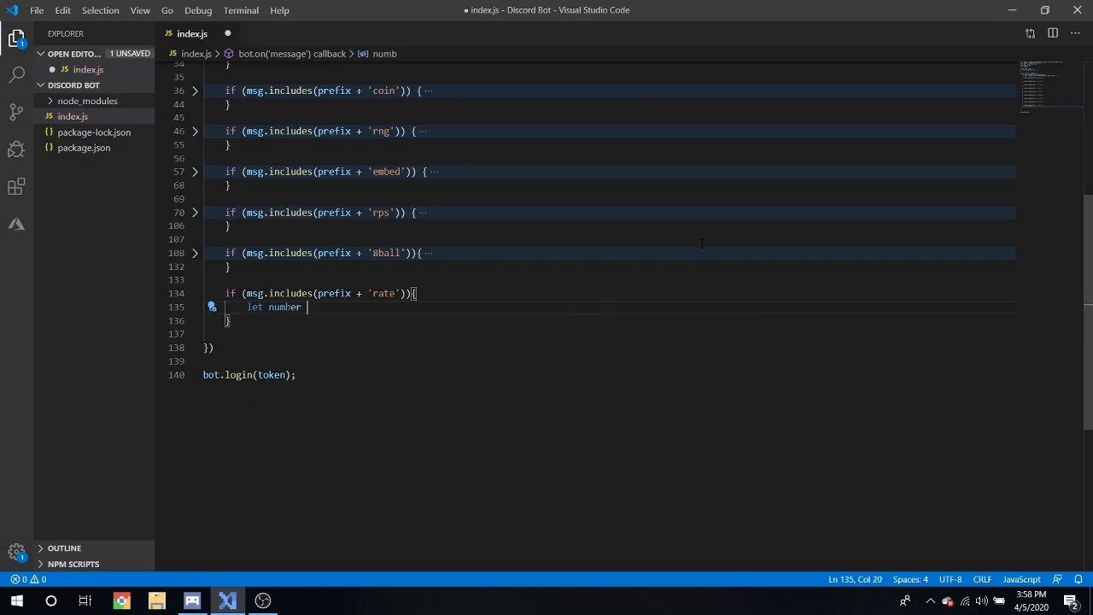
type("=")
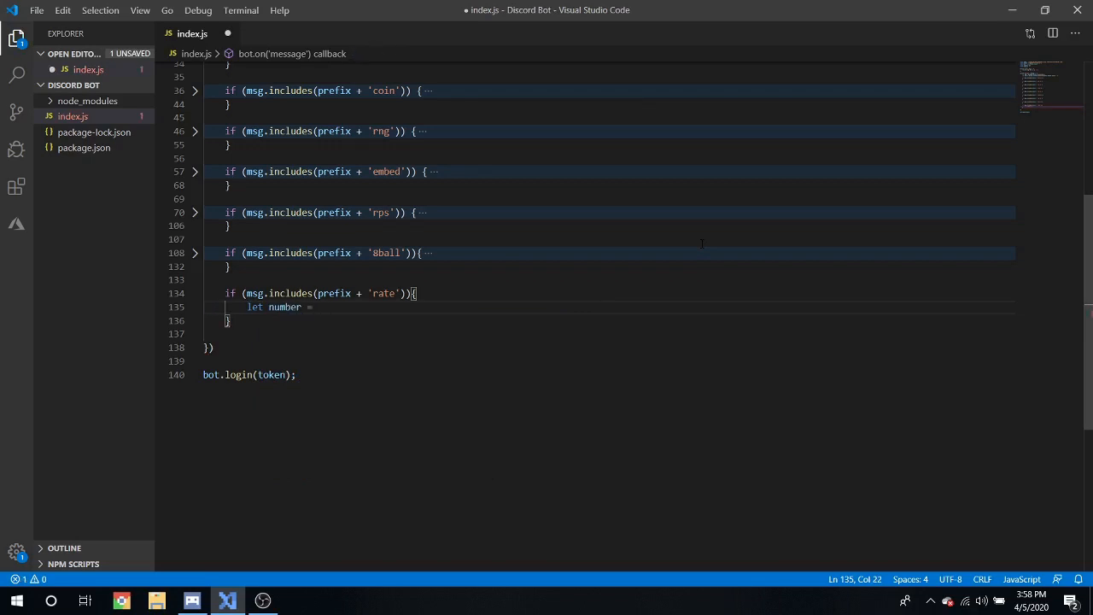
type("Math.r")
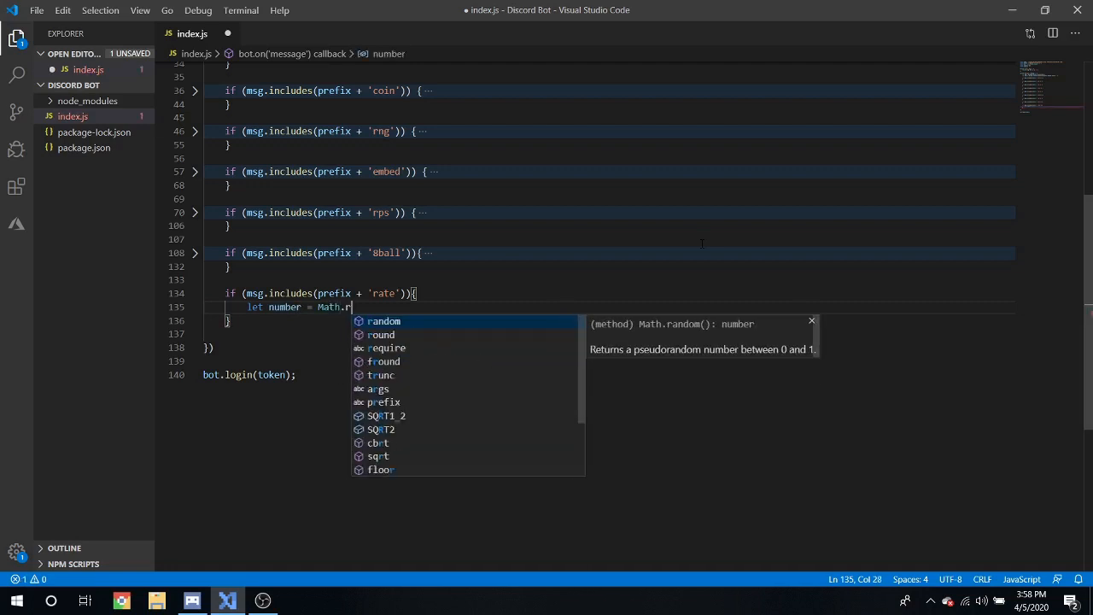
type("loor")
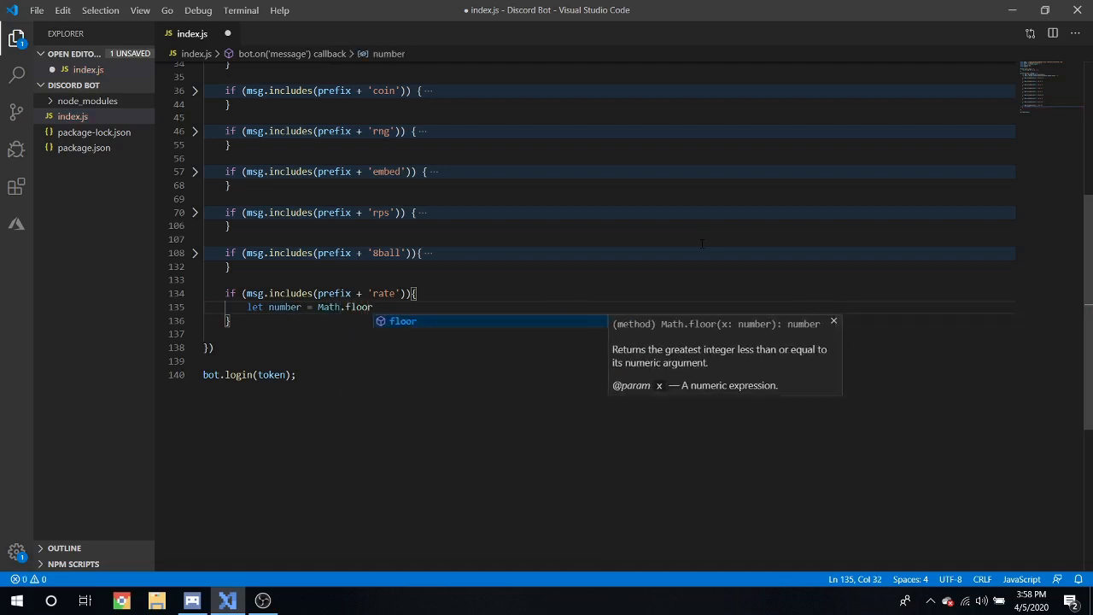
type("(Math")
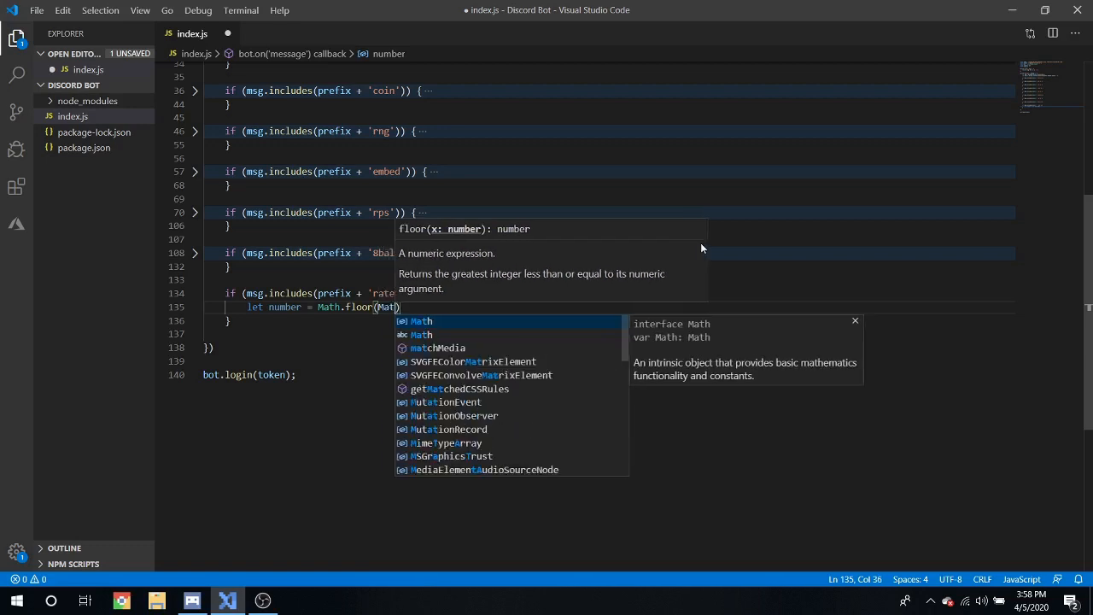
type(".random(")
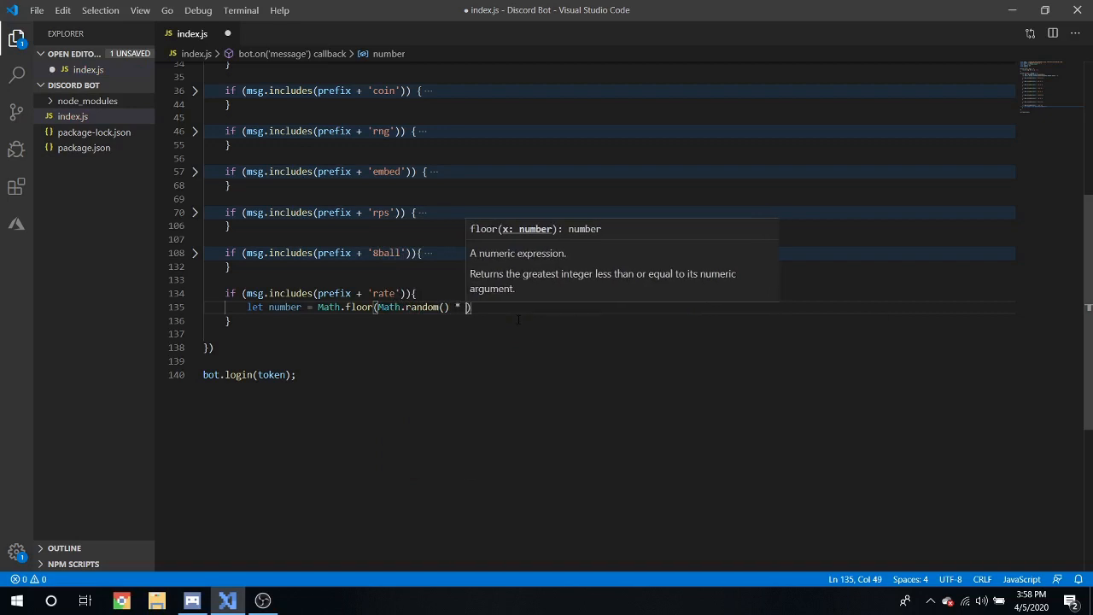
type("1")
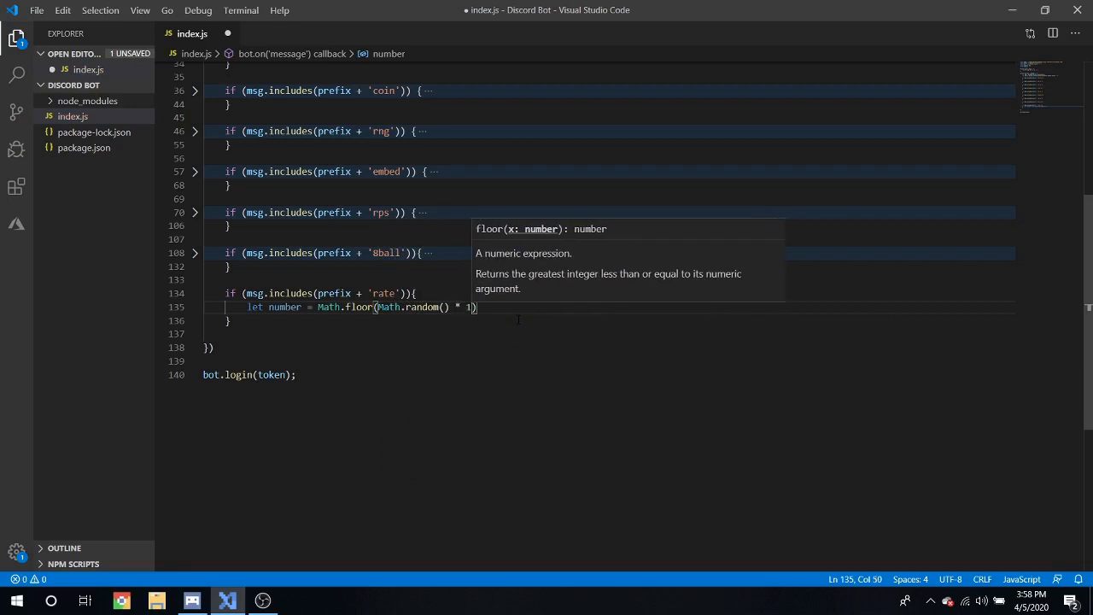
type("01);")
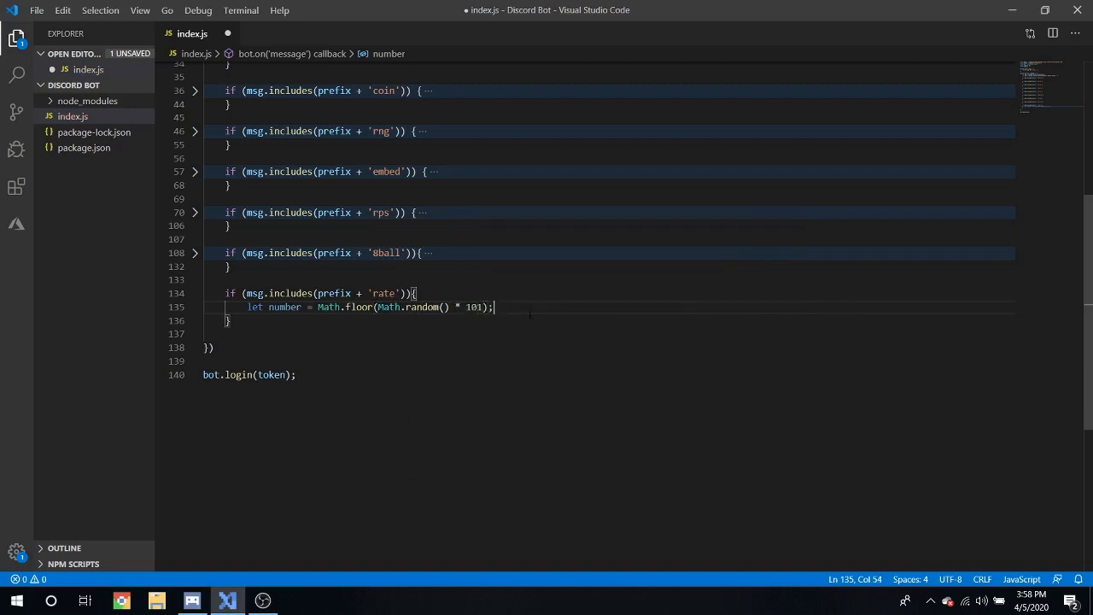
key("Enter")
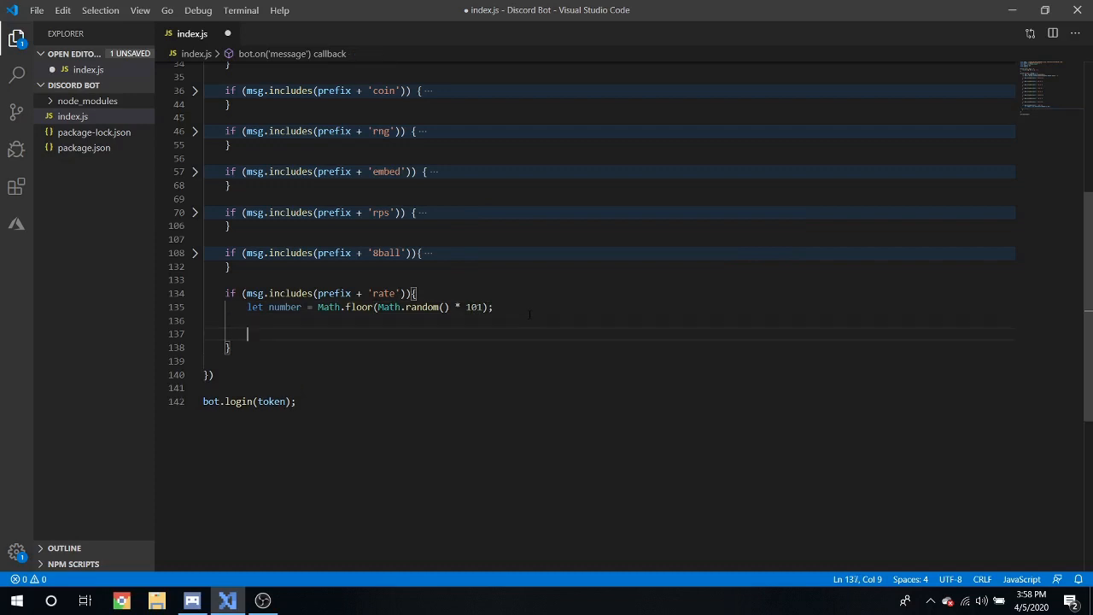
key("Backspace")
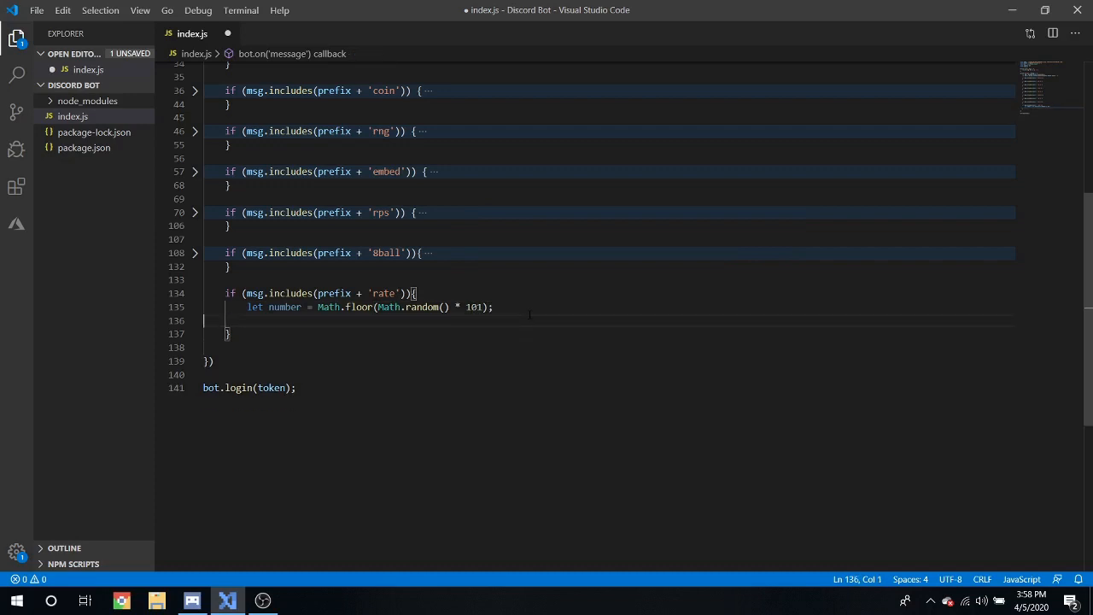
key("Enter")
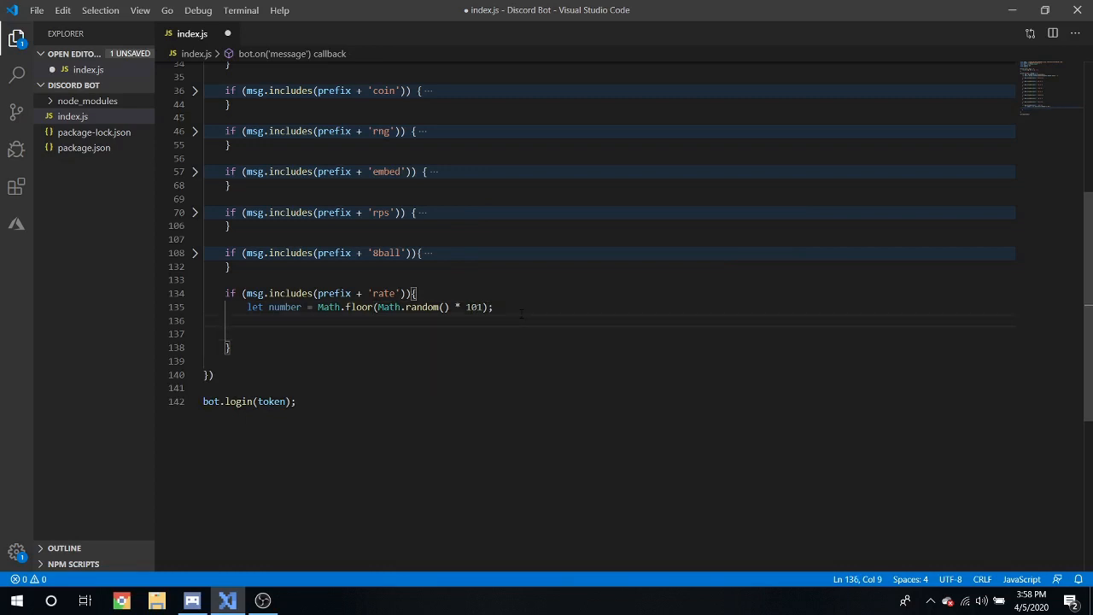
Step: Return 'I would rate you a ' + number + '/100' to the channel
type("return mes")
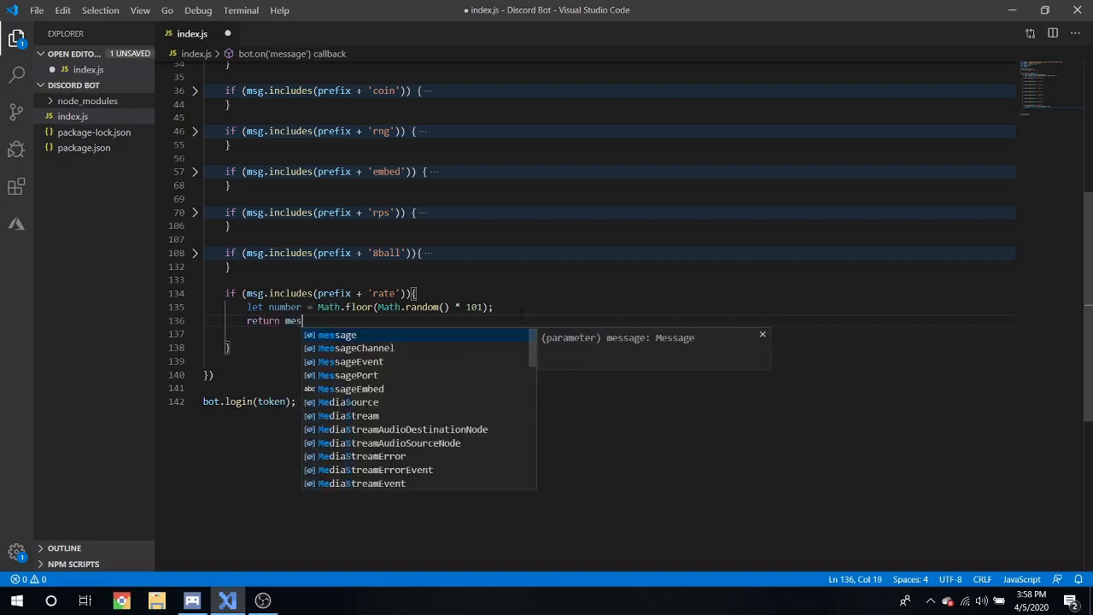
type("sage.channel.send(")
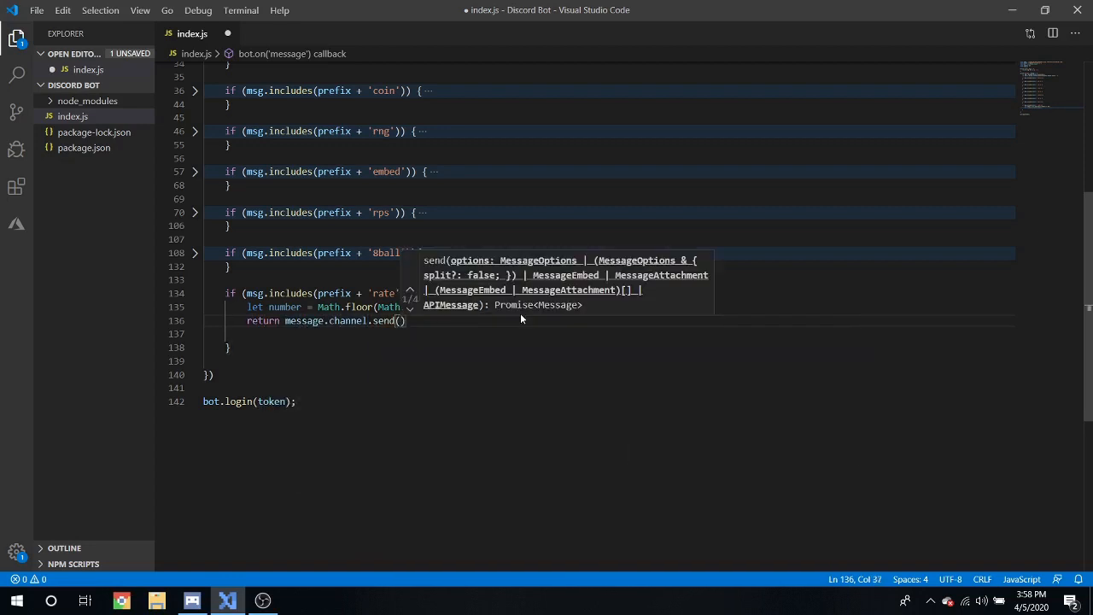
type("'I would rate you a")
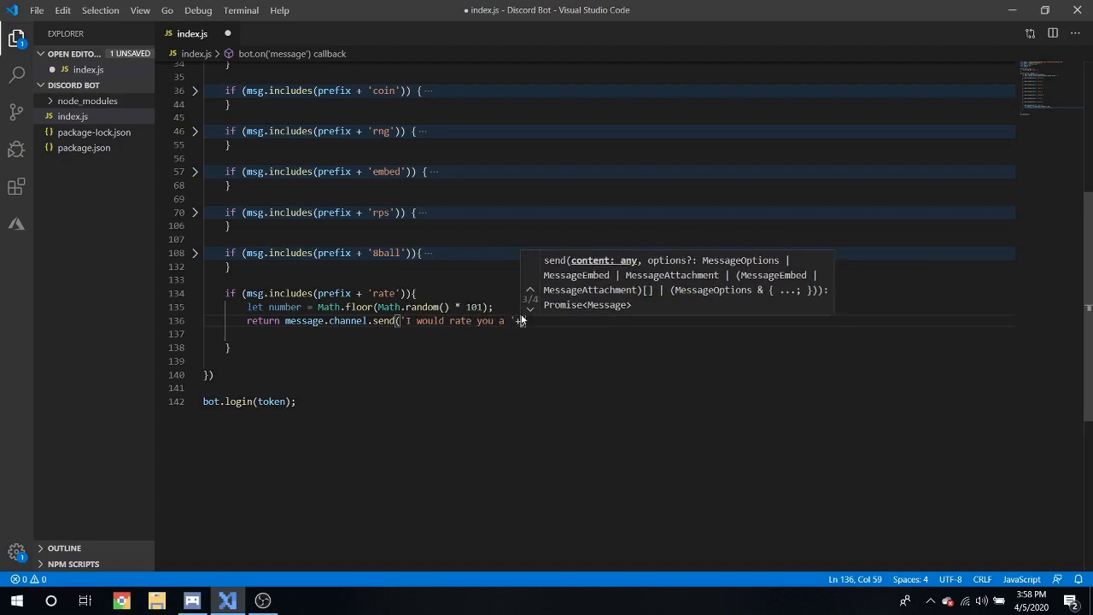
type("+num")
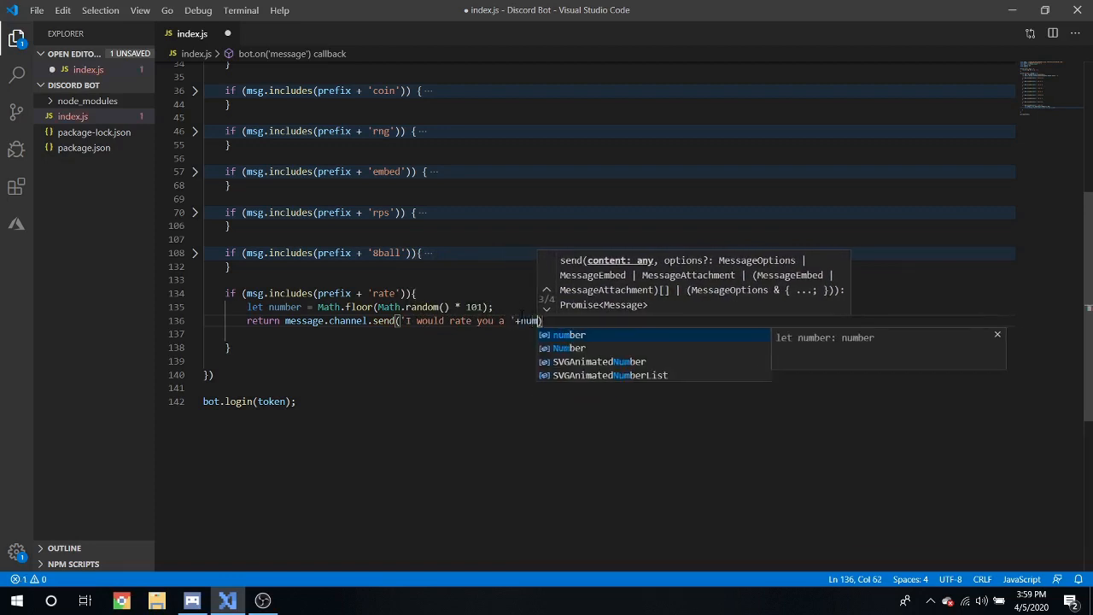
type("ber")
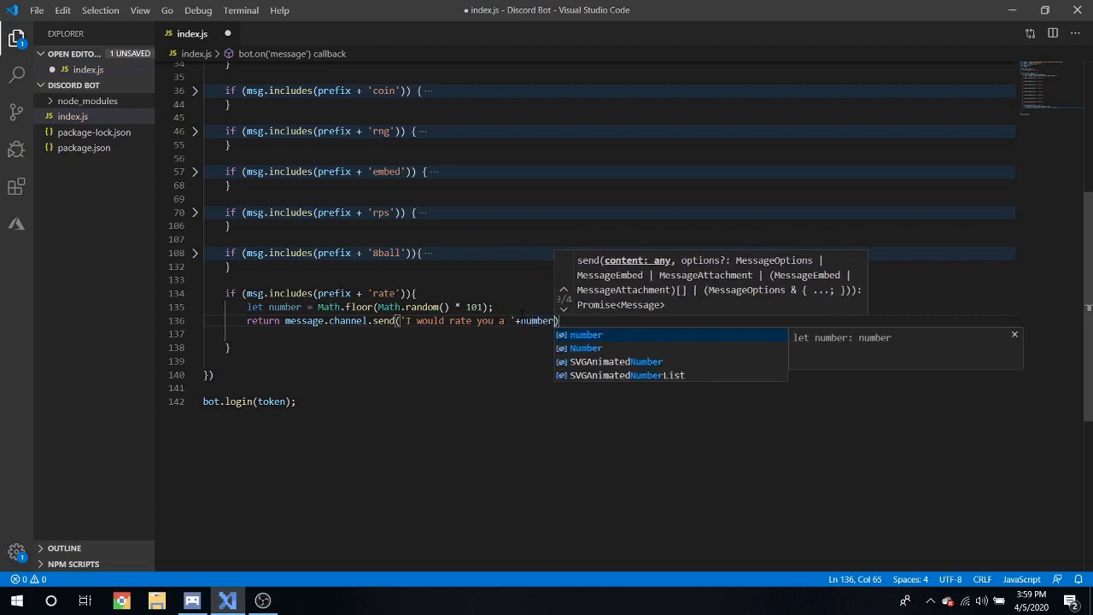
type("+''")
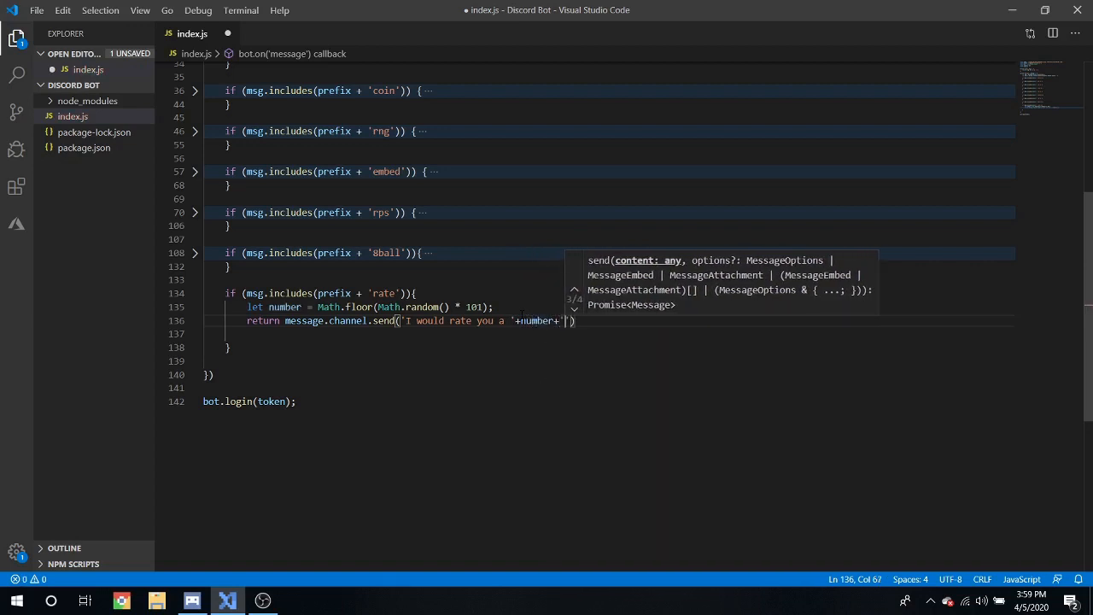
type("/100")
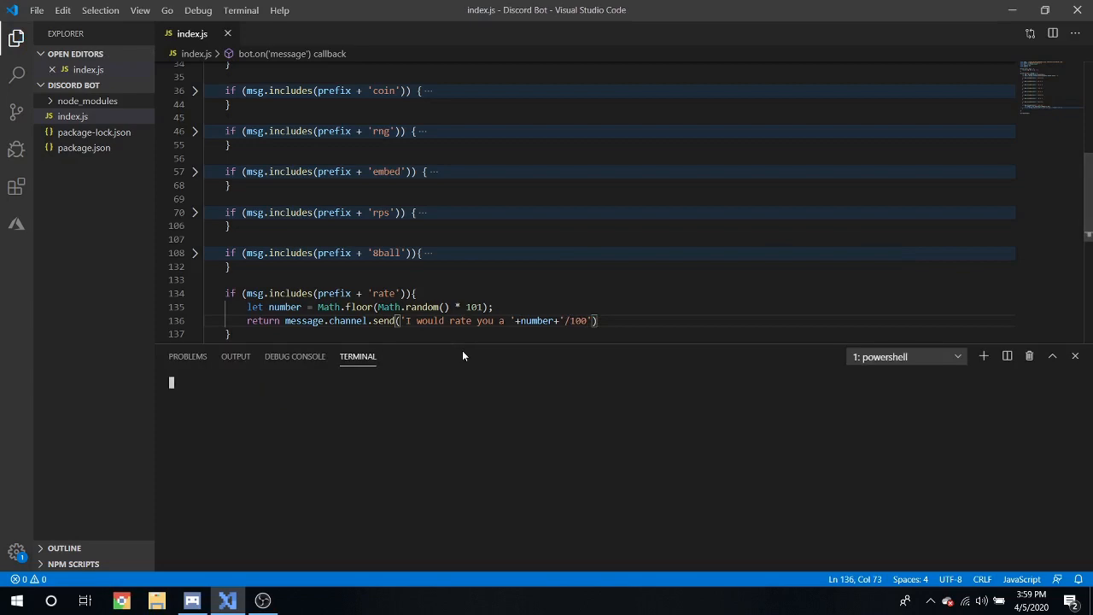
Step: Relaunch the bot with node . and send /rate twice, getting ratings 87/100 and 38/100
type("node .")
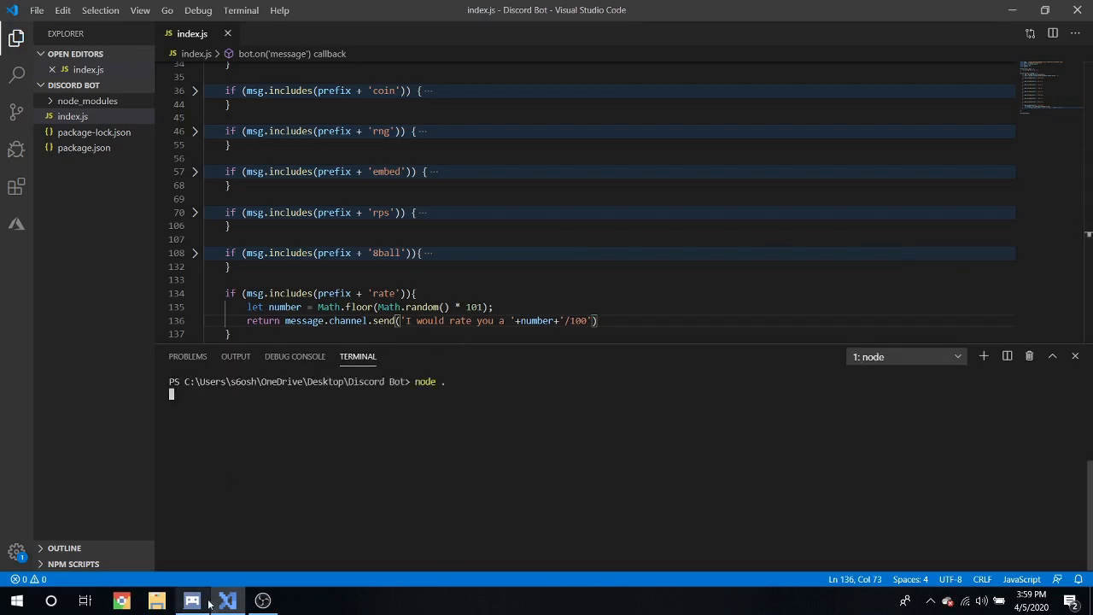
left_click(192, 600)
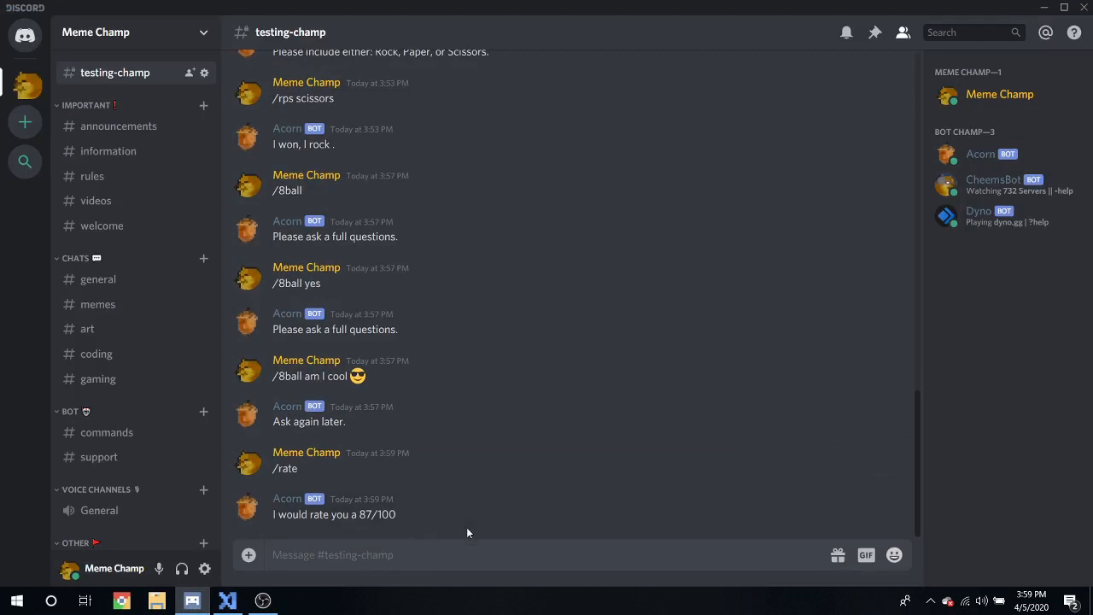
scroll("down", 3)
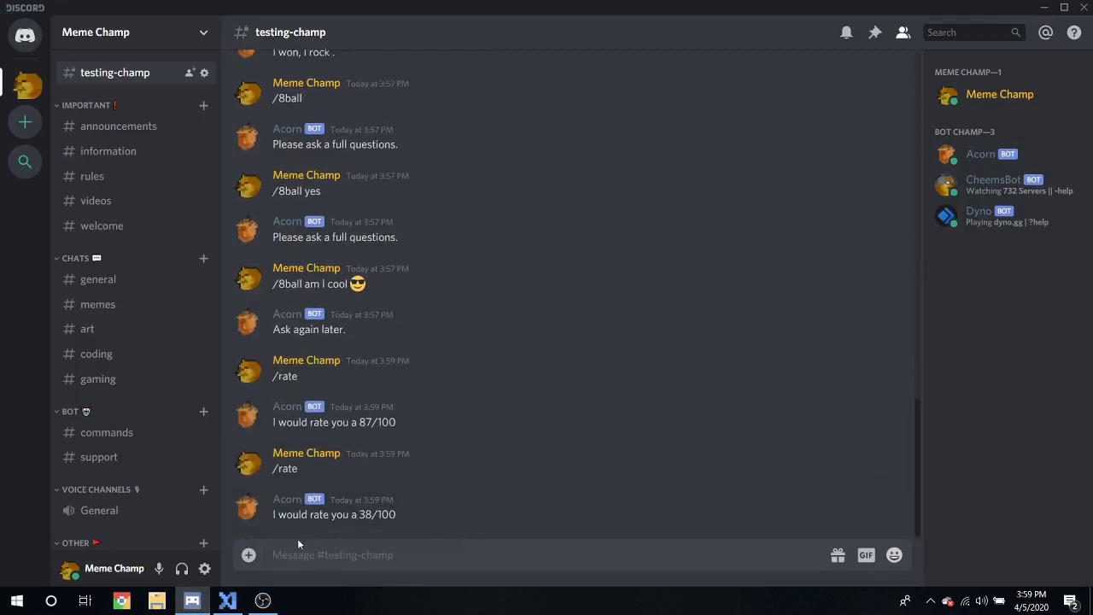
left_click(227, 599)
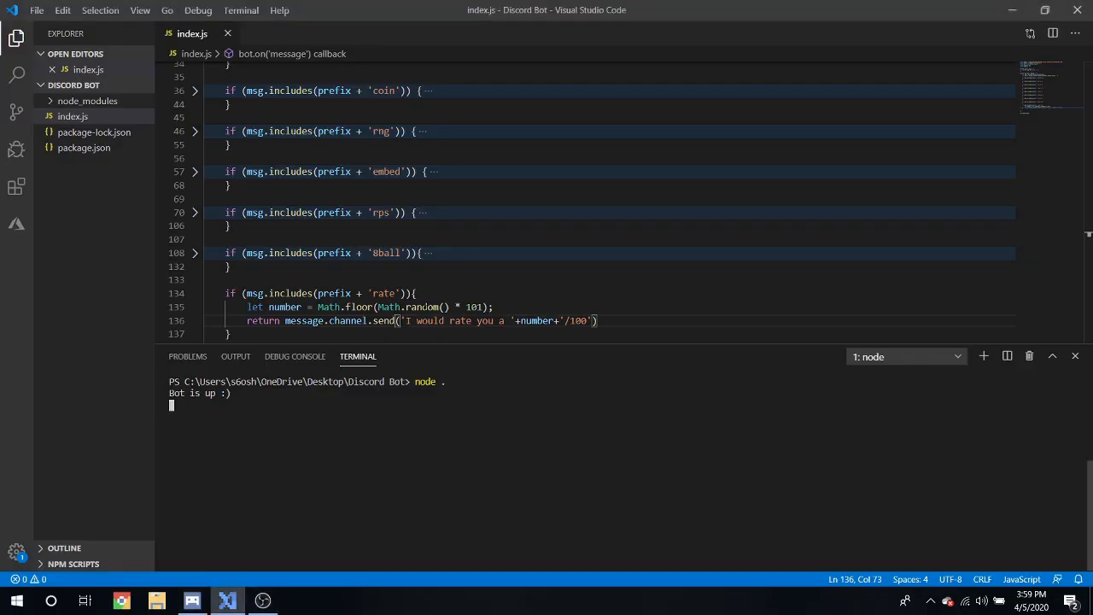
Step: Scroll the editor down so the whole rate command code is visible again
scroll("down", 3)
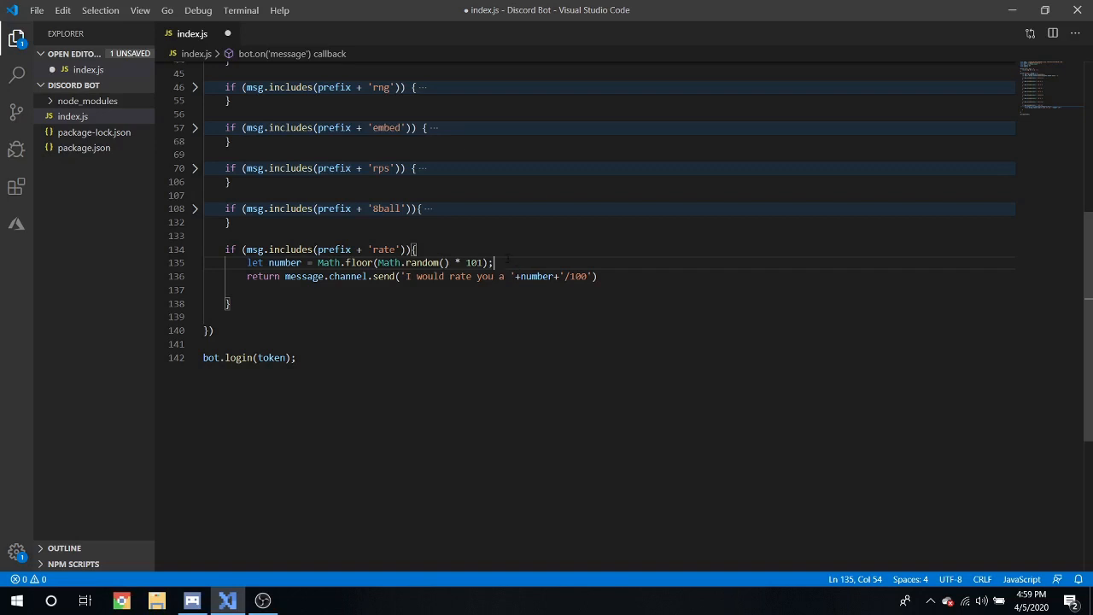
Step: Add an if/else structure to the rate command handler
type("if (a")
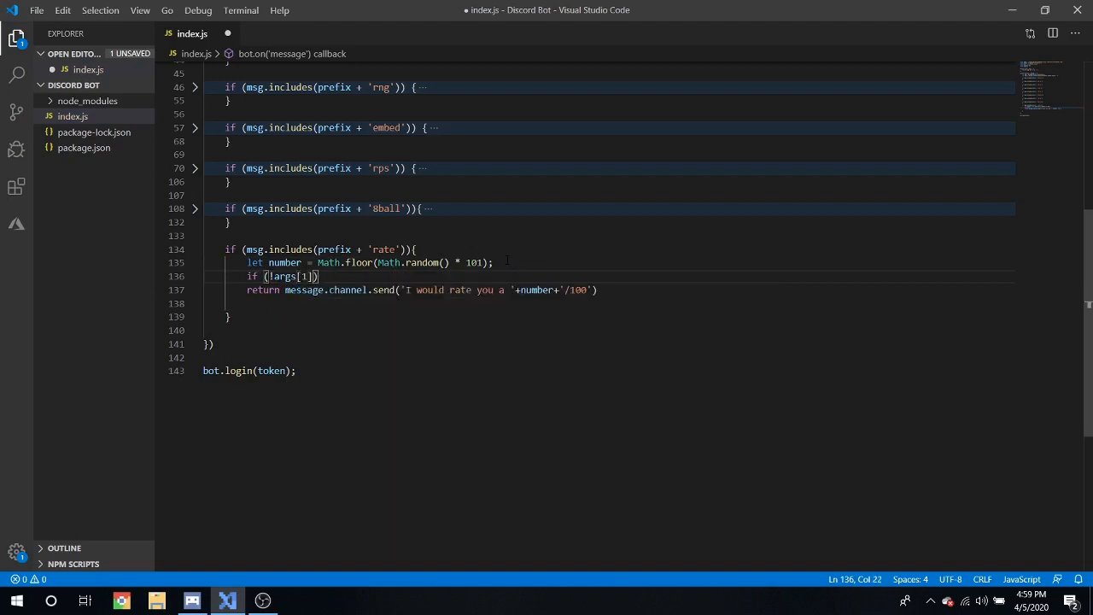
type("{}")
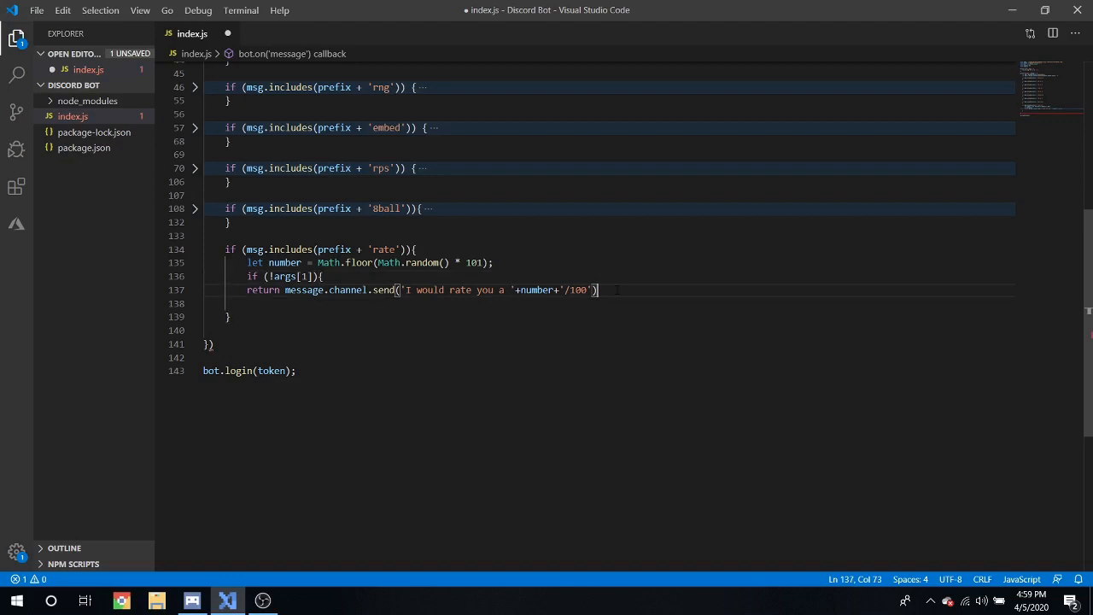
type("} else")
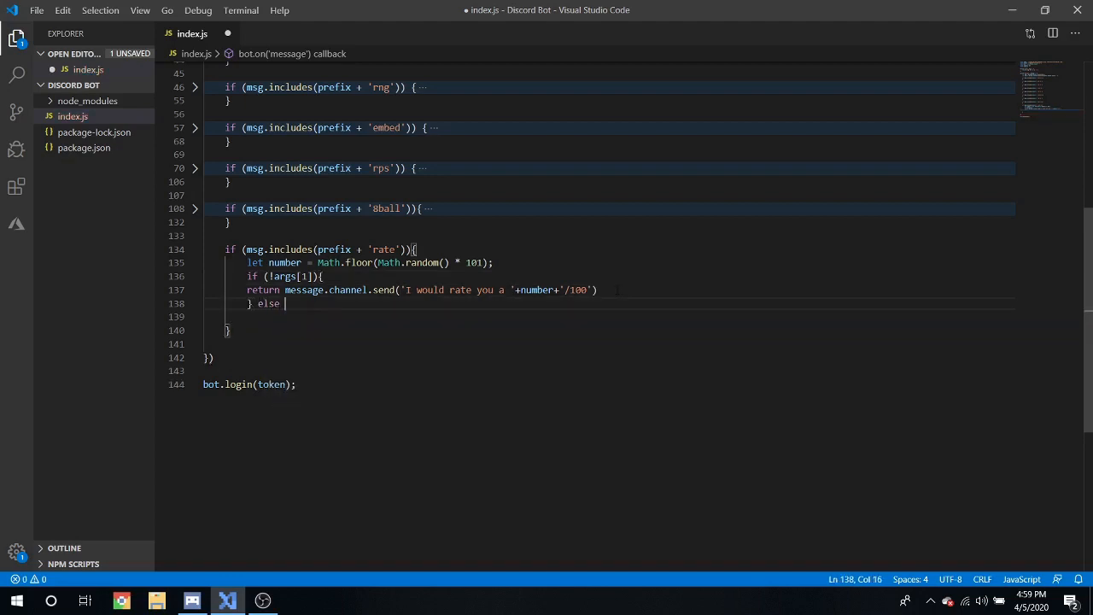
type("{")
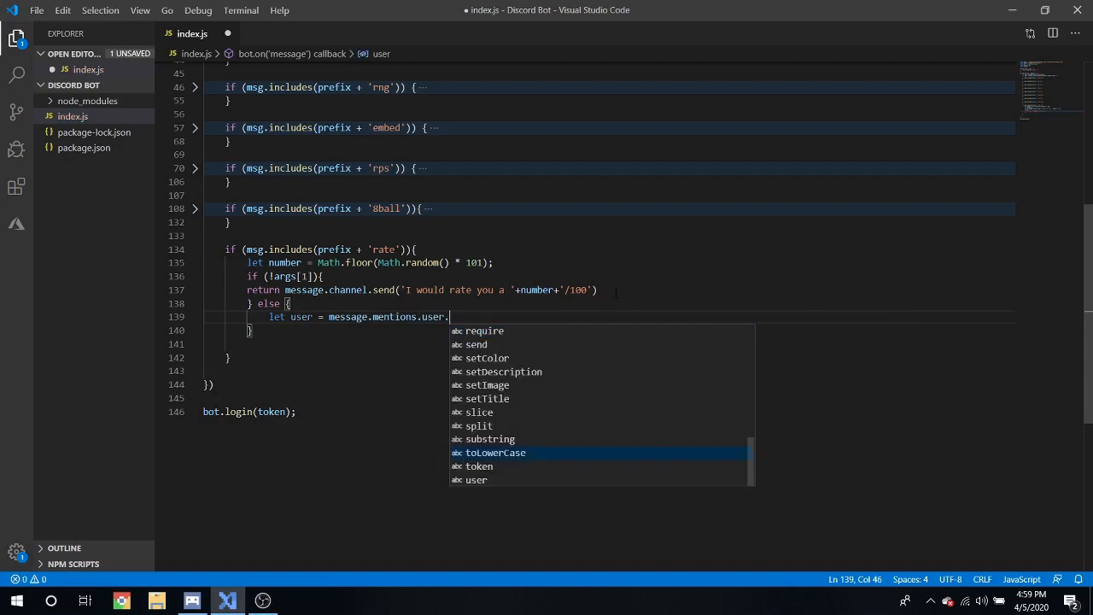
Step: Get the first mentioned user and send a 'Please in…' prompt when none is mentioned
type("users")
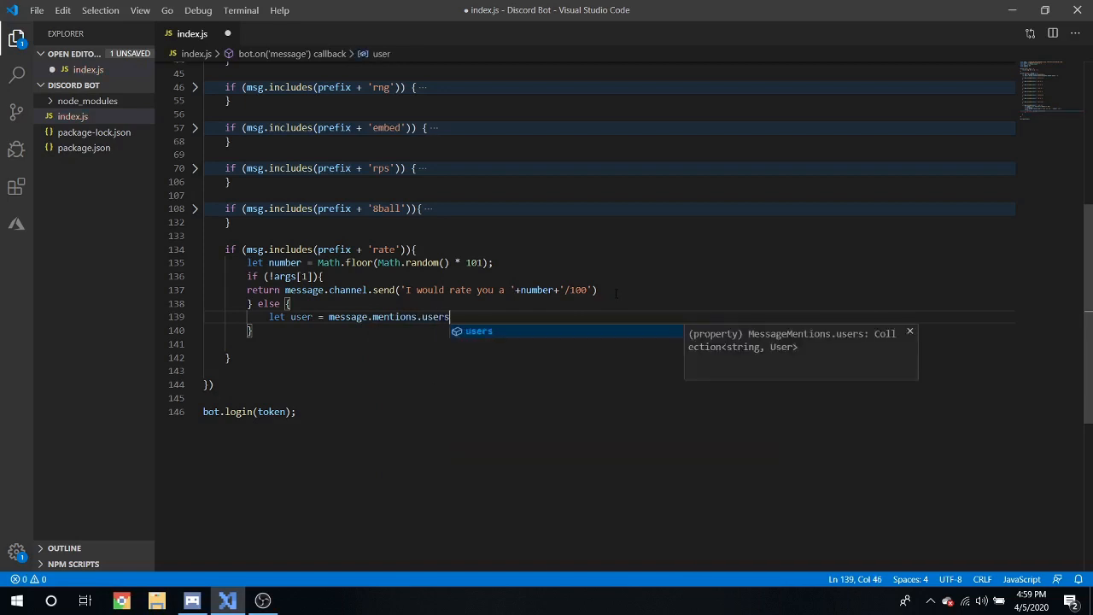
type(".first();")
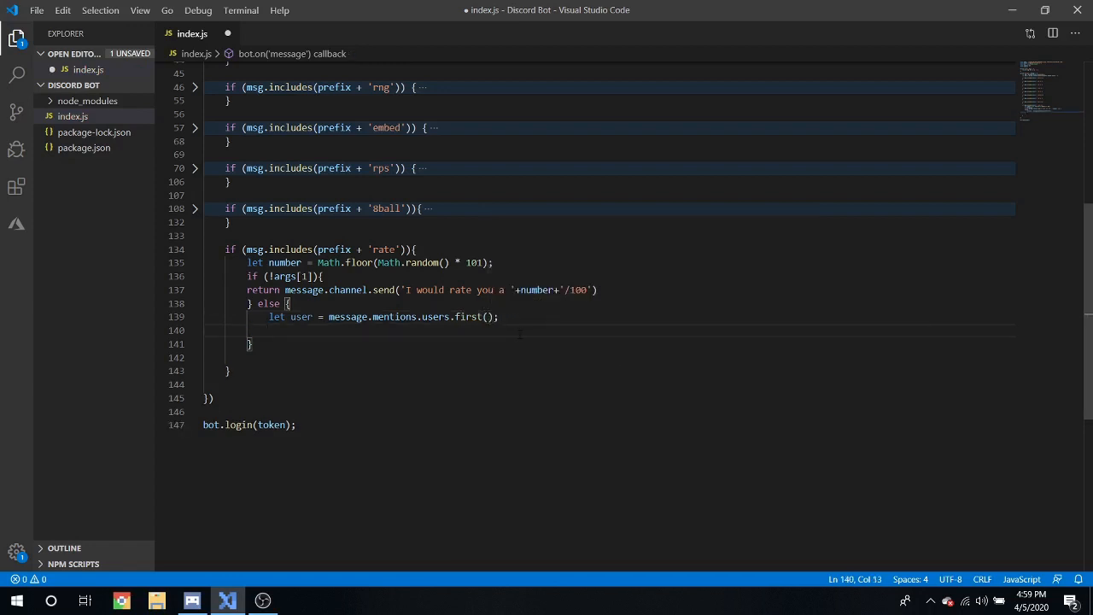
type("if ()")
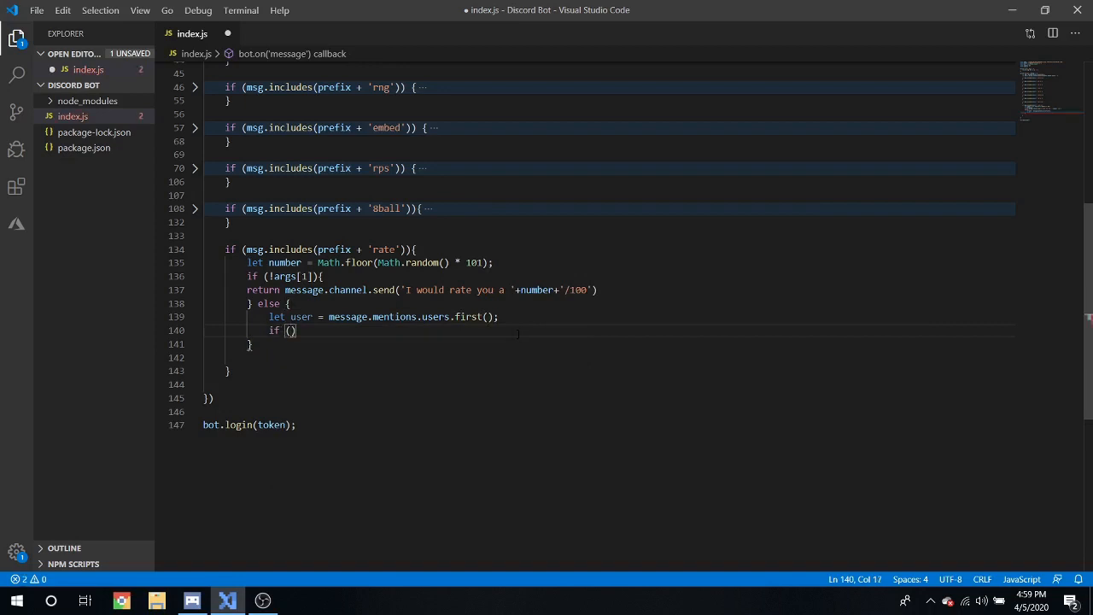
type("!user")
type("return message")
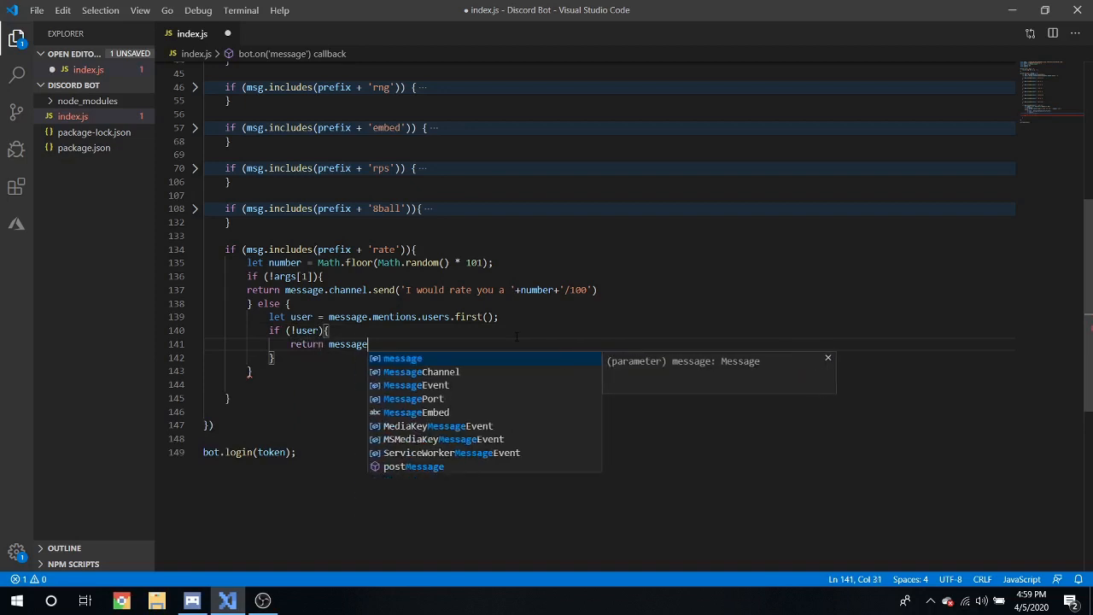
type(".channel.send")
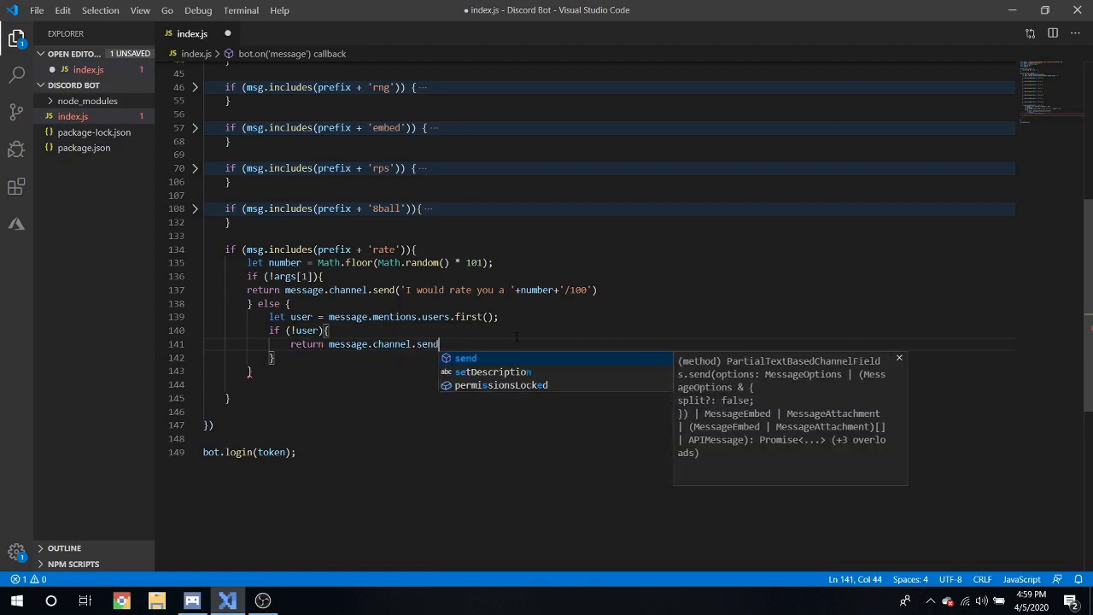
type("('Please include who you are rating.")
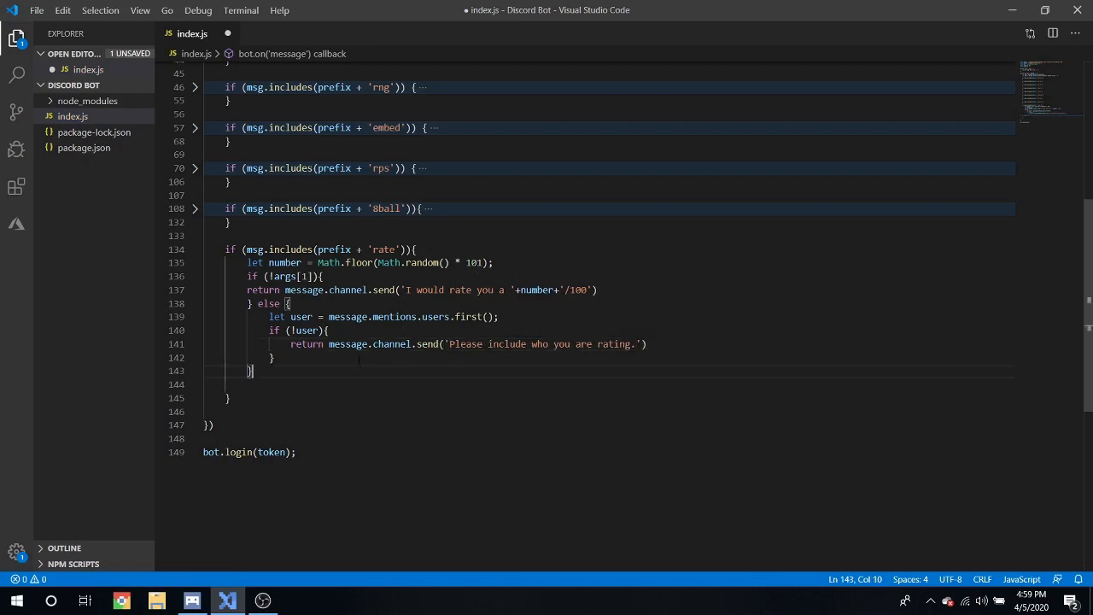
Step: Edit the rate reply line to include user.username instead of the fixed wording
key("Enter")
type("return message.channel.send('I would rate you a '+number+'/100')")
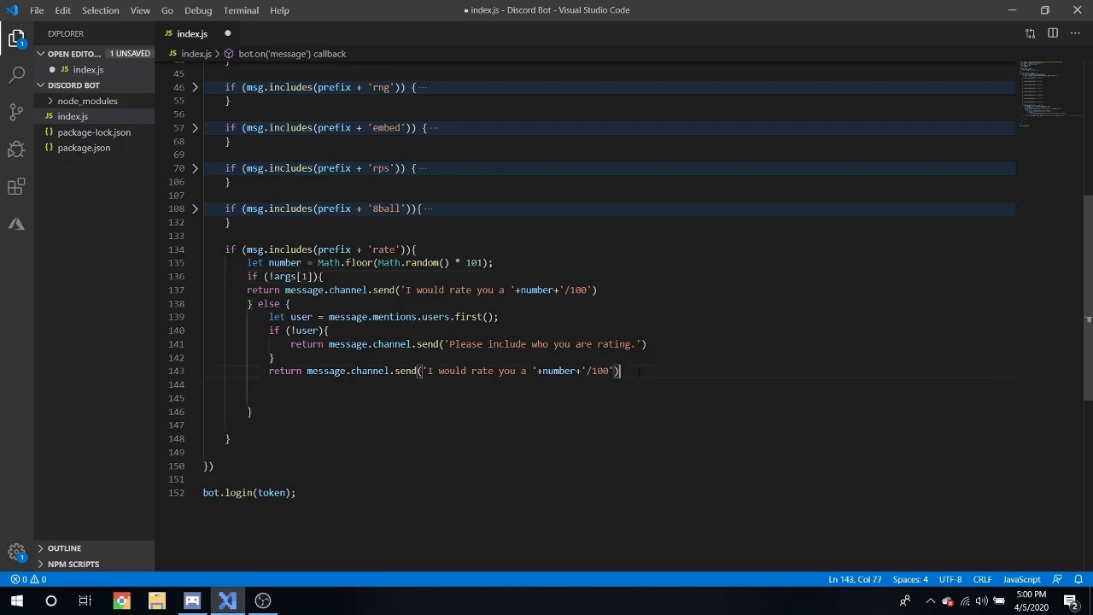
double_click(482, 371)
type("'")
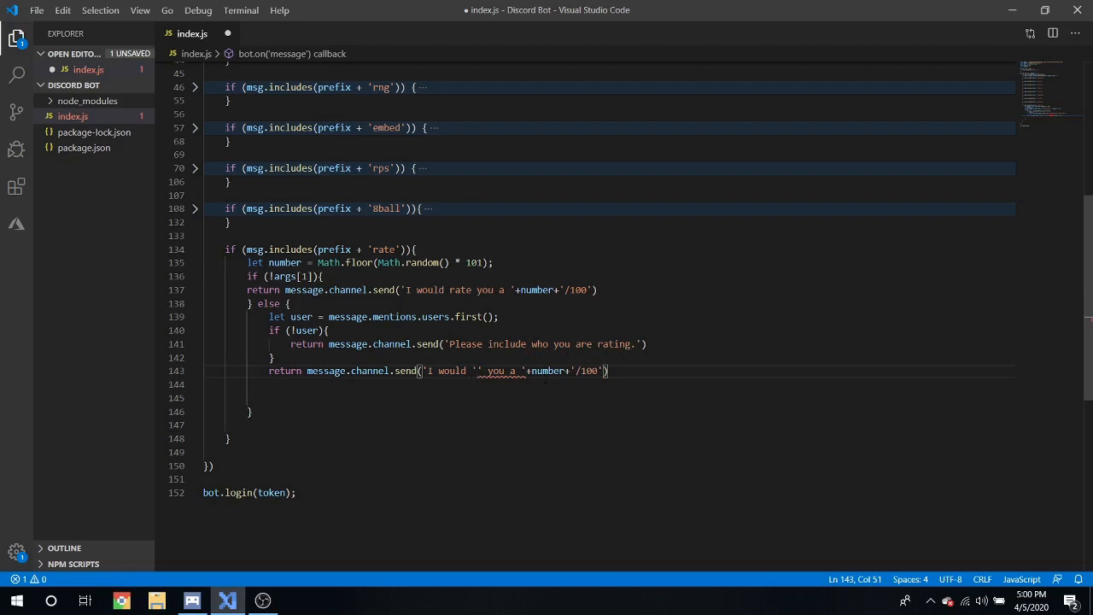
type("+")
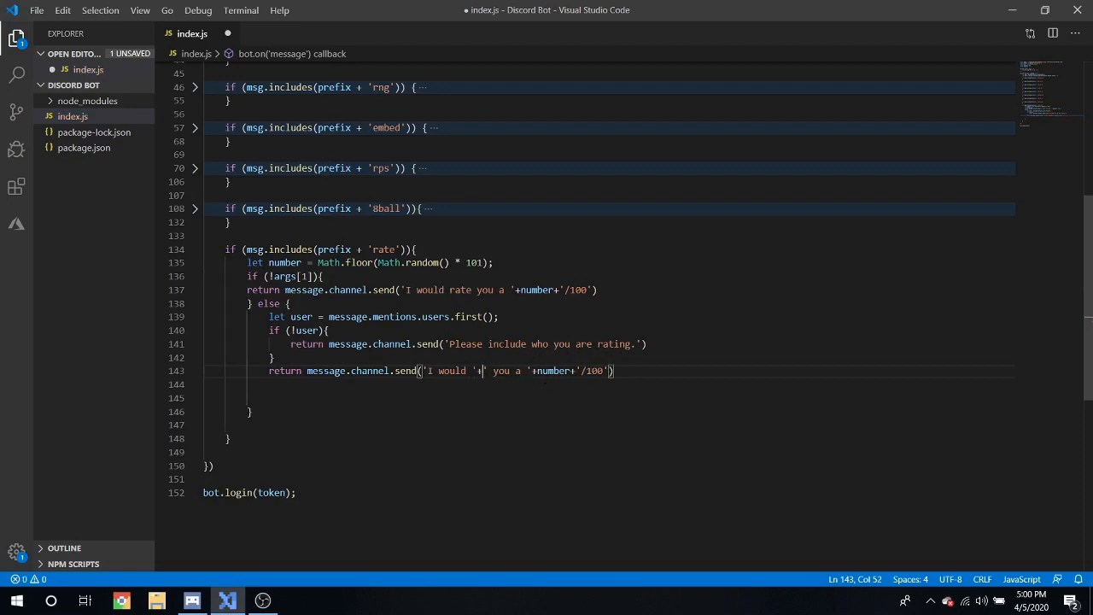
type("user.username+")
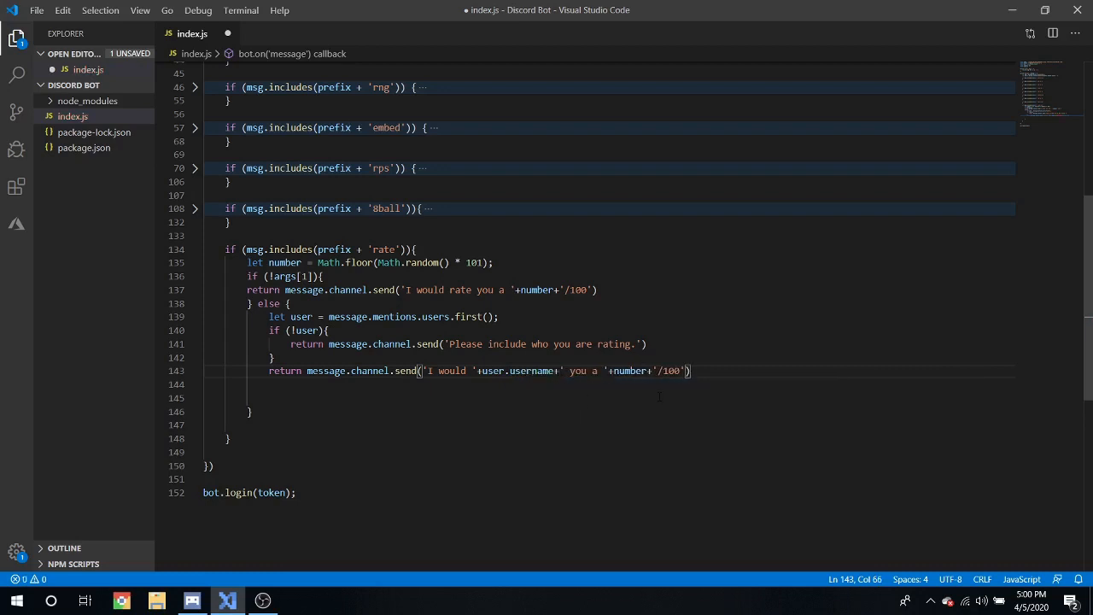
double_click(577, 370)
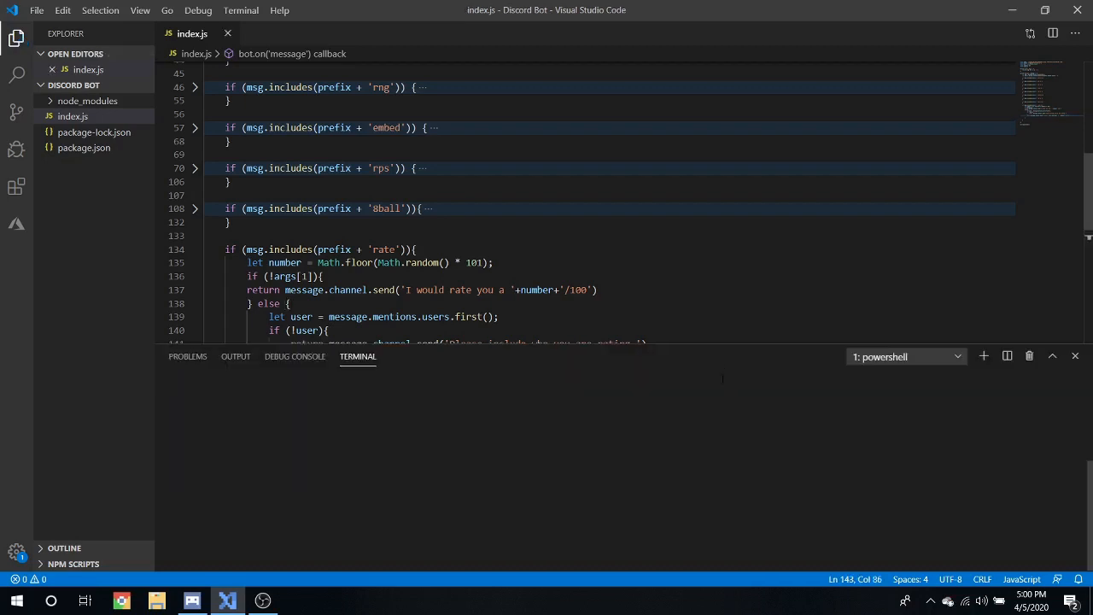
type("node .")
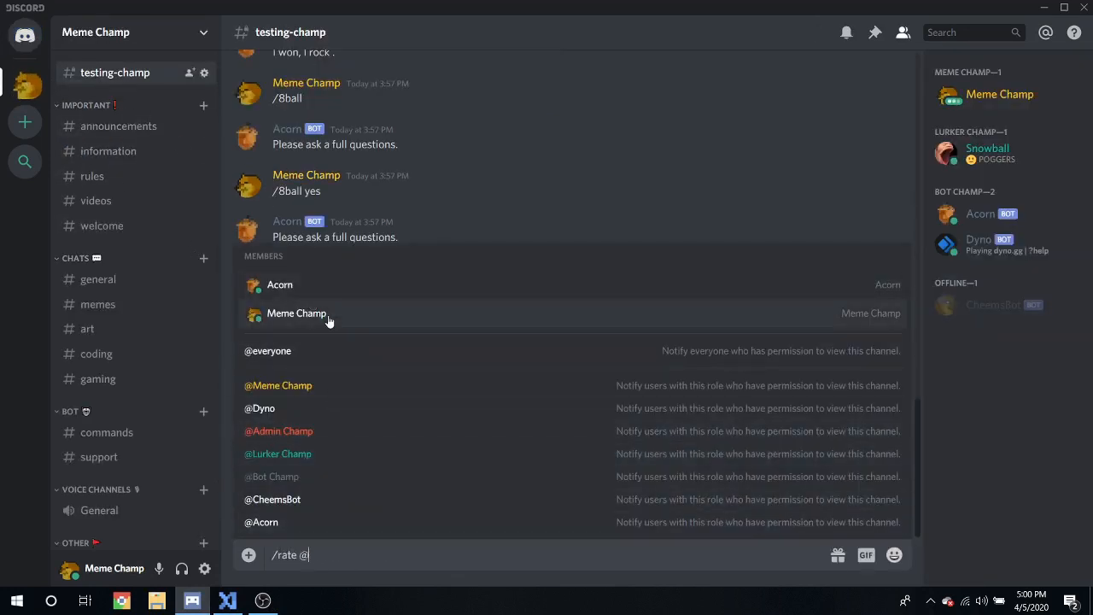
type("s")
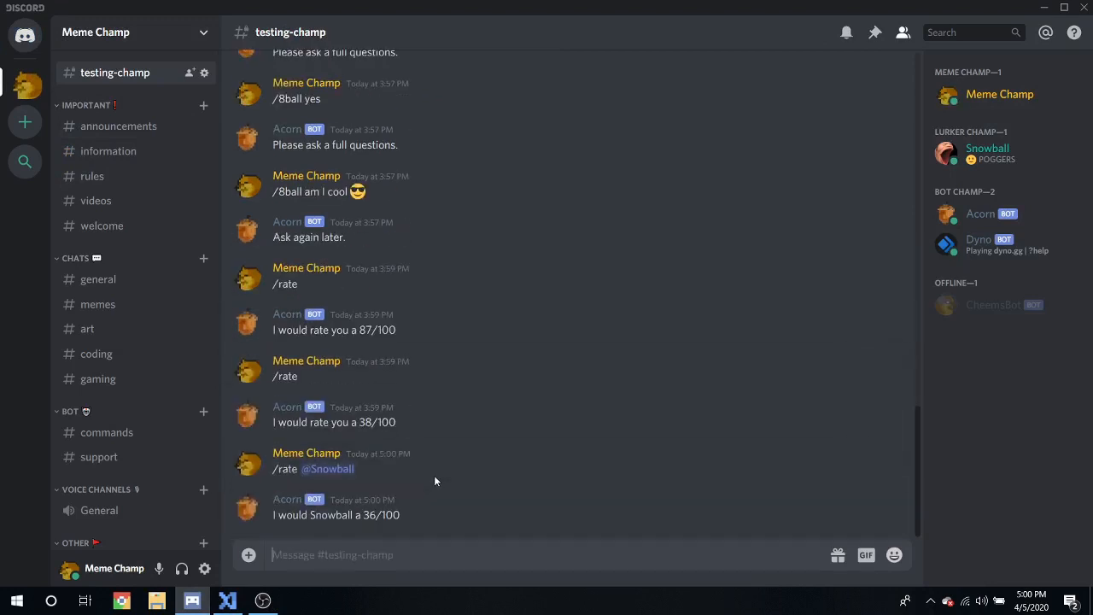
left_click(363, 555)
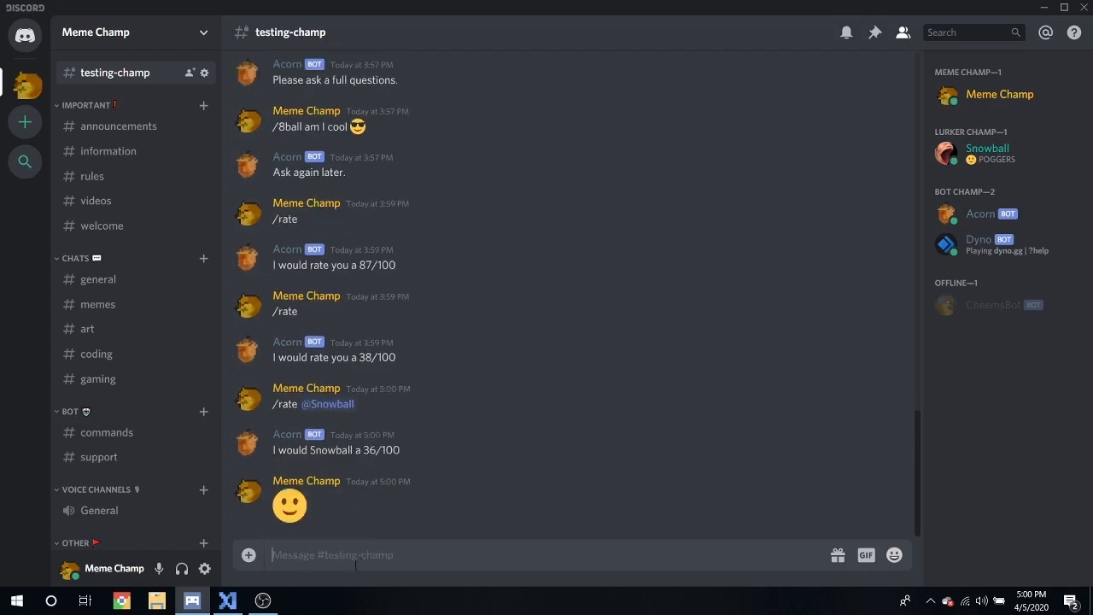
left_click(228, 600)
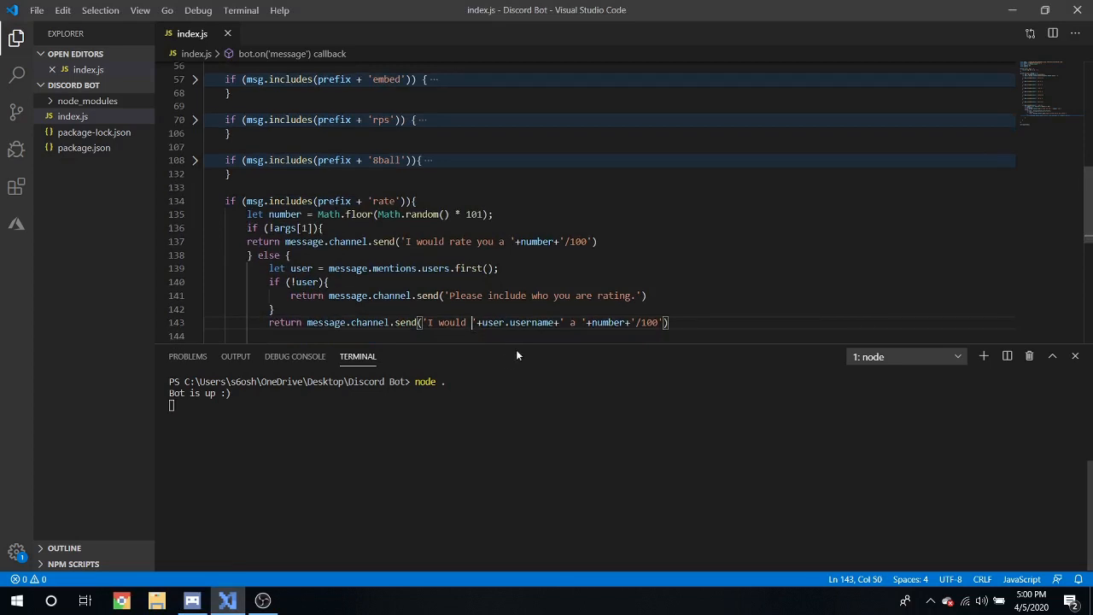
Step: Insert 'rate' after 'I would ' in the reply and fold the rate block
type("rate")
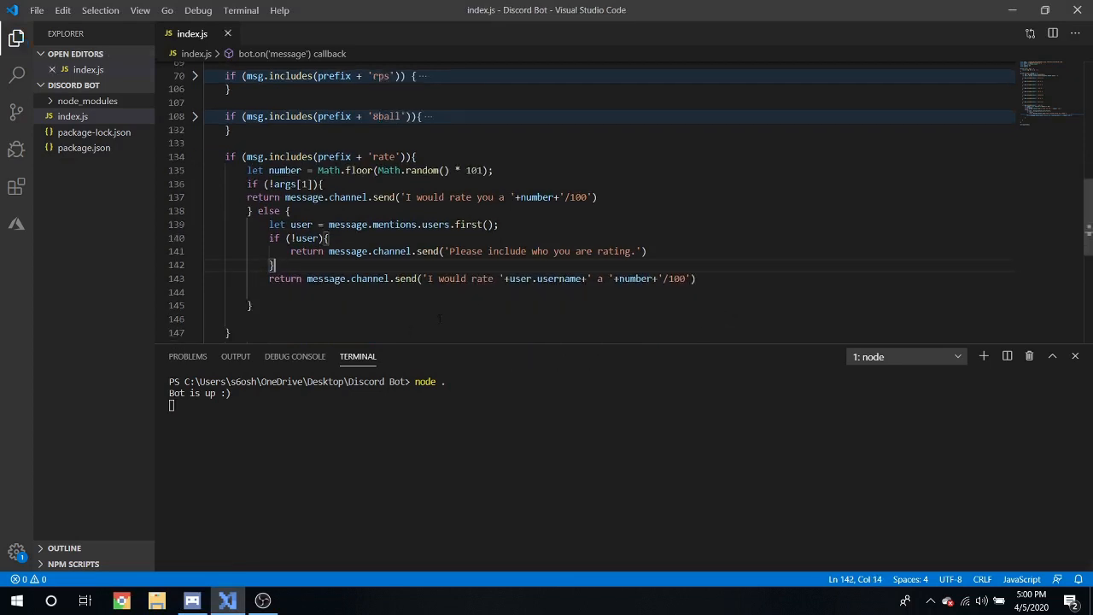
mouse_move(526, 379)
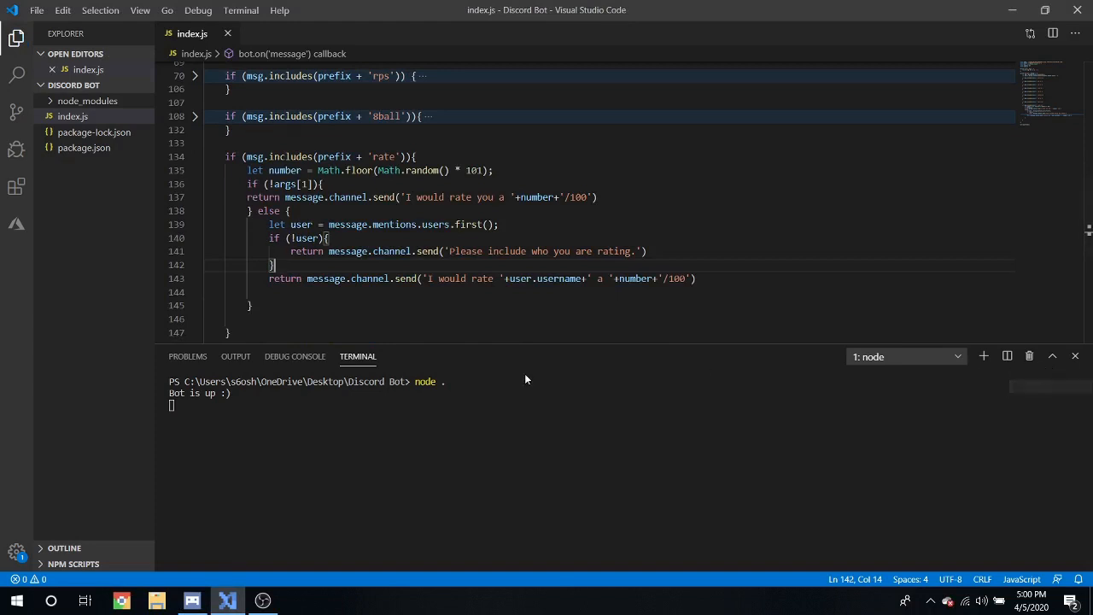
left_click(195, 156)
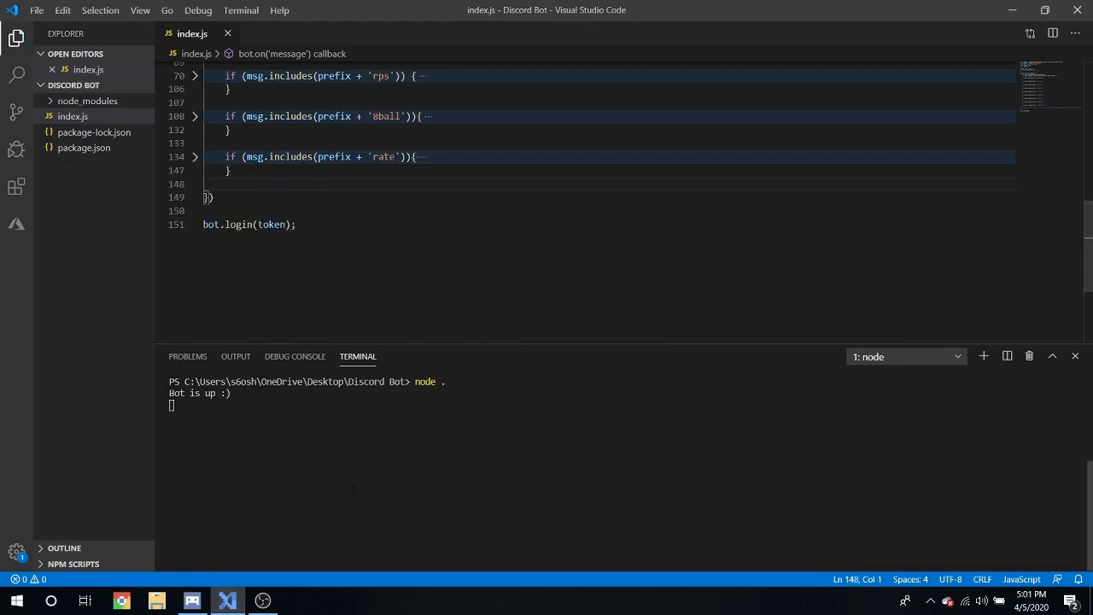
Step: Below the folded rate block, add a kill command check on prefix + 'kill' and save
key("Enter")
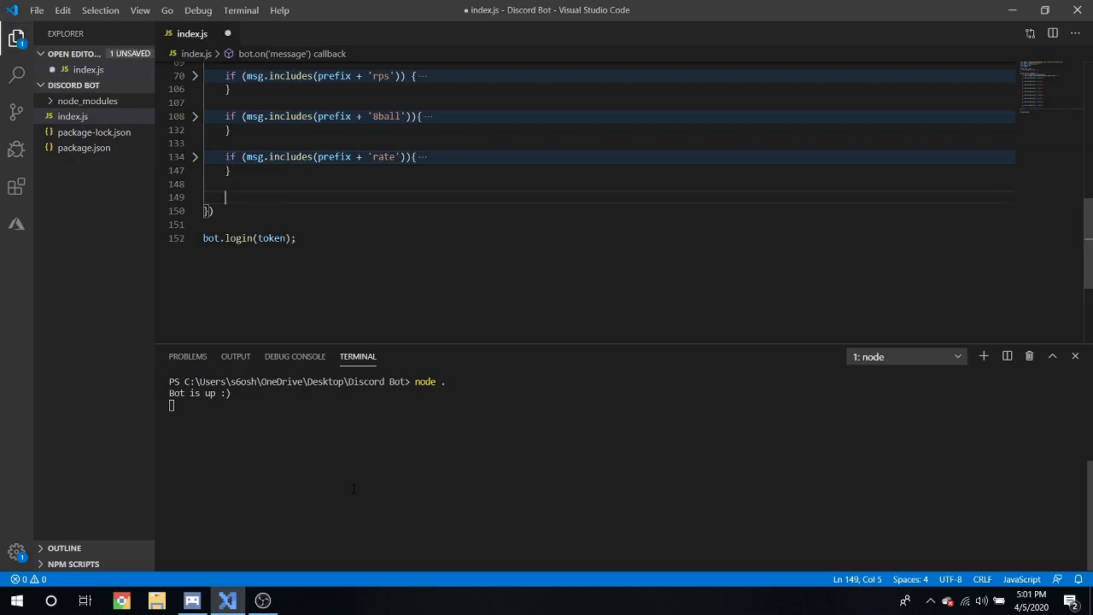
key("Enter")
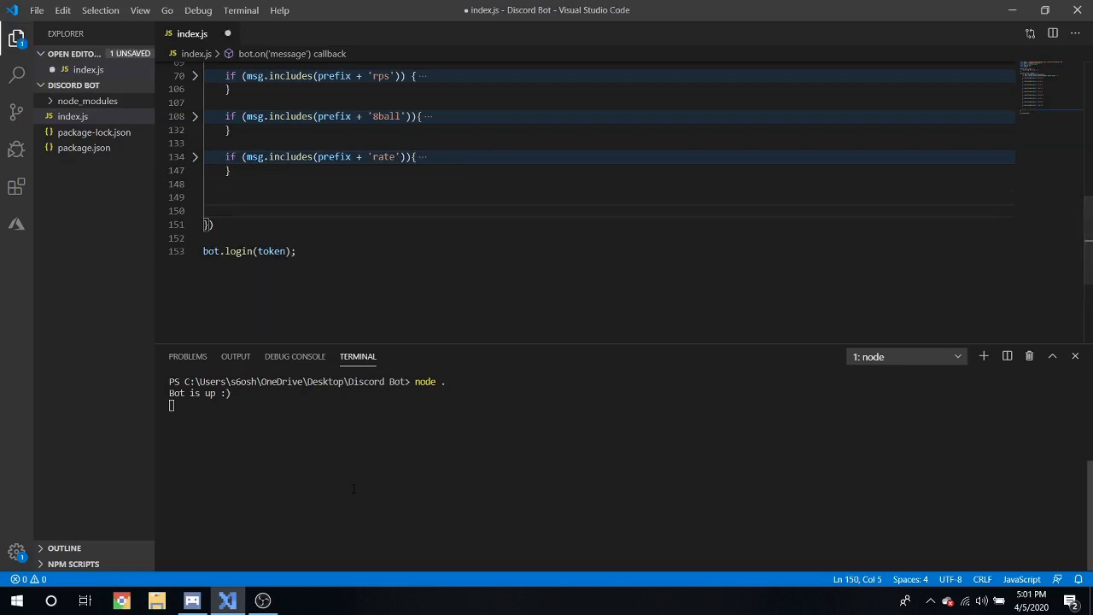
left_click(195, 156)
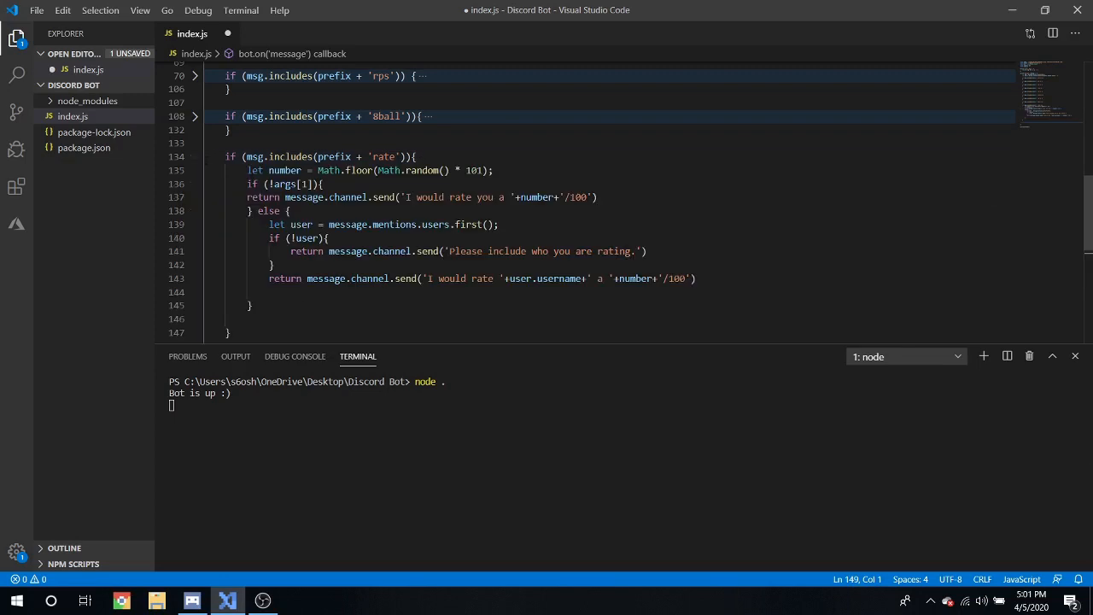
left_click(195, 156)
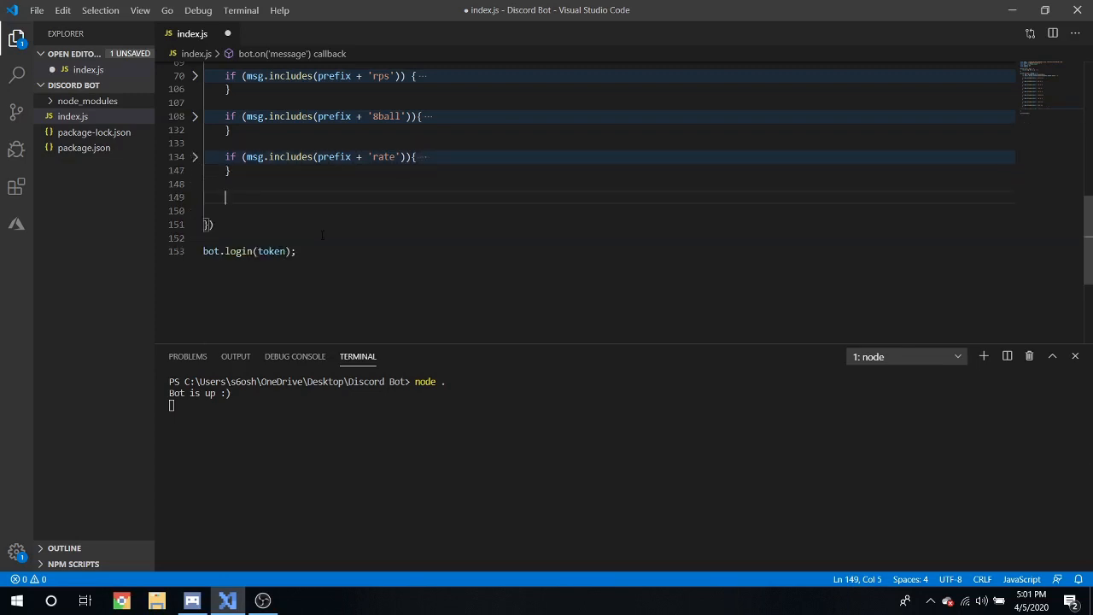
type("if (msg")
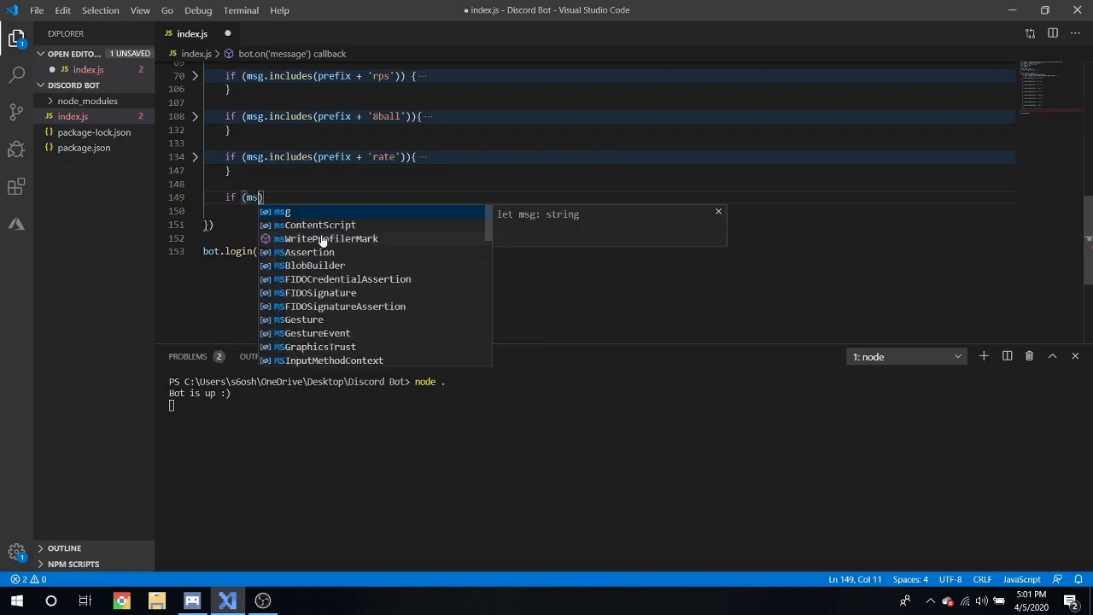
type(".includes")
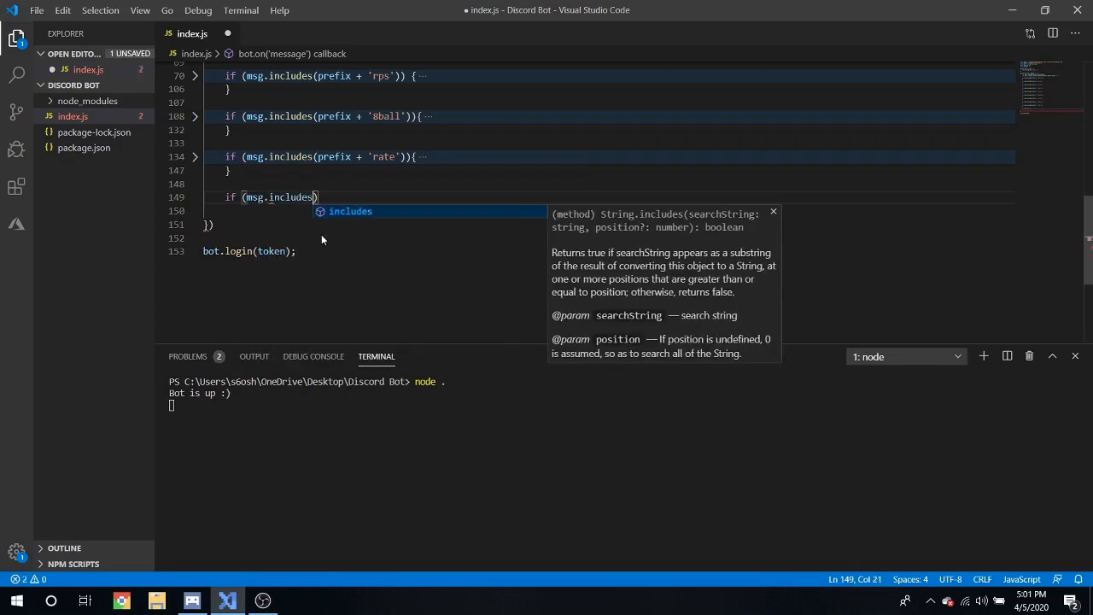
type("(prefix")
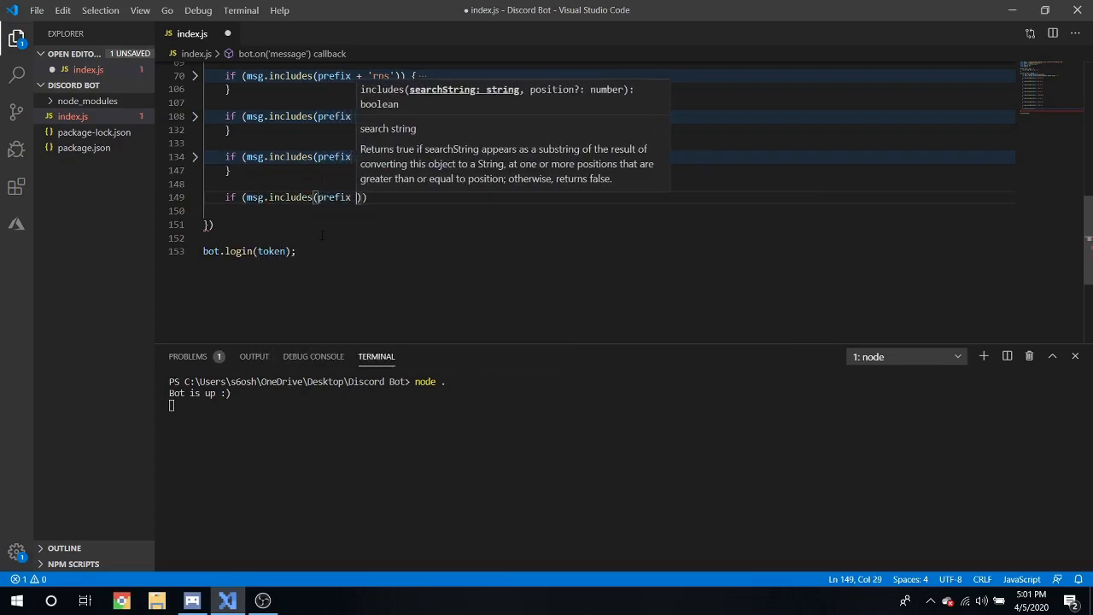
type("'kill'")
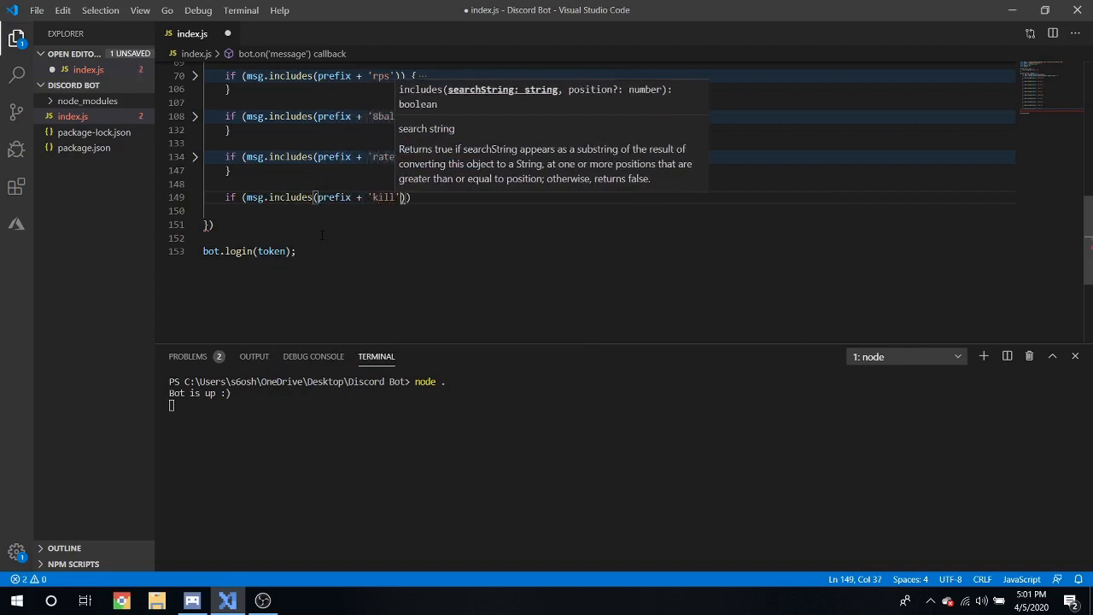
type("){")
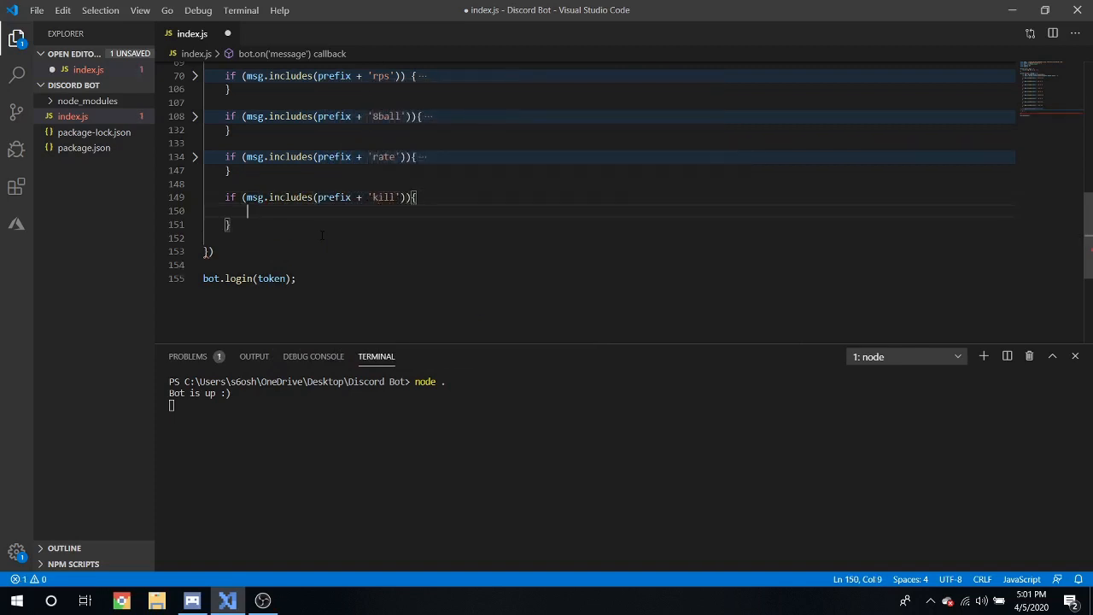
key("Ctrl+s")
type("let user = ms")
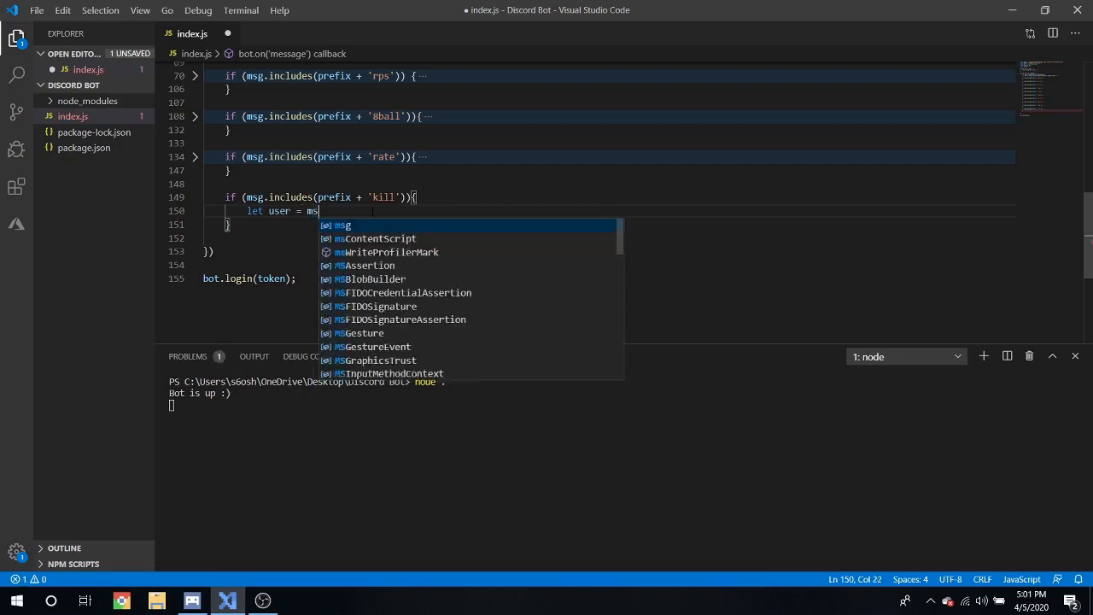
Step: Get the first mentioned user, returning 'Please include who you are killing.' if none
type("essage.mentions.use")
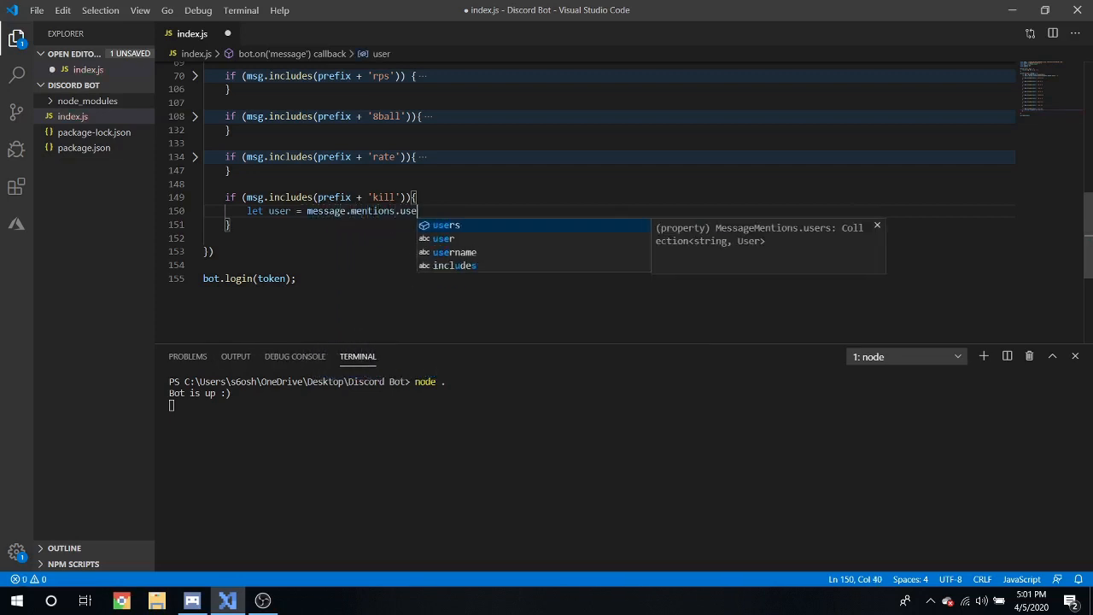
type("rs.fir")
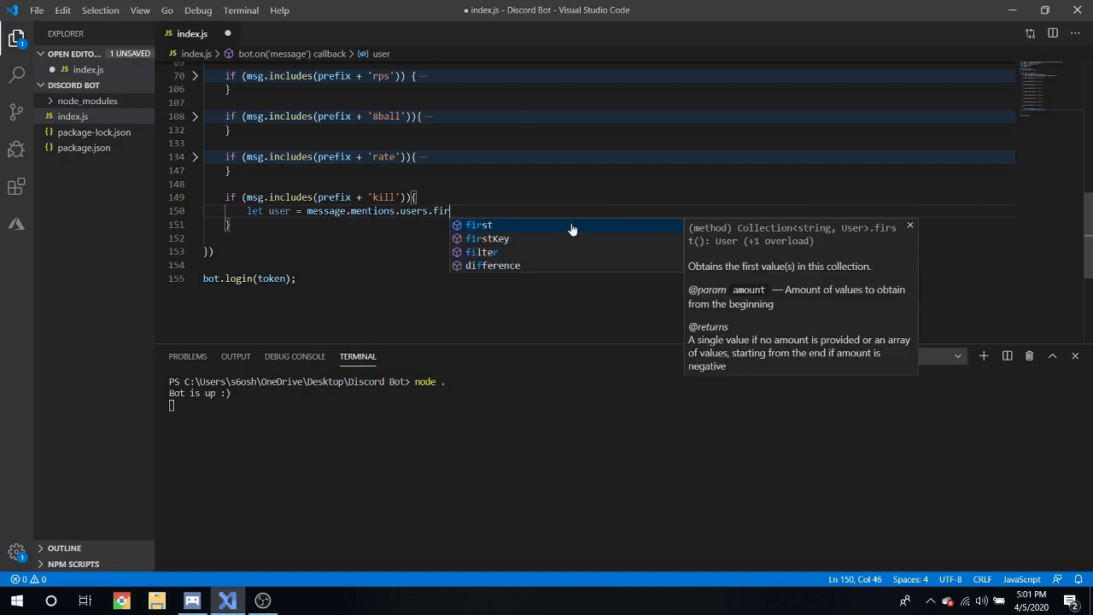
key("Enter")
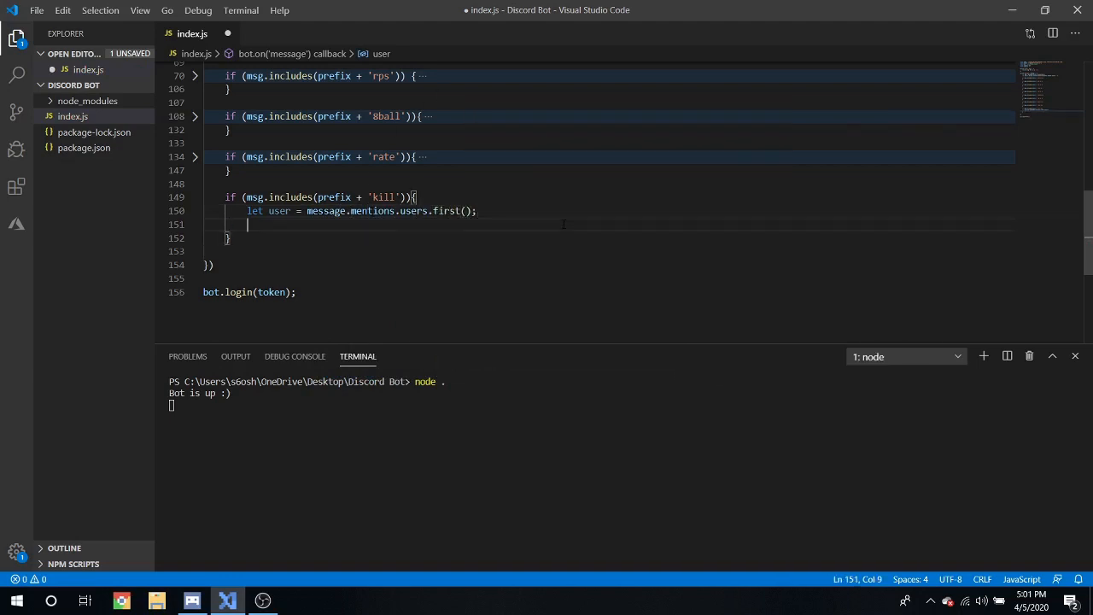
type("if (!user){")
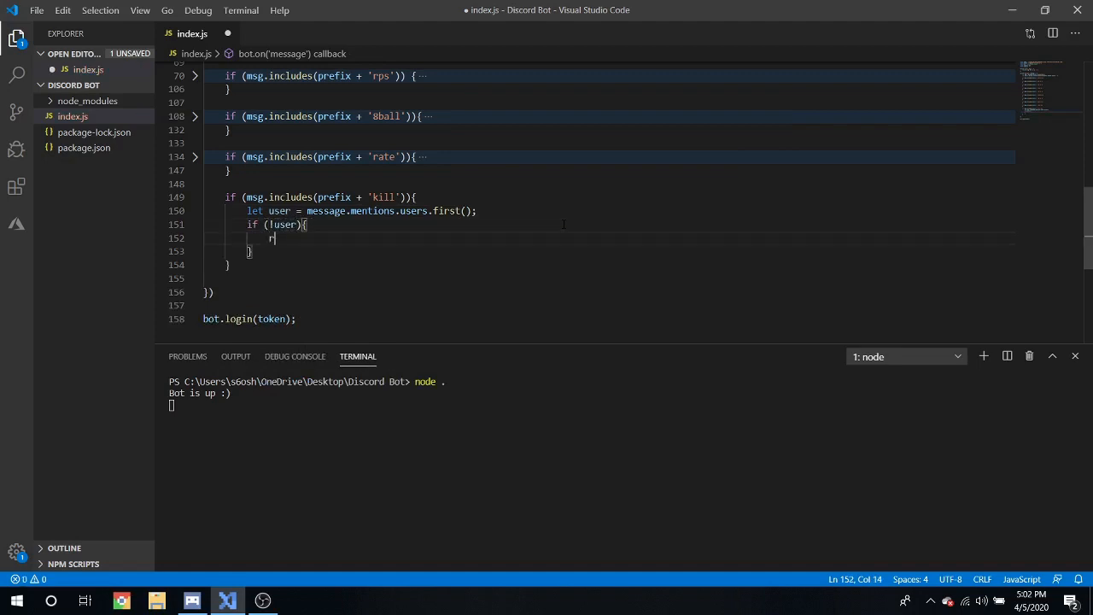
type("eturn message")
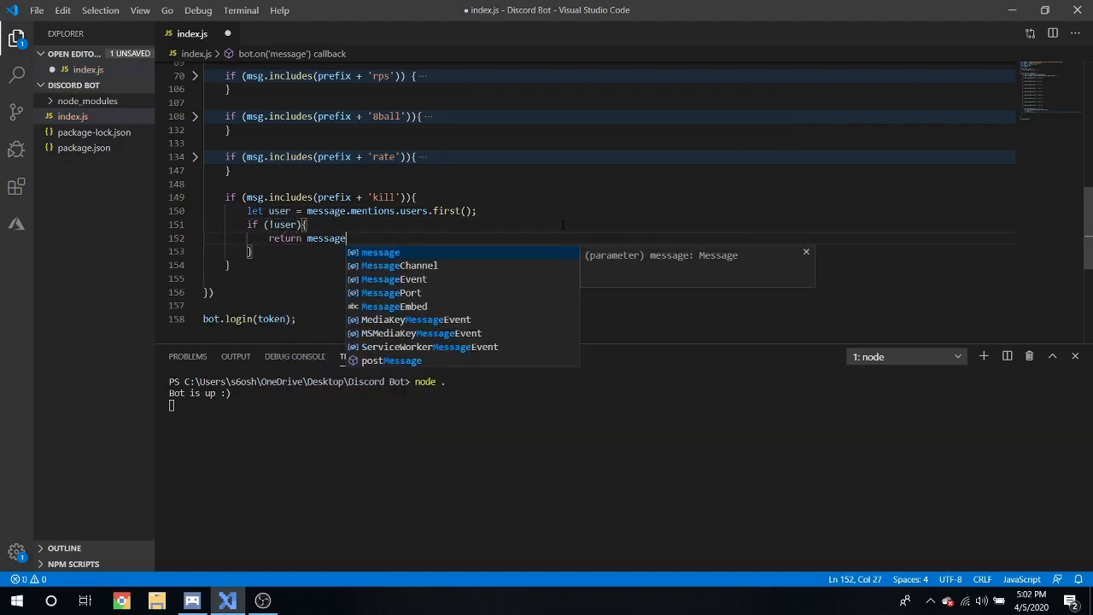
type(".channel.send('P")
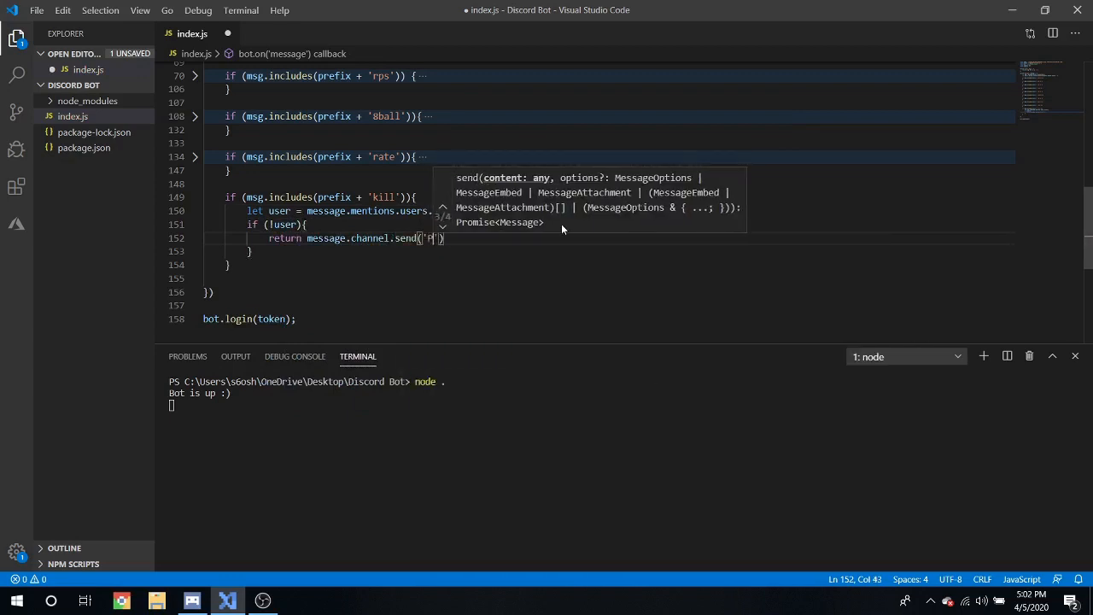
type("Please include who you are")
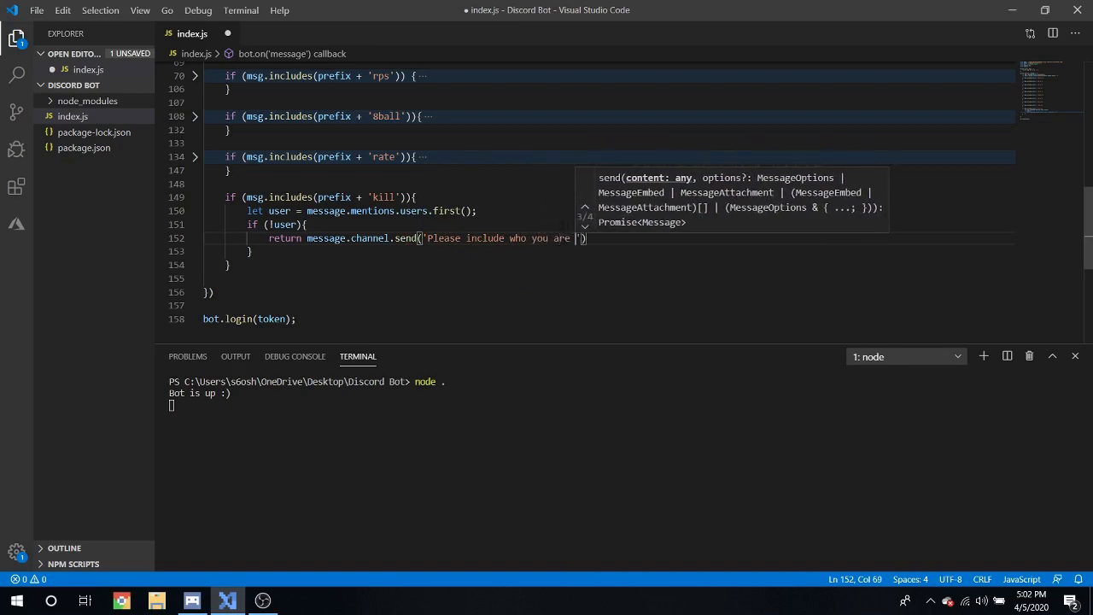
type("killing.")
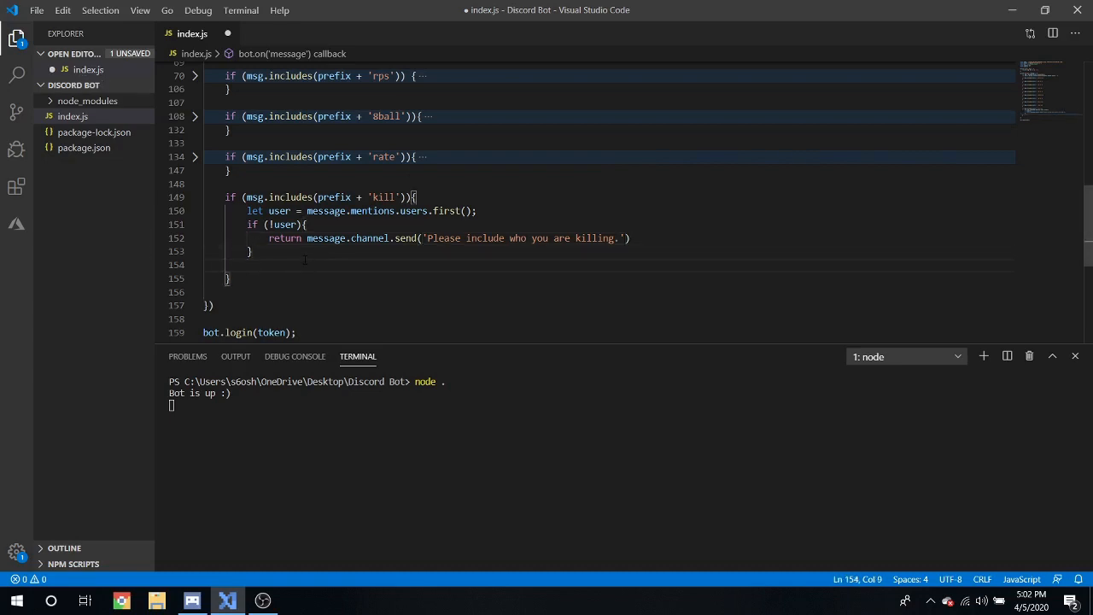
Step: Return message.author.username + 'Killed ' + user.username as the kill command's reply
type("return message.channel.send(")
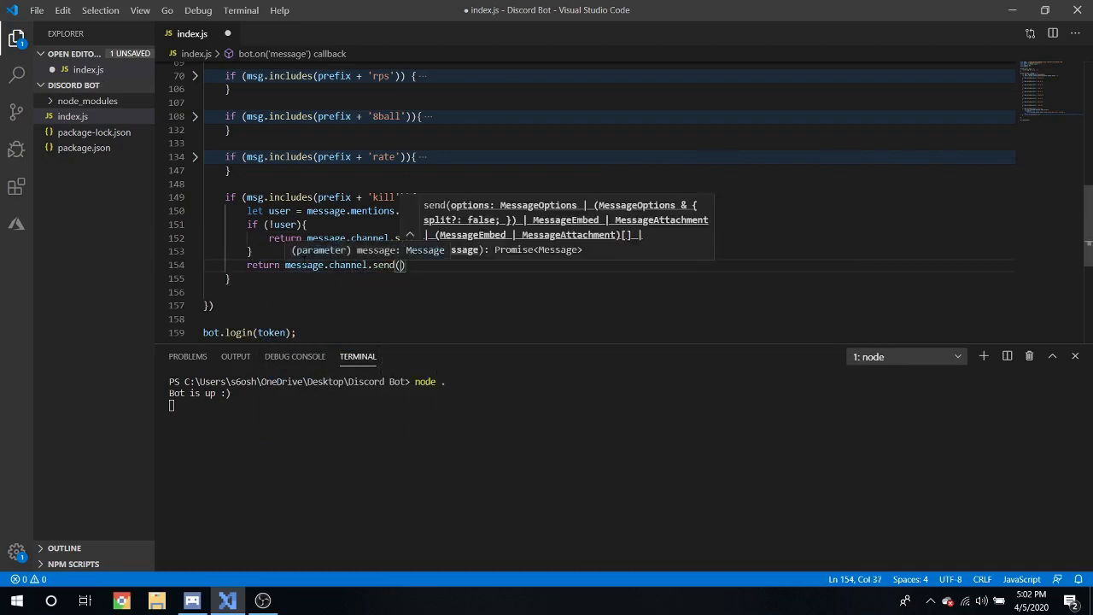
type("message.auth")
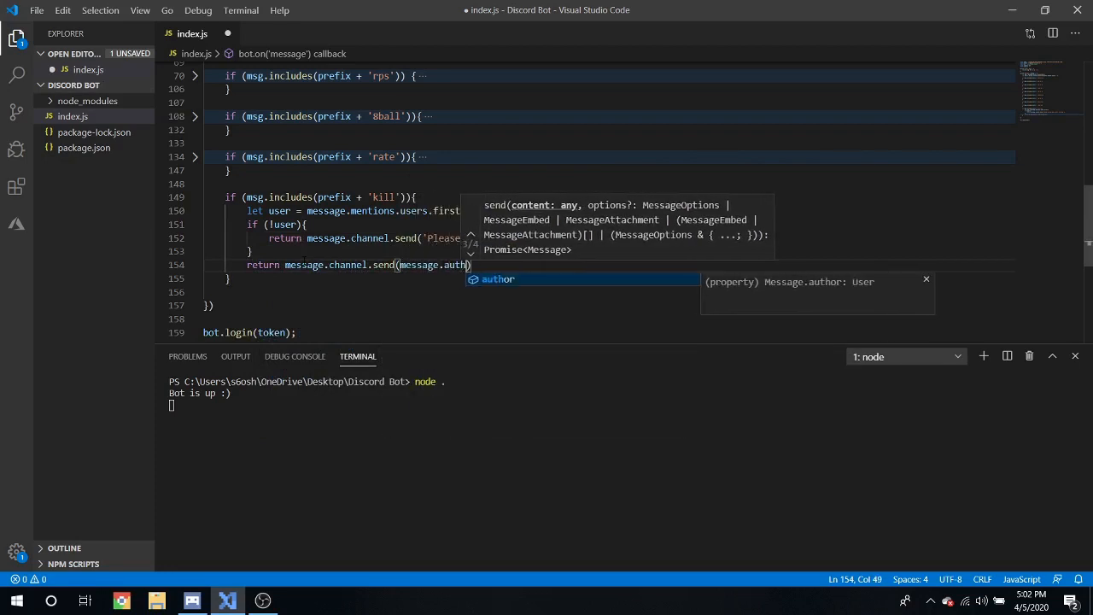
type(".username K")
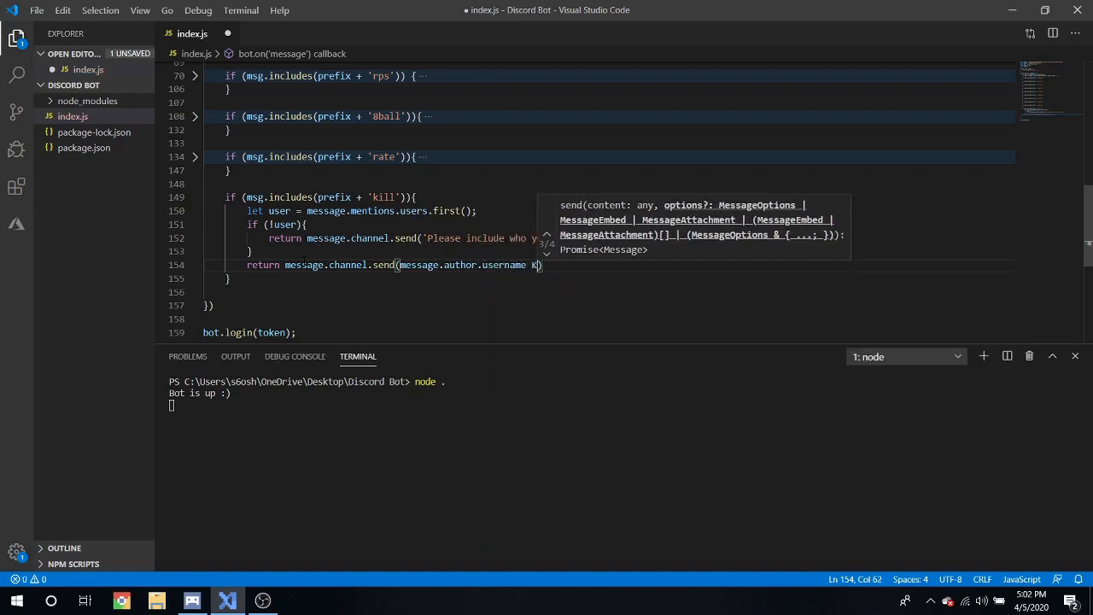
type("+ 'Ki'")
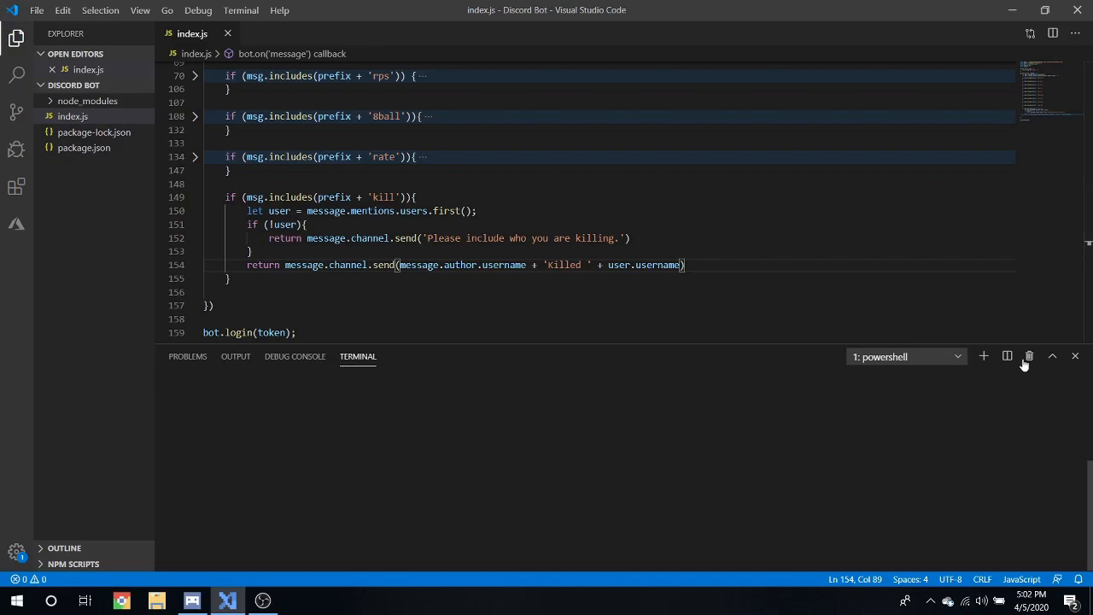
left_click(192, 601)
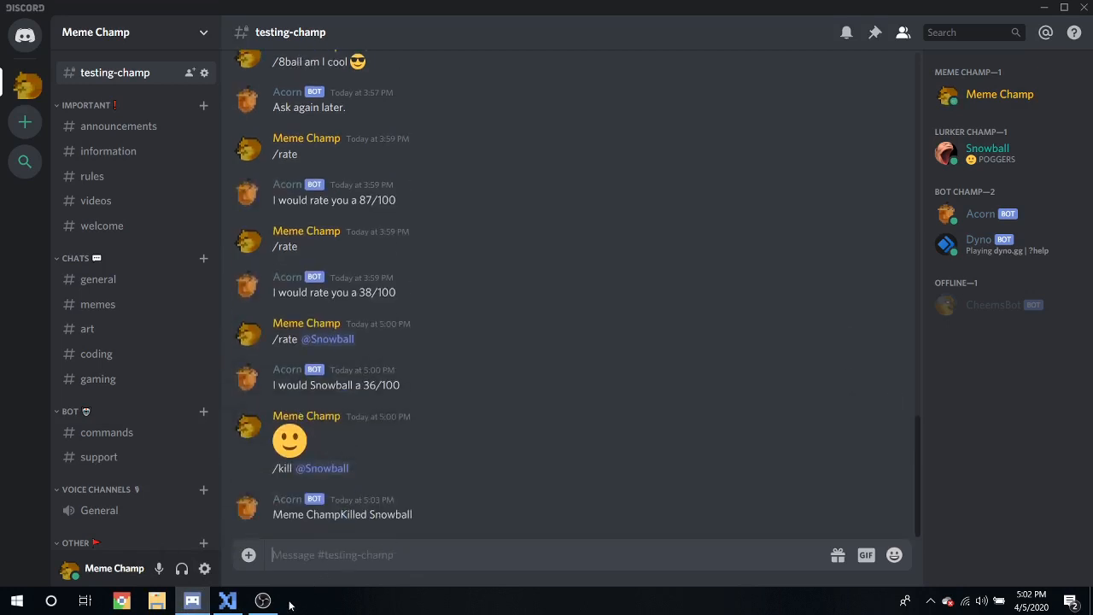
Step: Stop the running bot in VS Code and head back to Discord to retest /kill
left_click(227, 599)
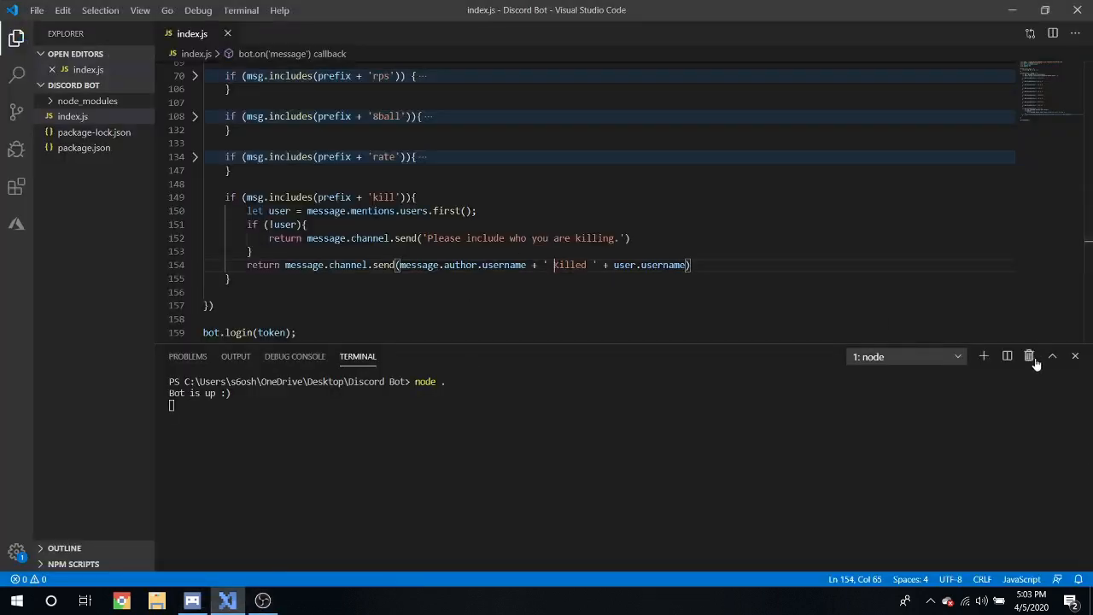
left_click(1029, 355)
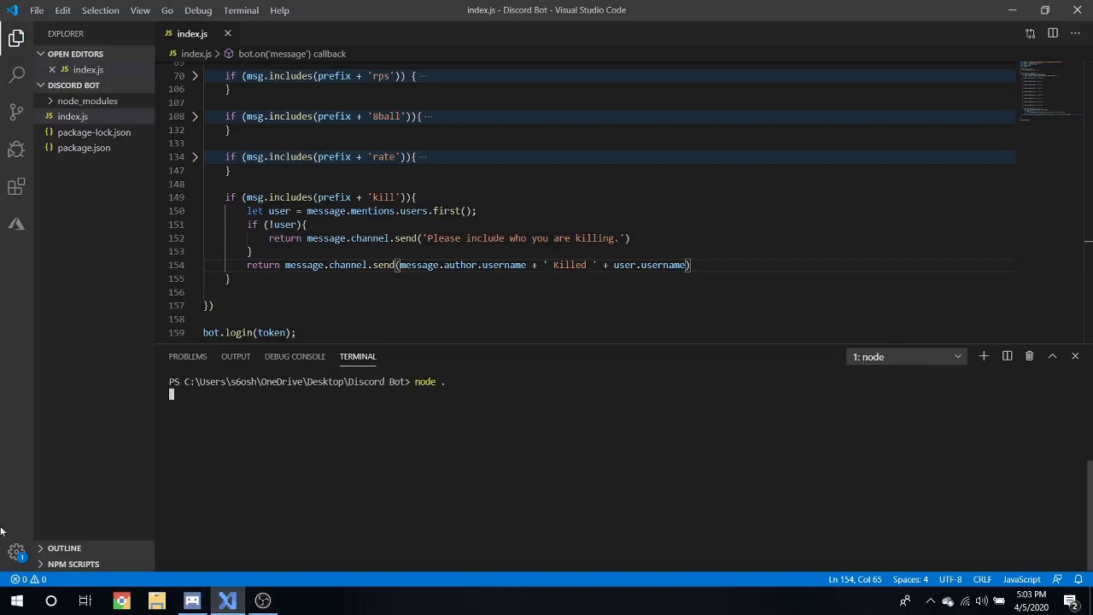
left_click(192, 601)
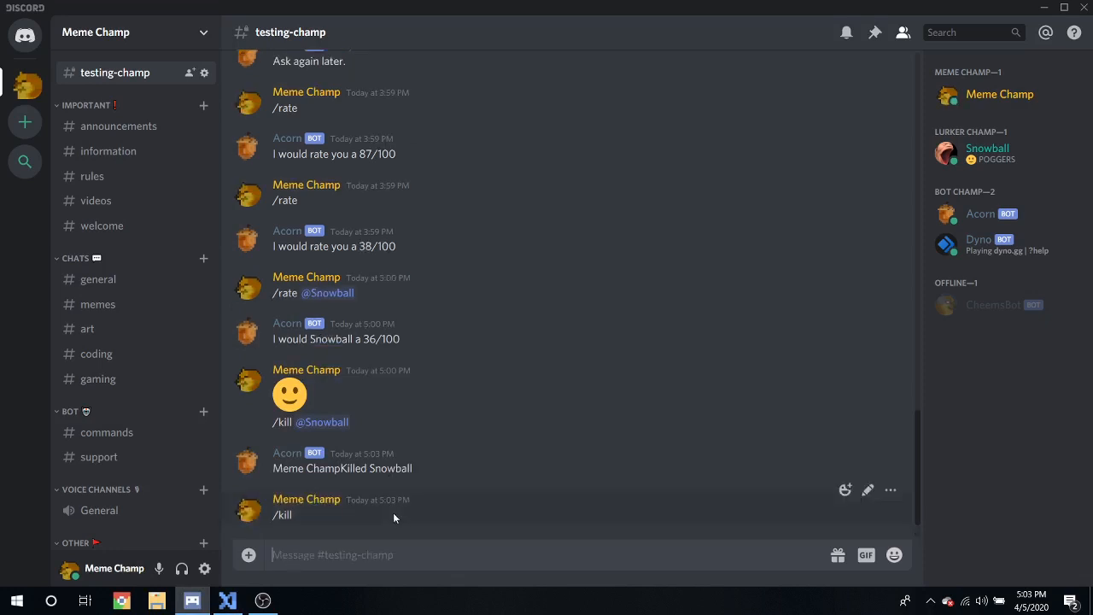
Step: Send /kill alone and with random characters, confirming the 'Please include who you are killing.' reply
type("/kil")
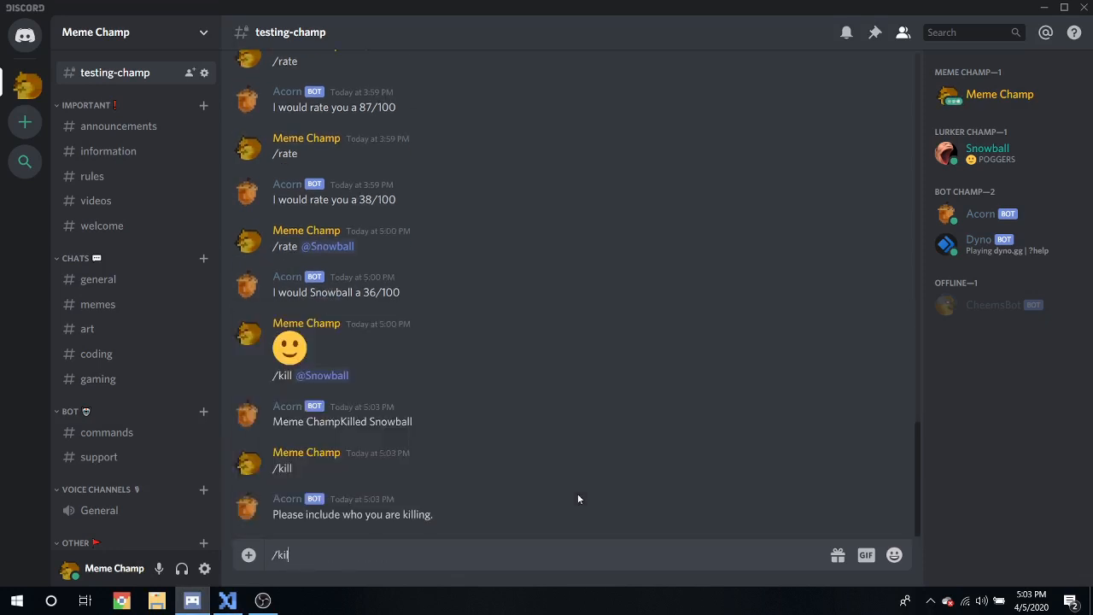
type("09eurhfgbvnfjkdeoidfhgbnfmde")
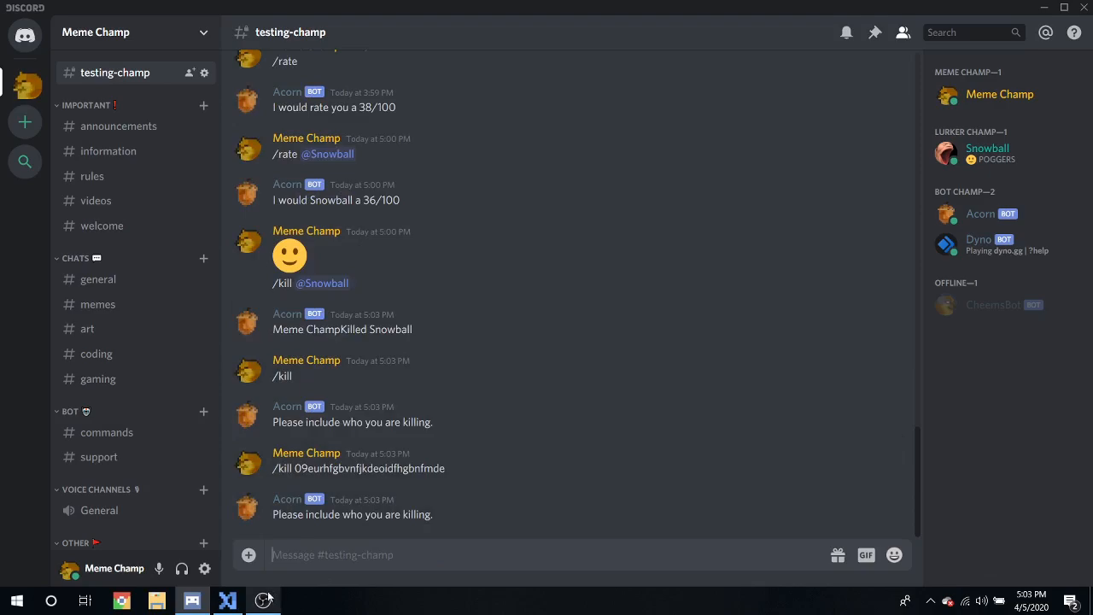
left_click(228, 600)
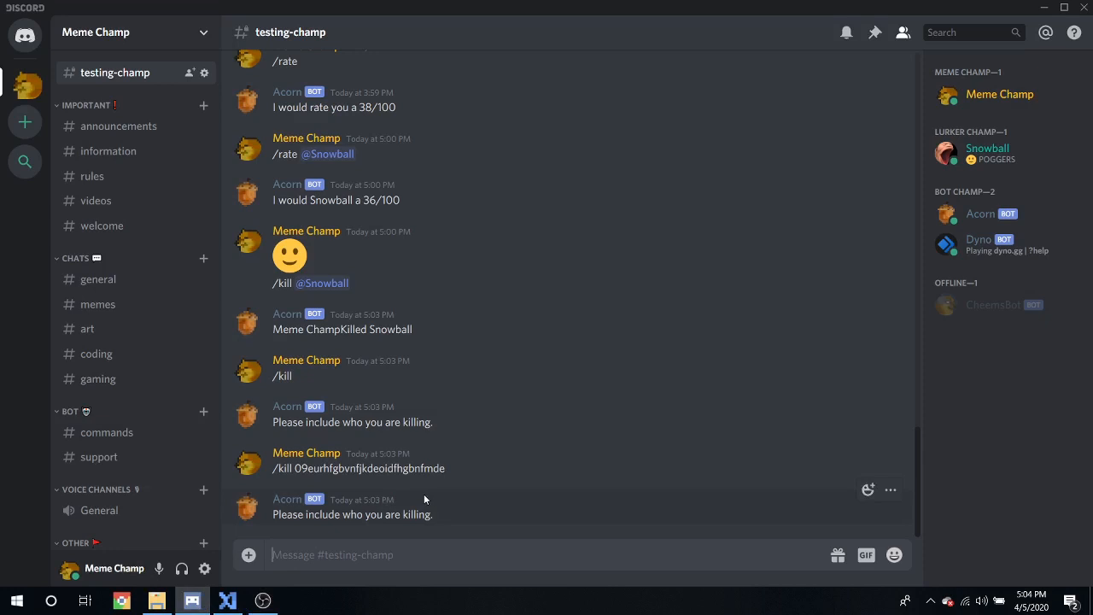
mouse_move(422, 501)
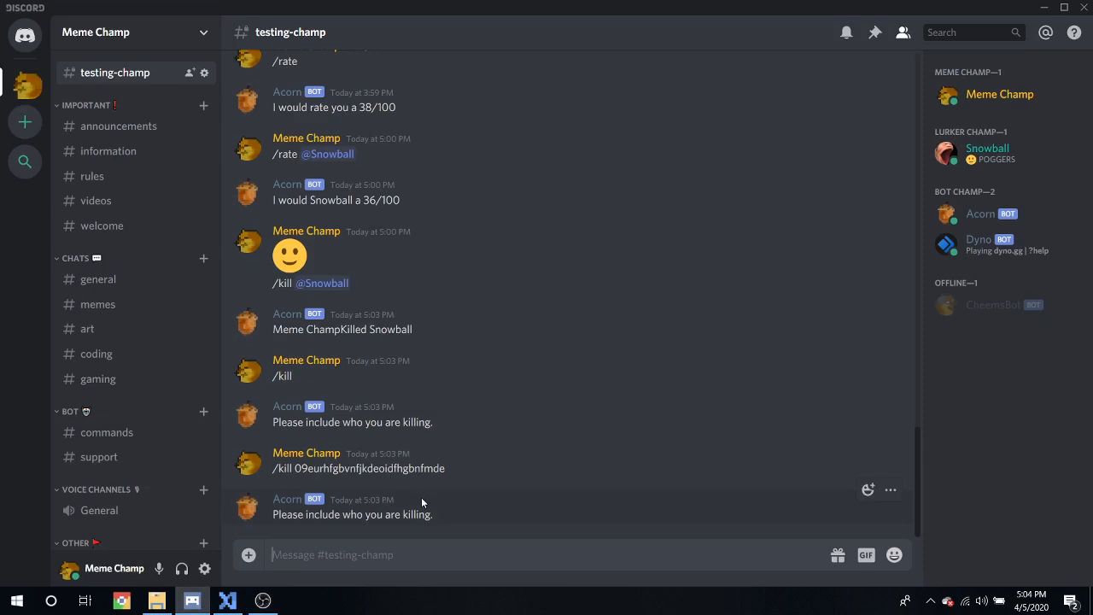
mouse_move(420, 504)
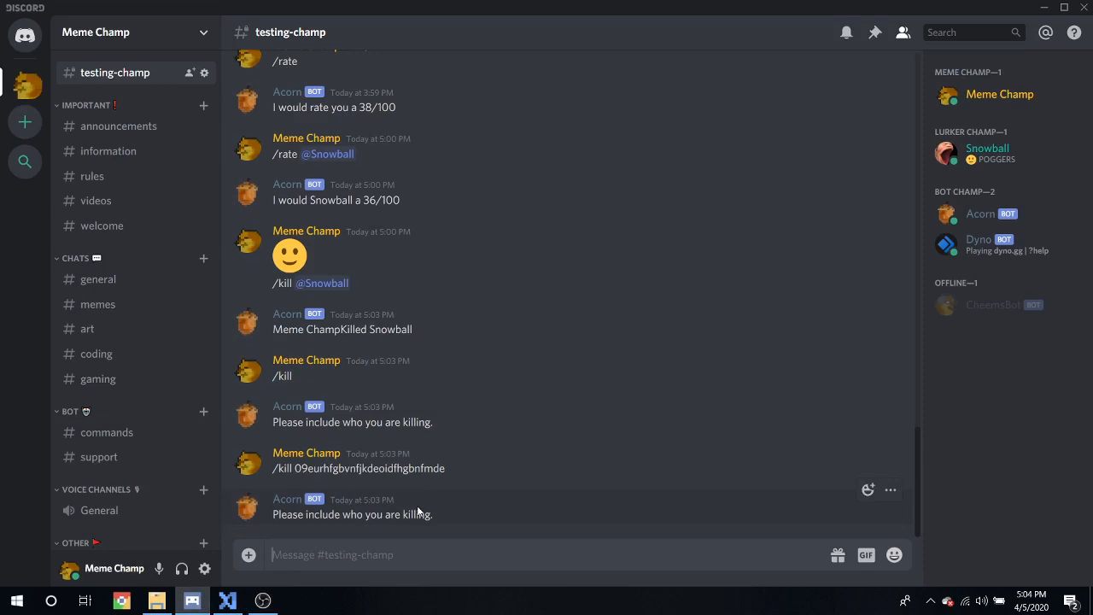
mouse_move(503, 399)
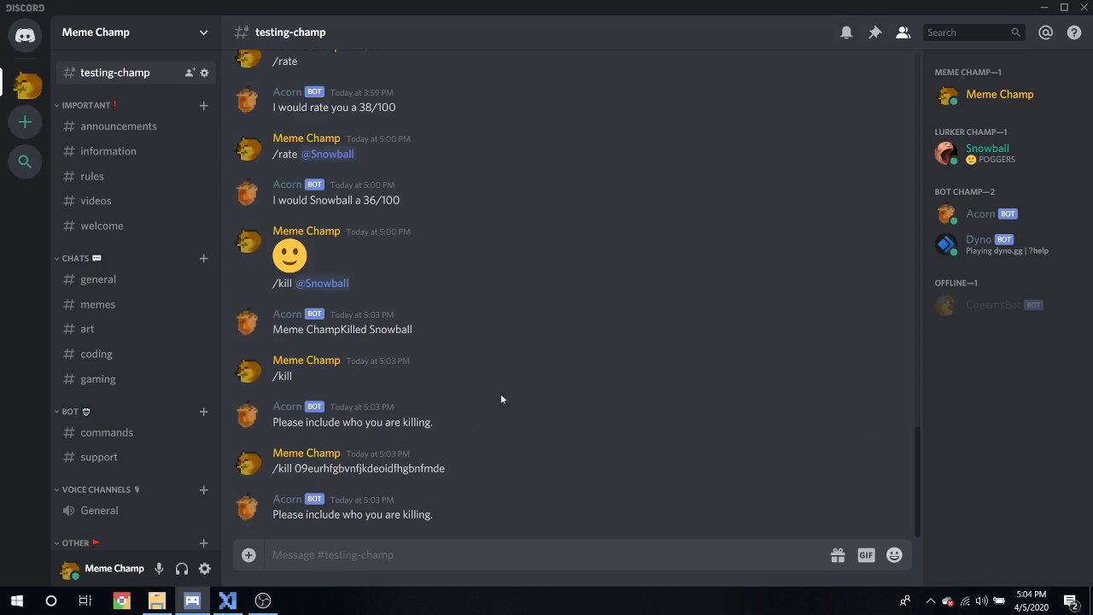
mouse_move(598, 247)
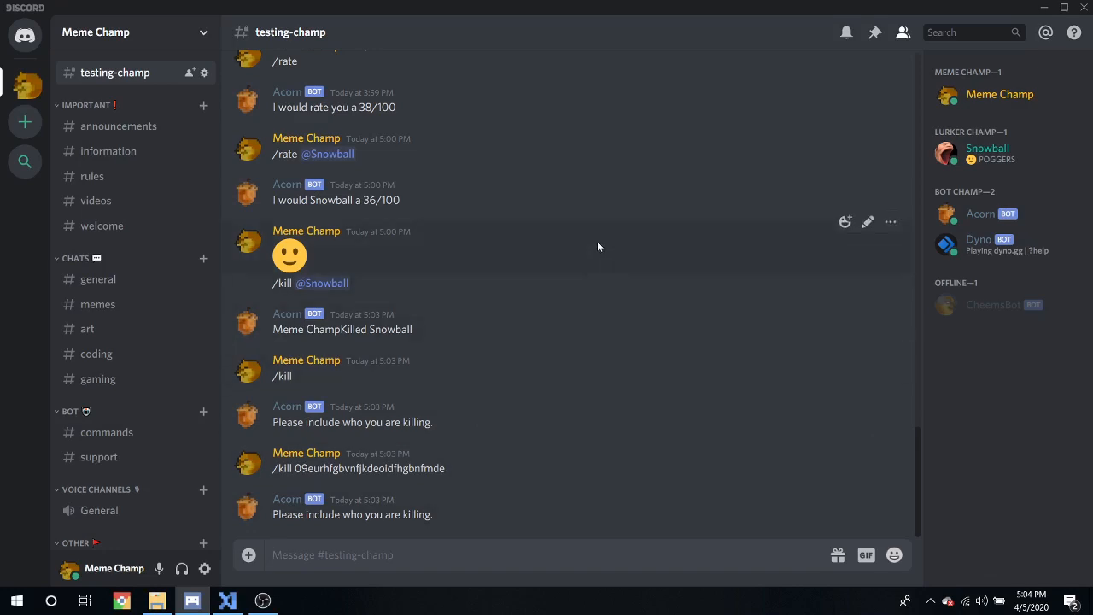